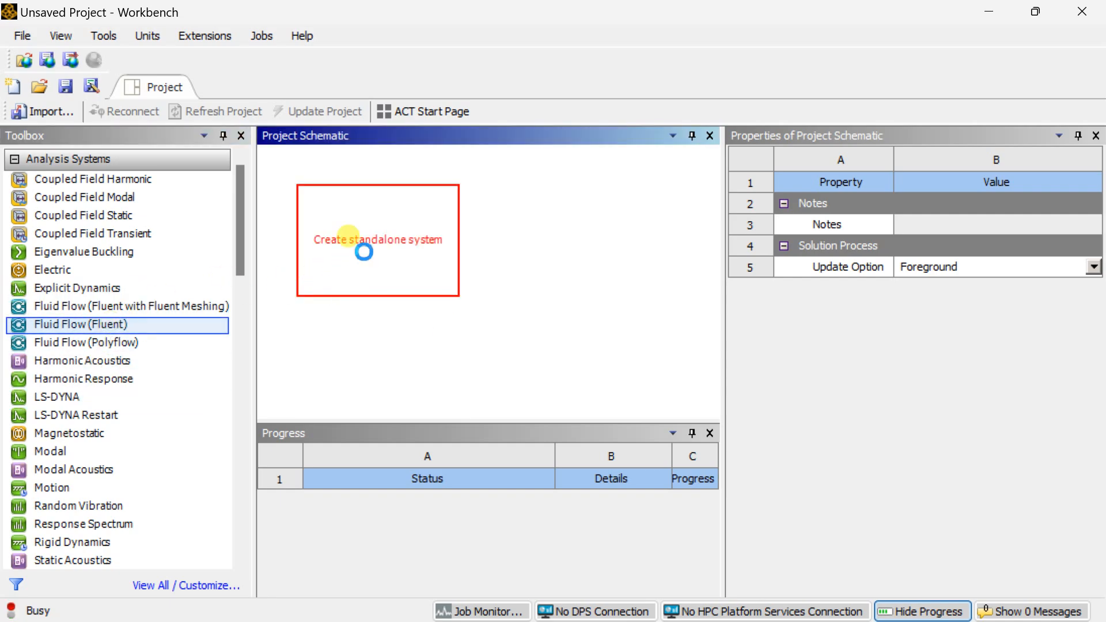
Add a Fluid Flow (Fluent) system and start a new DesignModeler geometry for it
{"action": "double_click", "coordinate": [81, 325]}
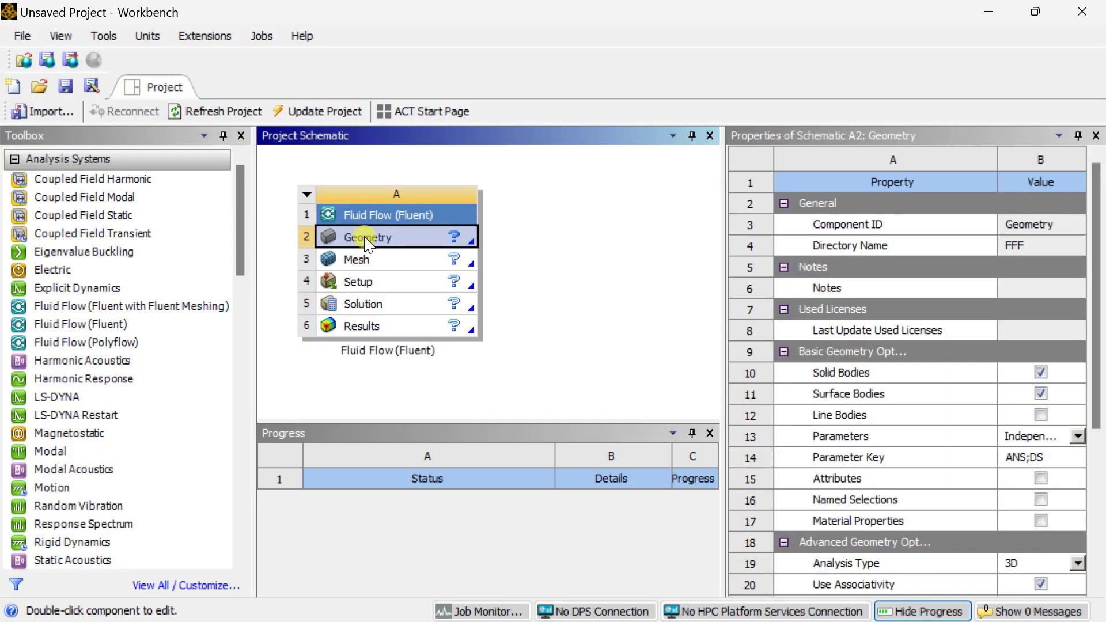
{"action": "right_click", "coordinate": [366, 237]}
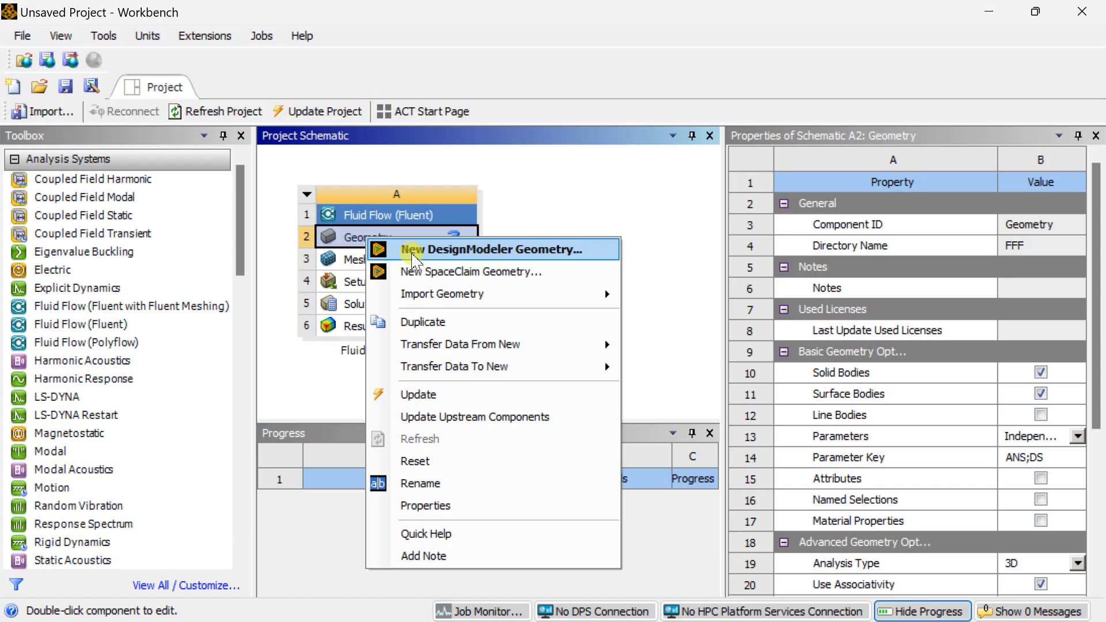
{"action": "left_click", "coordinate": [483, 249]}
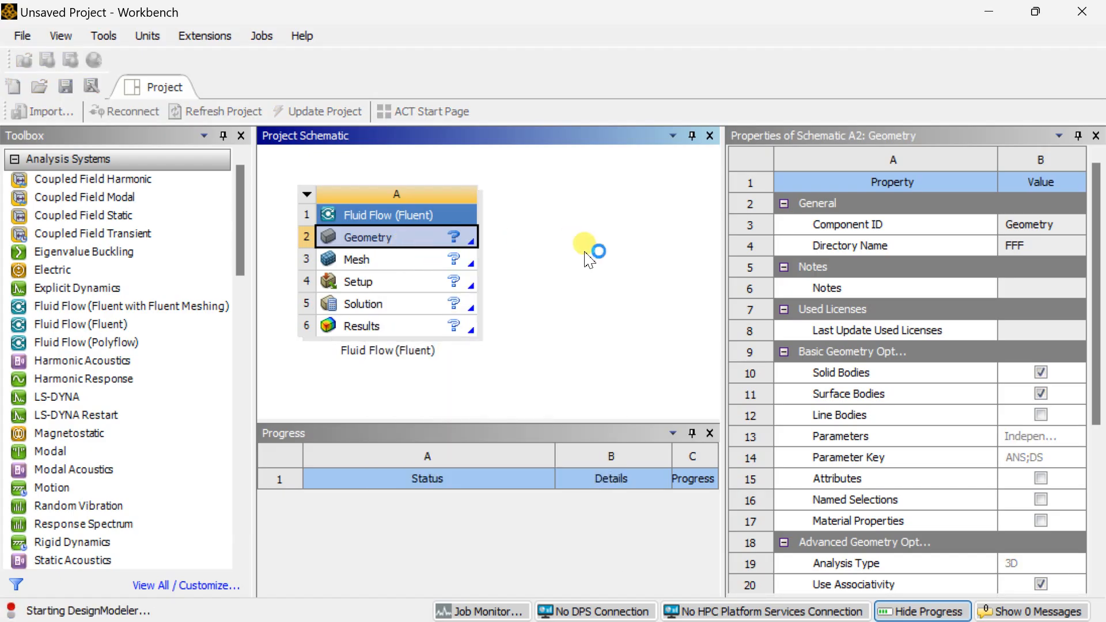
Set the DesignModeler model units to millimetres and select the XYPlane for sketching
{"action": "double_click", "coordinate": [373, 237]}
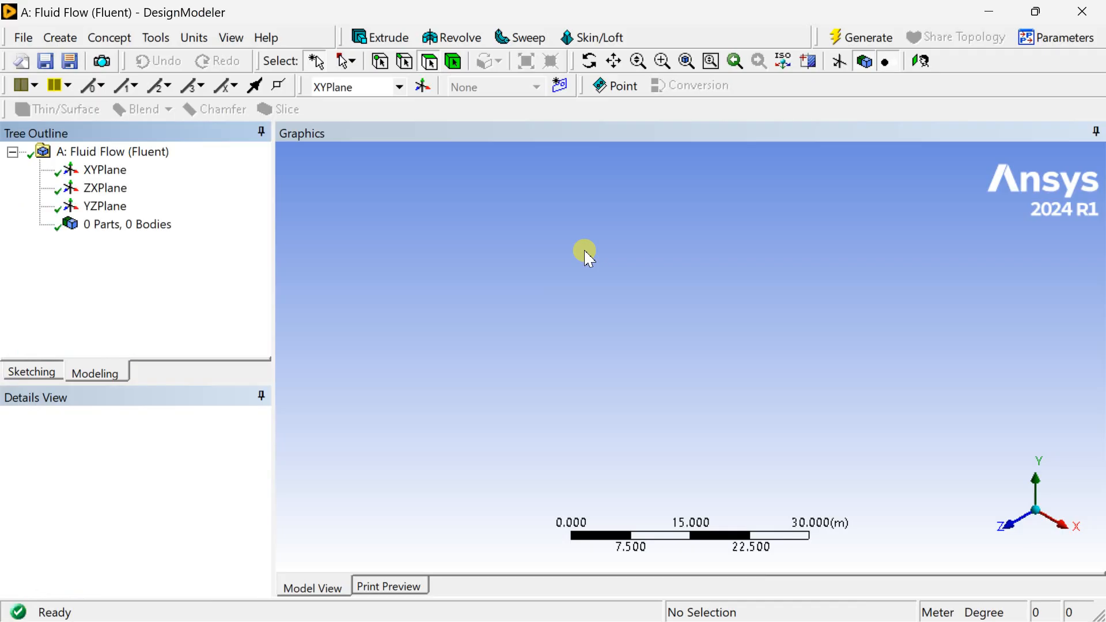
{"action": "left_click", "coordinate": [194, 37]}
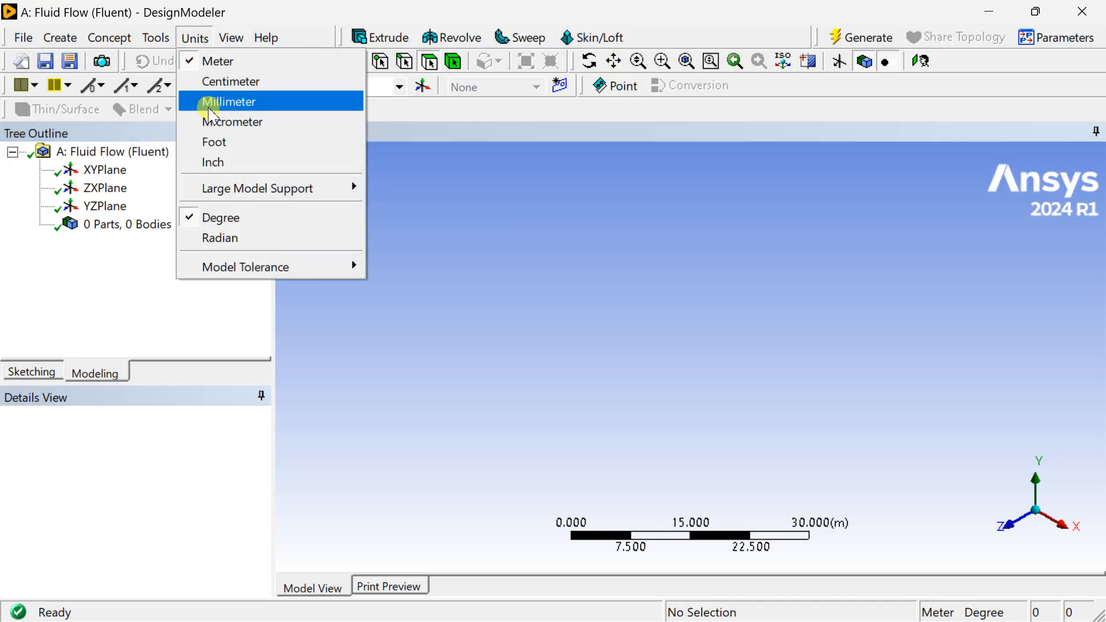
{"action": "left_click", "coordinate": [228, 101]}
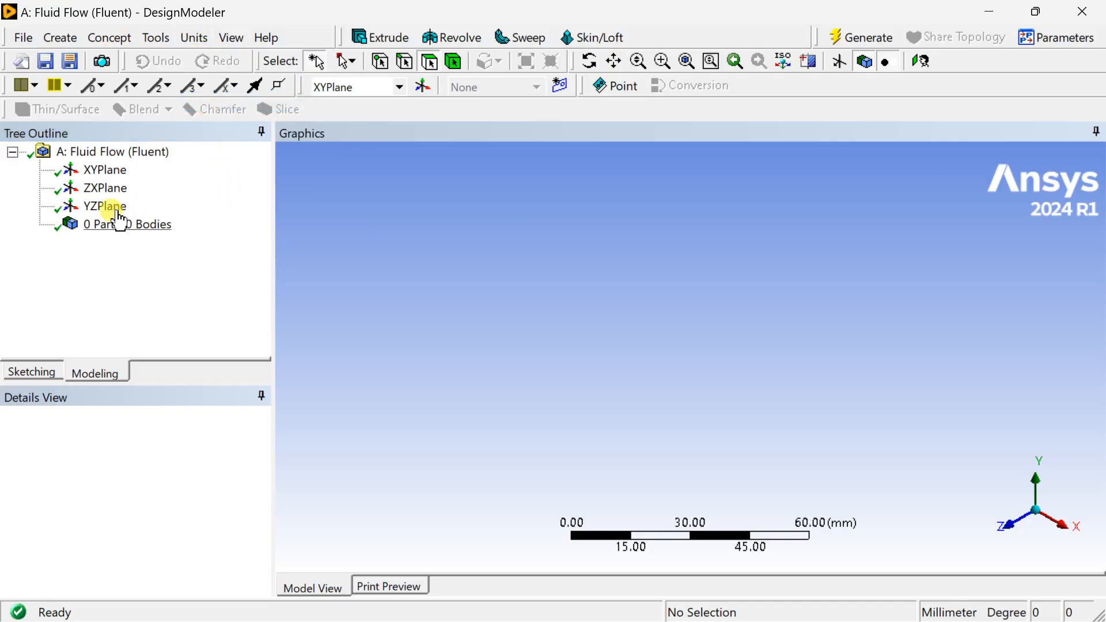
{"action": "left_click", "coordinate": [105, 170]}
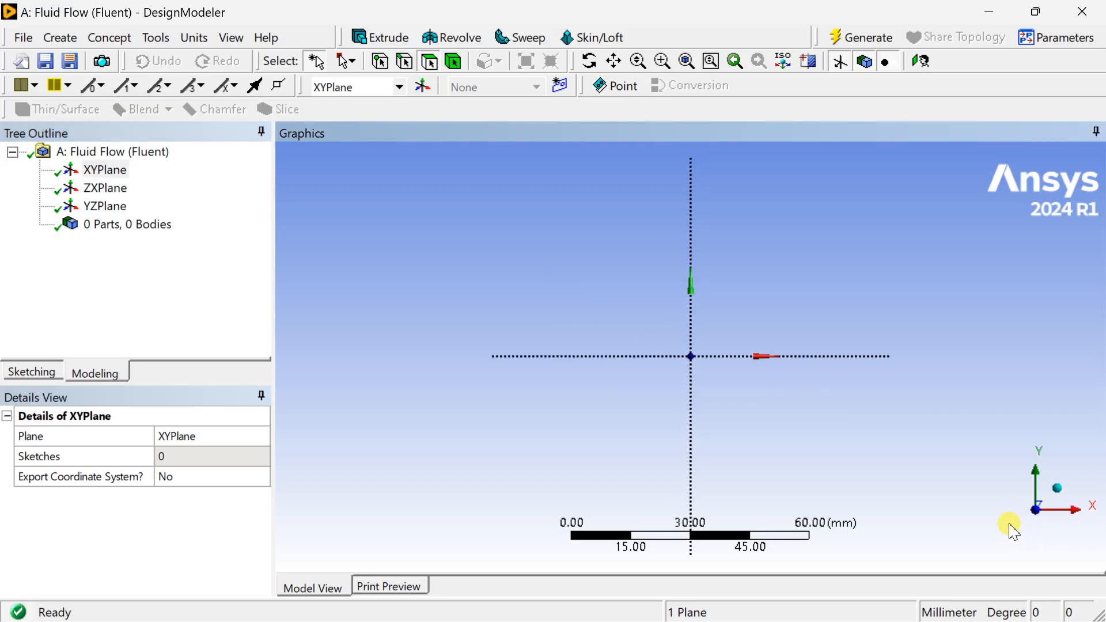
{"action": "mouse_move", "coordinate": [88, 412]}
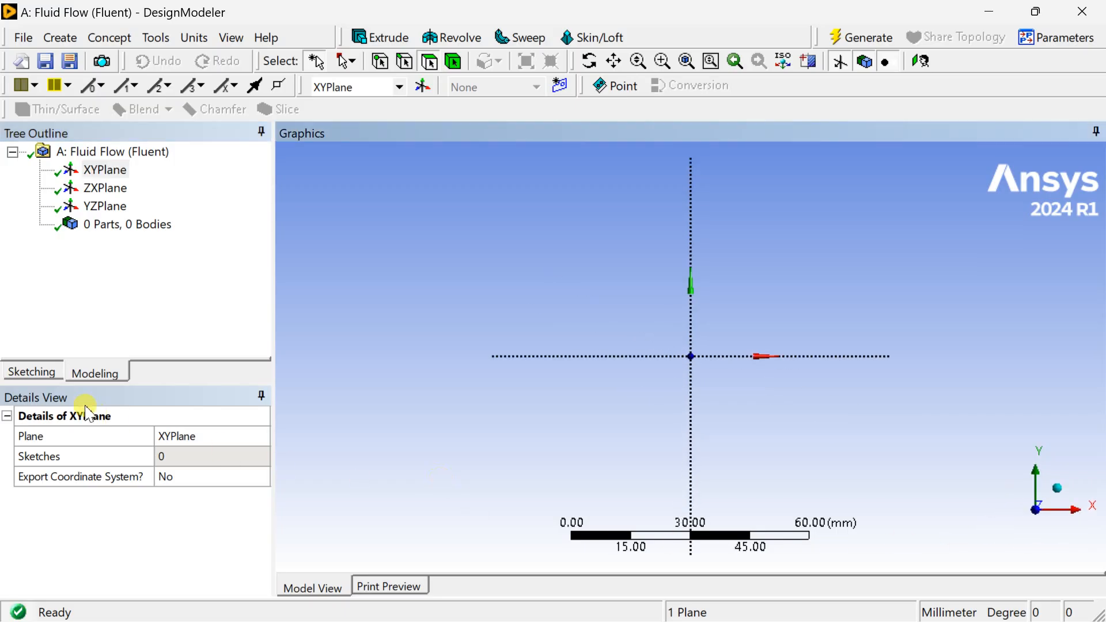
Draw a three-segment polyline forming an open U with its base on the horizontal axis
{"action": "left_click", "coordinate": [31, 372]}
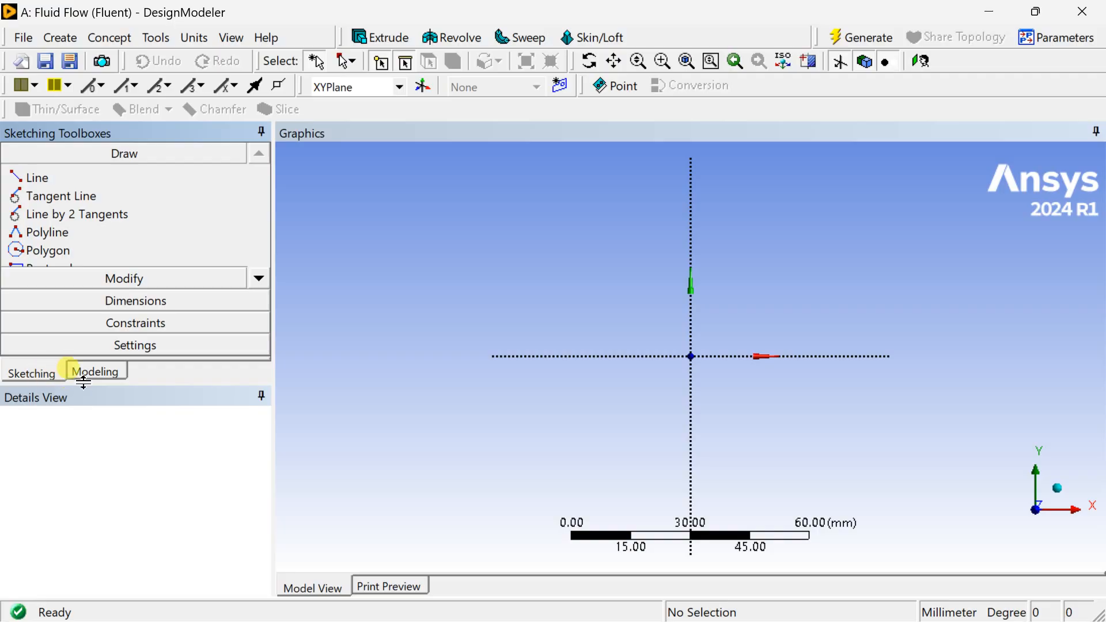
{"action": "mouse_move", "coordinate": [134, 423]}
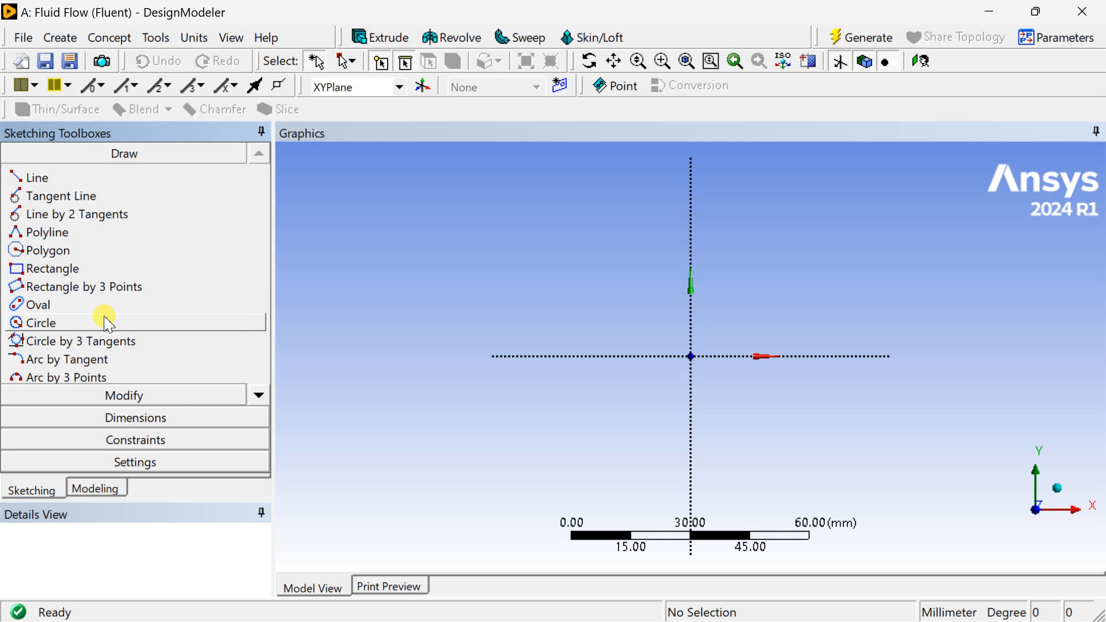
{"action": "left_click", "coordinate": [47, 231]}
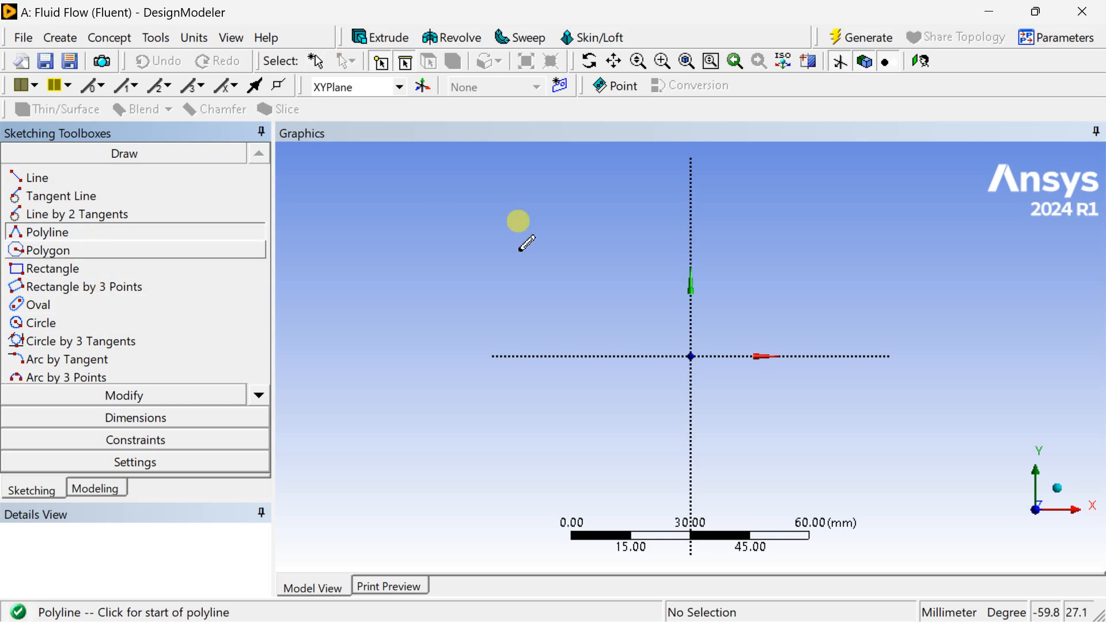
{"action": "left_click", "coordinate": [518, 221]}
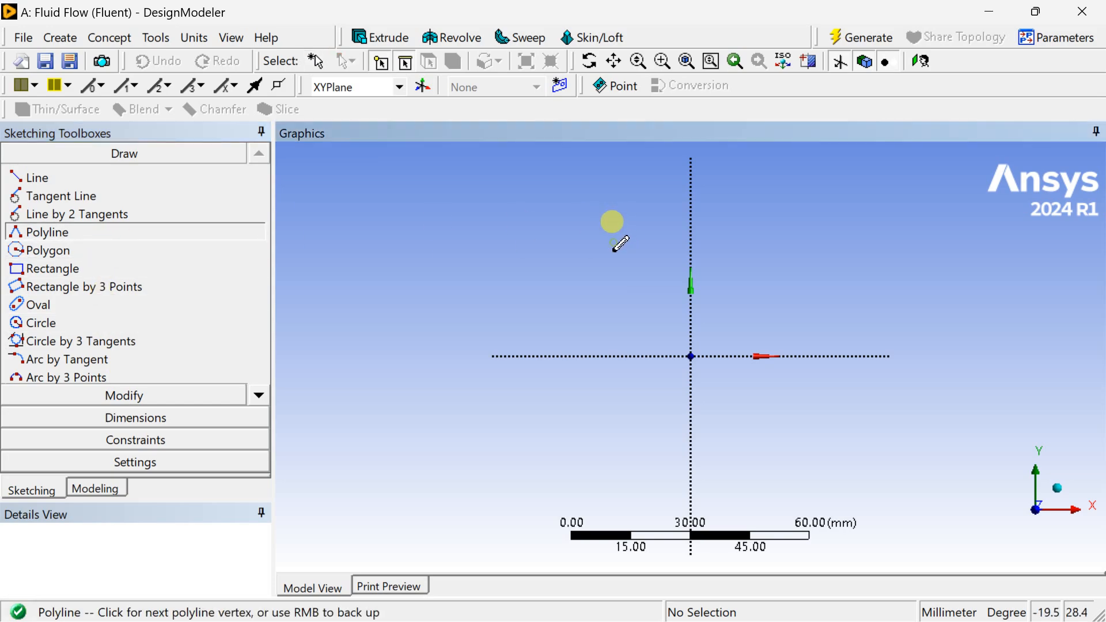
{"action": "left_click", "coordinate": [612, 355]}
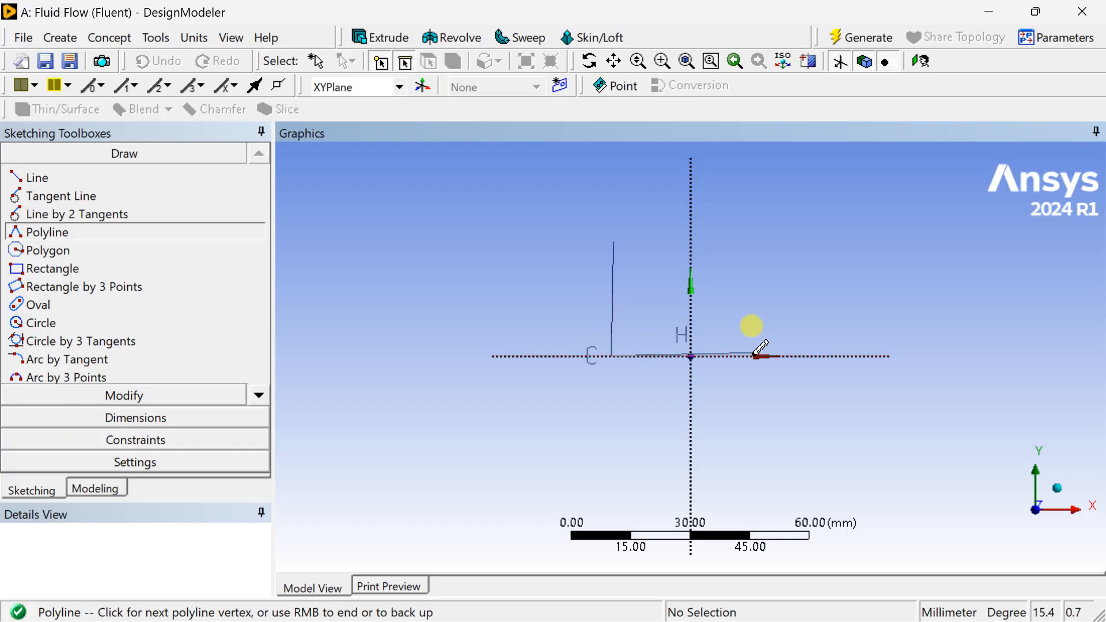
{"action": "left_click", "coordinate": [761, 356]}
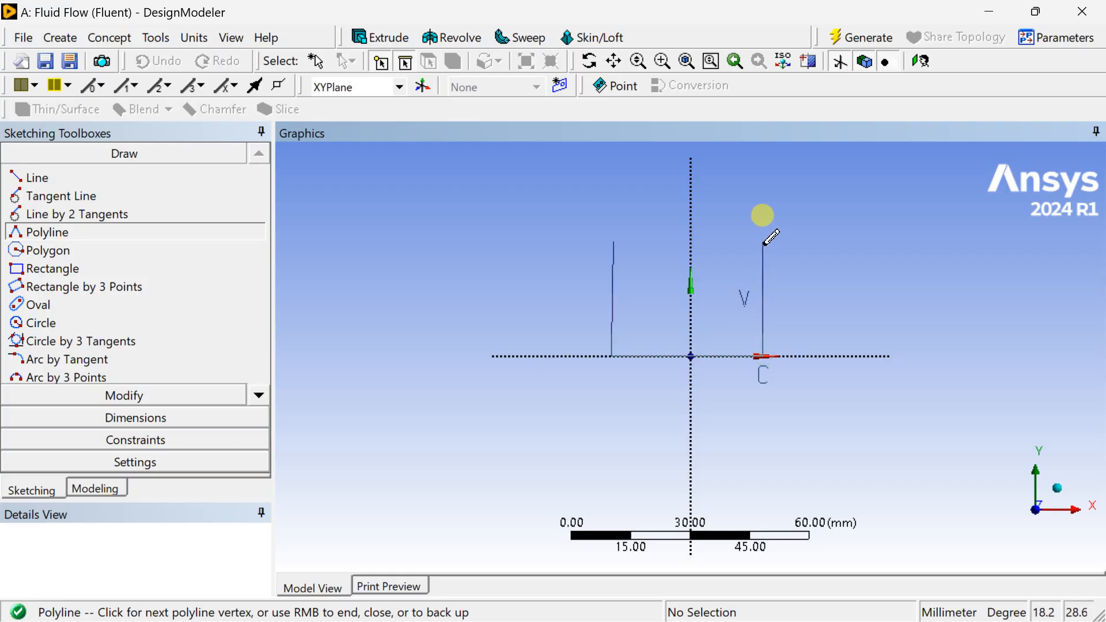
{"action": "right_click", "coordinate": [780, 252]}
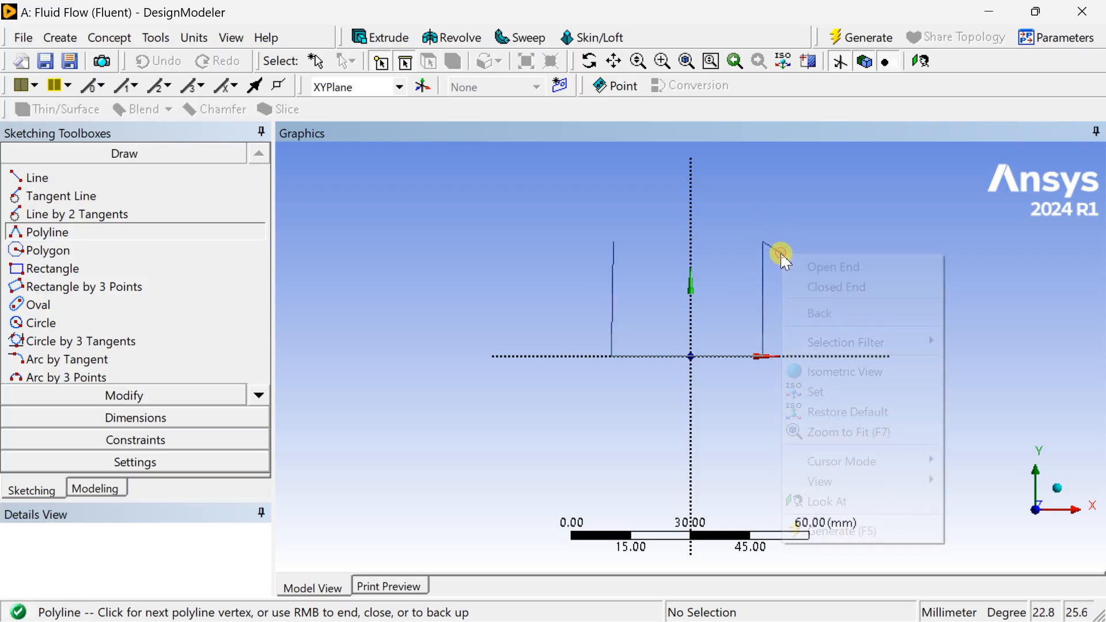
{"action": "mouse_move", "coordinate": [832, 267]}
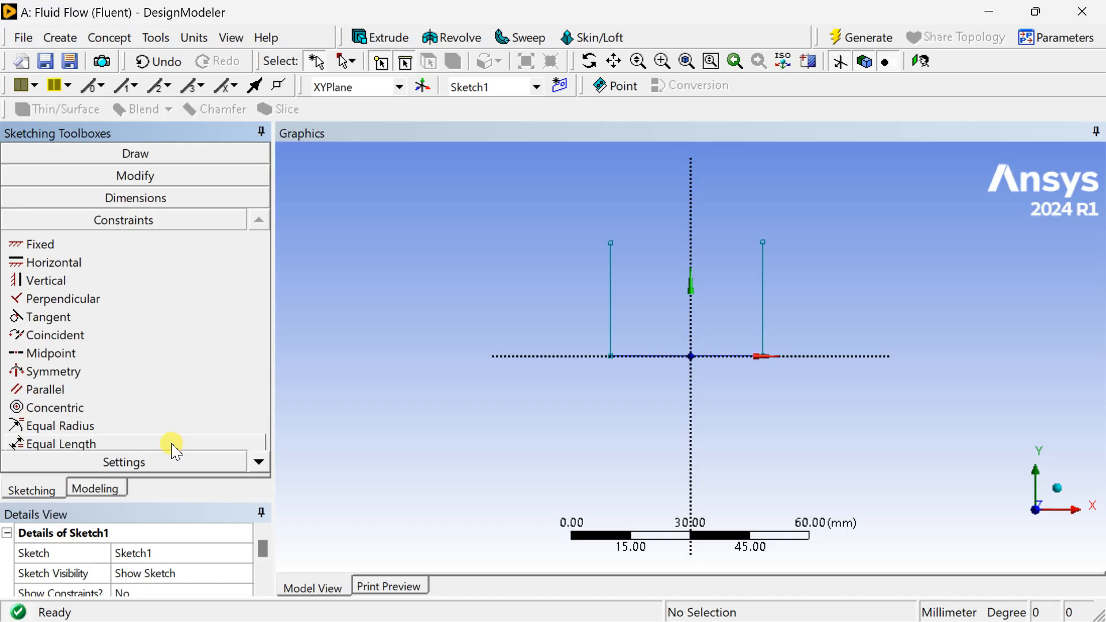
Apply a Symmetry constraint to the two vertical sides about the vertical axis
{"action": "left_click", "coordinate": [52, 371]}
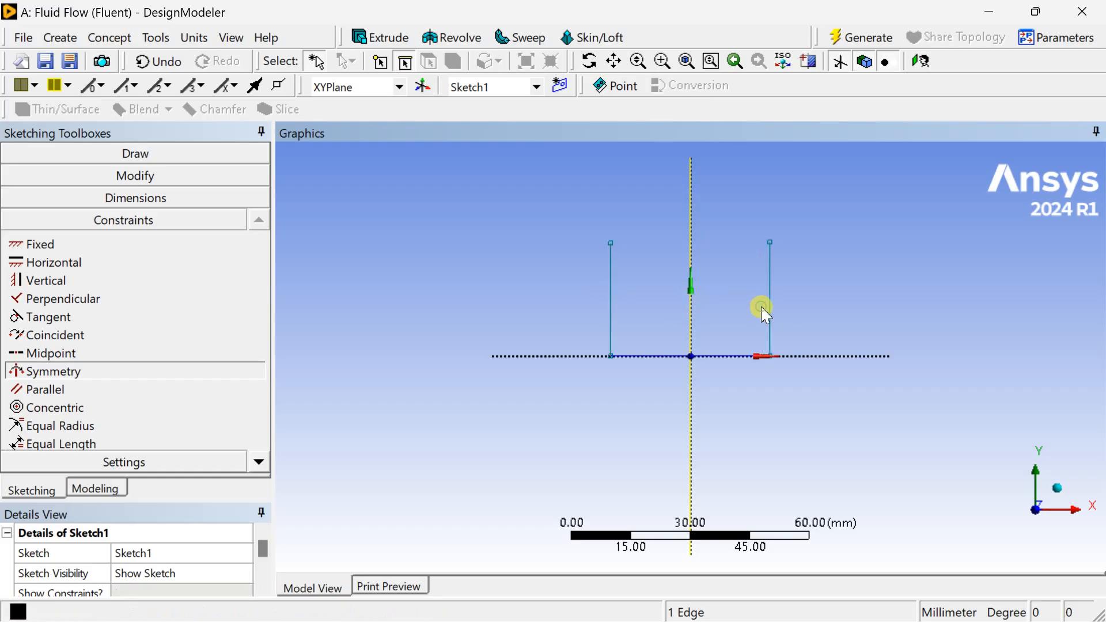
{"action": "left_click", "coordinate": [135, 197]}
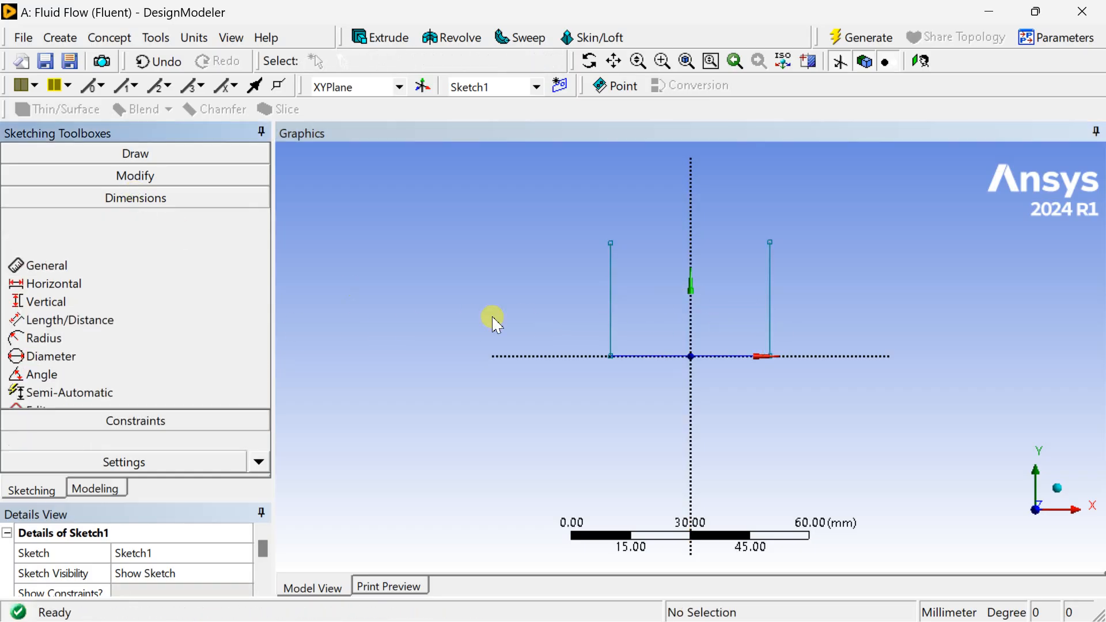
Add General dimensions and set base width H2 to 90 mm and left-side height V1 to 80 mm
{"action": "left_click", "coordinate": [134, 197]}
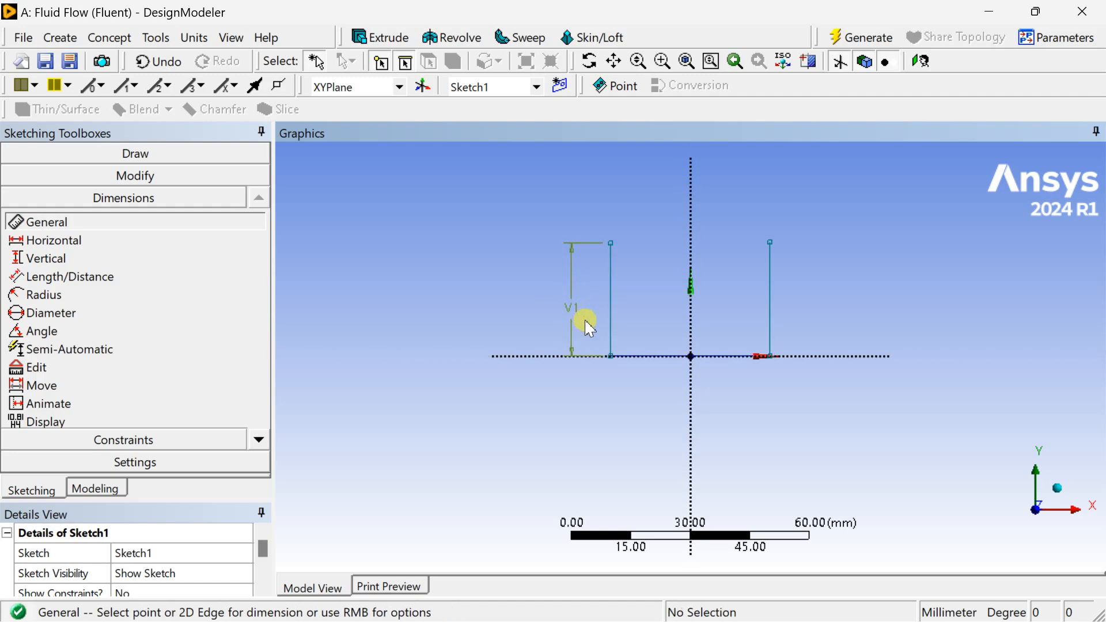
{"action": "mouse_move", "coordinate": [217, 495]}
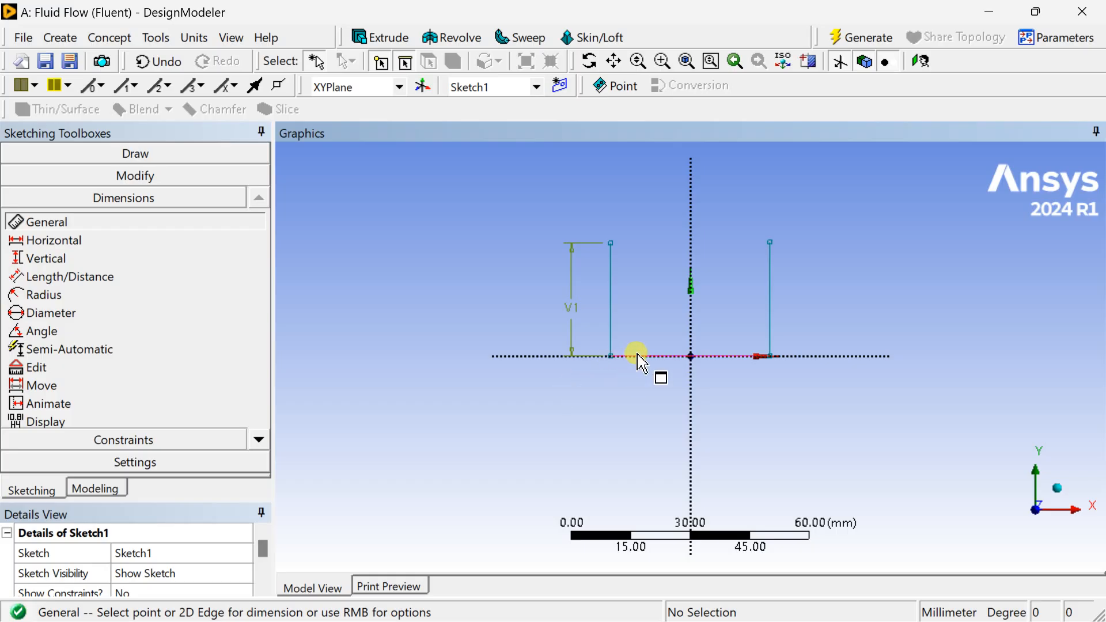
{"action": "left_click", "coordinate": [638, 356]}
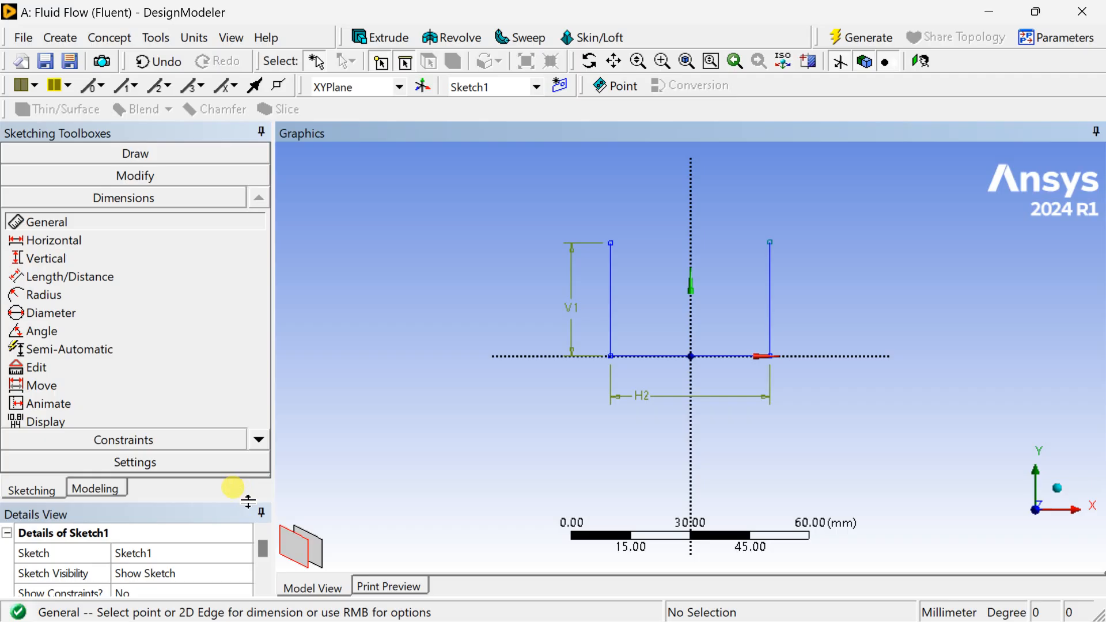
{"action": "mouse_move", "coordinate": [223, 502]}
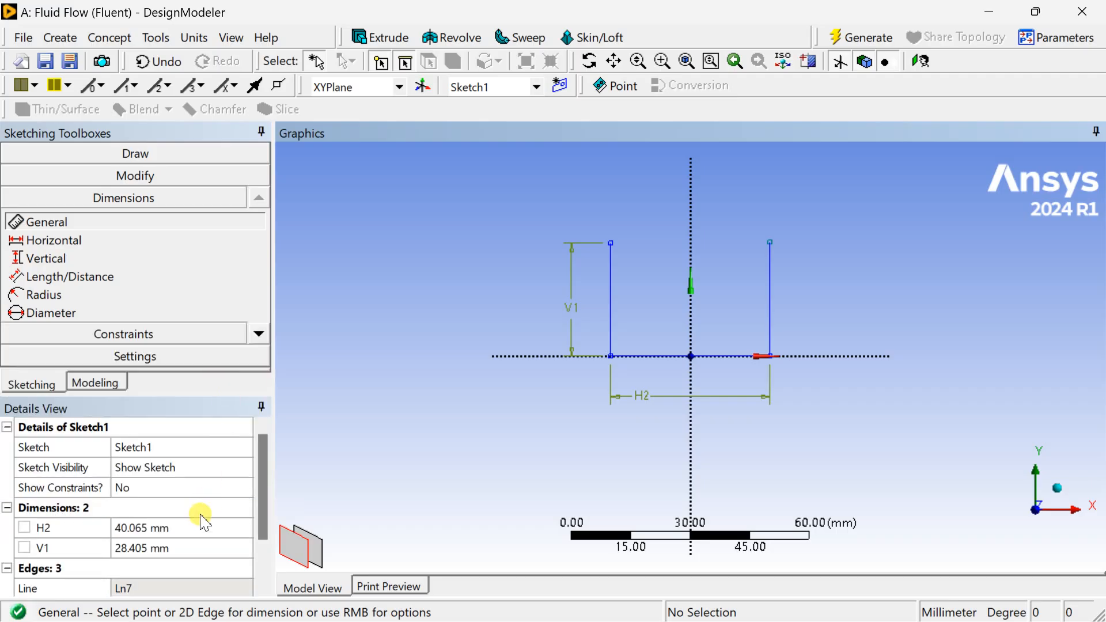
{"action": "double_click", "coordinate": [141, 527]}
{"action": "type", "text": "90"}
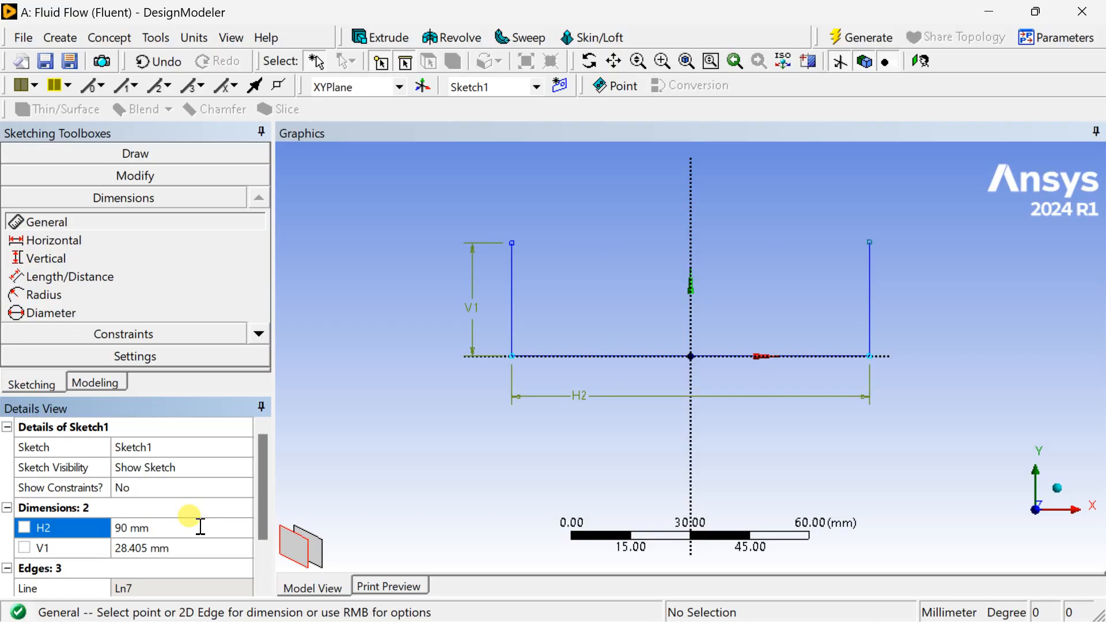
{"action": "double_click", "coordinate": [159, 549]}
{"action": "type", "text": "80"}
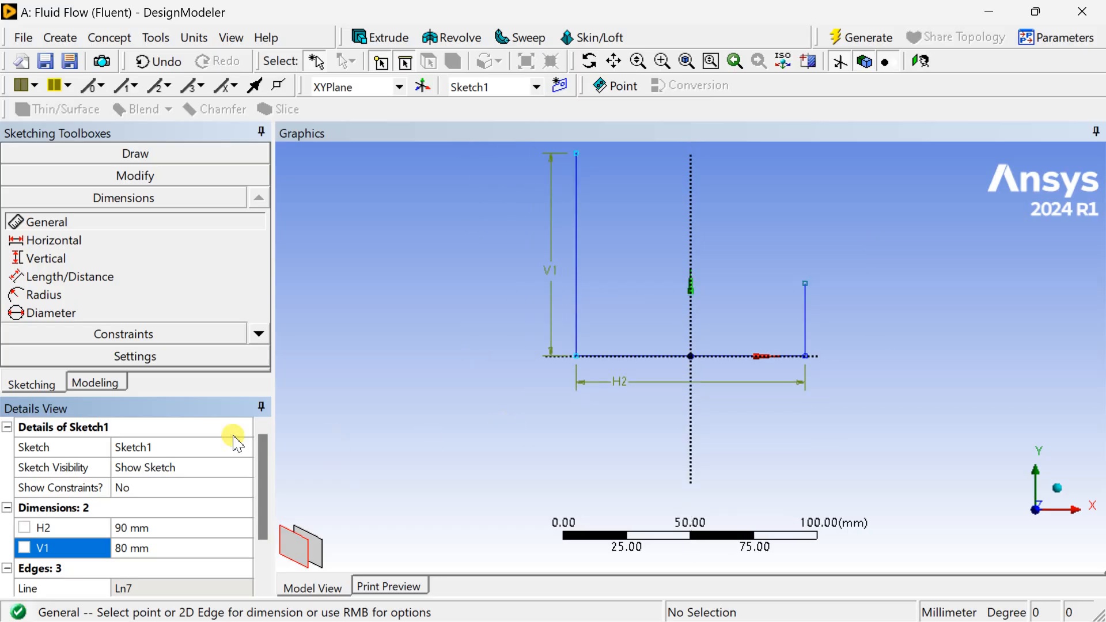
{"action": "mouse_move", "coordinate": [102, 276]}
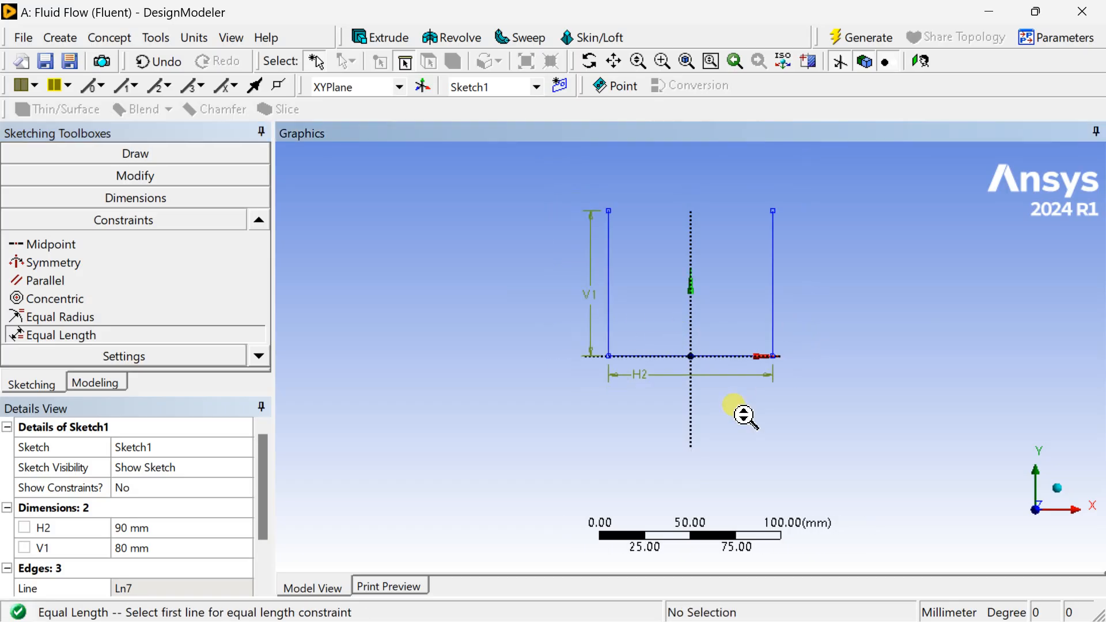
{"action": "mouse_move", "coordinate": [736, 415]}
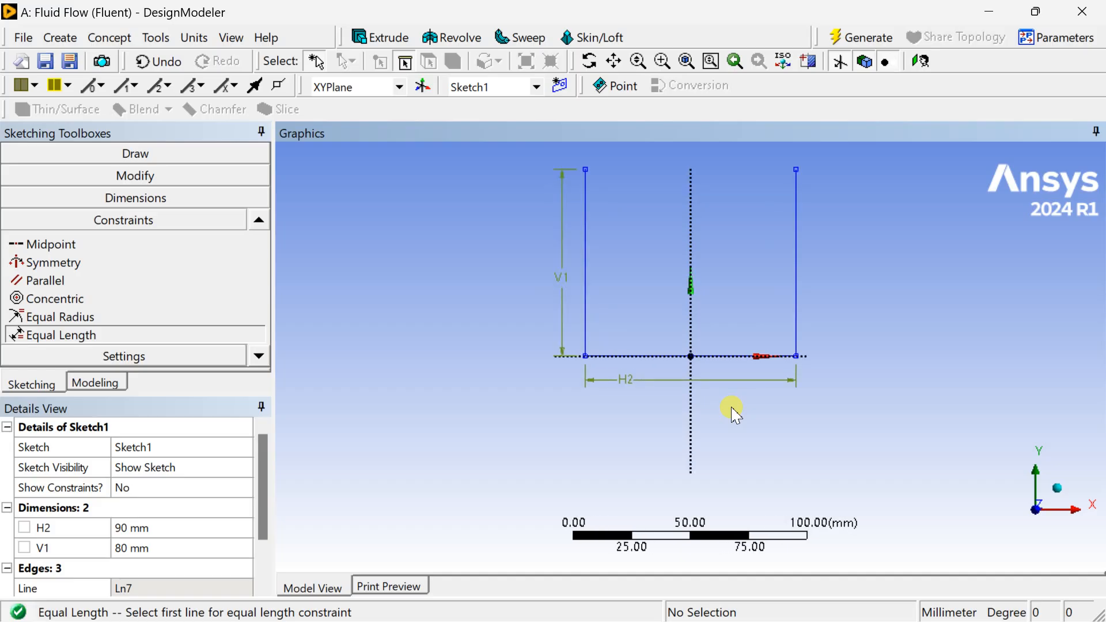
{"action": "mouse_move", "coordinate": [233, 370]}
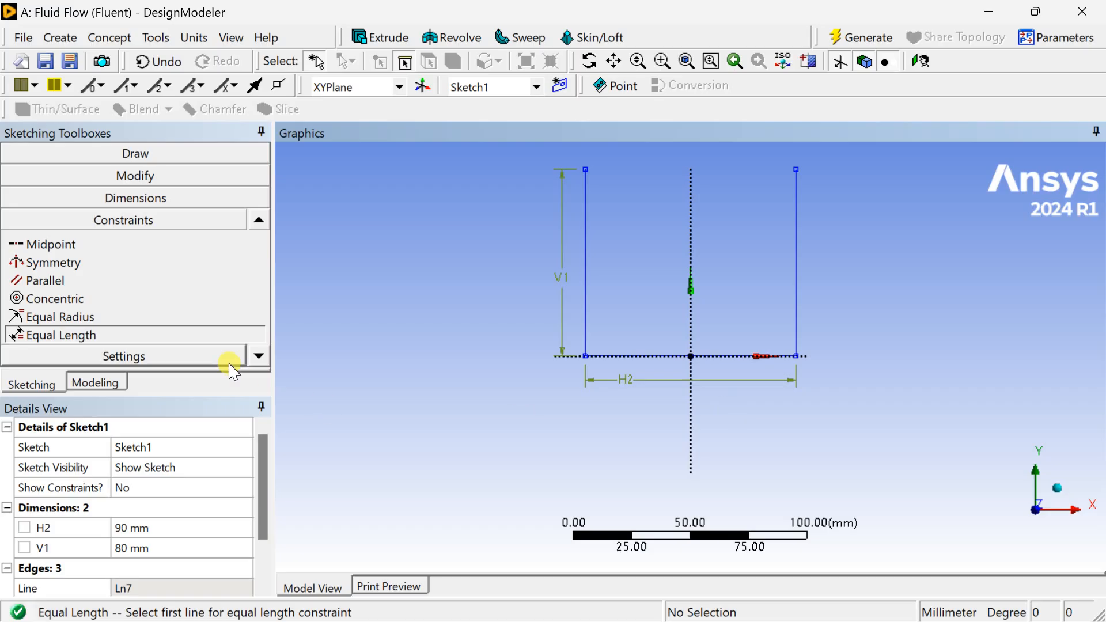
{"action": "mouse_move", "coordinate": [136, 197]}
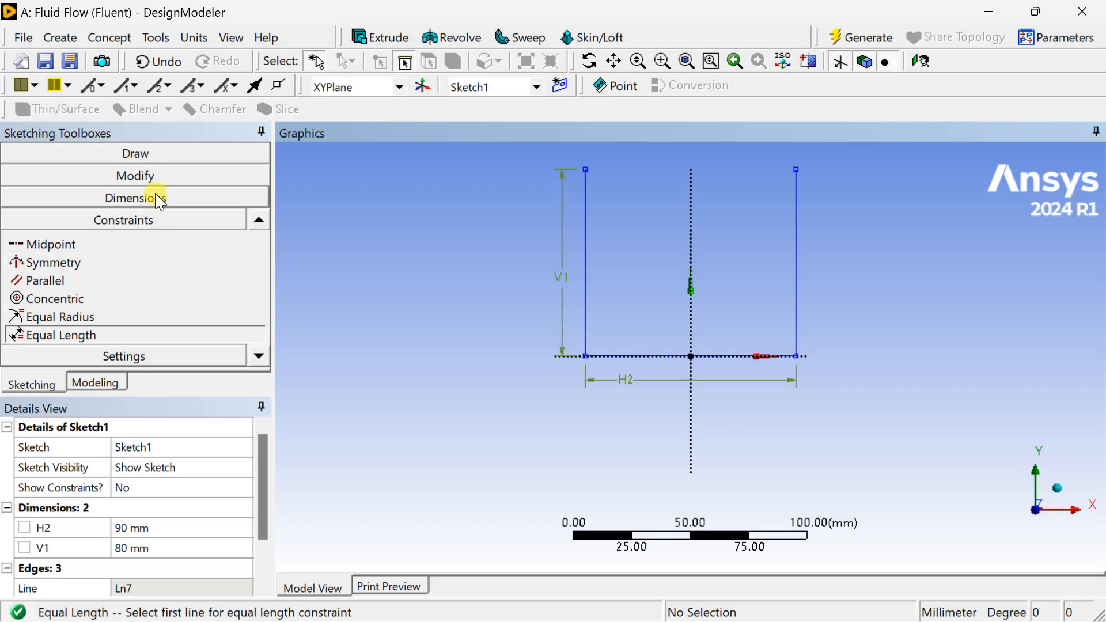
Fillet both bottom corners of the U with a 20 mm radius and generate the sketch
{"action": "left_click", "coordinate": [135, 175]}
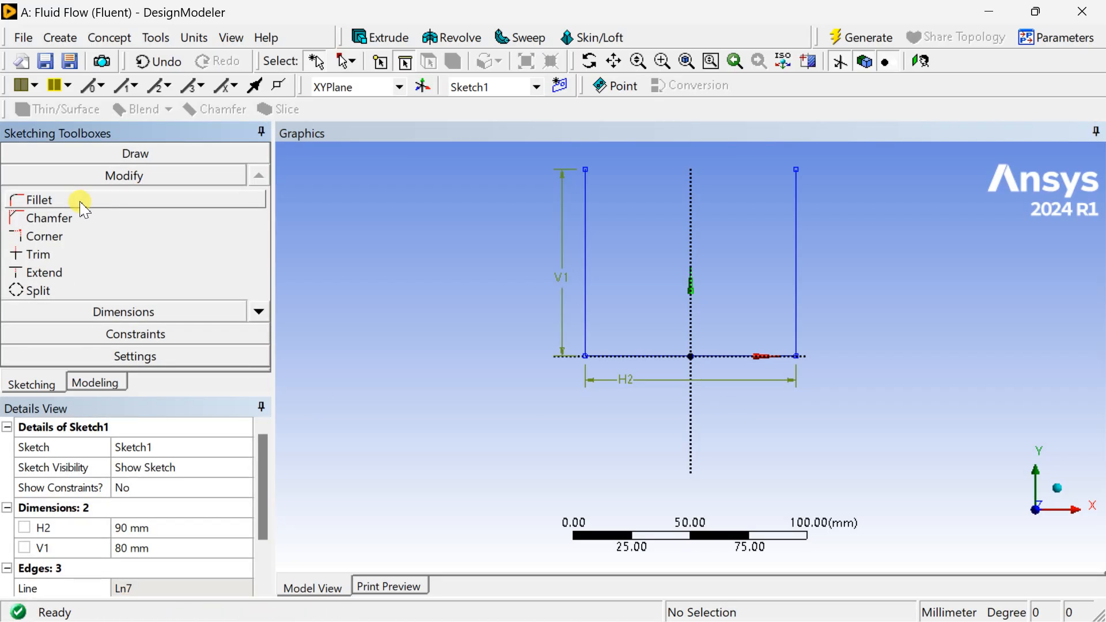
{"action": "left_click", "coordinate": [38, 199]}
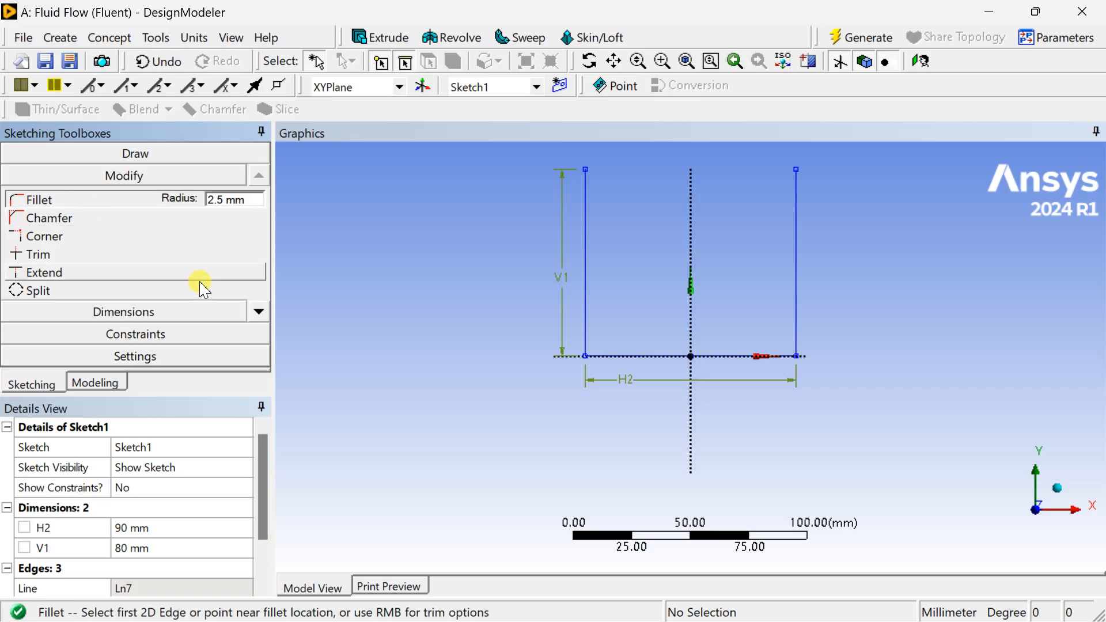
{"action": "mouse_move", "coordinate": [230, 196]}
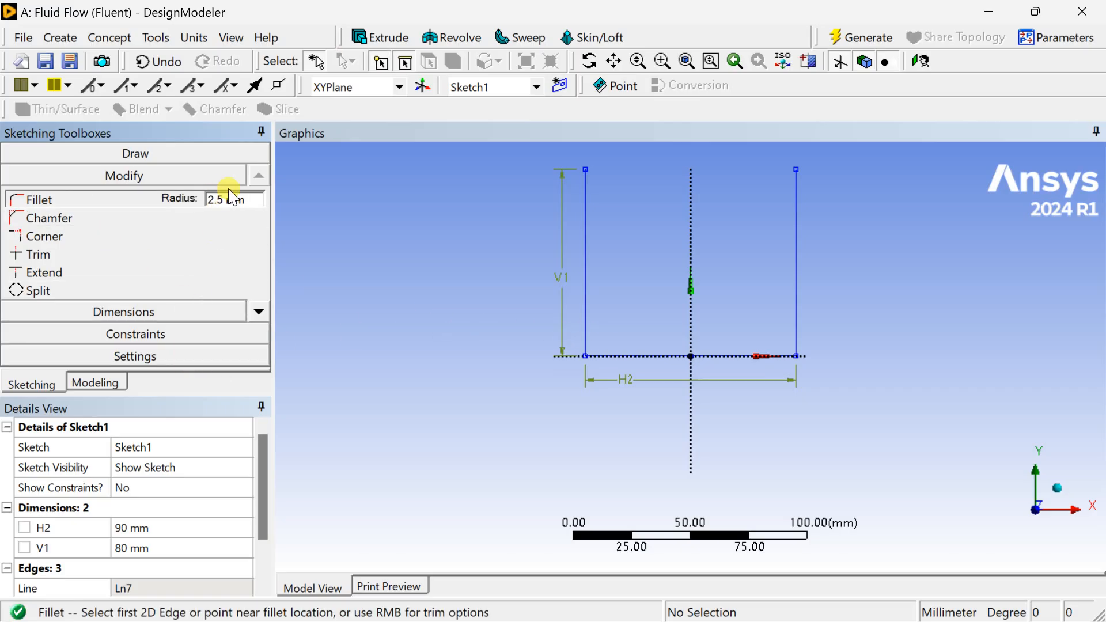
{"action": "triple_click", "coordinate": [232, 199]}
{"action": "type", "text": "20"}
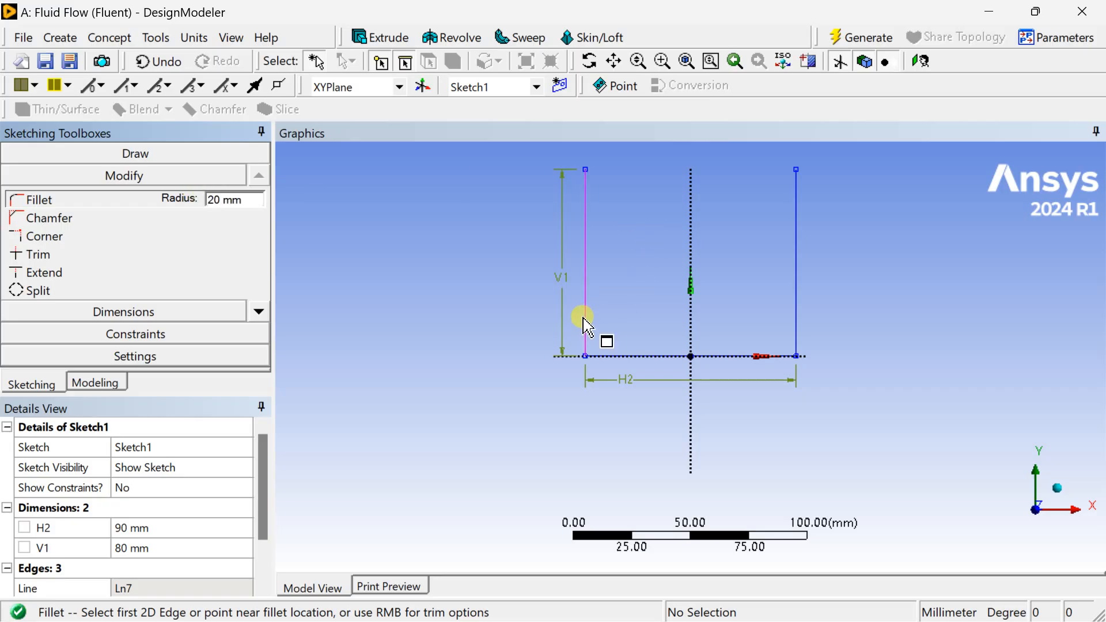
{"action": "left_click", "coordinate": [584, 356]}
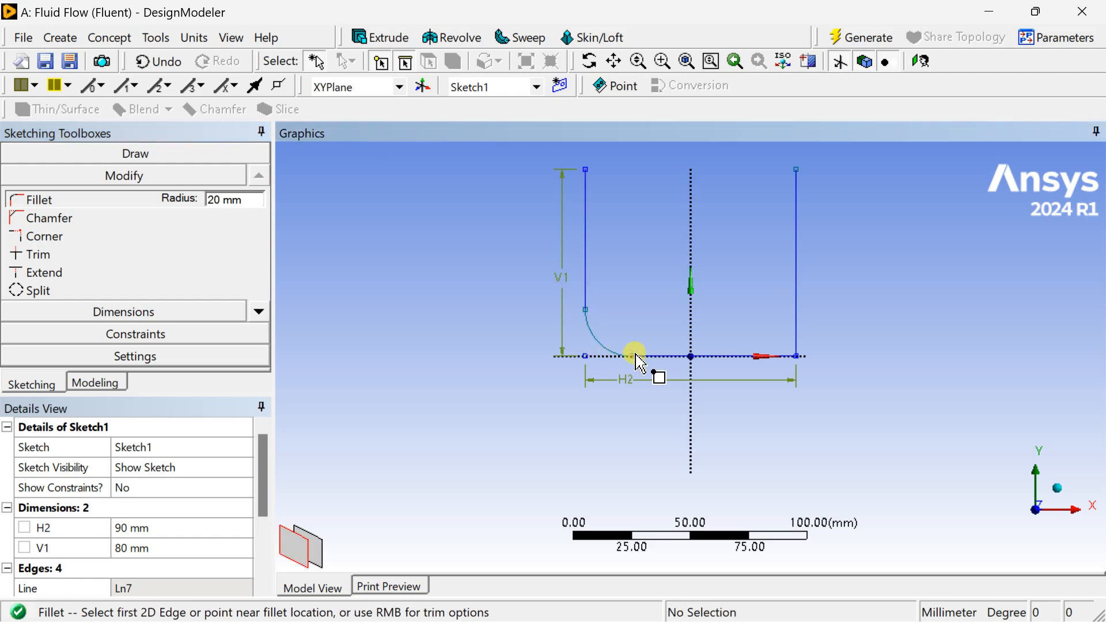
{"action": "mouse_move", "coordinate": [797, 319]}
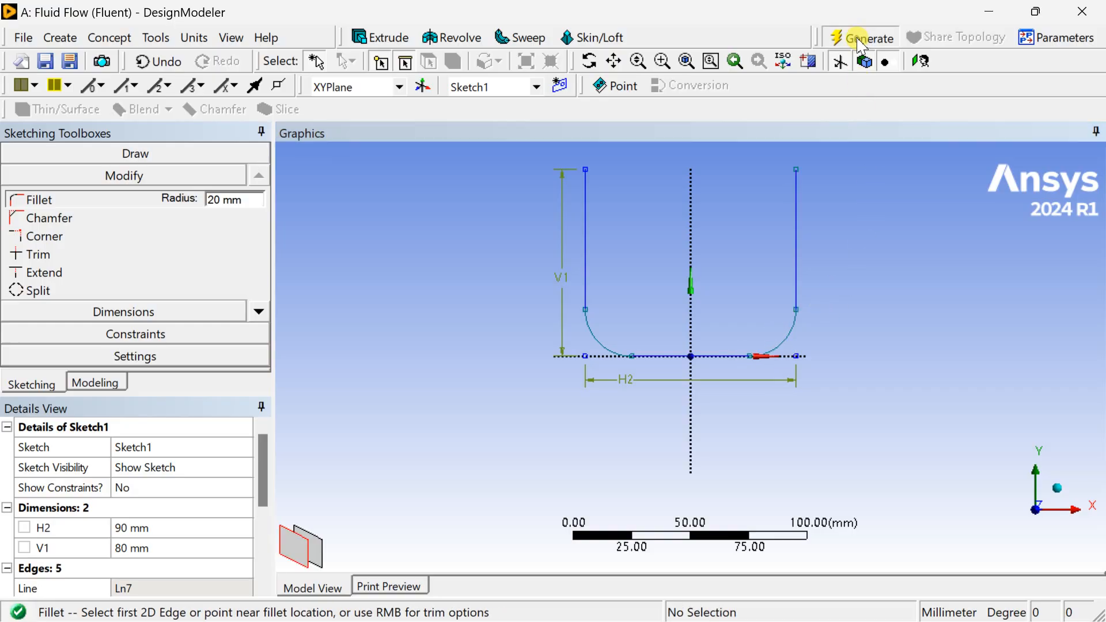
{"action": "left_click", "coordinate": [866, 37]}
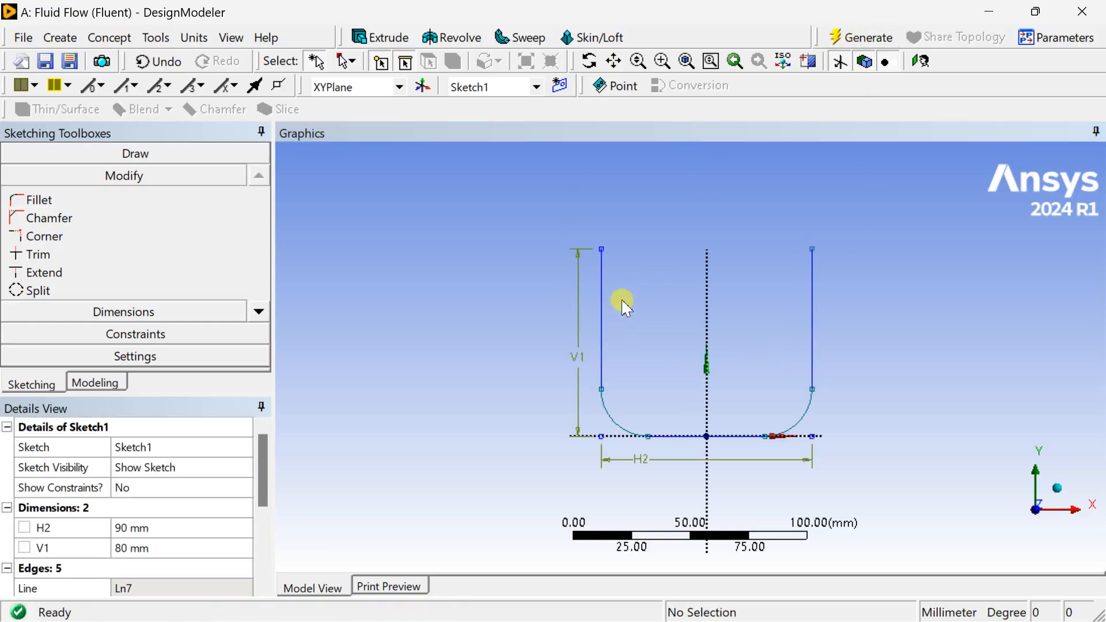
{"action": "mouse_move", "coordinate": [661, 370]}
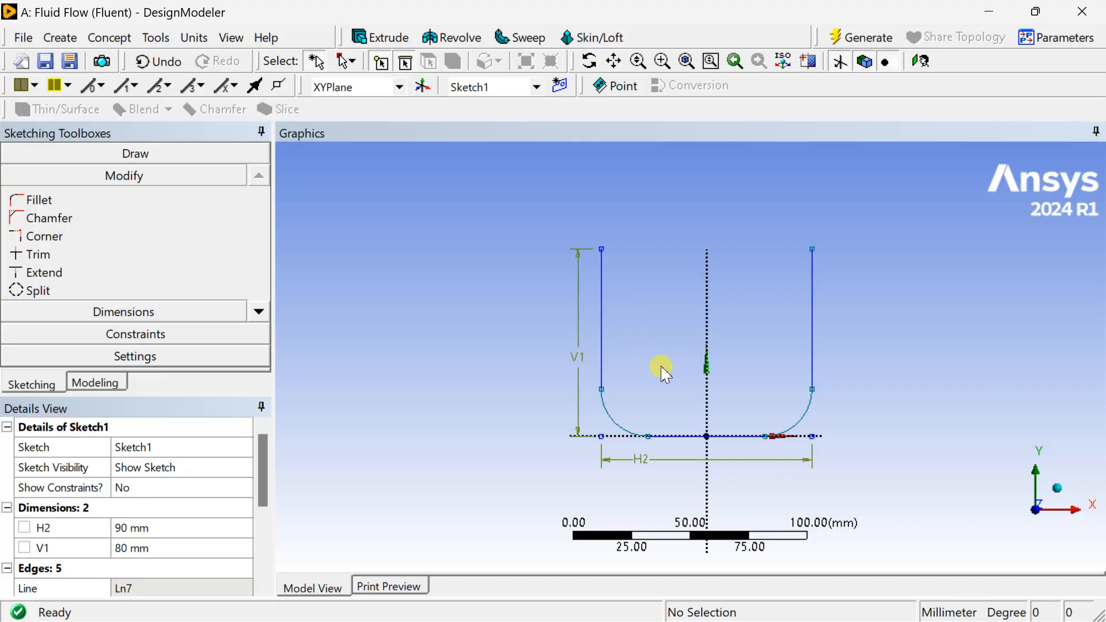
{"action": "mouse_move", "coordinate": [674, 378]}
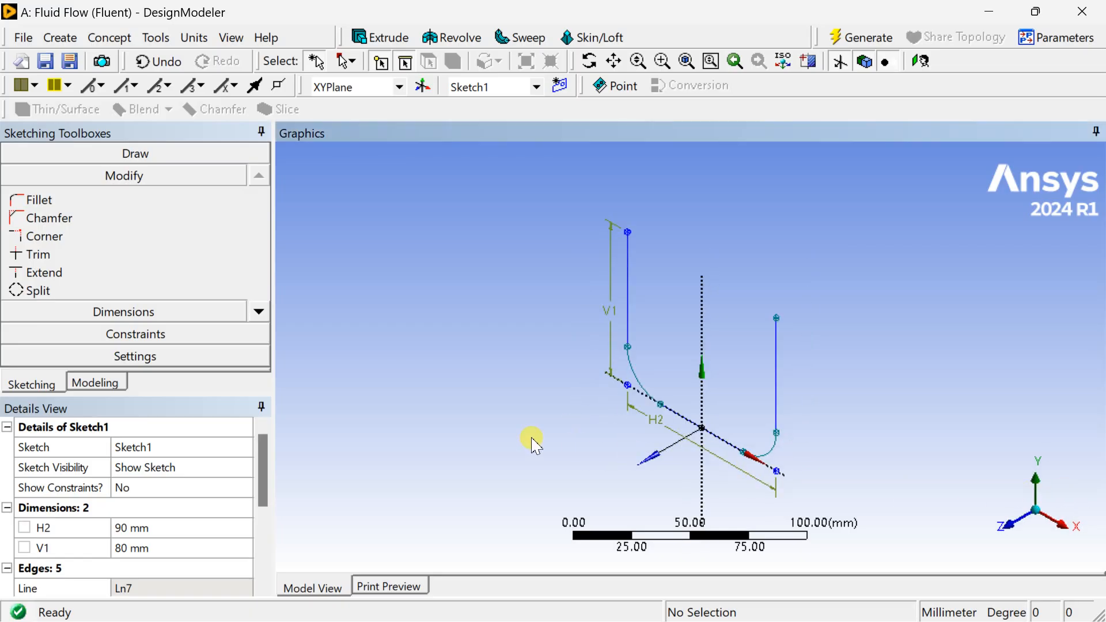
{"action": "mouse_move", "coordinate": [514, 436]}
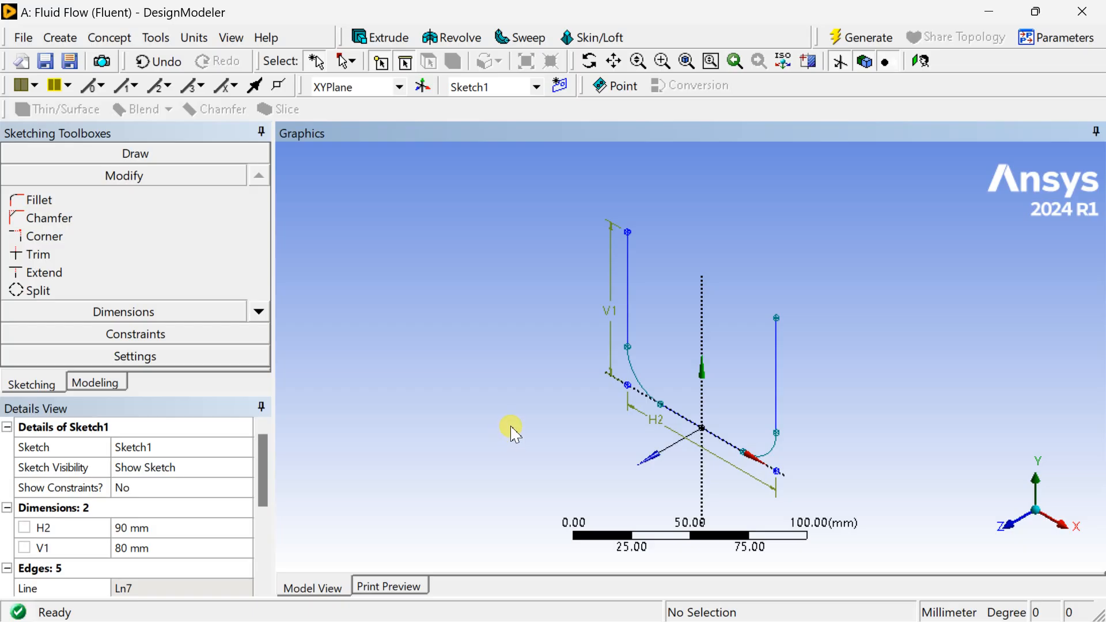
{"action": "mouse_move", "coordinate": [459, 423]}
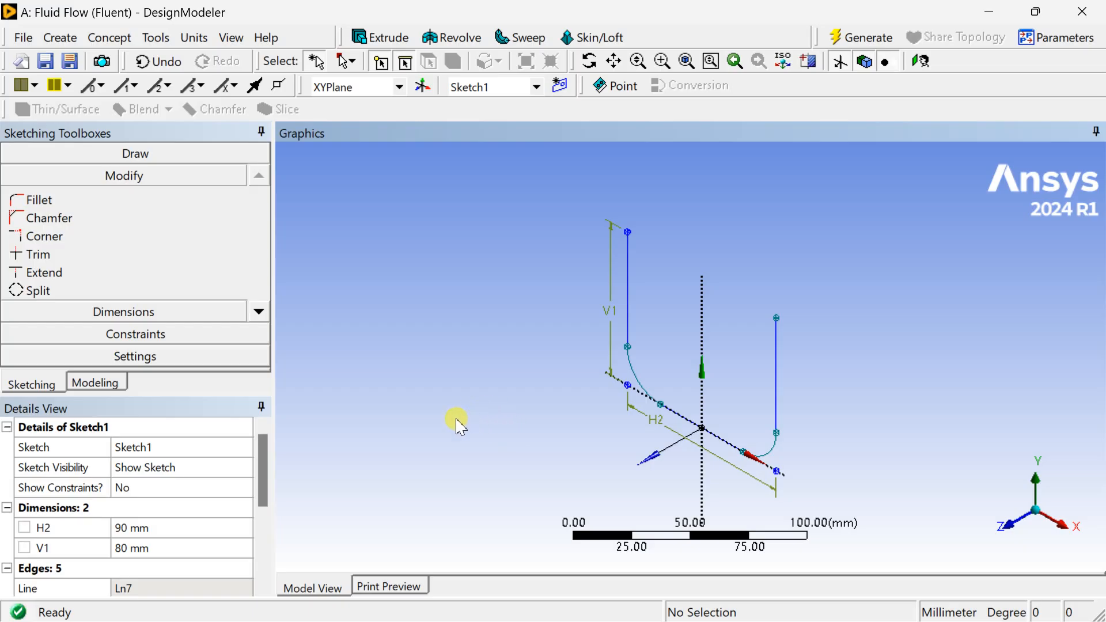
{"action": "mouse_move", "coordinate": [145, 153]}
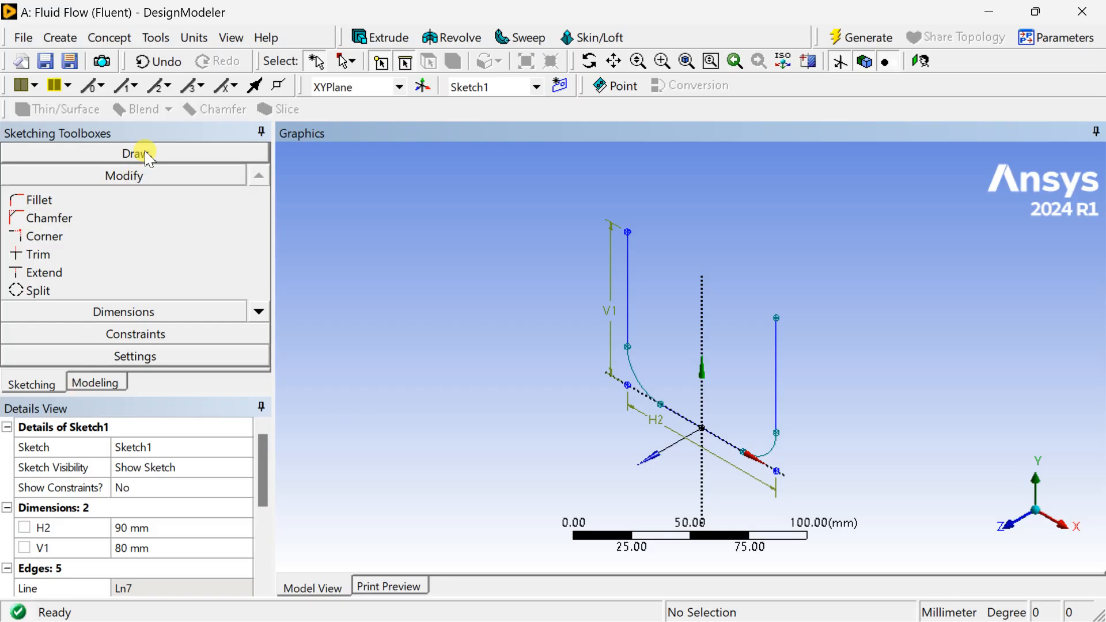
{"action": "mouse_move", "coordinate": [319, 203]}
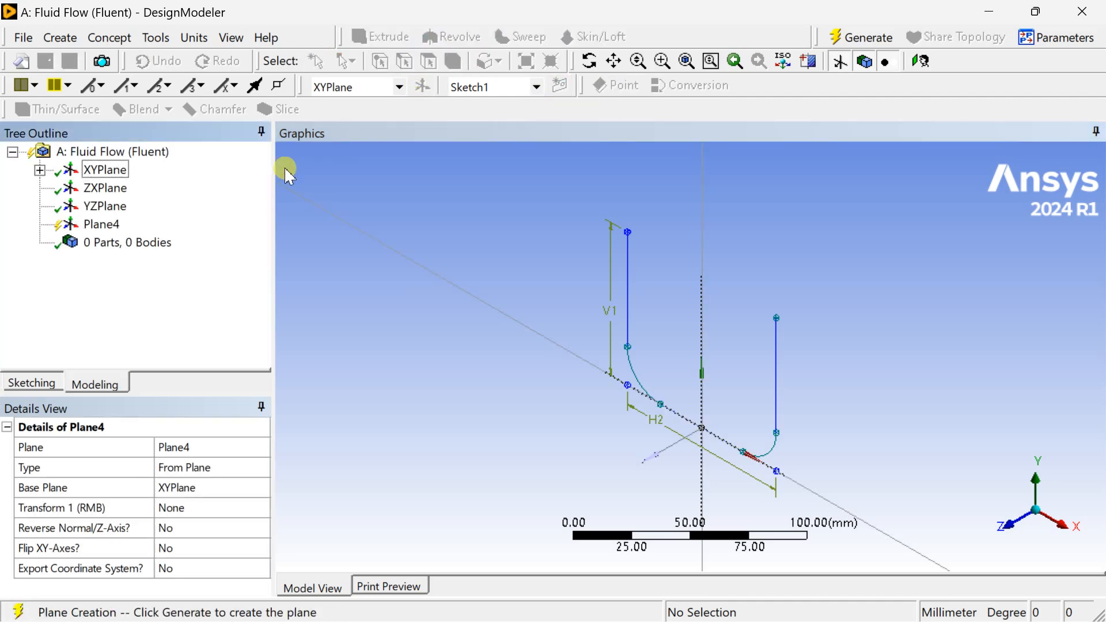
Select Plane4 and set its definition type to From Point and Normal
{"action": "left_click", "coordinate": [102, 224]}
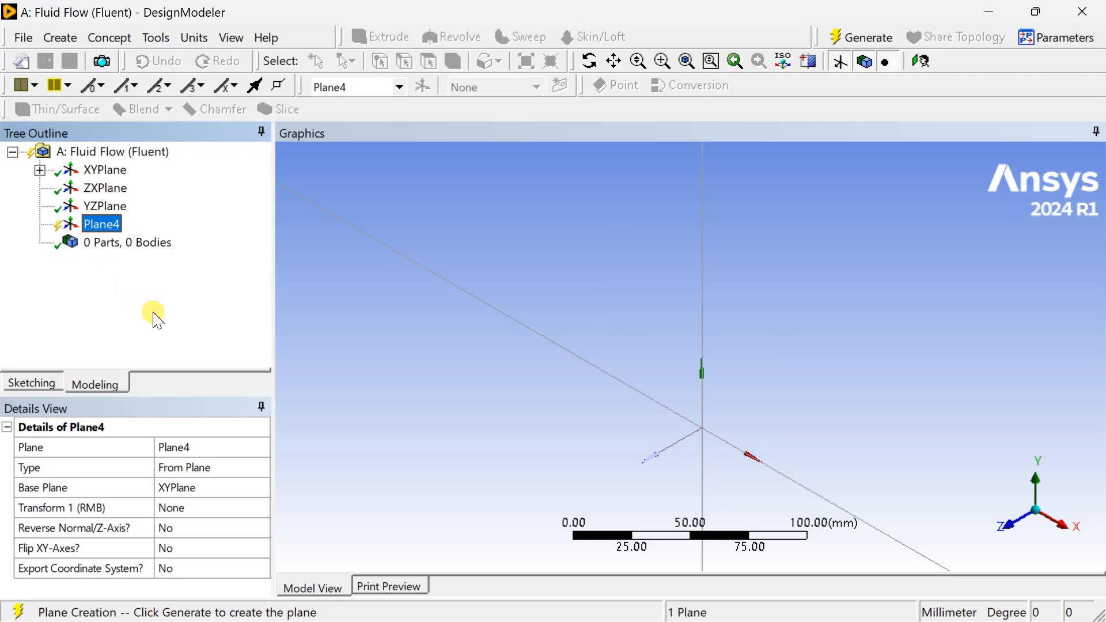
{"action": "left_click", "coordinate": [41, 169]}
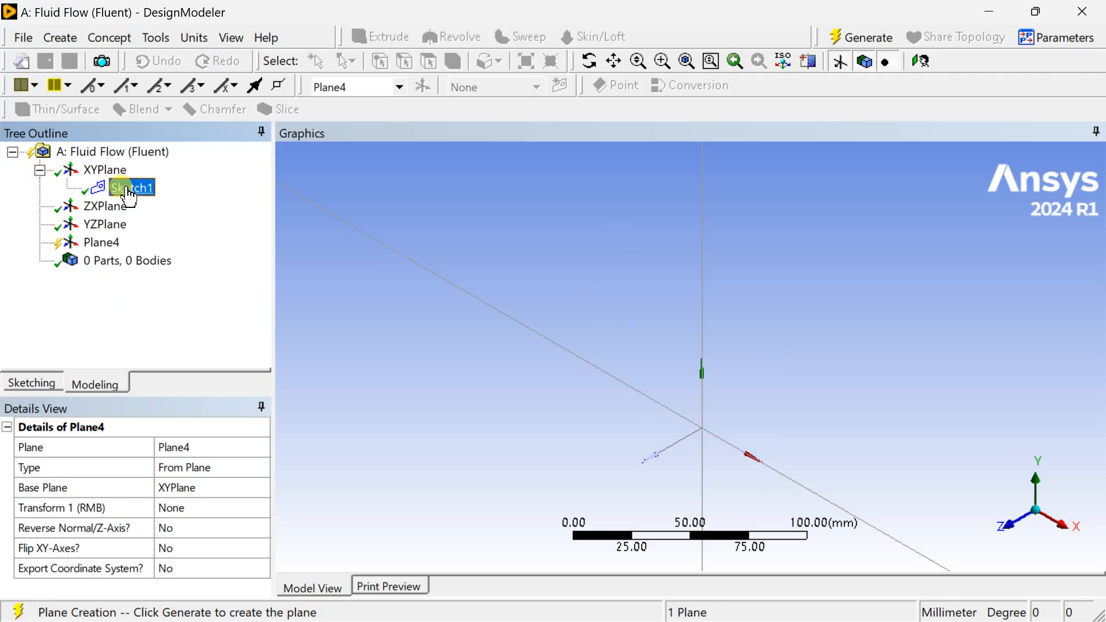
{"action": "right_click", "coordinate": [132, 187]}
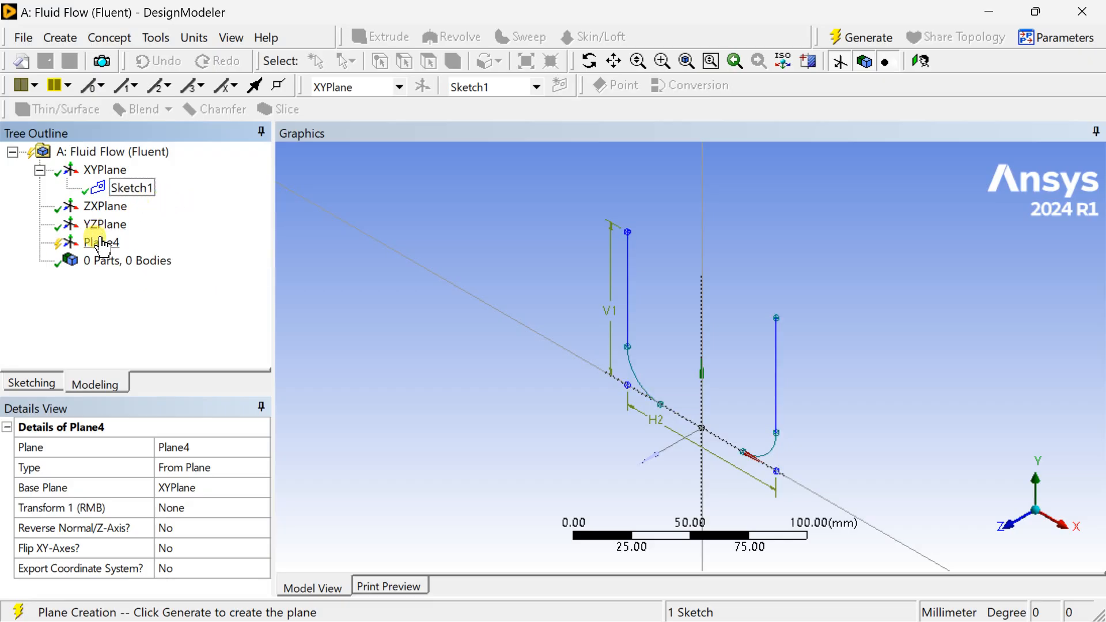
{"action": "left_click", "coordinate": [102, 242]}
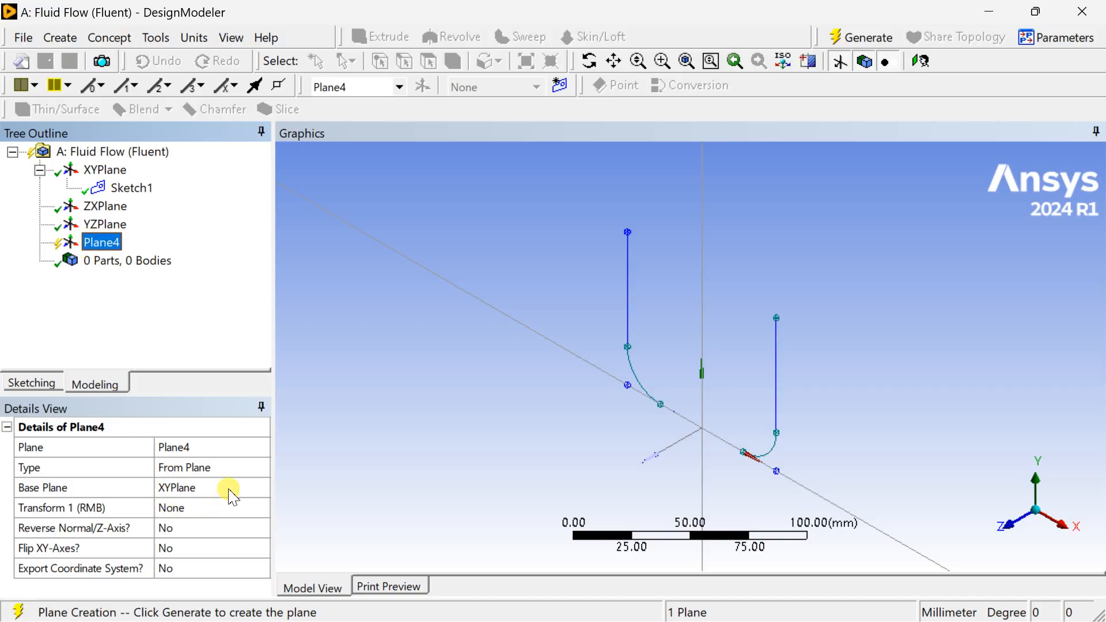
{"action": "mouse_move", "coordinate": [235, 490]}
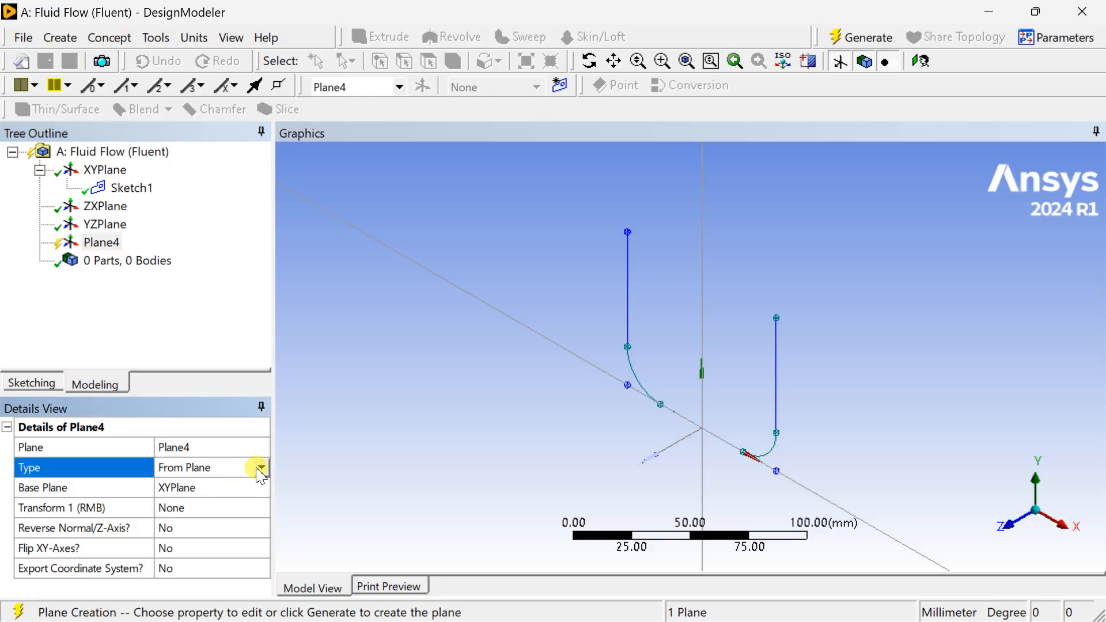
{"action": "left_click", "coordinate": [260, 467]}
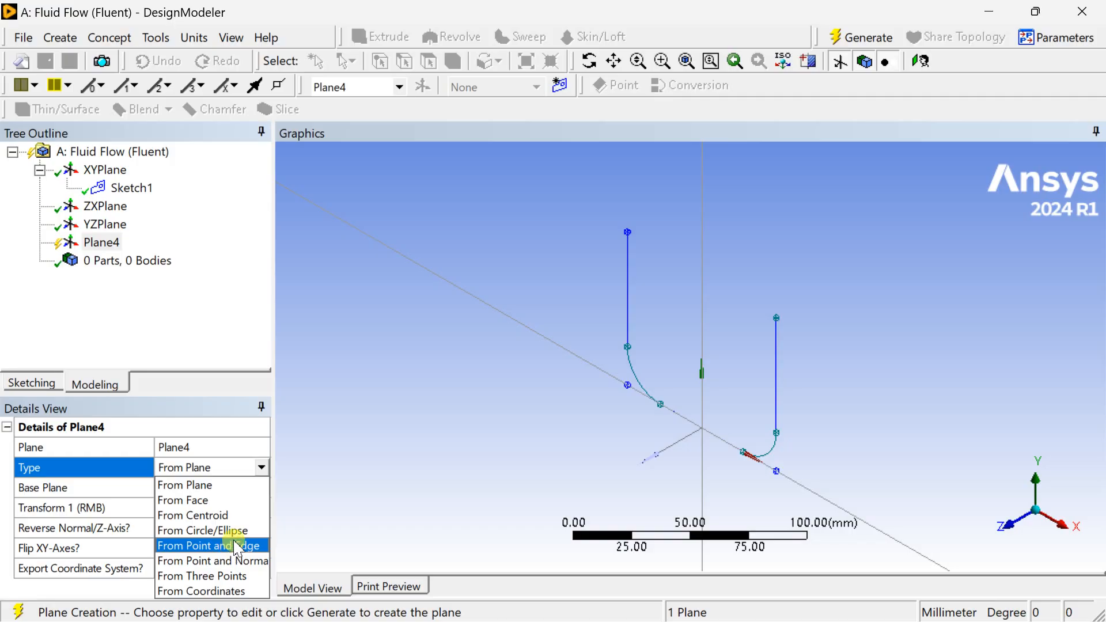
{"action": "left_click", "coordinate": [212, 561]}
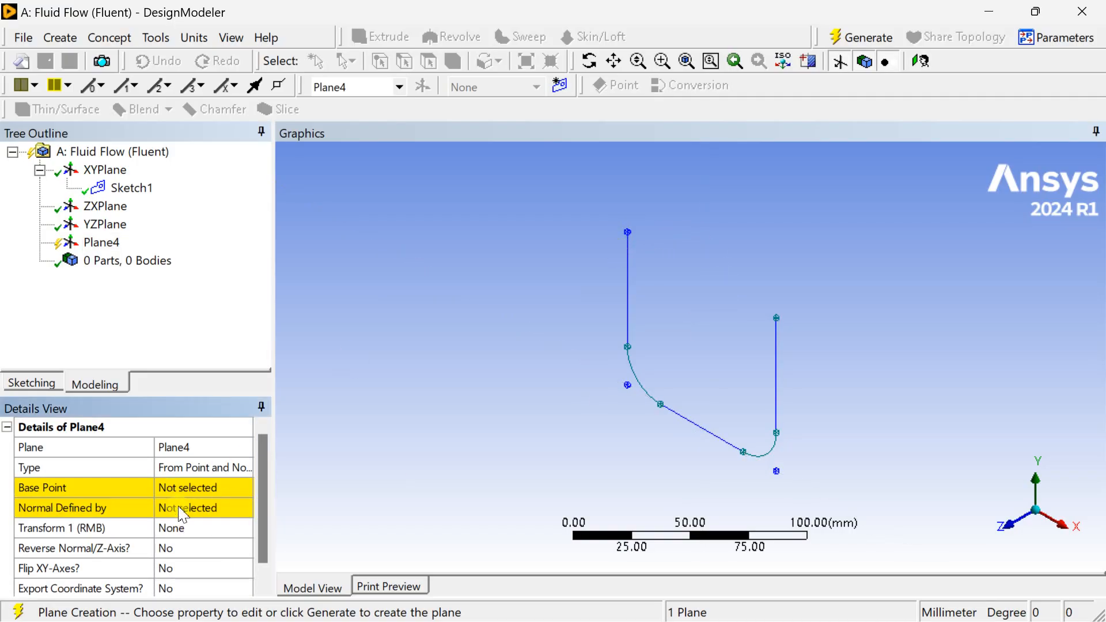
Use the left leg's top vertex as base point and its vertical edge as normal, then generate Plane4
{"action": "left_click", "coordinate": [43, 487]}
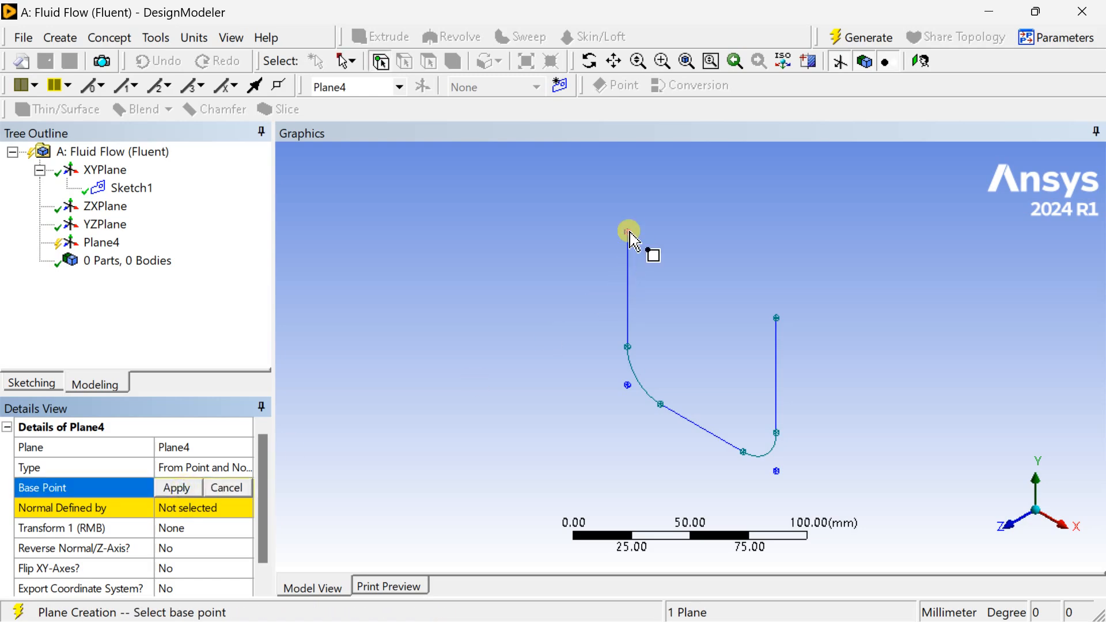
{"action": "mouse_move", "coordinate": [775, 319]}
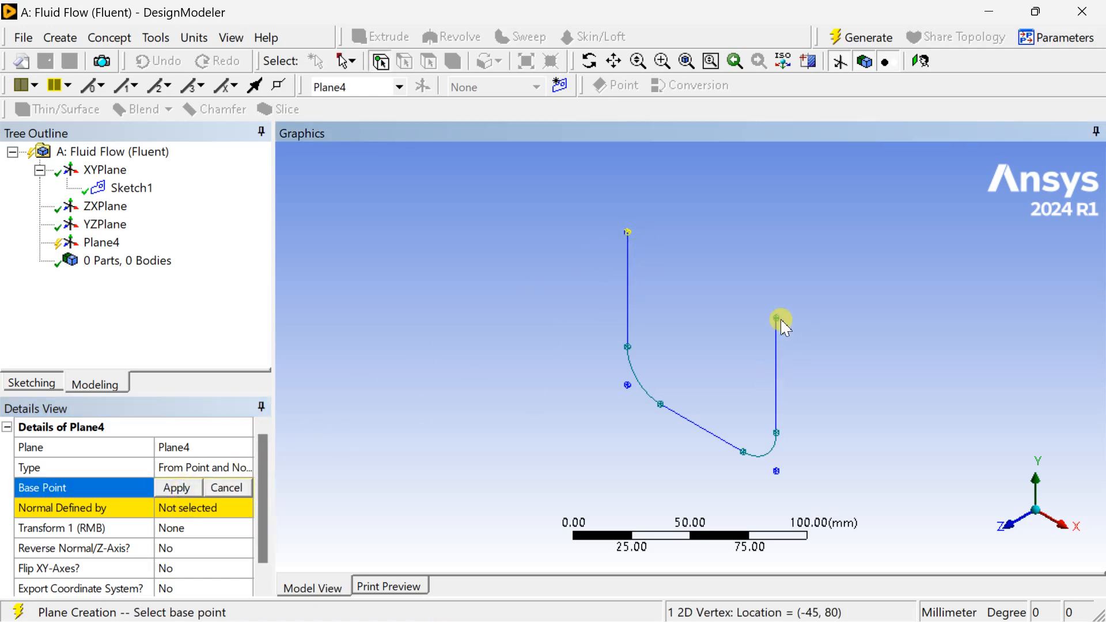
{"action": "mouse_move", "coordinate": [270, 395]}
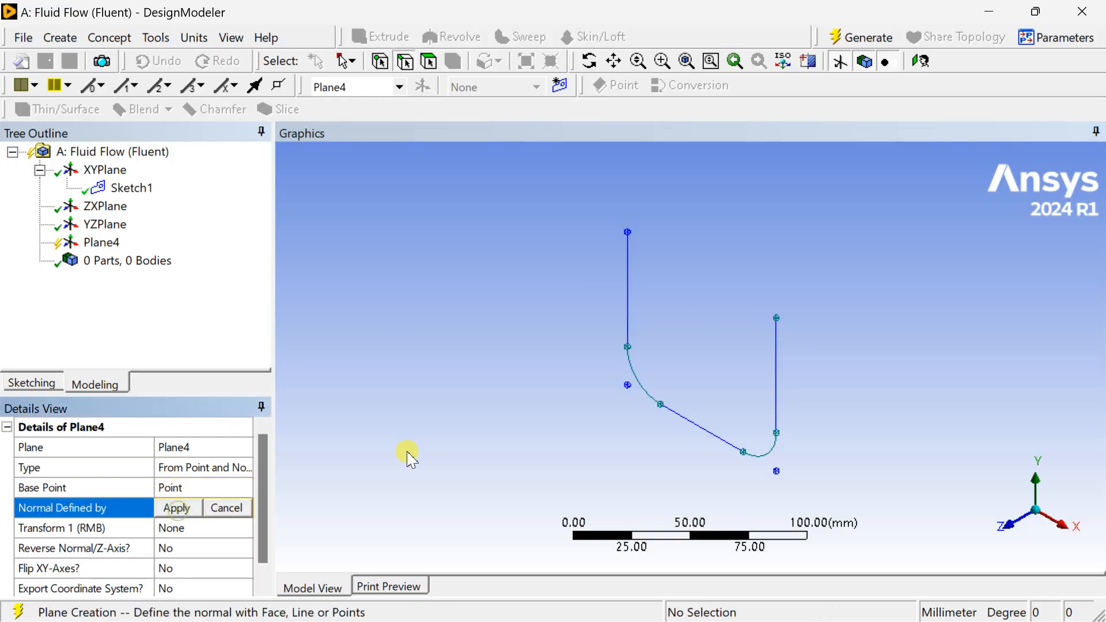
{"action": "left_click", "coordinate": [625, 296]}
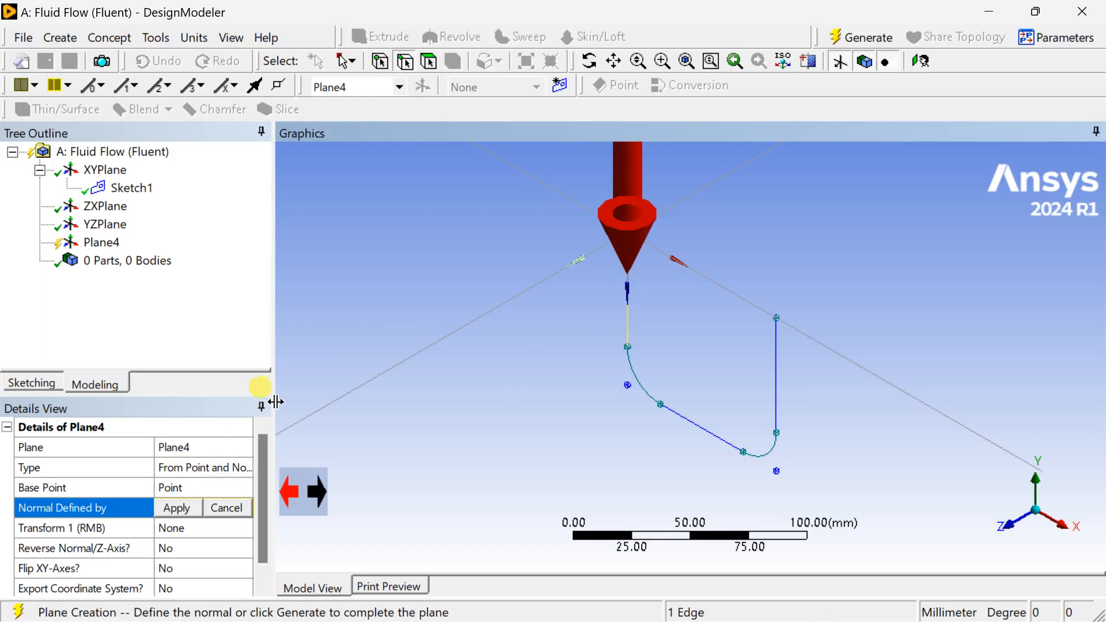
{"action": "left_click", "coordinate": [205, 507]}
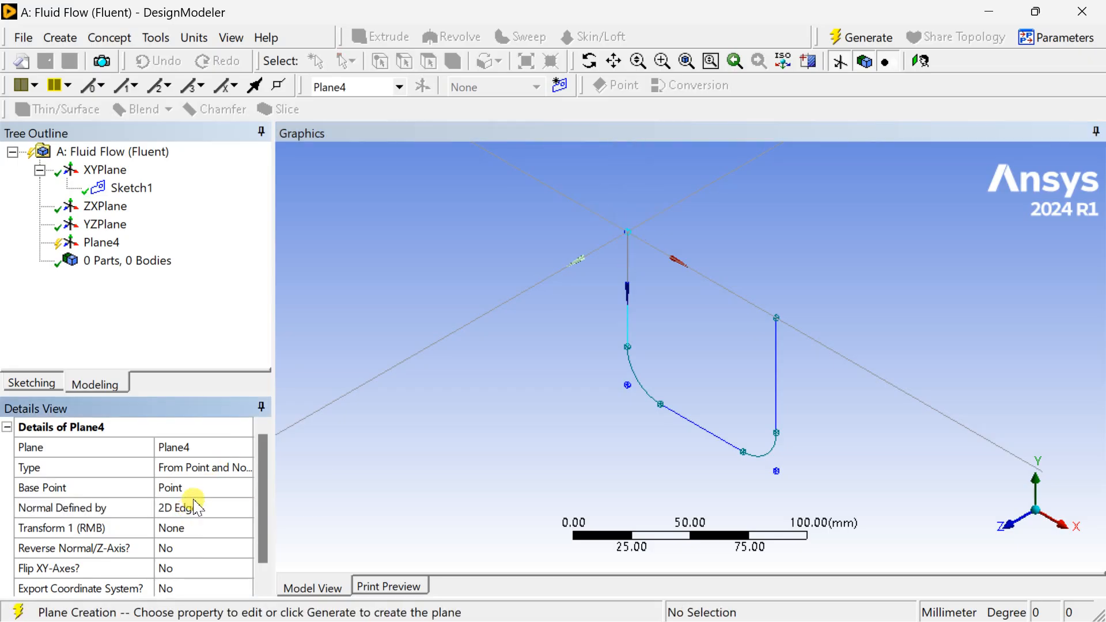
{"action": "left_click", "coordinate": [860, 37]}
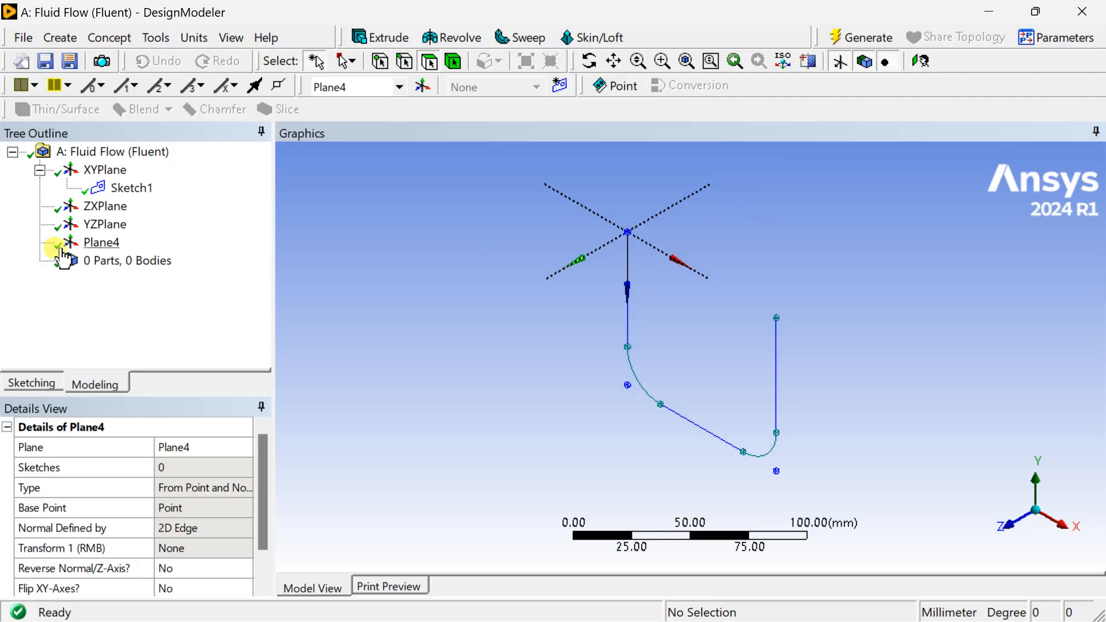
Look straight at Plane4 and start a new sketch on it
{"action": "left_click", "coordinate": [102, 241]}
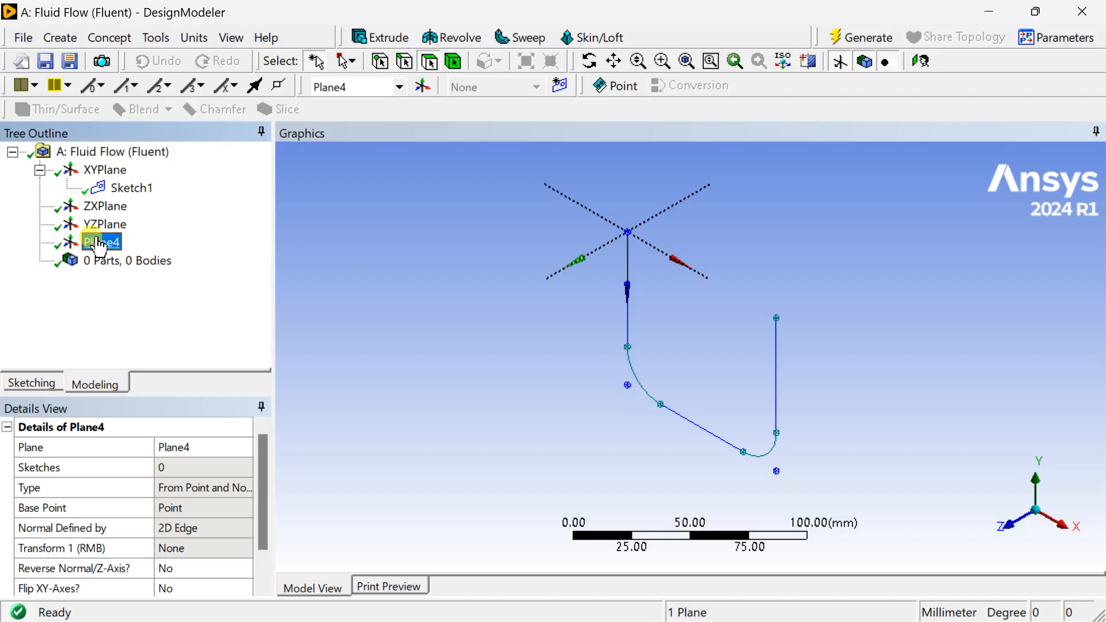
{"action": "right_click", "coordinate": [102, 242]}
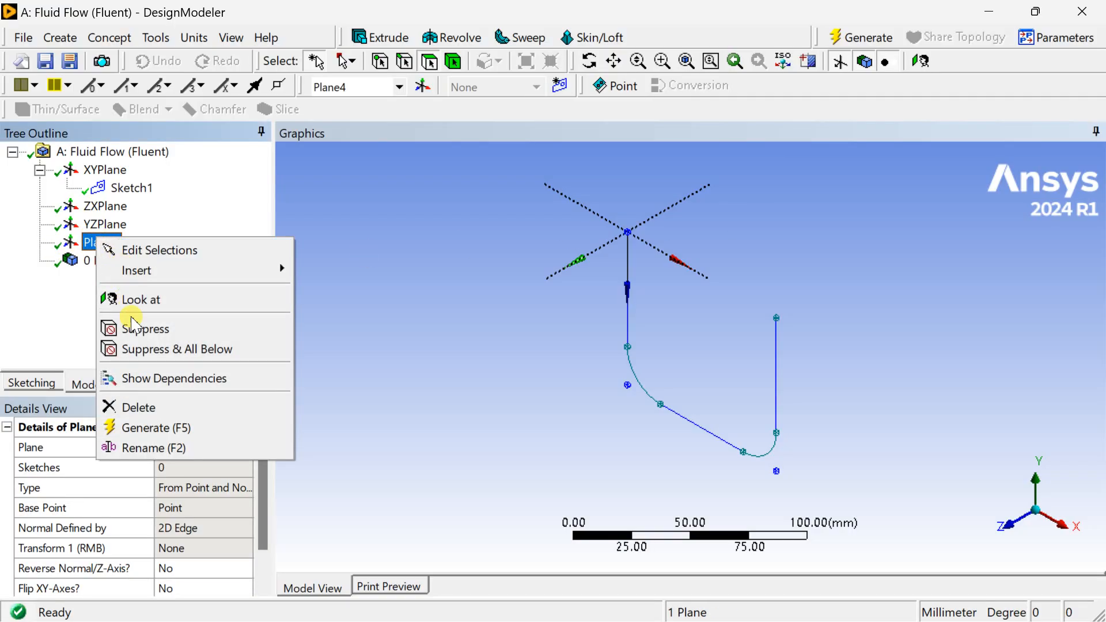
{"action": "mouse_move", "coordinate": [140, 299]}
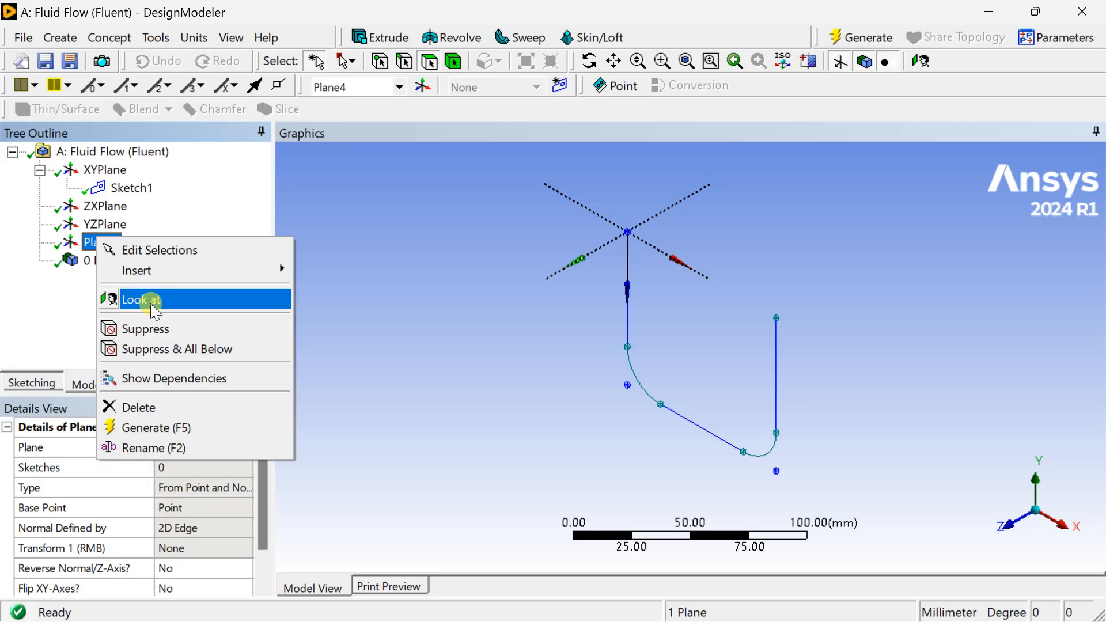
{"action": "left_click", "coordinate": [140, 299]}
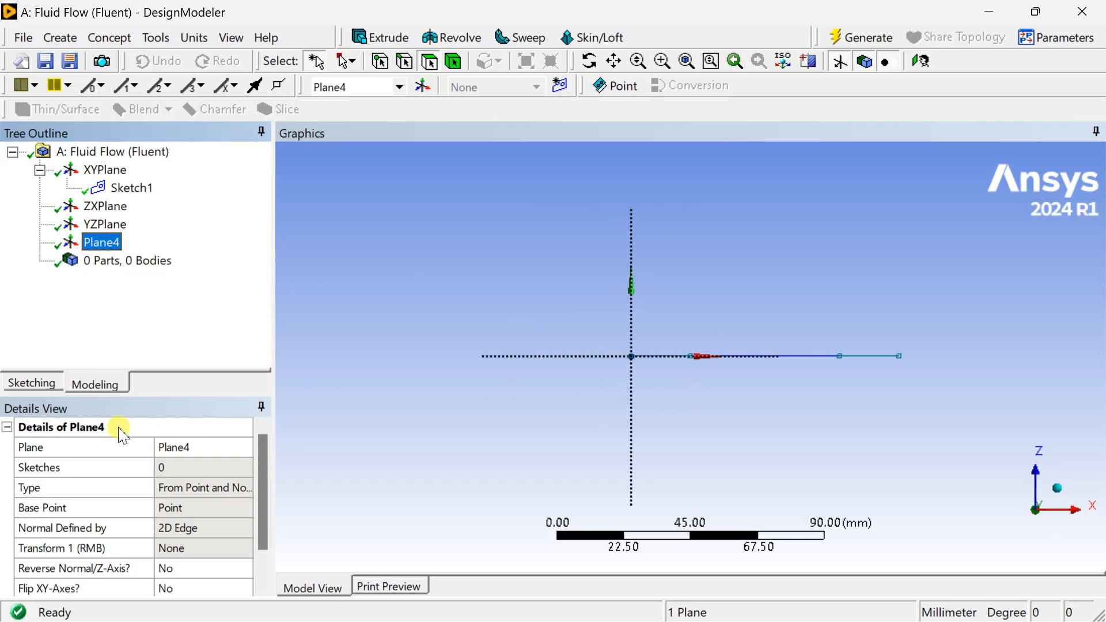
{"action": "left_click", "coordinate": [31, 383]}
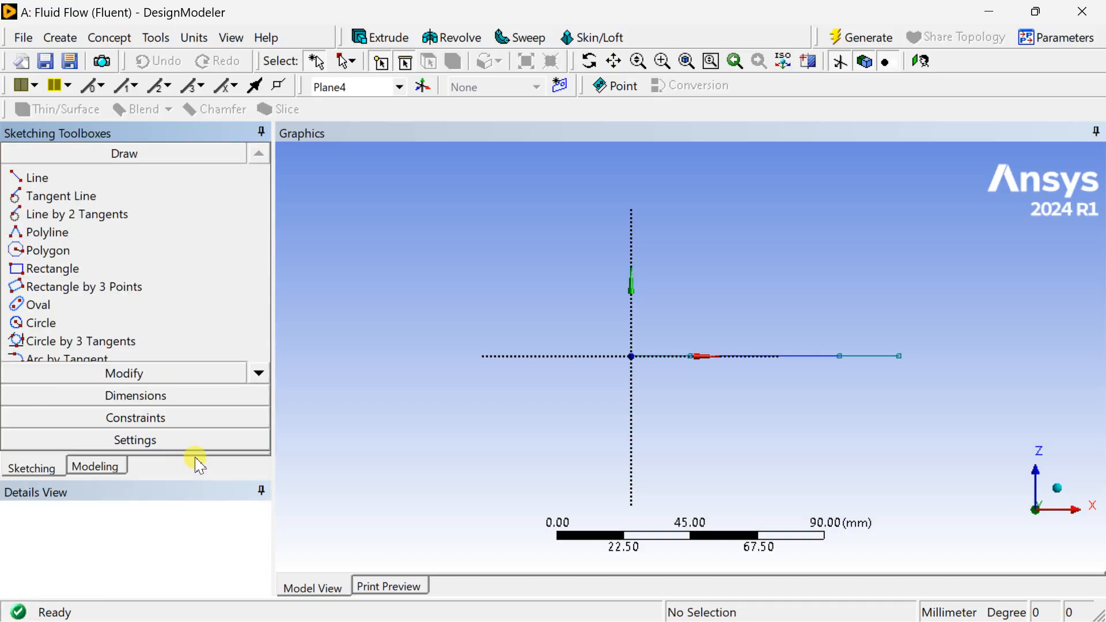
Draw a circle at the Plane4 origin and dimension it to 20 mm
{"action": "left_click", "coordinate": [42, 322]}
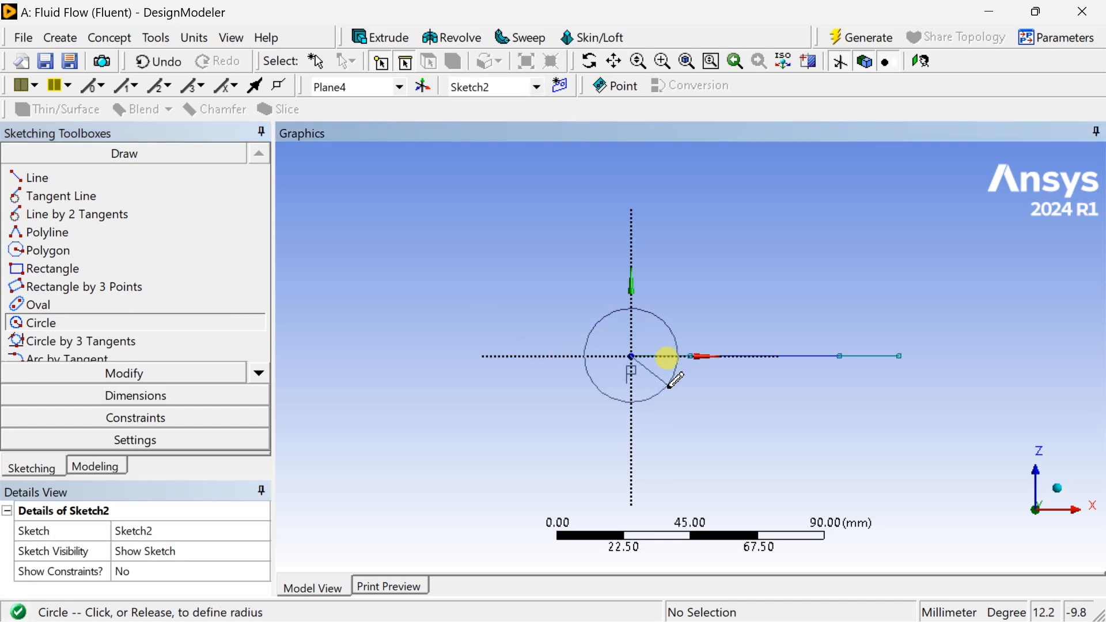
{"action": "left_click", "coordinate": [667, 356]}
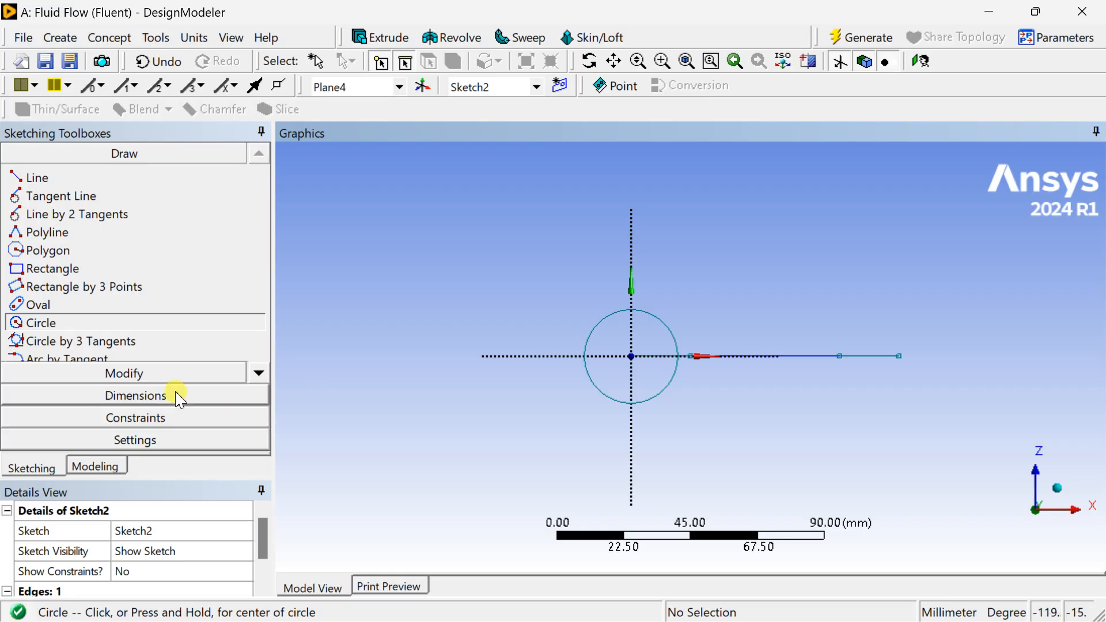
{"action": "left_click", "coordinate": [134, 395]}
{"action": "type", "text": "20"}
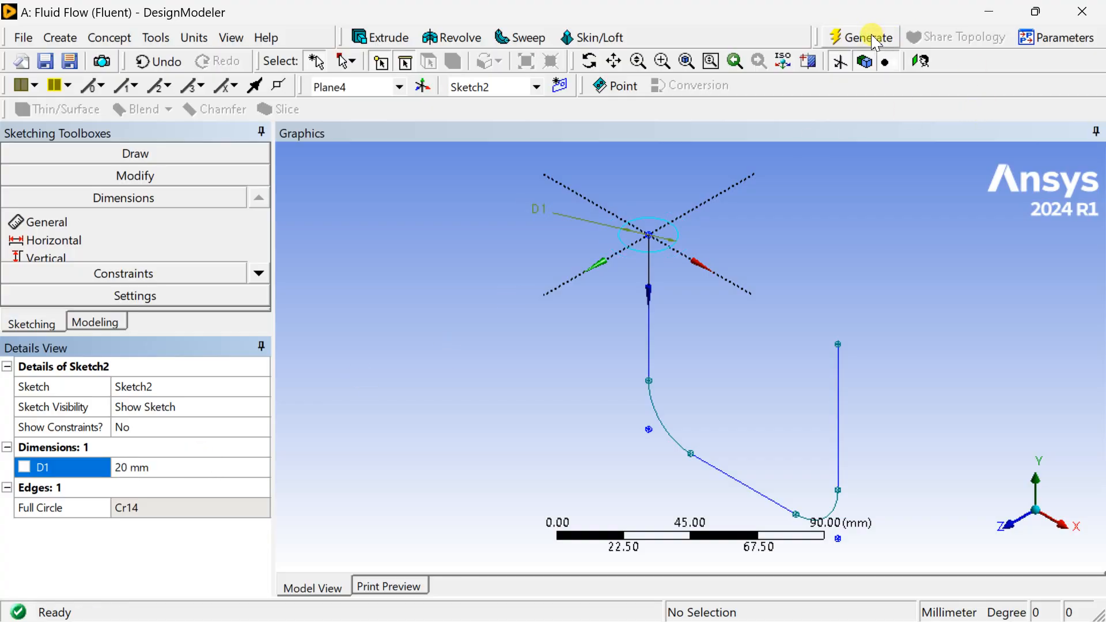
Create Sweep1 with Sketch2 as profile and Sketch1 as path and generate the pipe body
{"action": "left_click", "coordinate": [60, 37]}
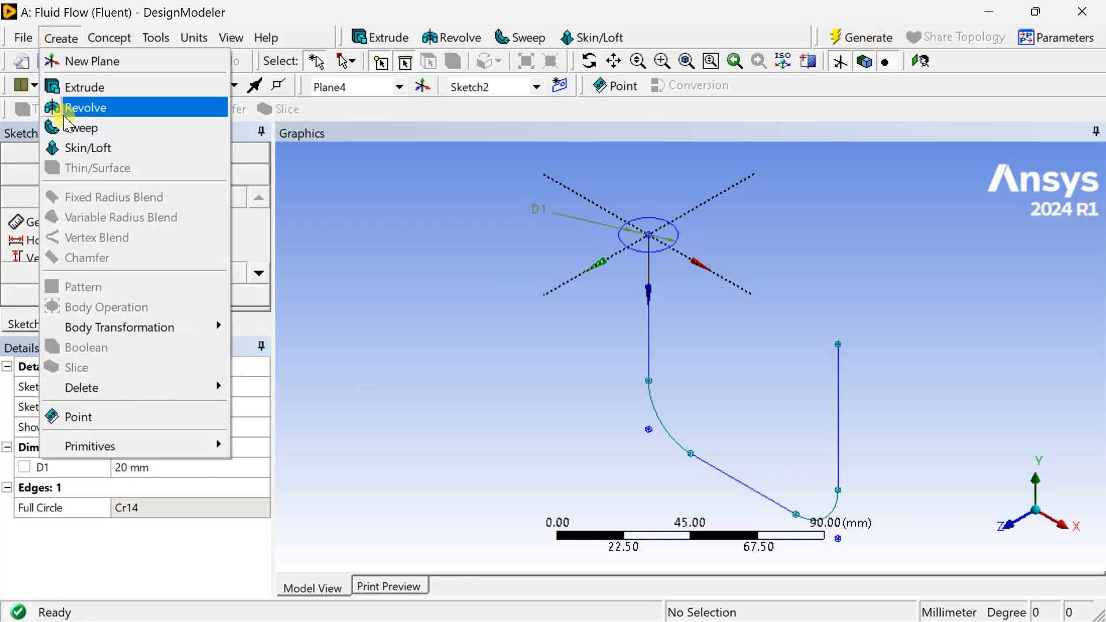
{"action": "left_click", "coordinate": [88, 128]}
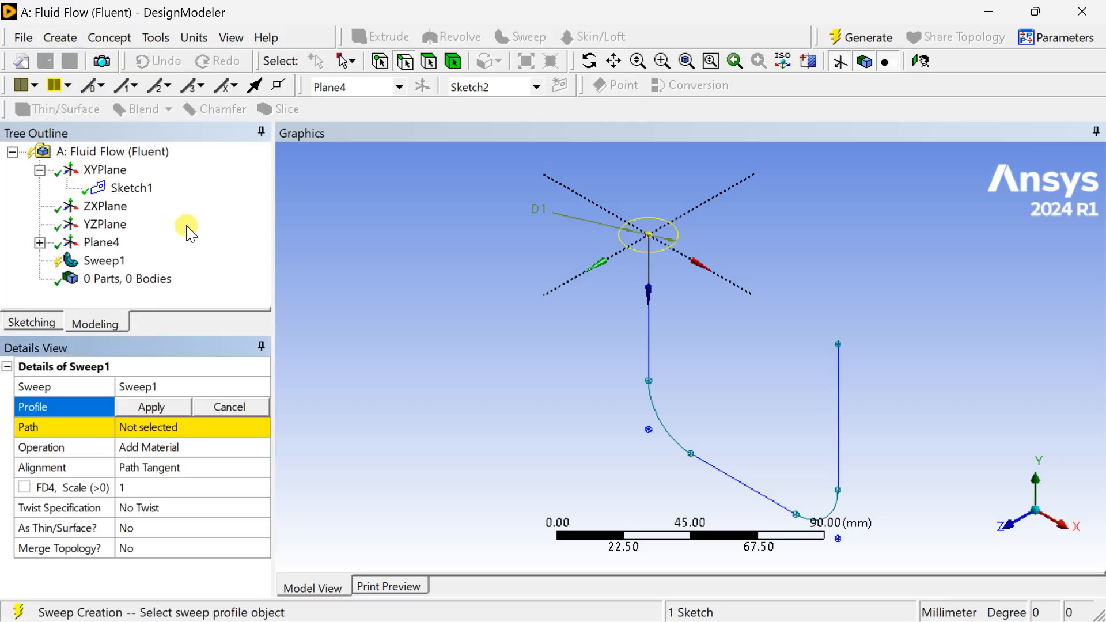
{"action": "left_click", "coordinate": [150, 406]}
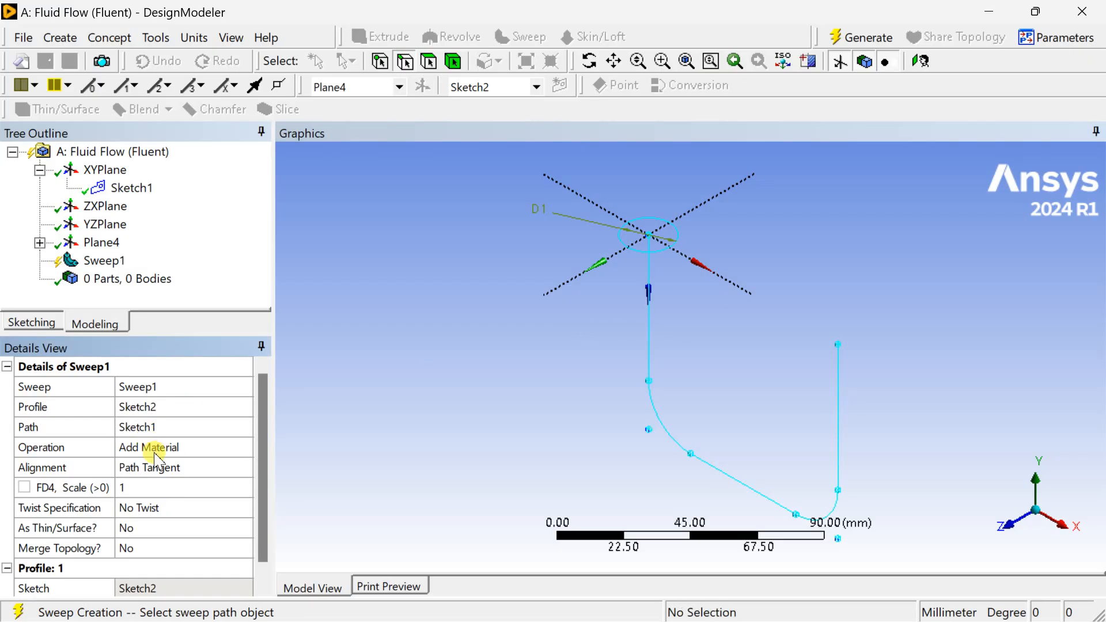
{"action": "left_click", "coordinate": [867, 37]}
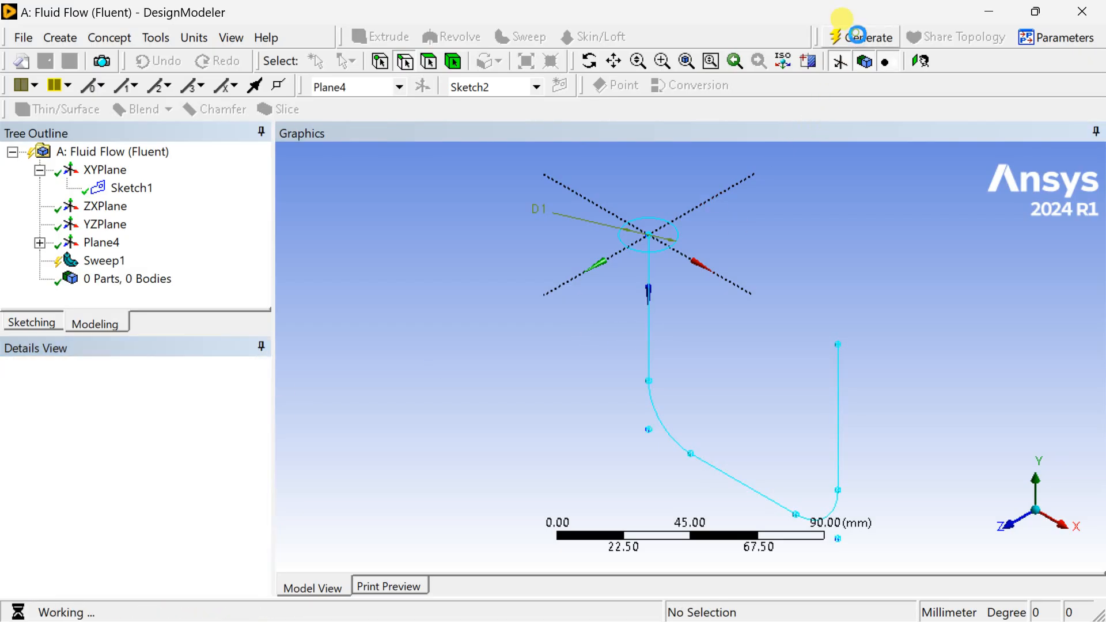
{"action": "left_click", "coordinate": [860, 37]}
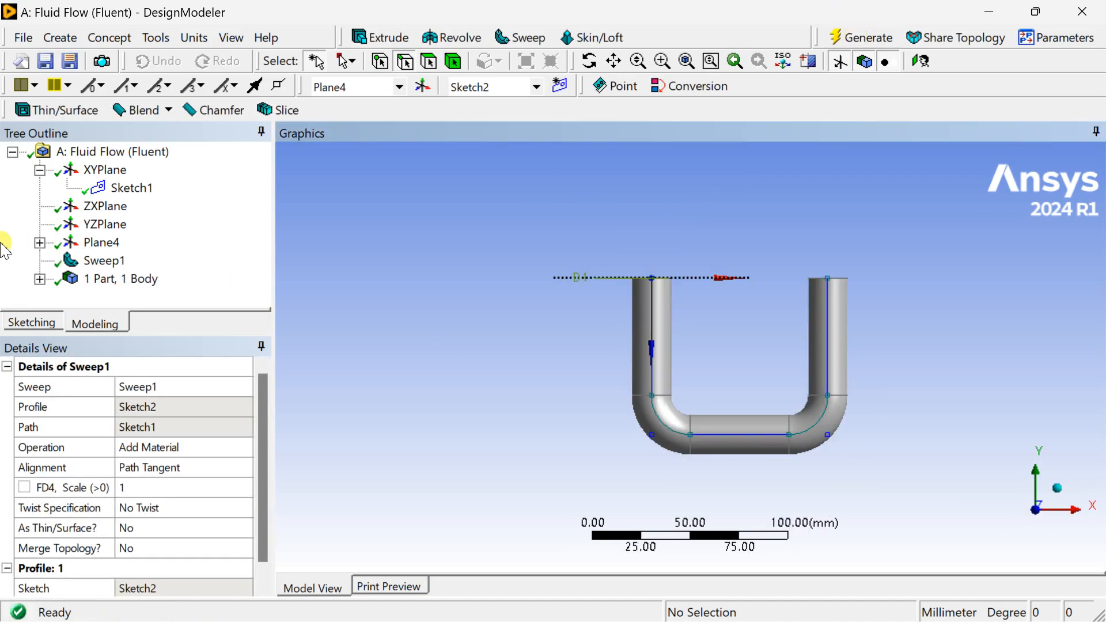
{"action": "left_click", "coordinate": [31, 323]}
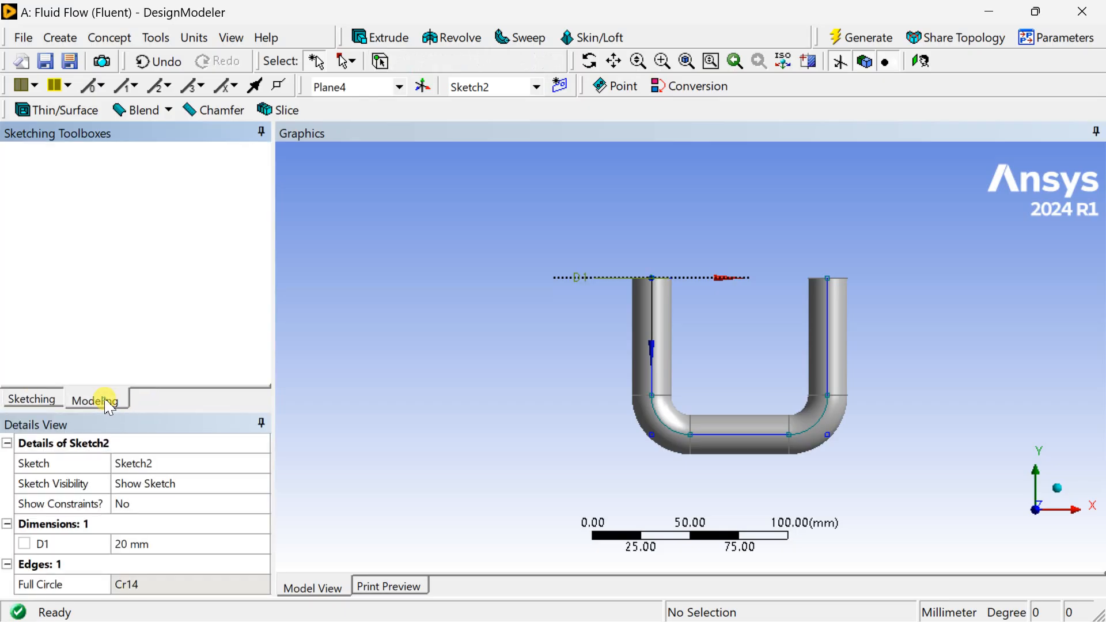
Look at the ZXPlane and sketch Sketch3, a circle at the origin with D1 set to 20 mm
{"action": "left_click", "coordinate": [96, 401]}
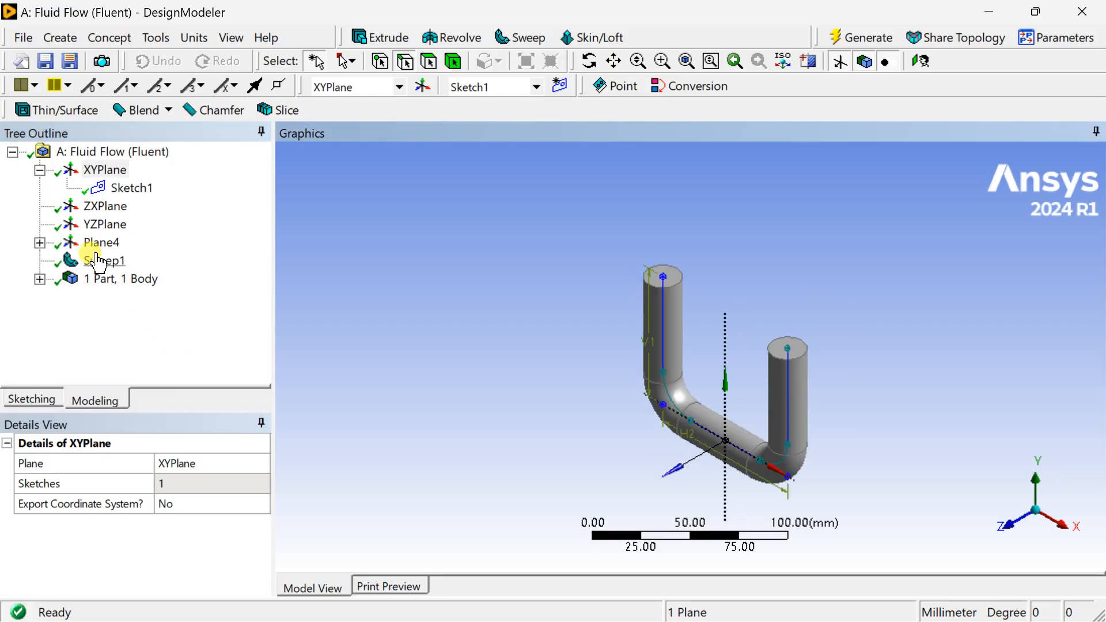
{"action": "right_click", "coordinate": [105, 205]}
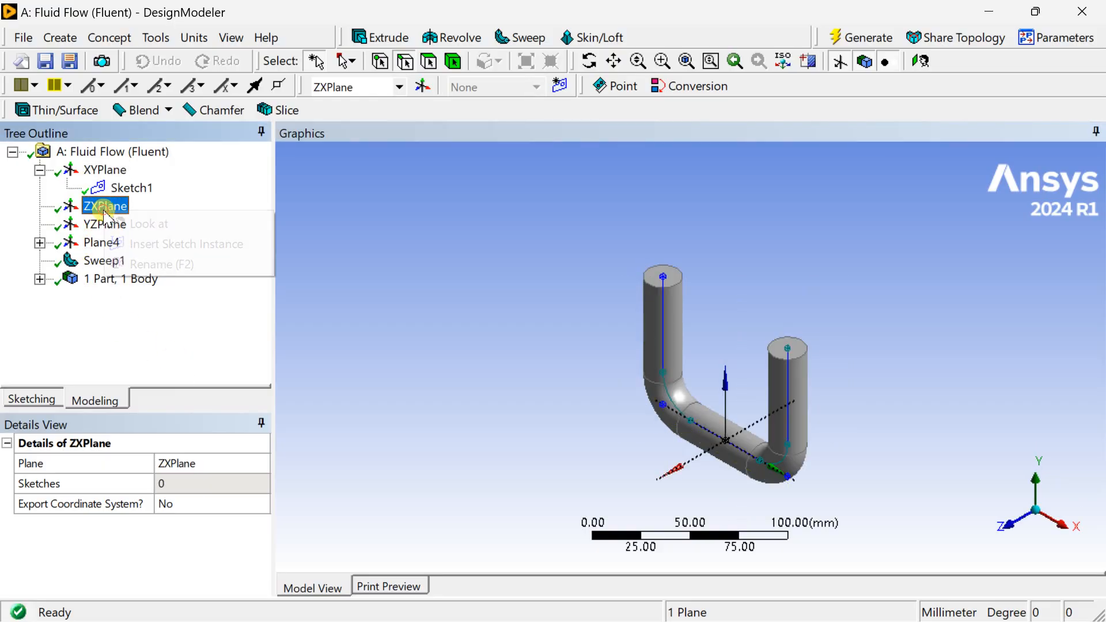
{"action": "left_click", "coordinate": [140, 223]}
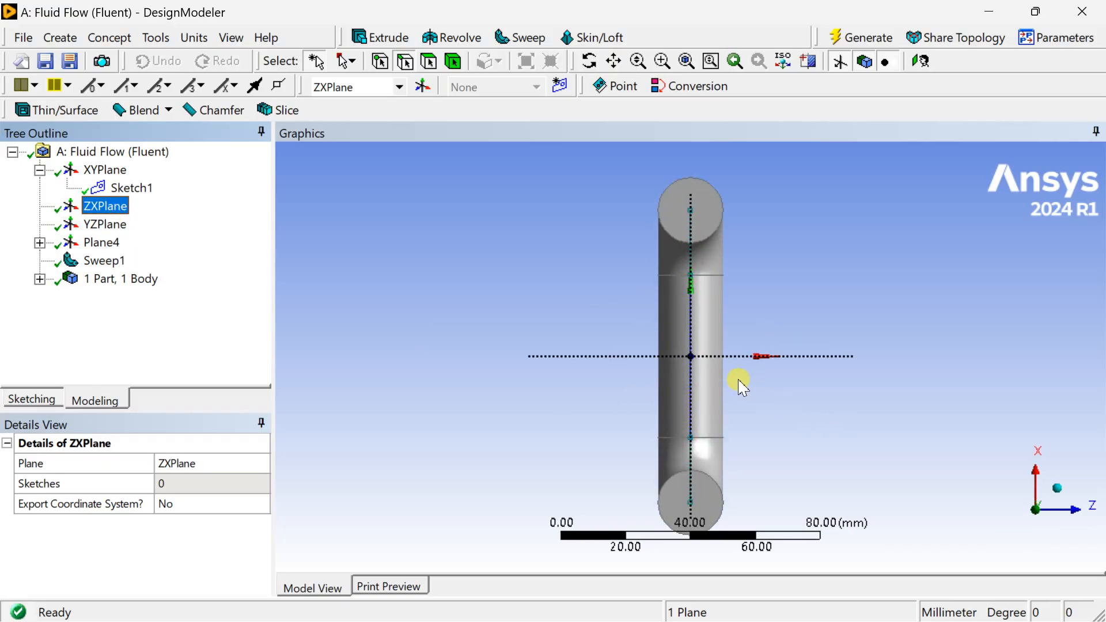
{"action": "left_click", "coordinate": [31, 398]}
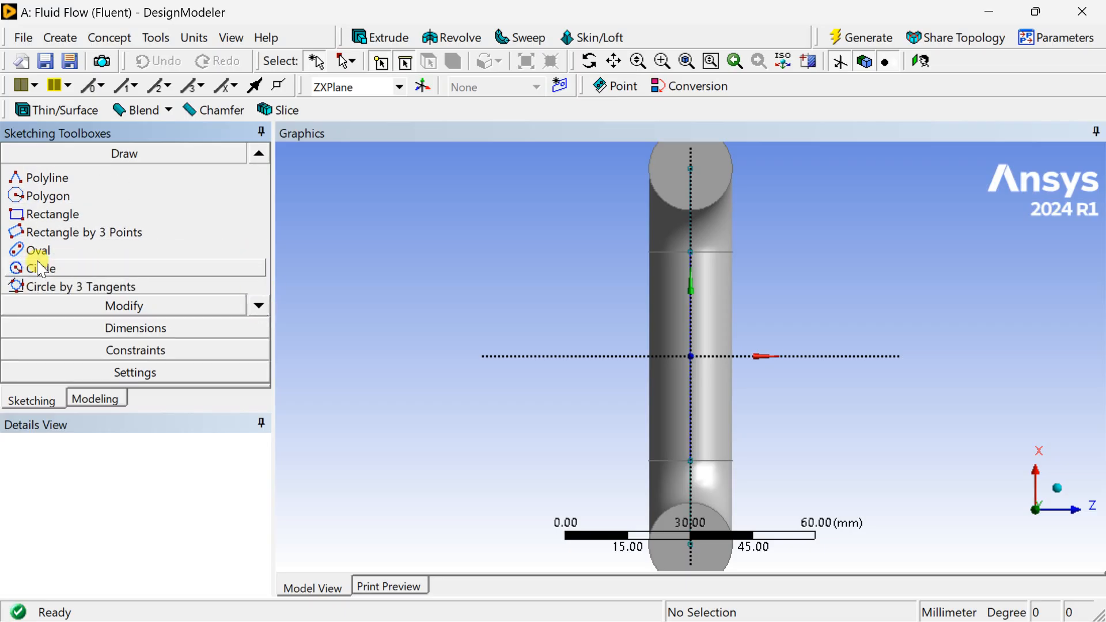
{"action": "left_click", "coordinate": [39, 268]}
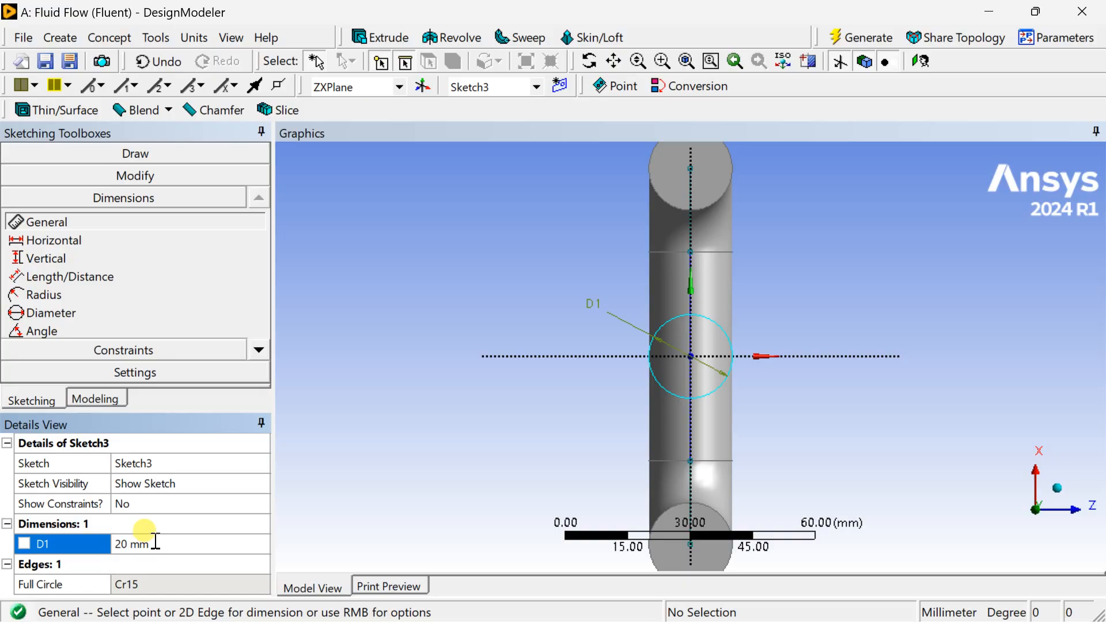
{"action": "left_click", "coordinate": [859, 37]}
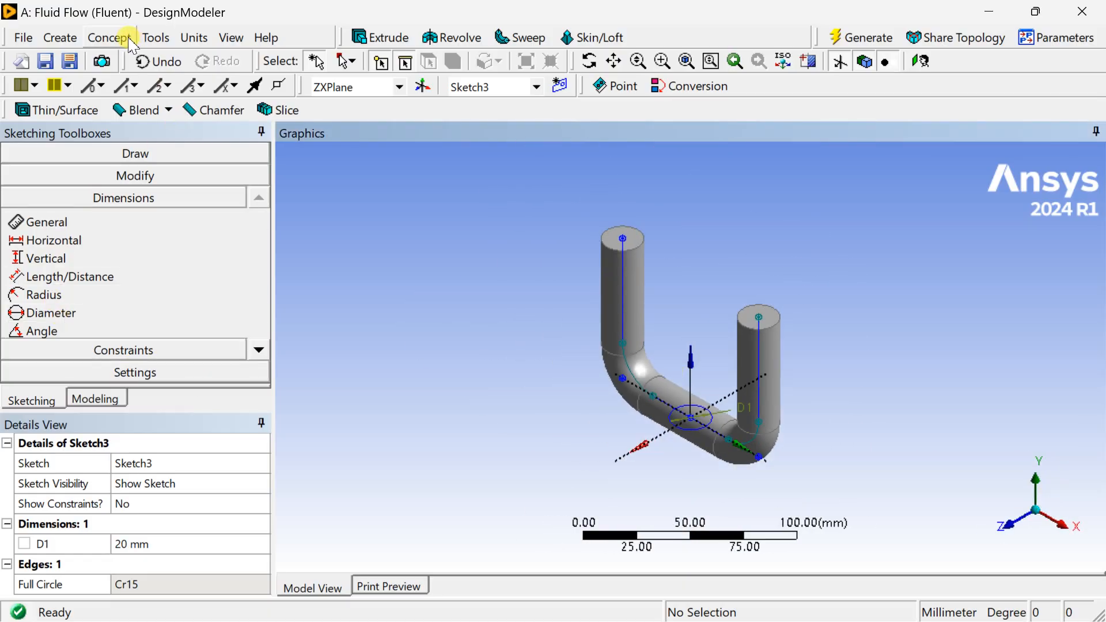
Extrude Sketch3's circle 80 mm in the reversed direction and generate the downward outlet pipe
{"action": "left_click", "coordinate": [379, 37]}
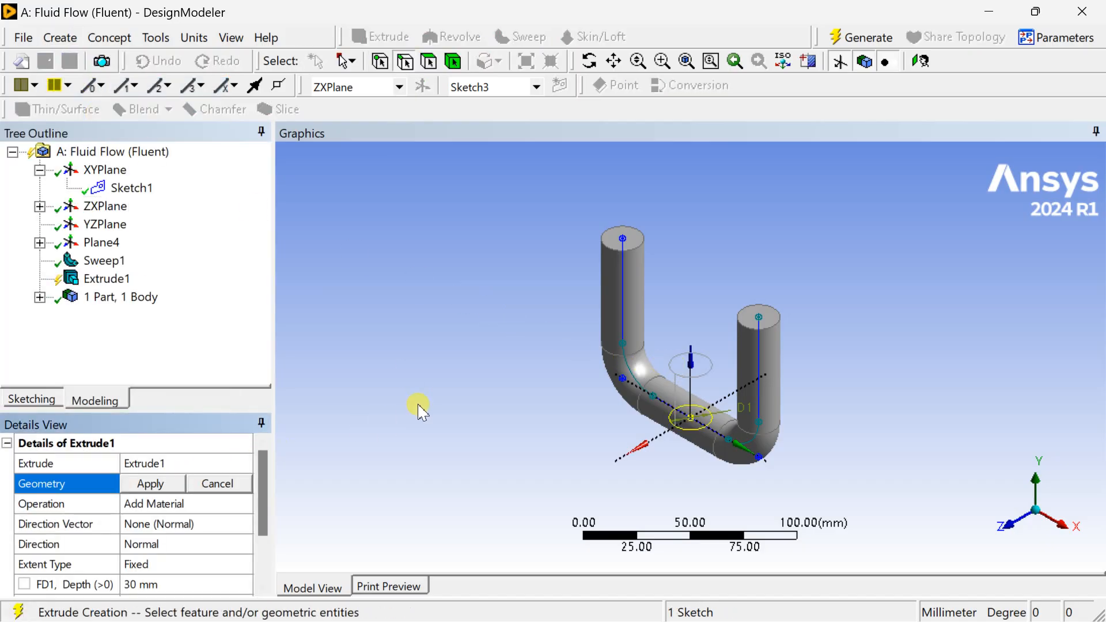
{"action": "scroll", "scroll_direction": "down", "scroll_amount": 3}
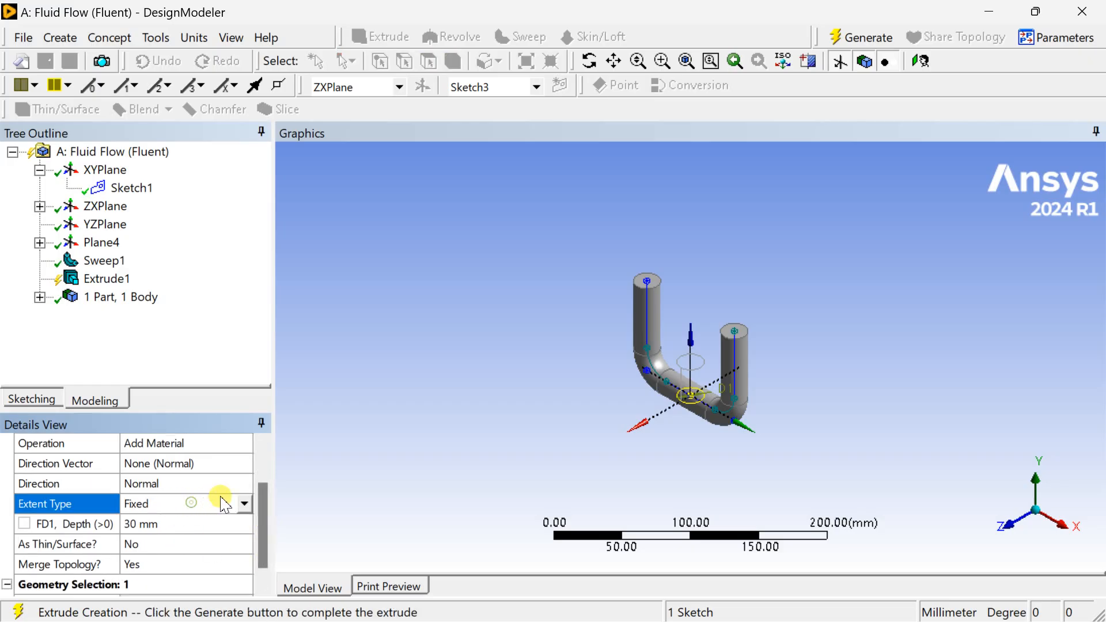
{"action": "left_click", "coordinate": [244, 504]}
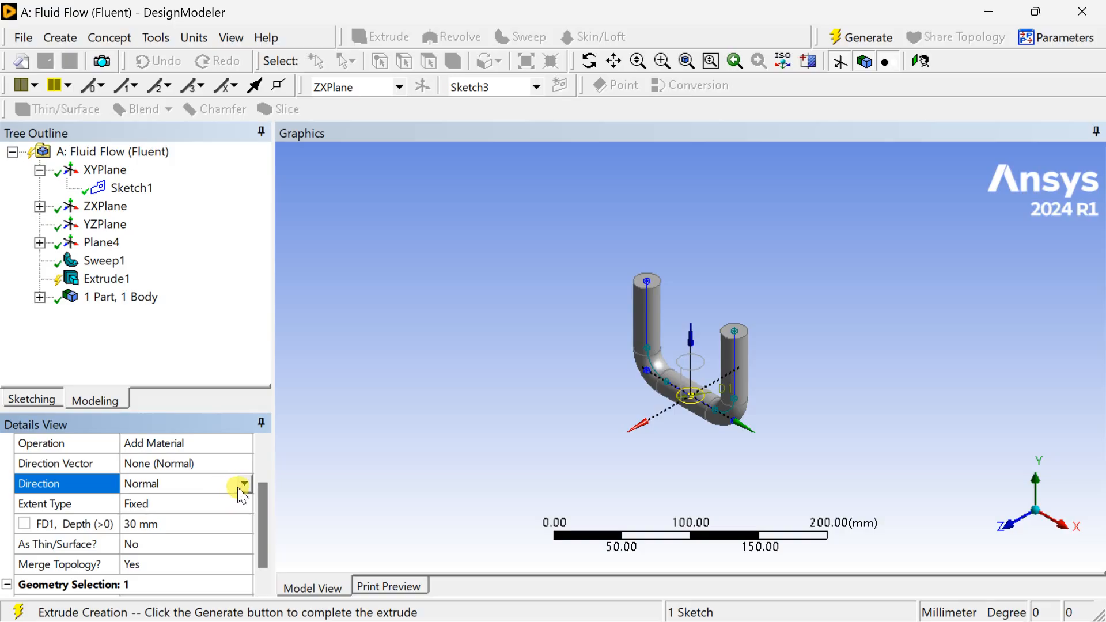
{"action": "left_click", "coordinate": [243, 483]}
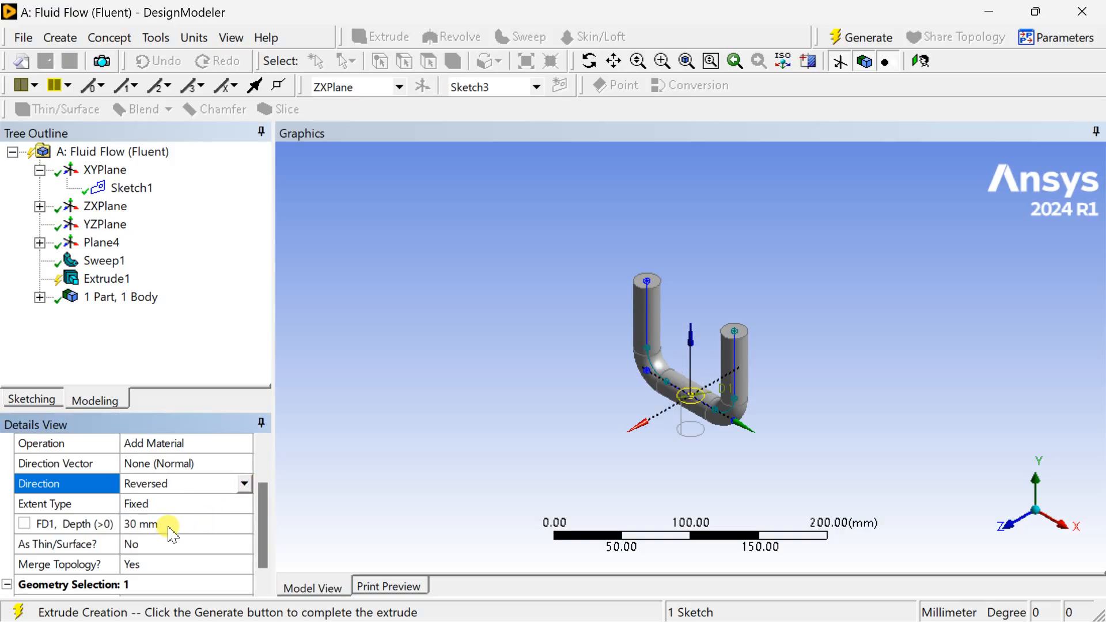
{"action": "left_click", "coordinate": [169, 523]}
{"action": "type", "text": "80"}
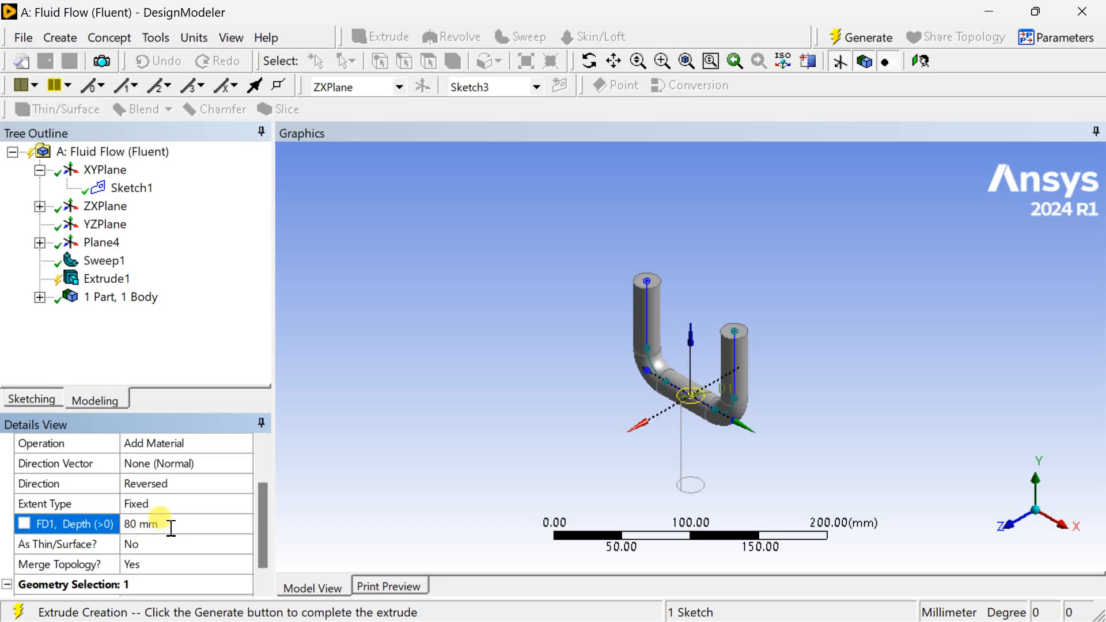
{"action": "mouse_move", "coordinate": [820, 132]}
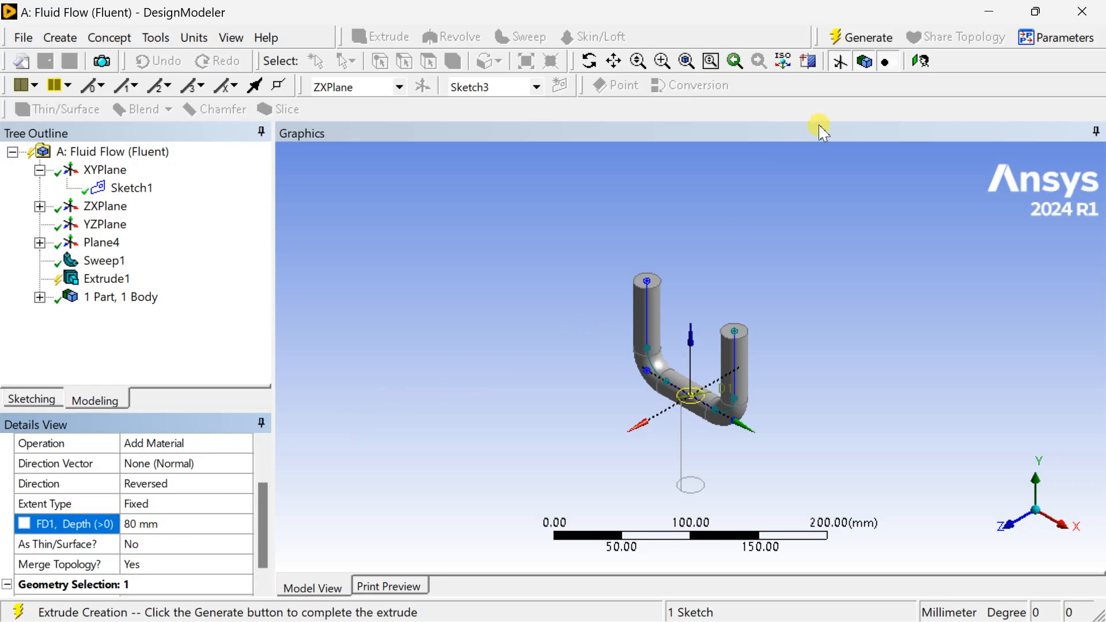
{"action": "left_click", "coordinate": [866, 36]}
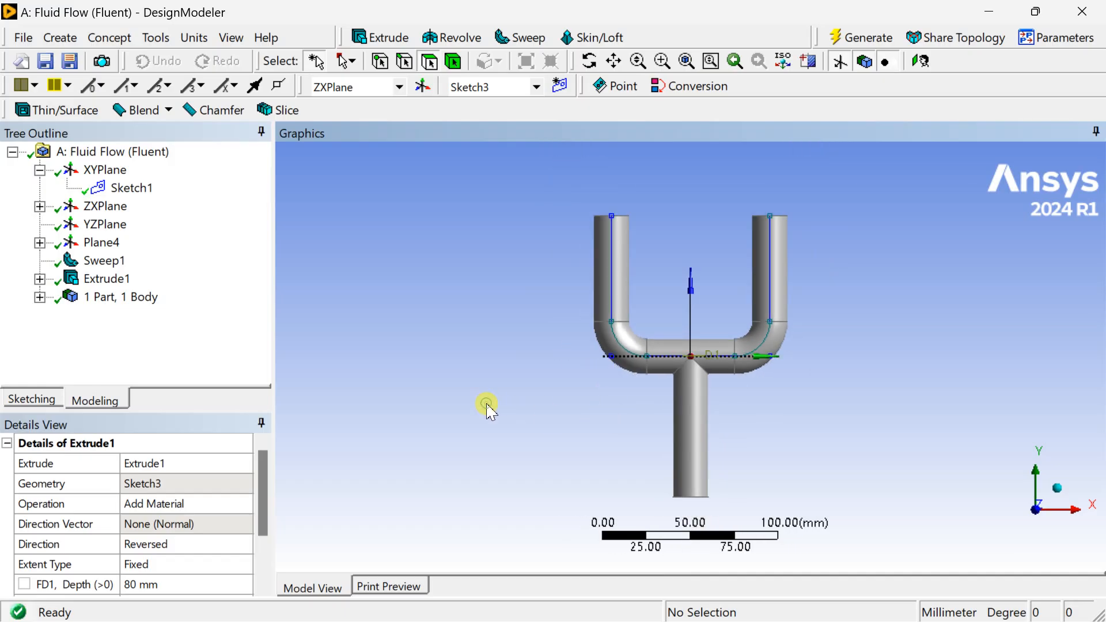
{"action": "mouse_move", "coordinate": [488, 403]}
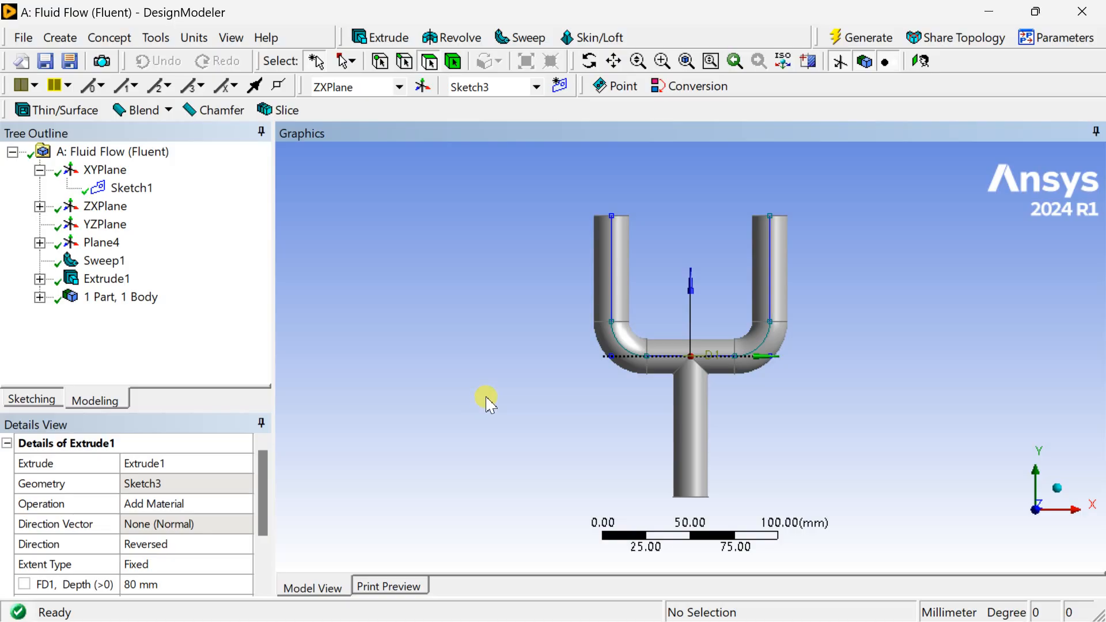
{"action": "mouse_move", "coordinate": [23, 36]}
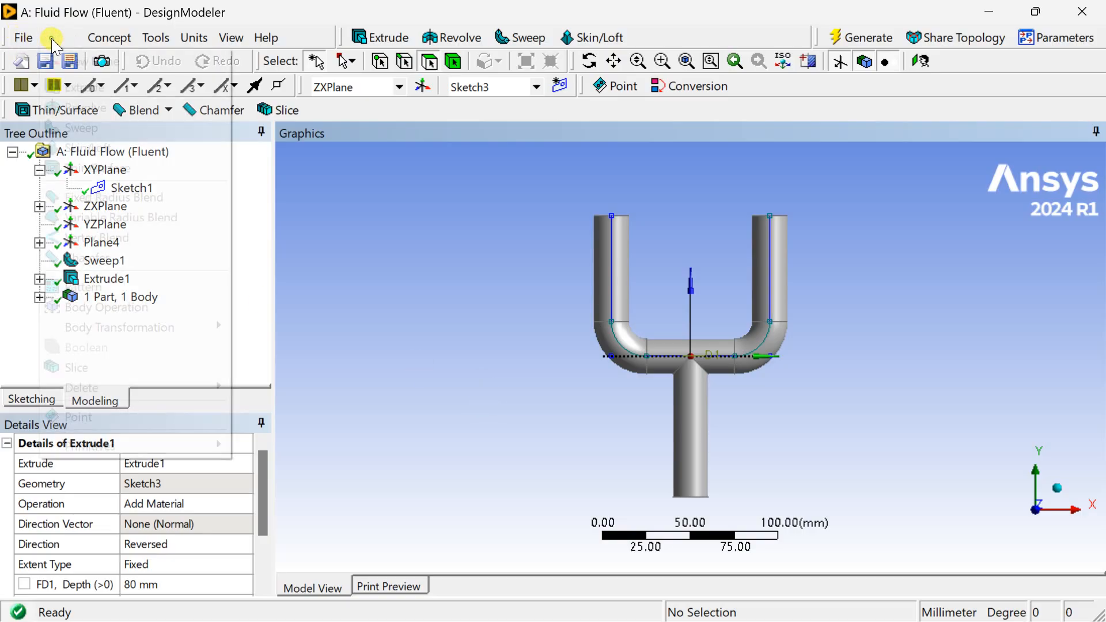
{"action": "mouse_move", "coordinate": [113, 446]}
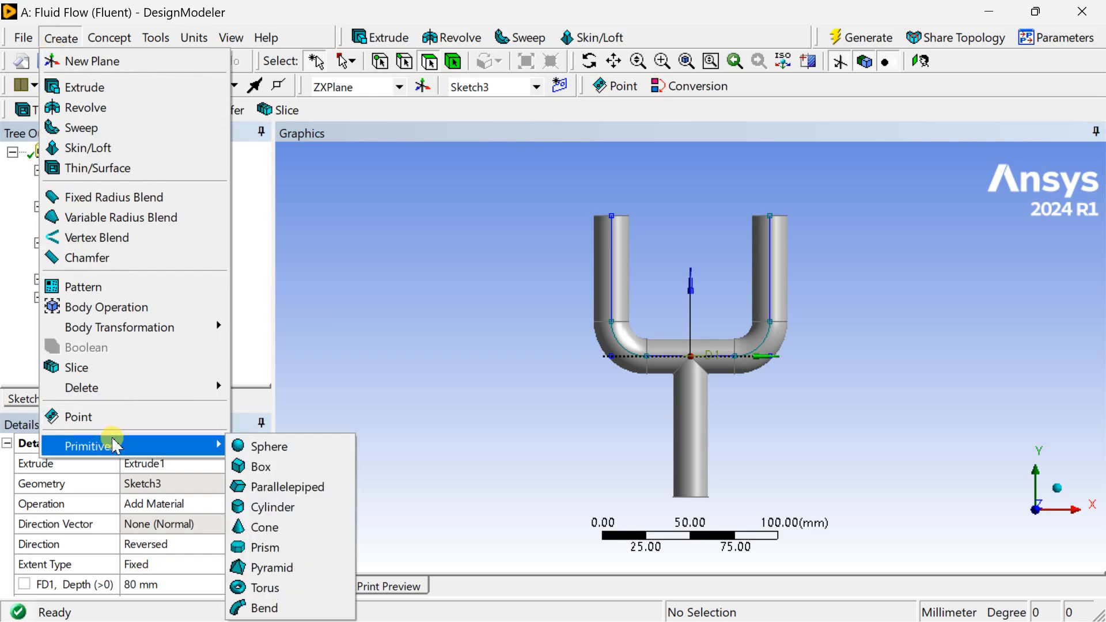
Create a Sphere primitive at 0,0,0 with 25 mm radius and generate it at the pipe junction
{"action": "left_click", "coordinate": [432, 387]}
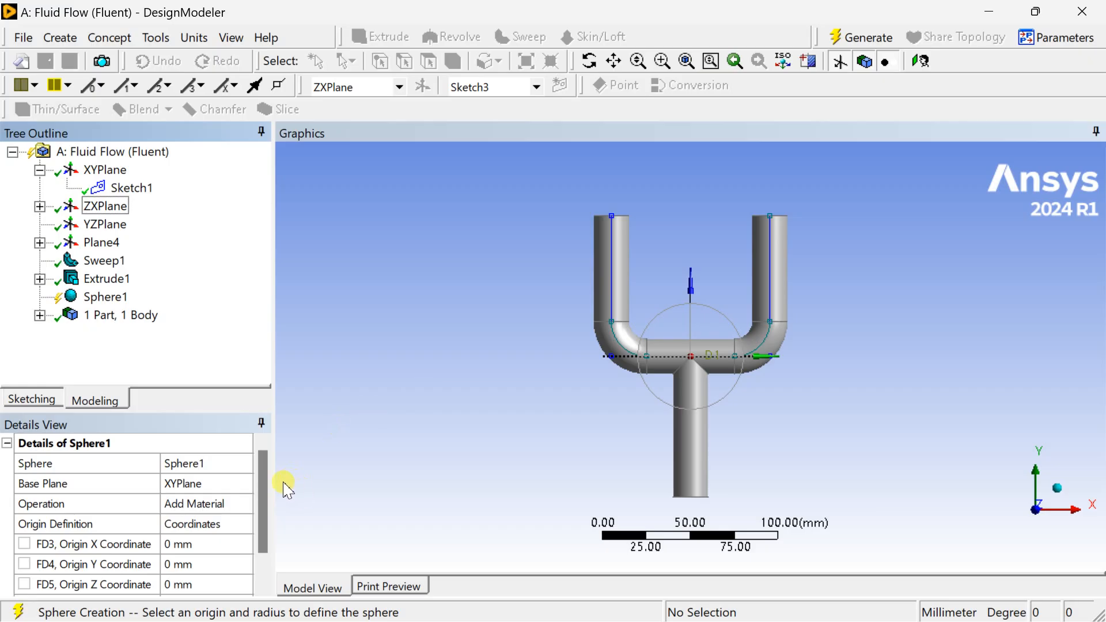
{"action": "scroll", "scroll_direction": "down", "scroll_amount": 3}
{"action": "type", "text": "25"}
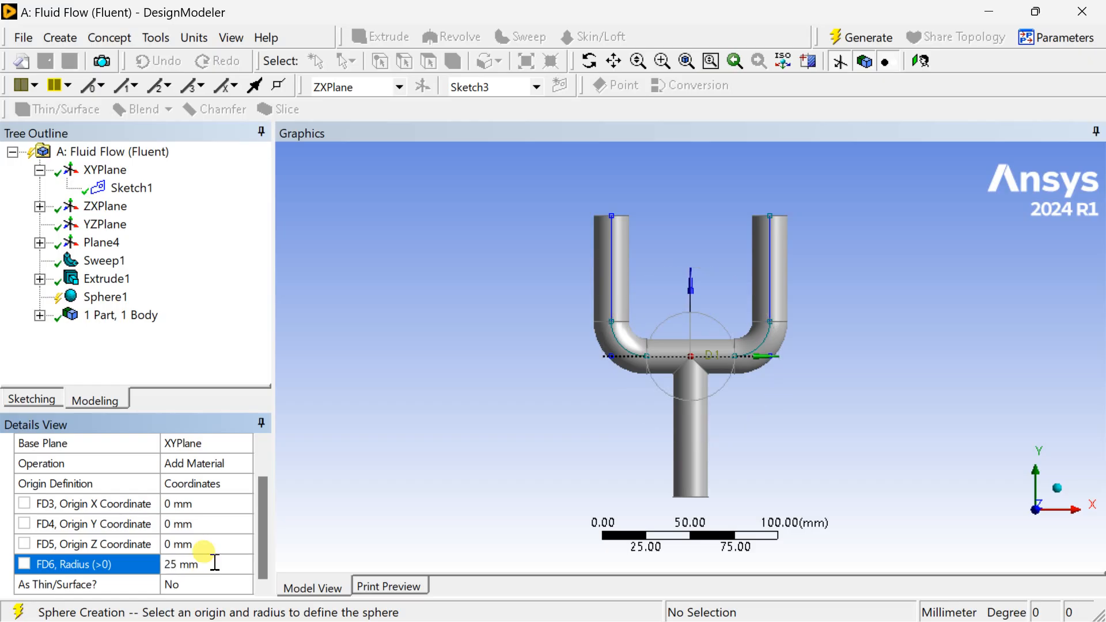
{"action": "mouse_move", "coordinate": [358, 414]}
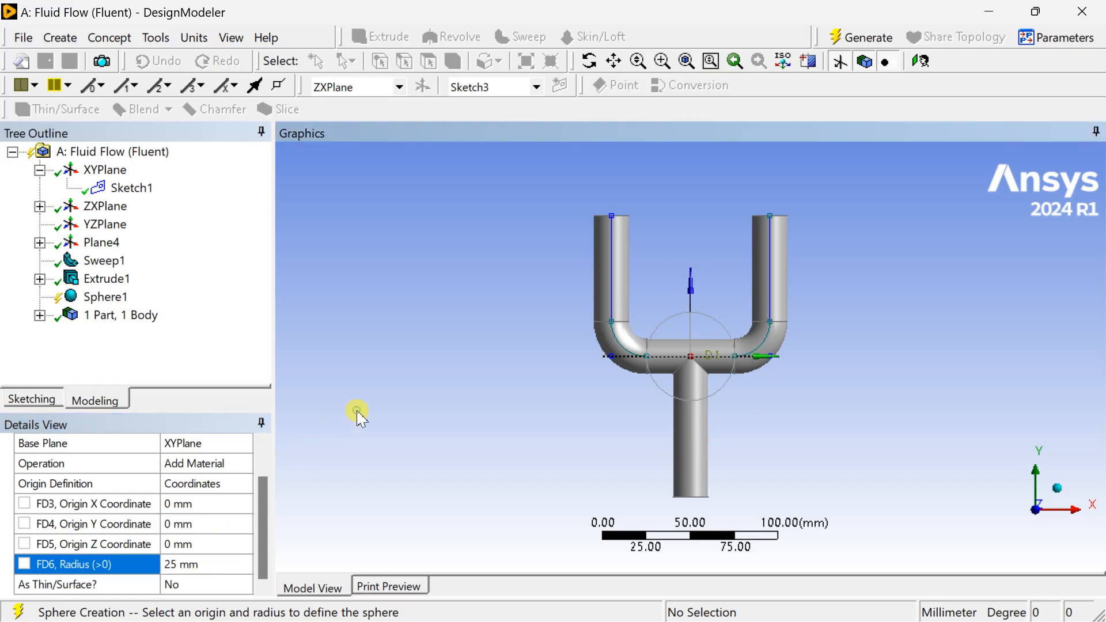
{"action": "left_click", "coordinate": [865, 37]}
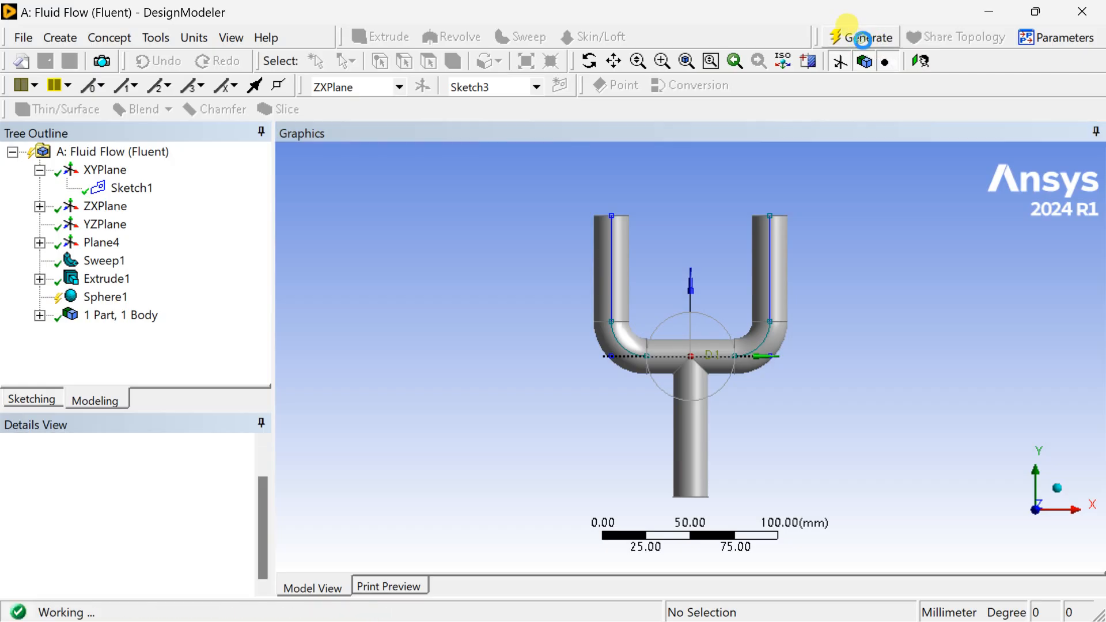
{"action": "left_click", "coordinate": [866, 37]}
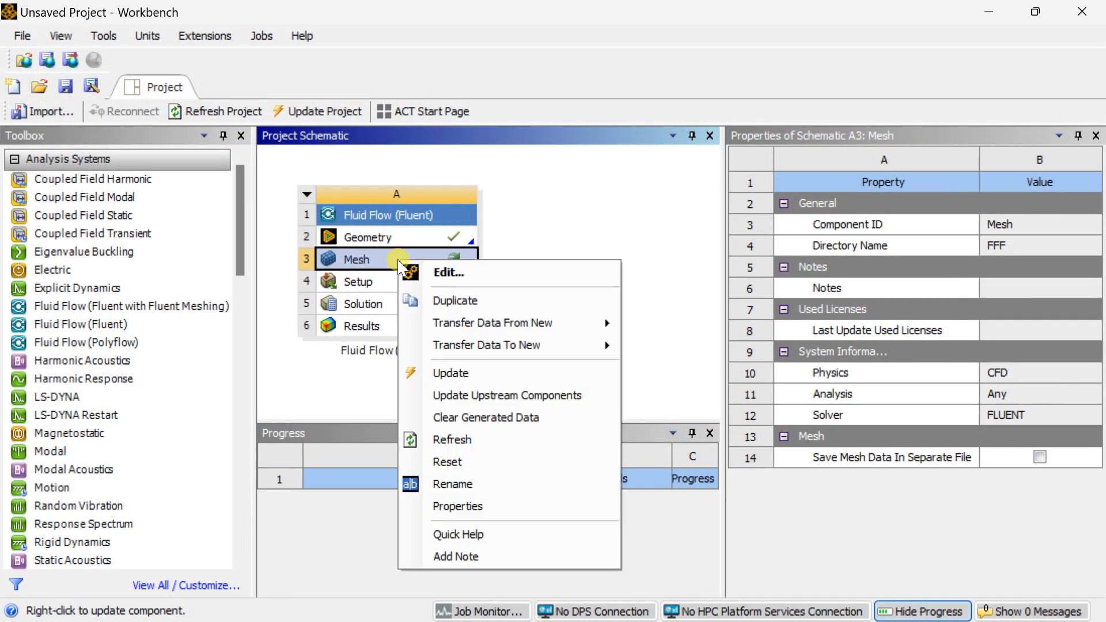
Launch Meshing from the Mesh cell to load the pipe-and-sphere geometry
{"action": "left_click", "coordinate": [447, 273]}
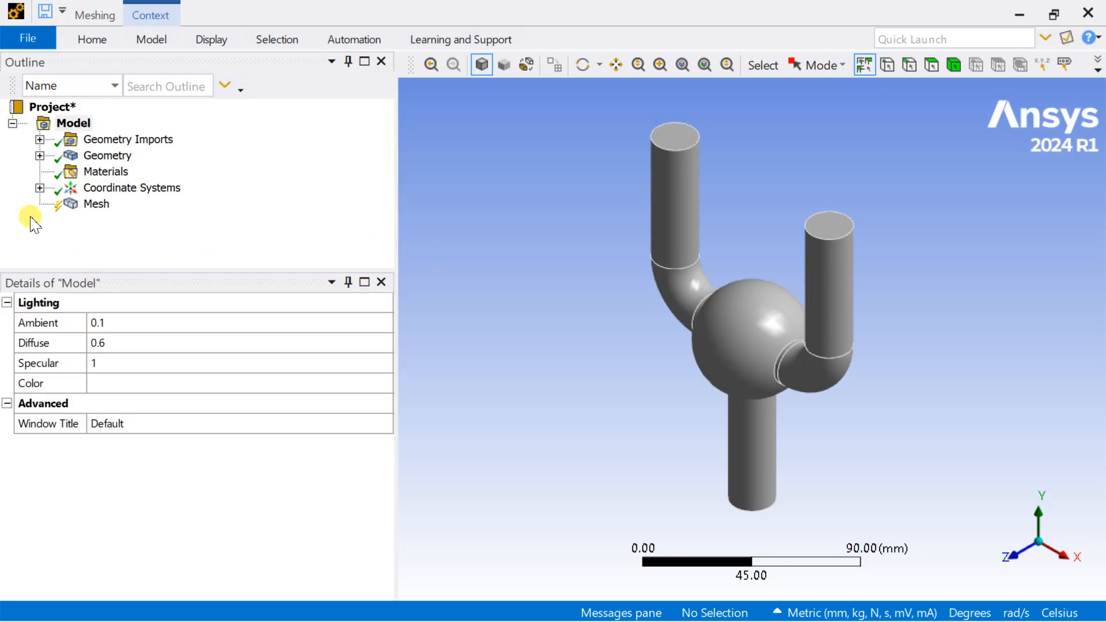
Generate the default triangle mesh over the pipes and central sphere
{"action": "left_click", "coordinate": [95, 203]}
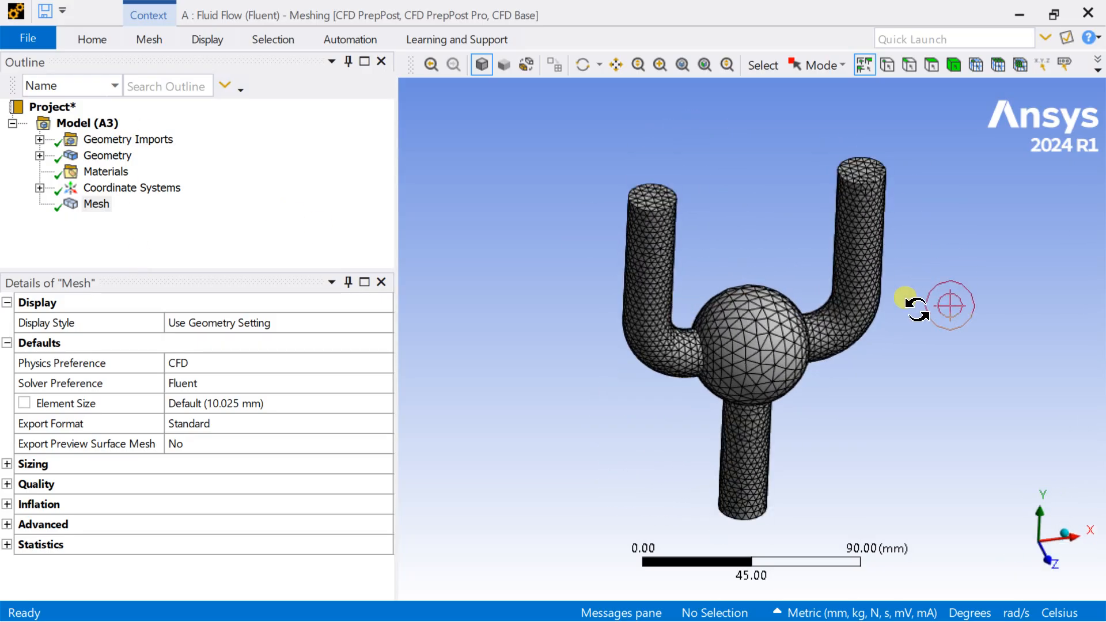
{"action": "scroll", "scroll_direction": "up", "scroll_amount": 3}
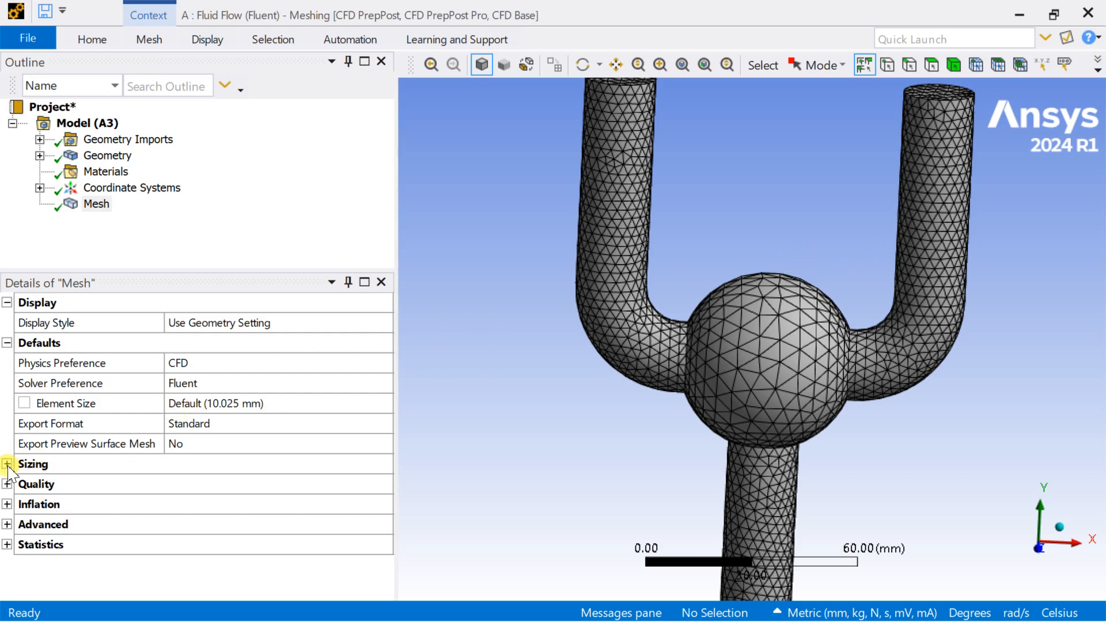
Turn on adaptive sizing at resolution 7 and regenerate the finer mesh
{"action": "left_click", "coordinate": [8, 464]}
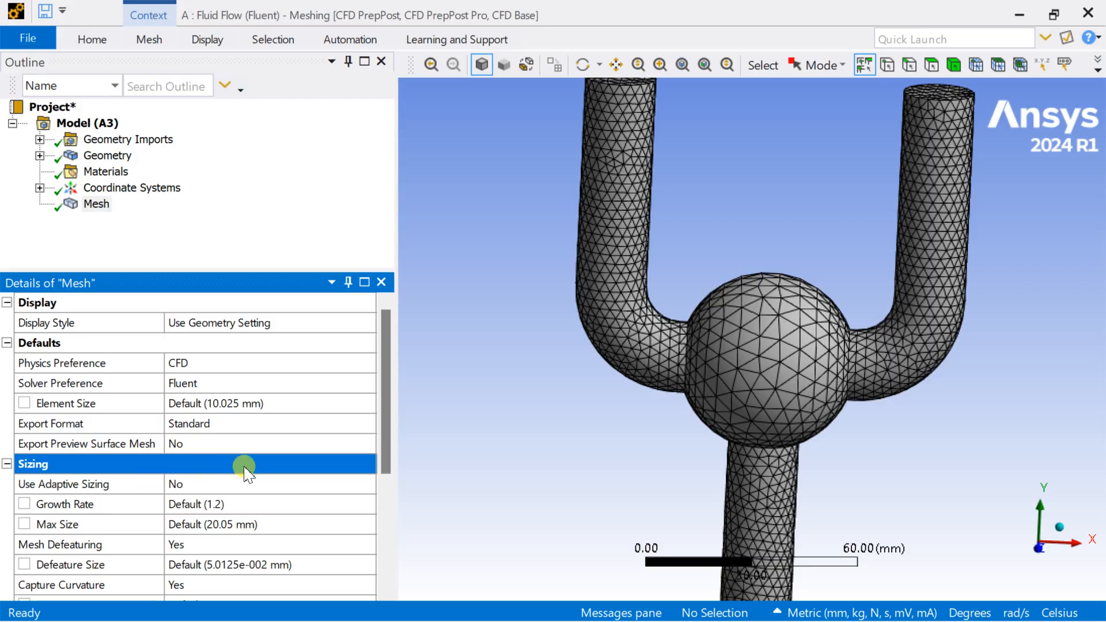
{"action": "left_click", "coordinate": [247, 484]}
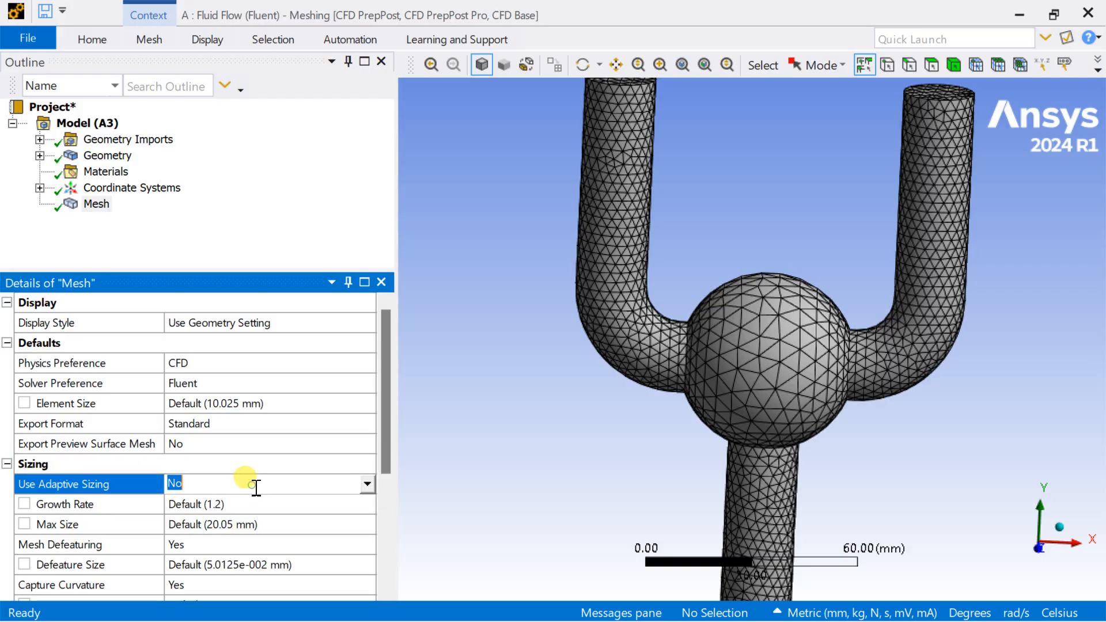
{"action": "left_click", "coordinate": [366, 484]}
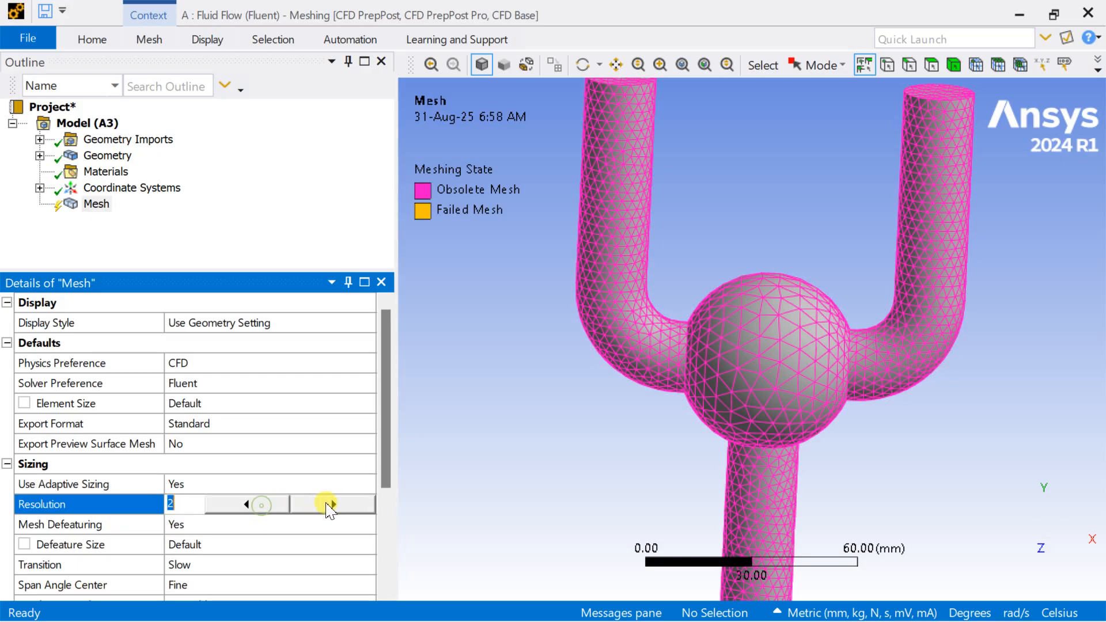
{"action": "left_click", "coordinate": [333, 504]}
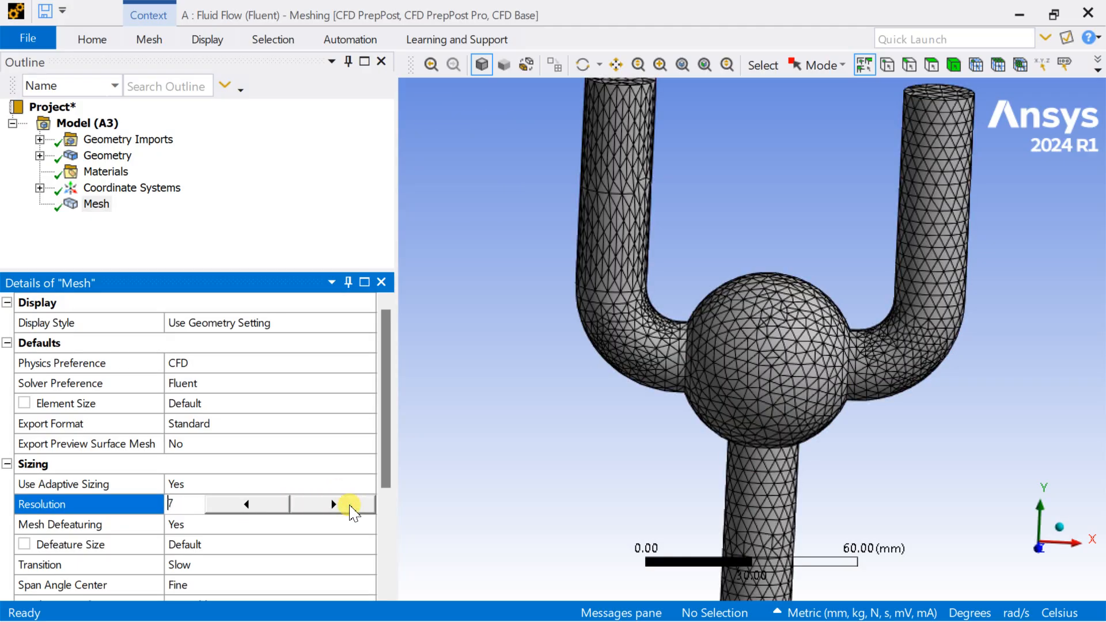
{"action": "left_click", "coordinate": [96, 204]}
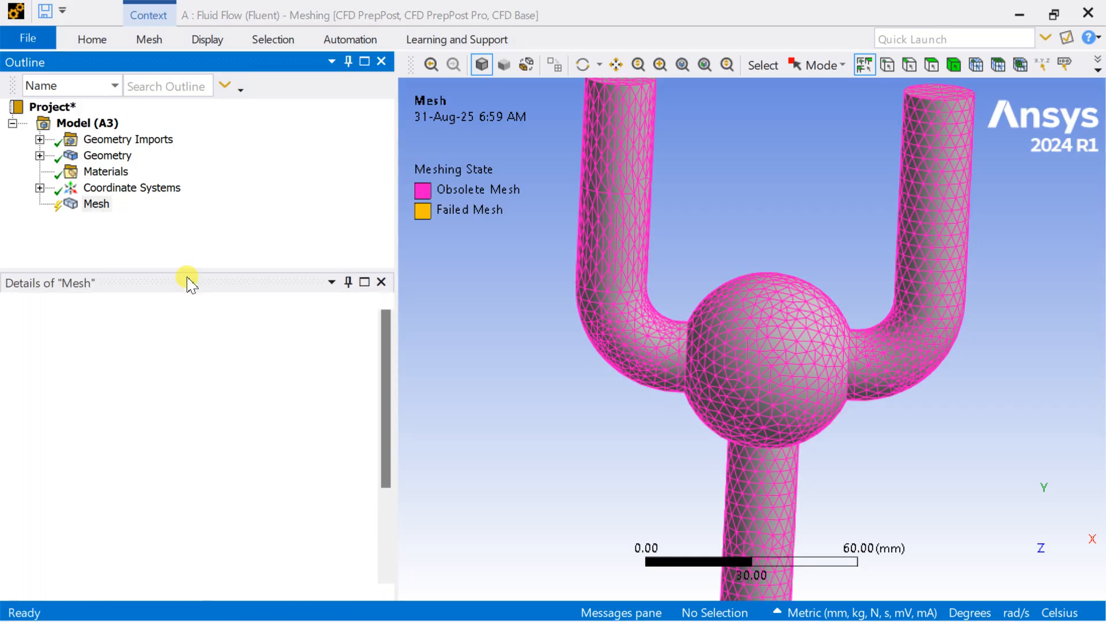
{"action": "left_click", "coordinate": [96, 203]}
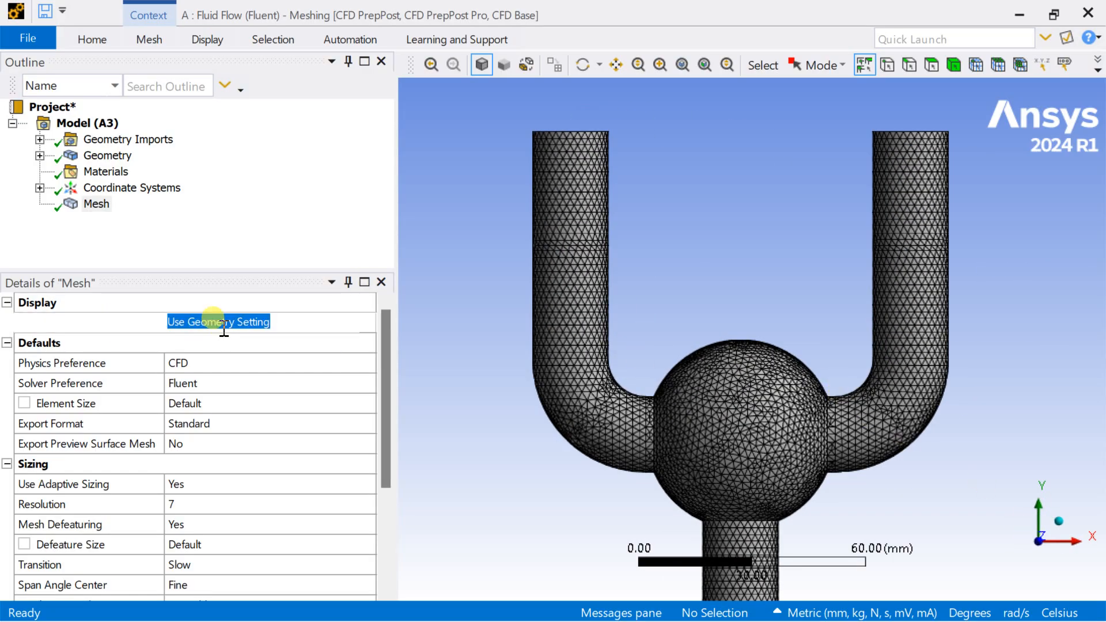
Set the mesh Display Style to Element Quality and inspect the sphere region
{"action": "left_click", "coordinate": [366, 322]}
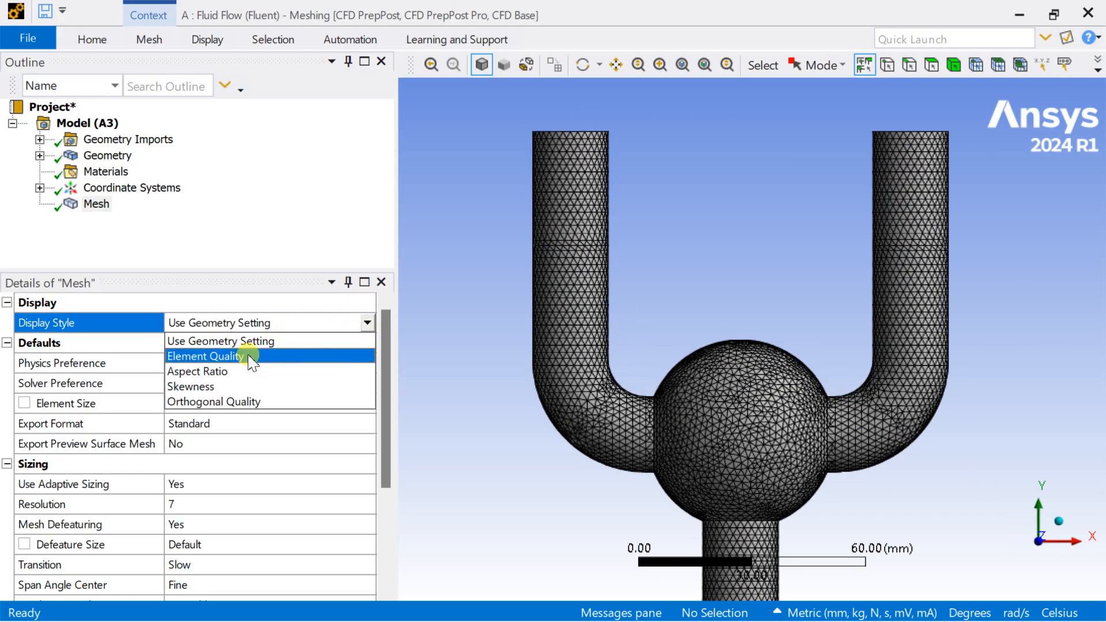
{"action": "left_click", "coordinate": [205, 356]}
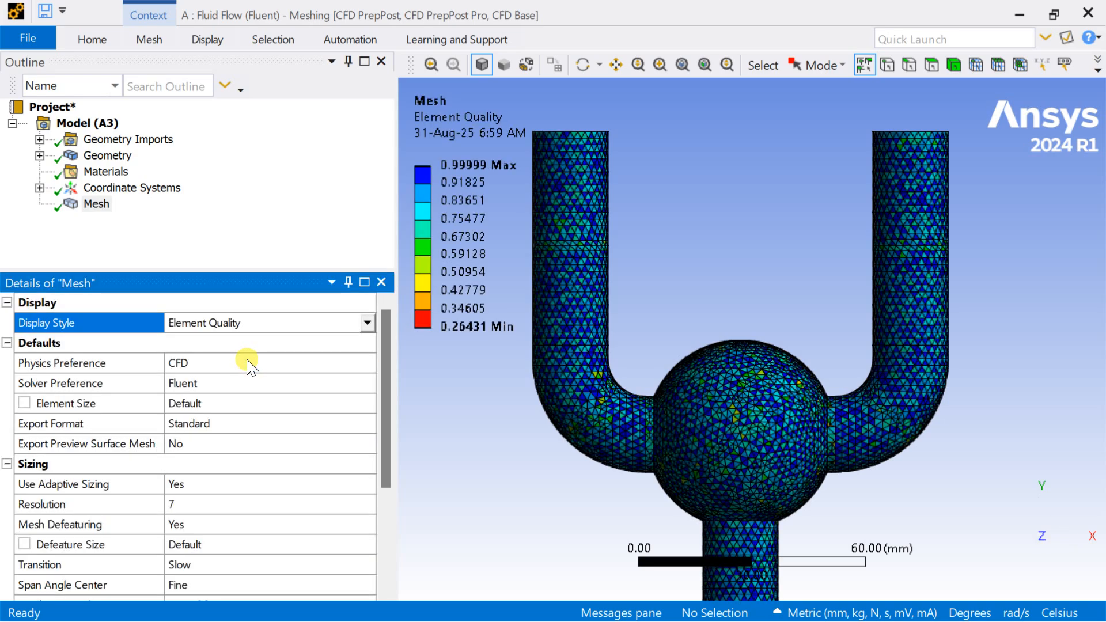
{"action": "scroll", "scroll_direction": "up", "scroll_amount": 3}
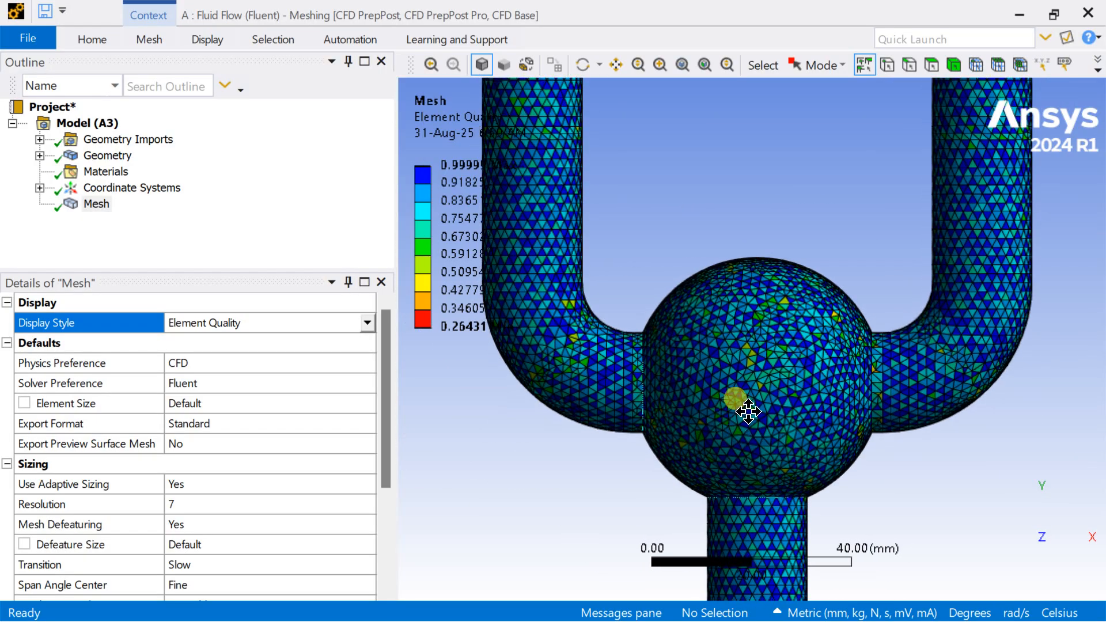
{"action": "scroll", "scroll_direction": "down", "scroll_amount": 3}
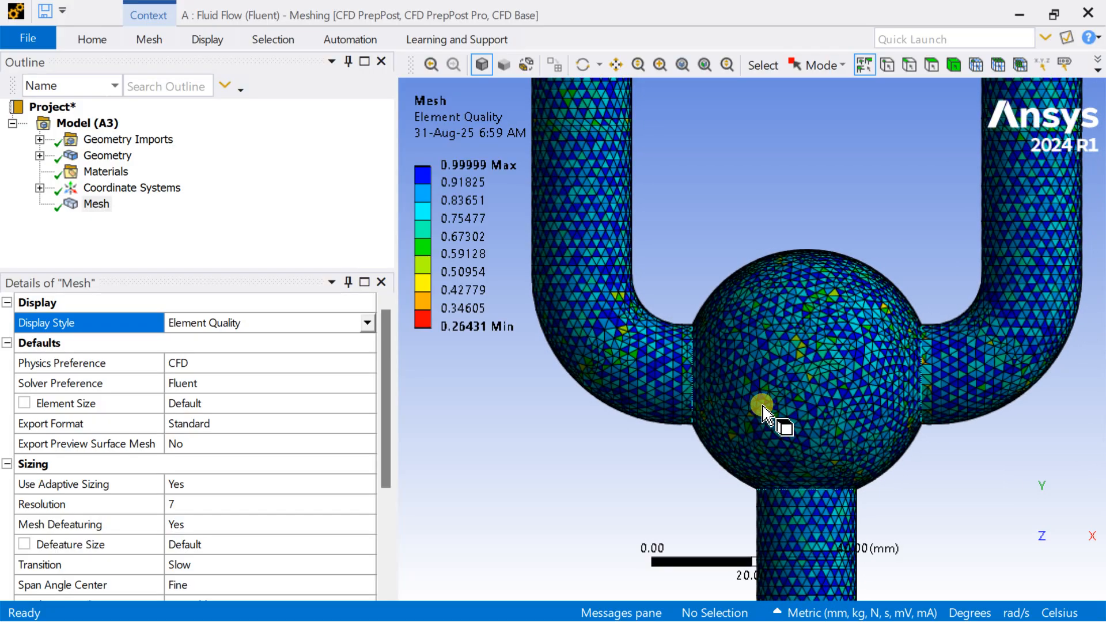
{"action": "scroll", "scroll_direction": "down", "scroll_amount": 3}
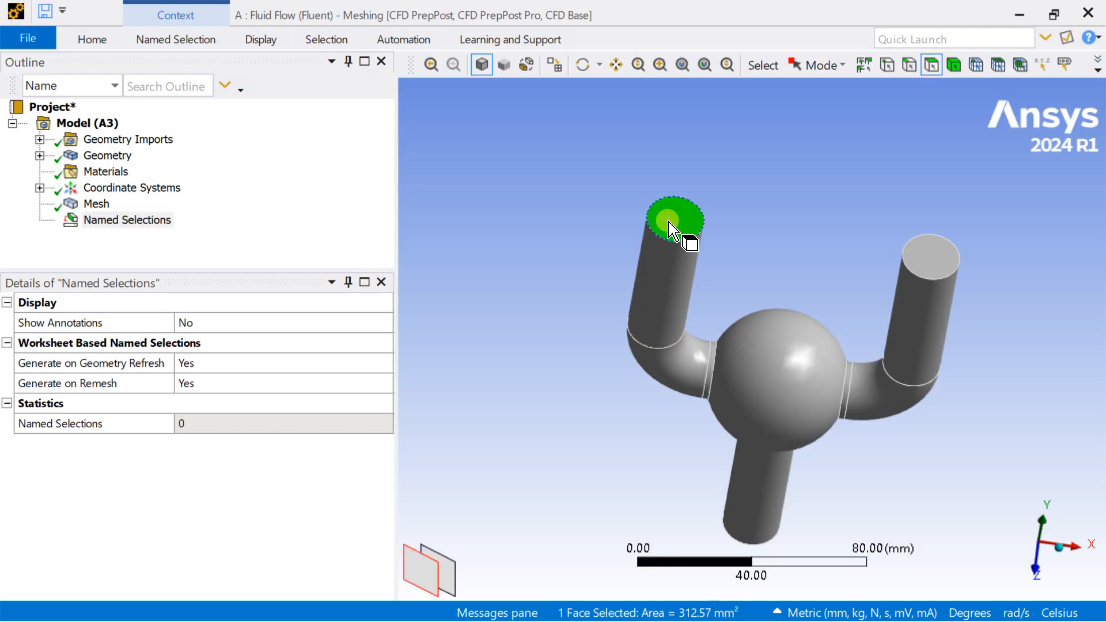
Create named selection inlet_1 from the left pipe top face
{"action": "right_click", "coordinate": [674, 222]}
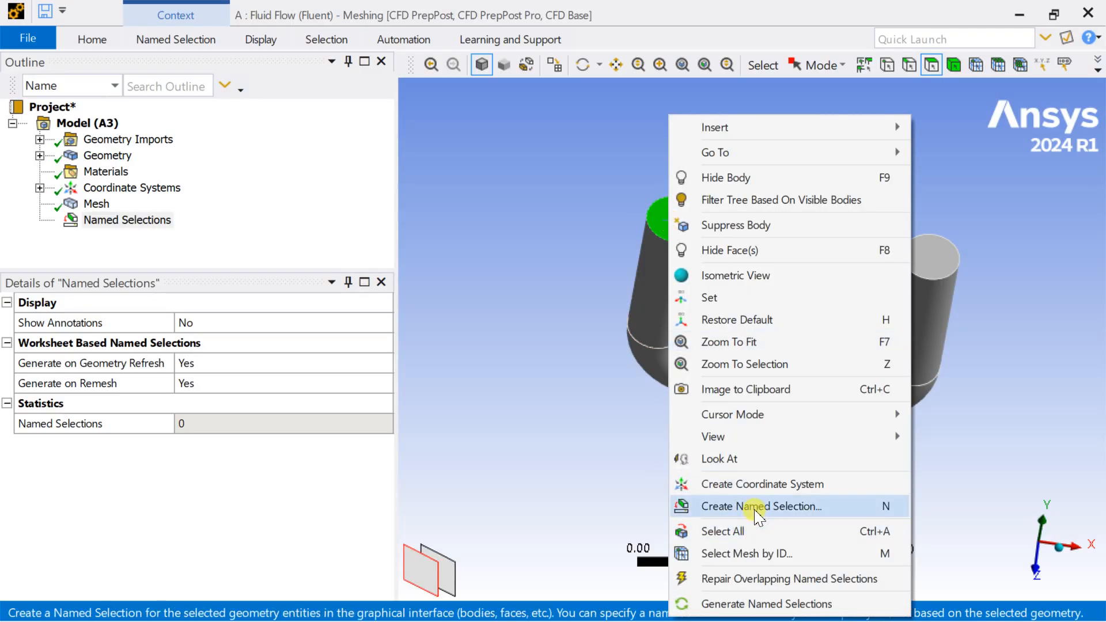
{"action": "left_click", "coordinate": [760, 507]}
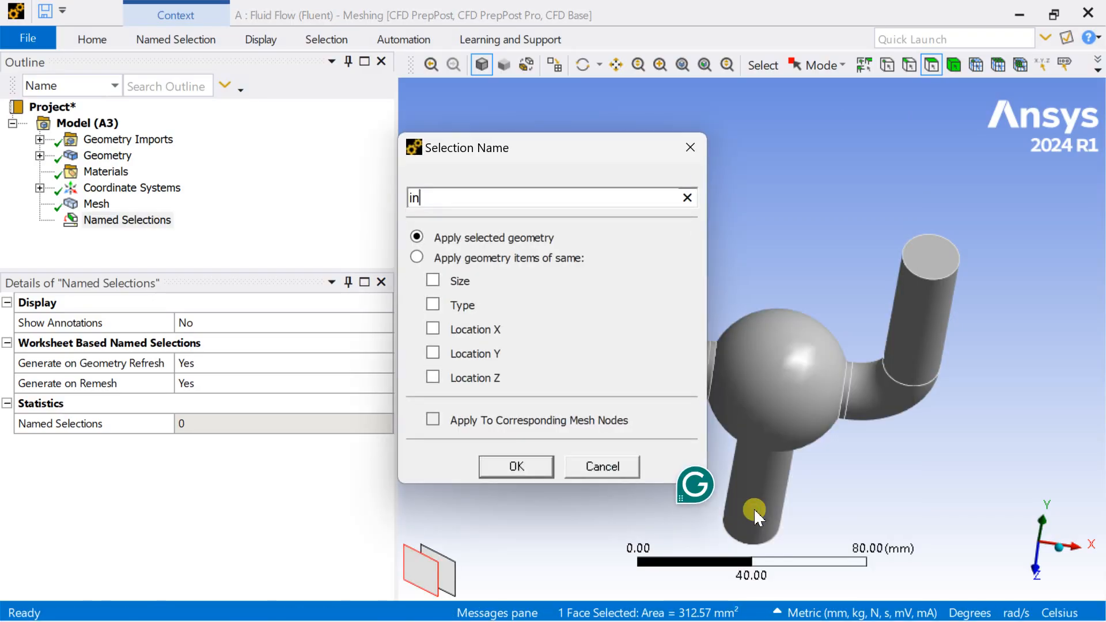
{"action": "type", "text": "let-"}
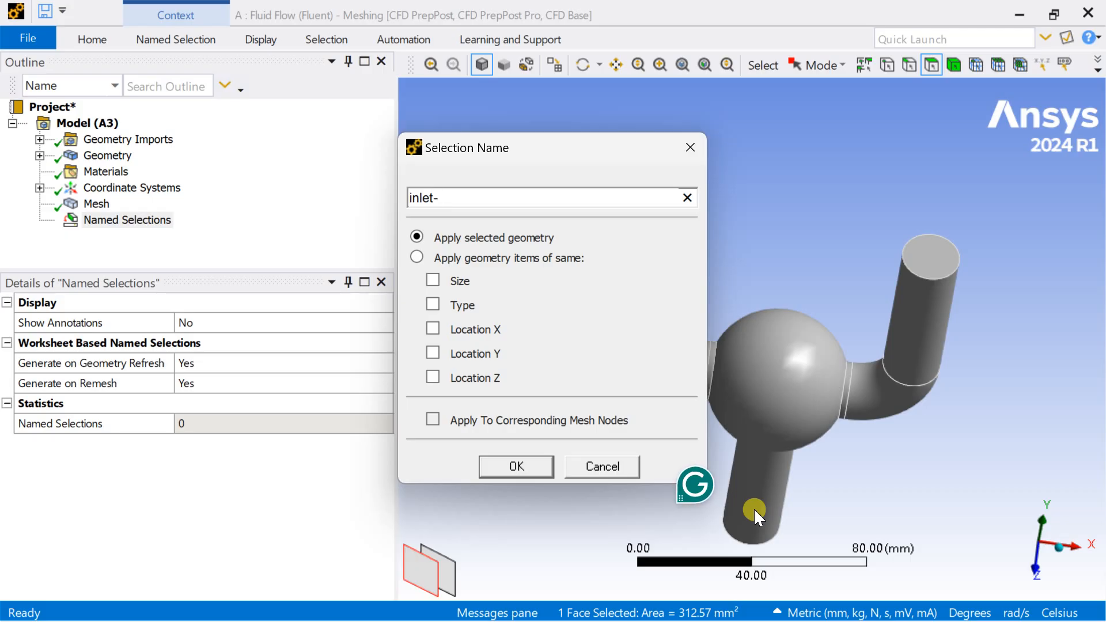
{"action": "type", "text": "_"}
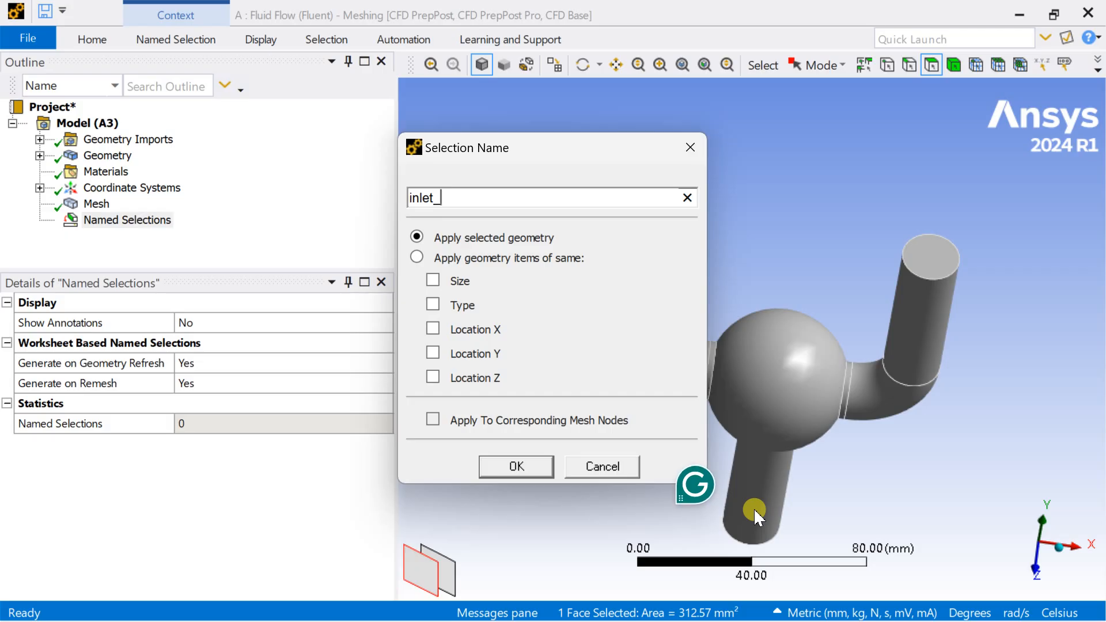
{"action": "type", "text": "1"}
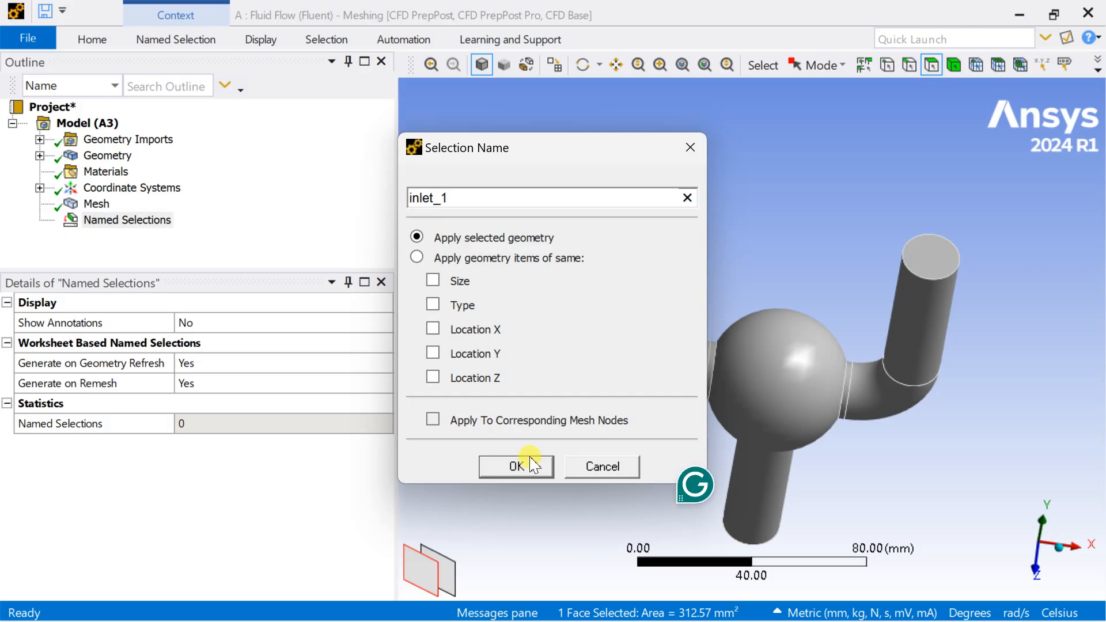
{"action": "left_click", "coordinate": [516, 467]}
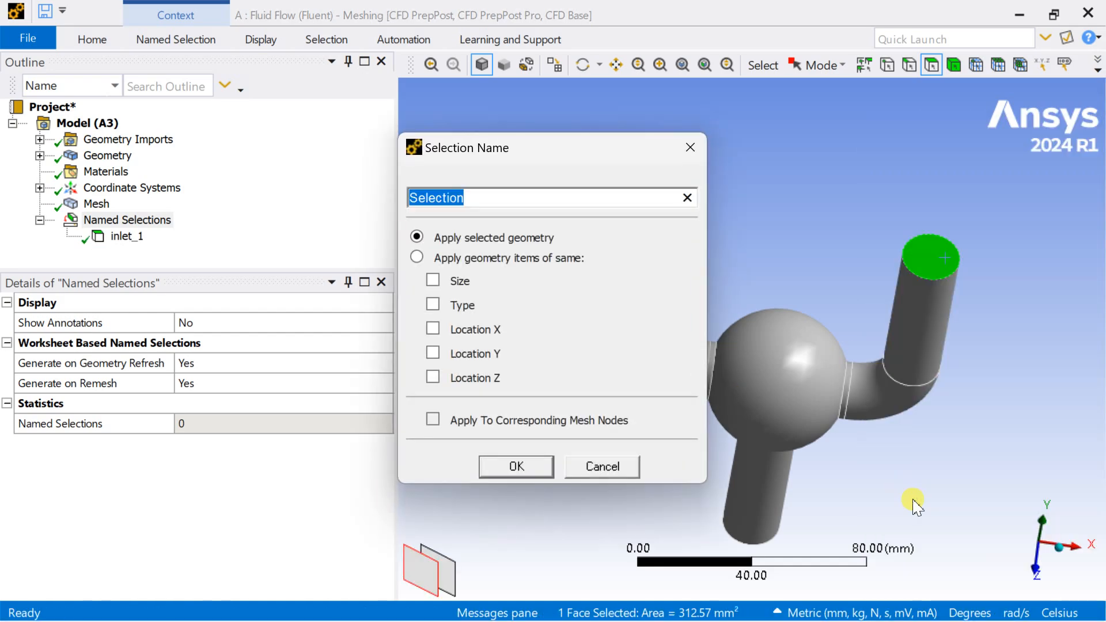
Create named selections inlet_2 for the other pipe top and outlet for the bottom face
{"action": "type", "text": "inlet"}
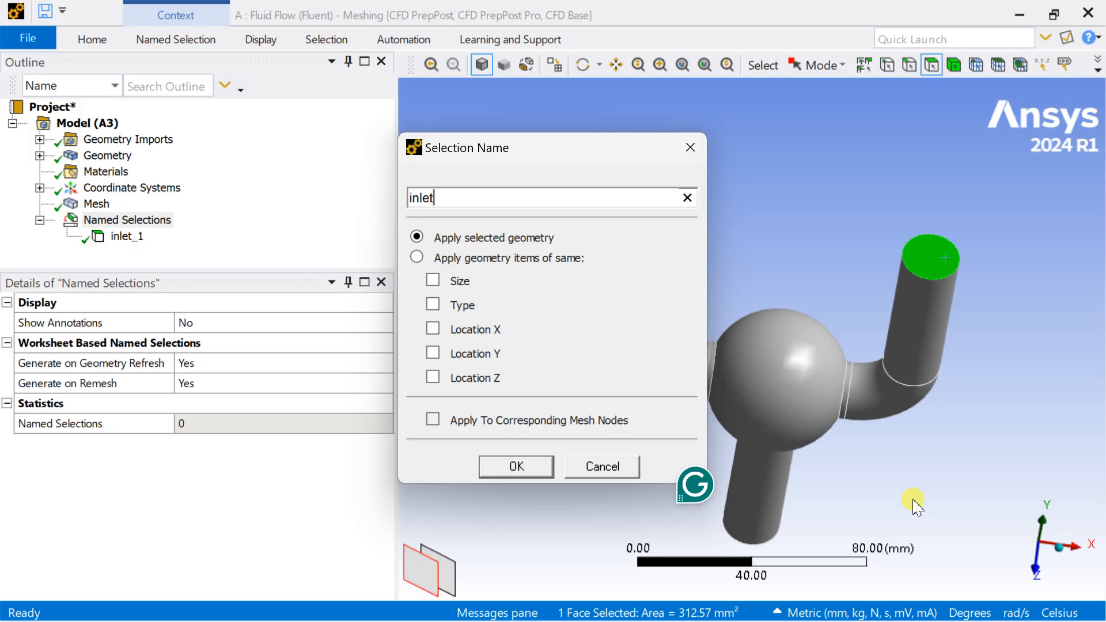
{"action": "type", "text": "_2"}
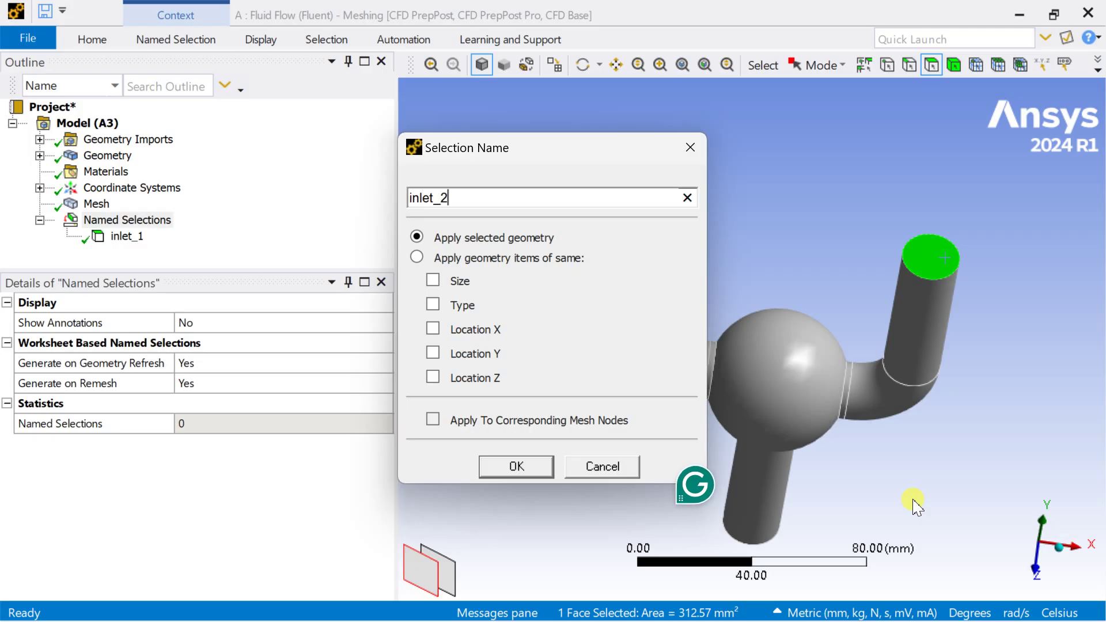
{"action": "left_click", "coordinate": [600, 466]}
{"action": "type", "text": "o"}
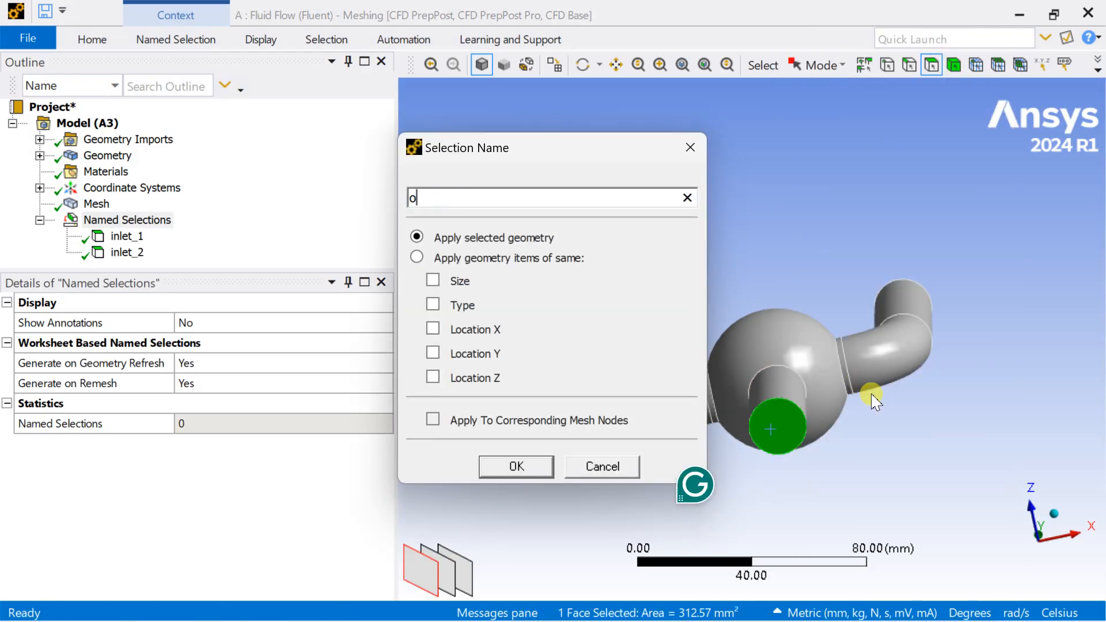
{"action": "left_click", "coordinate": [516, 466]}
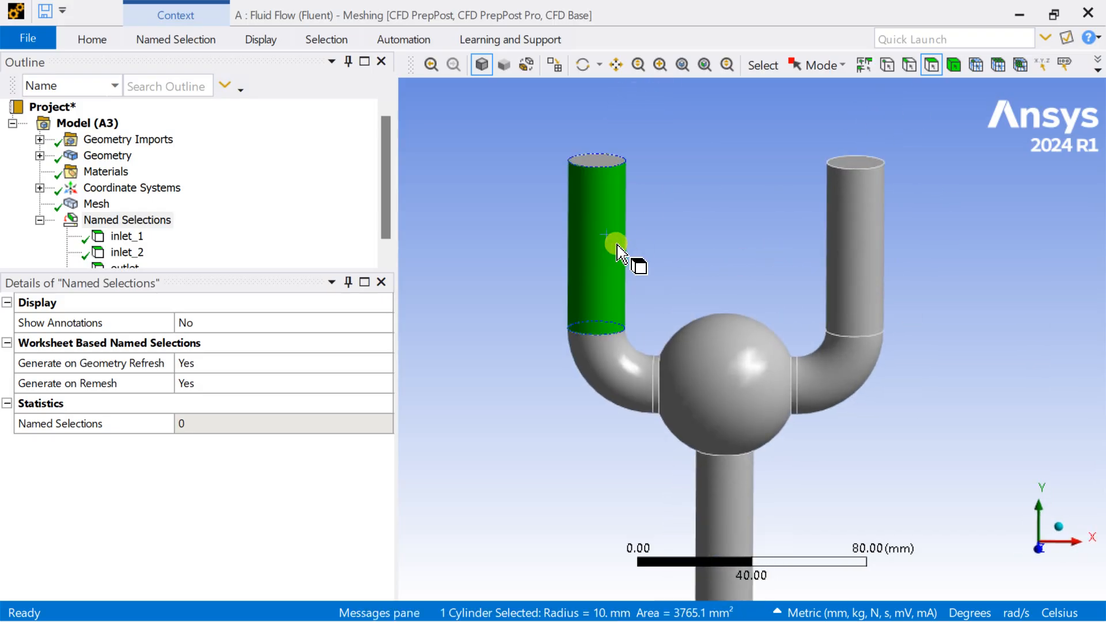
{"action": "mouse_move", "coordinate": [871, 279]}
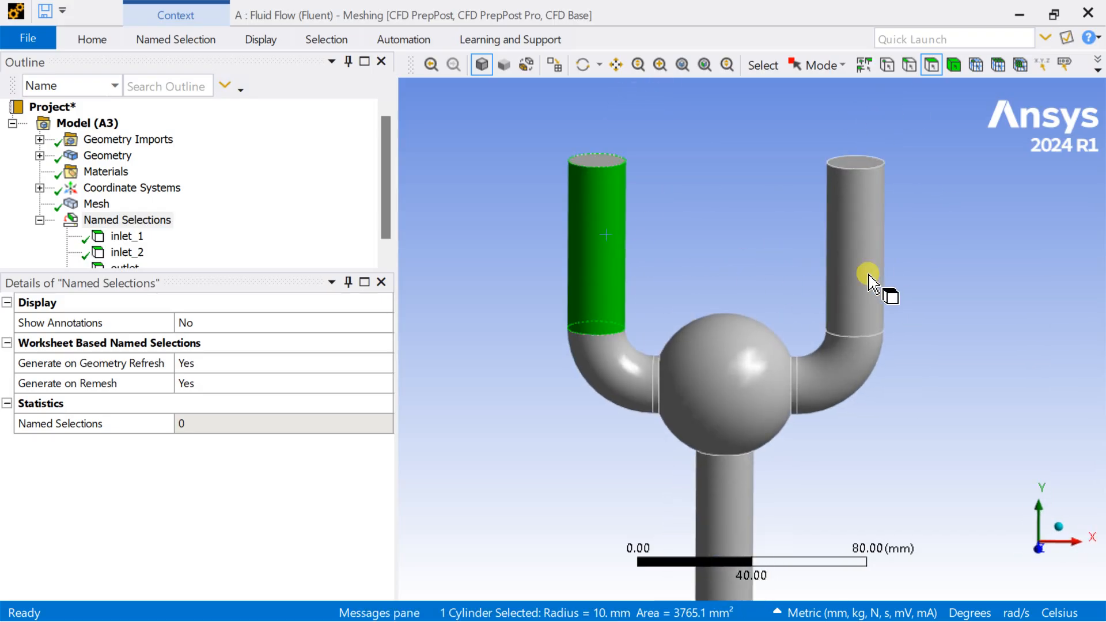
Select all eight wall faces and name them pipe
{"action": "left_click", "coordinate": [868, 271]}
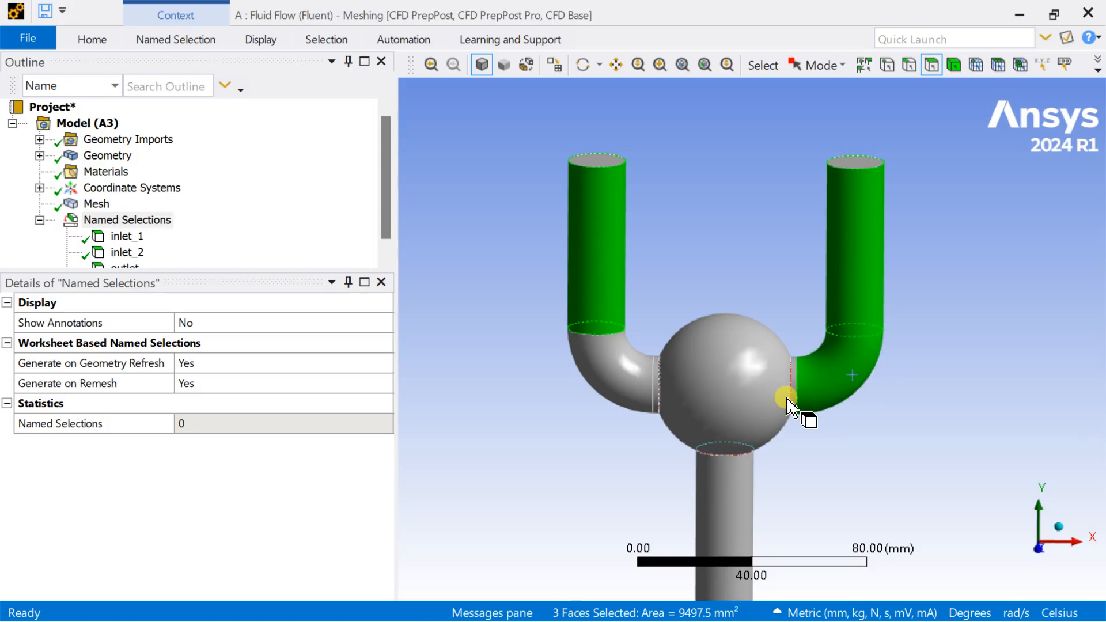
{"action": "left_click", "coordinate": [638, 392]}
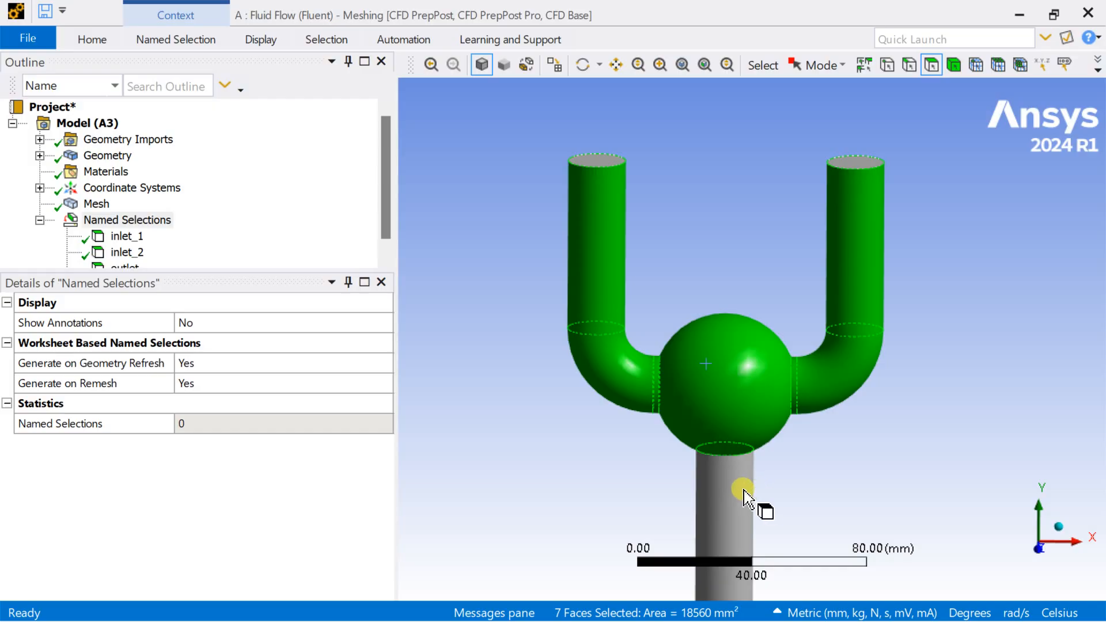
{"action": "left_click", "coordinate": [741, 495]}
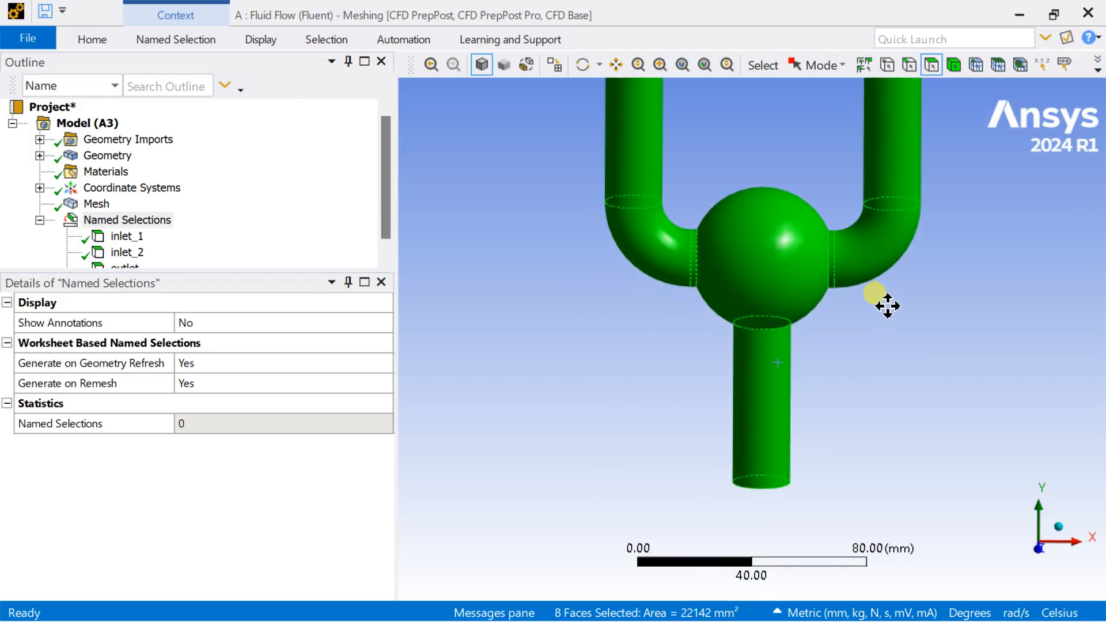
{"action": "right_click", "coordinate": [874, 296]}
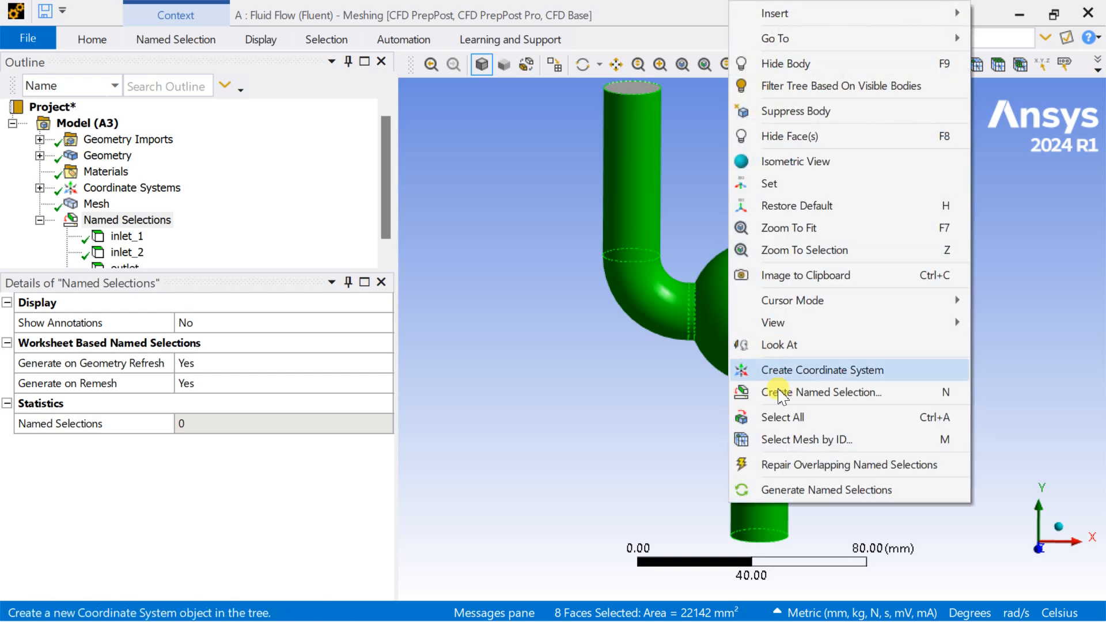
{"action": "left_click", "coordinate": [820, 391]}
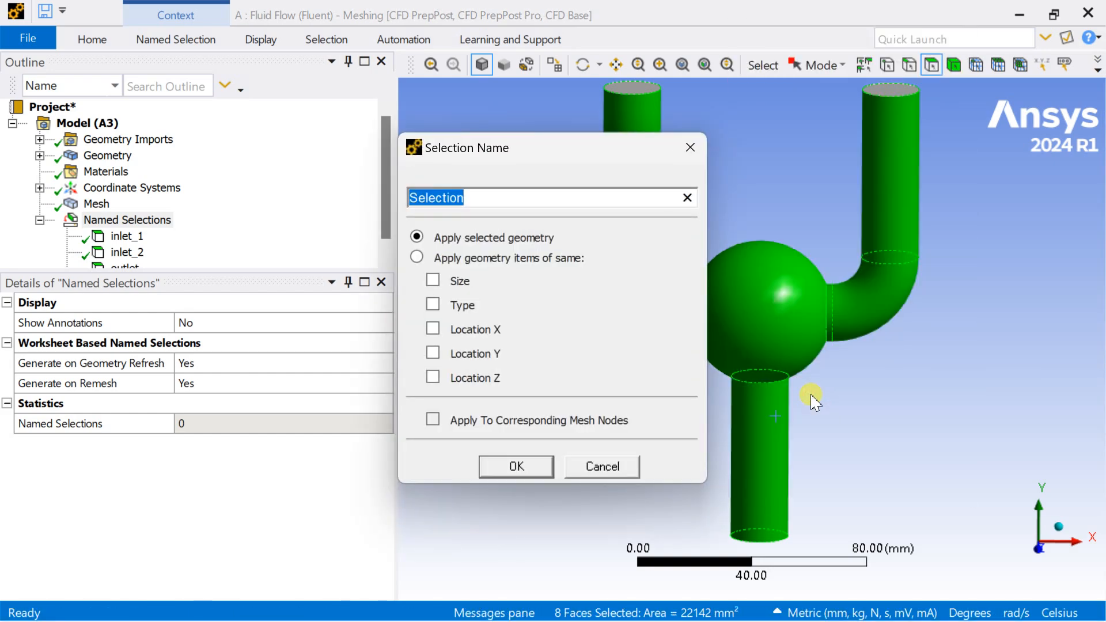
{"action": "type", "text": "pipe"}
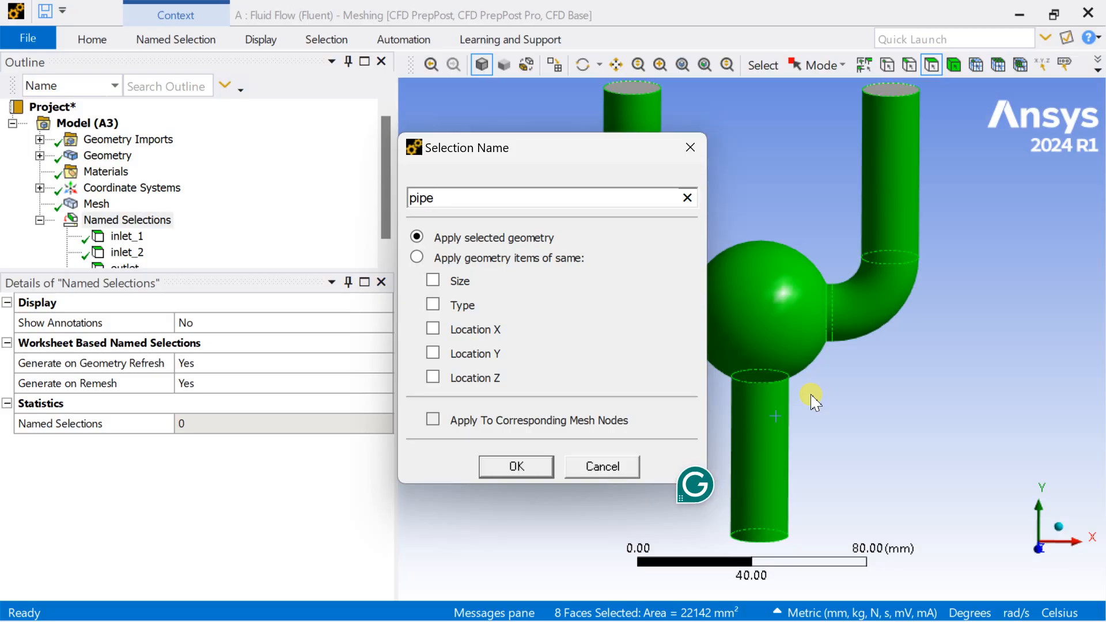
{"action": "left_click", "coordinate": [601, 467]}
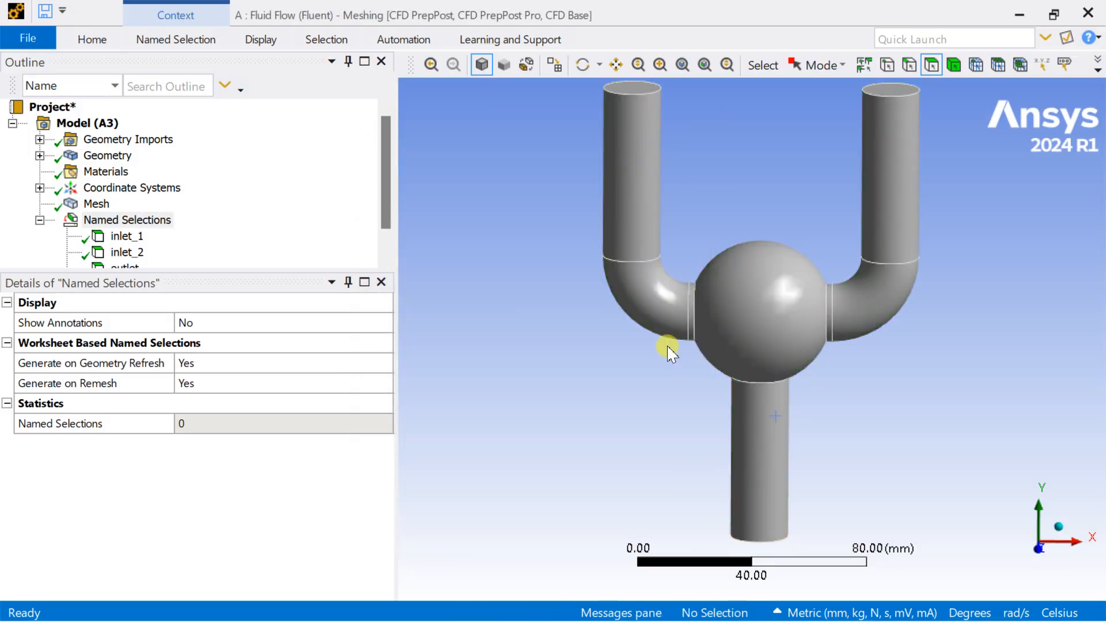
{"action": "left_click", "coordinate": [127, 236]}
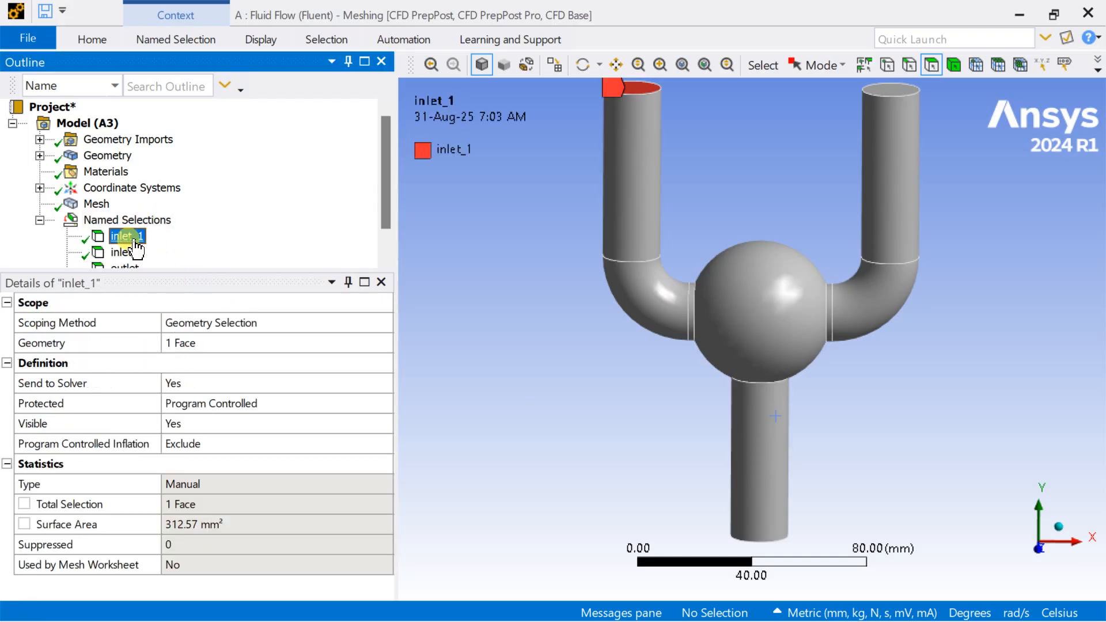
{"action": "left_click", "coordinate": [128, 252]}
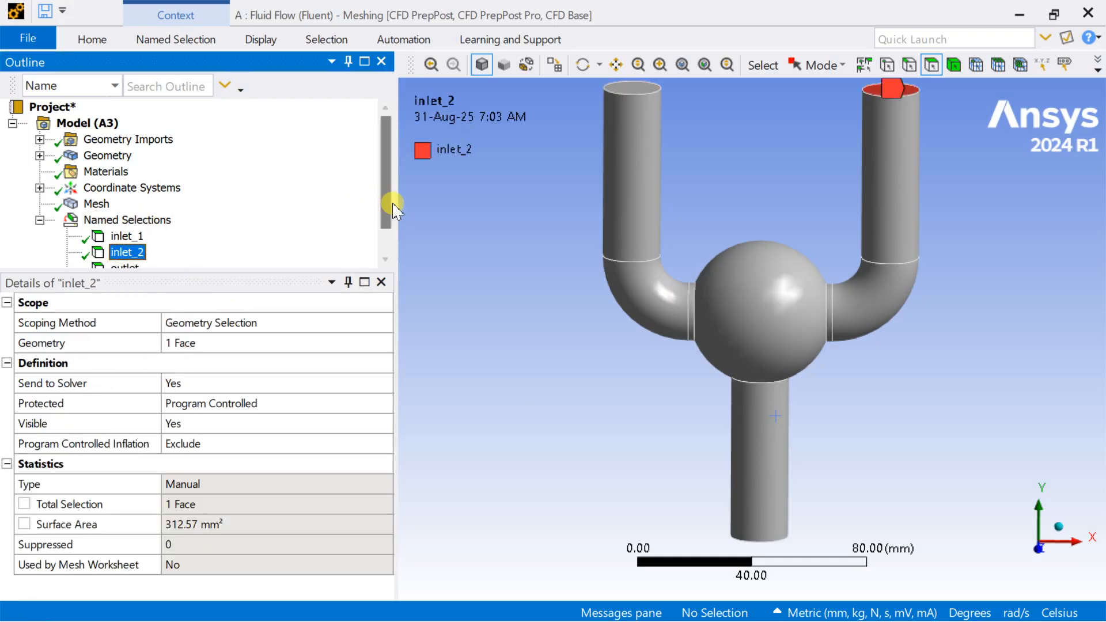
{"action": "left_click", "coordinate": [126, 252]}
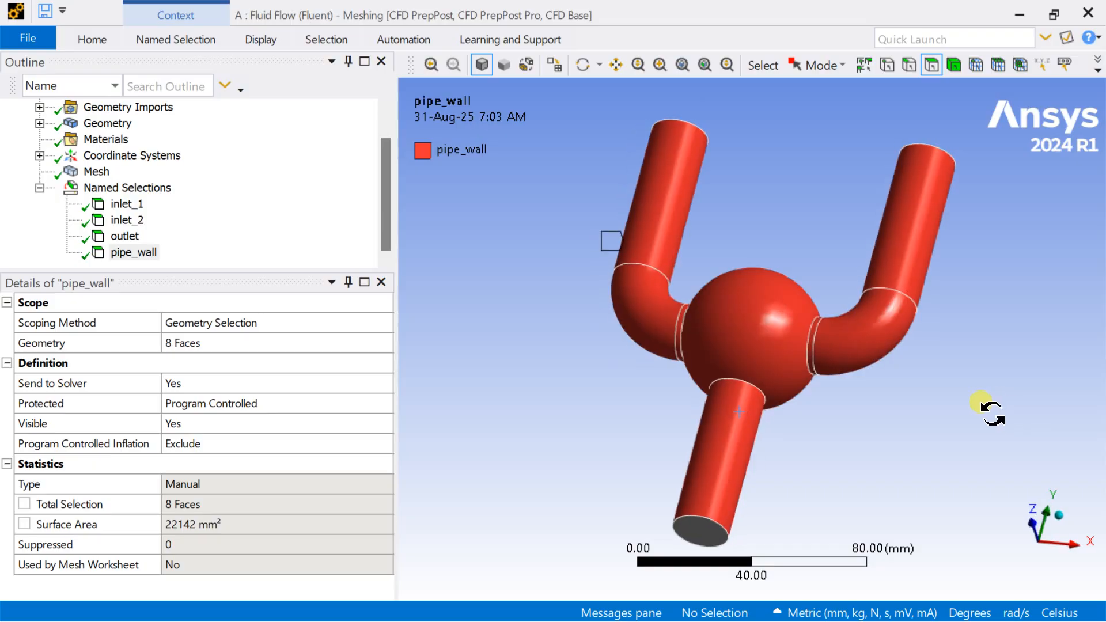
Update the mesh so it is translated and sent to Fluent
{"action": "left_click", "coordinate": [96, 170]}
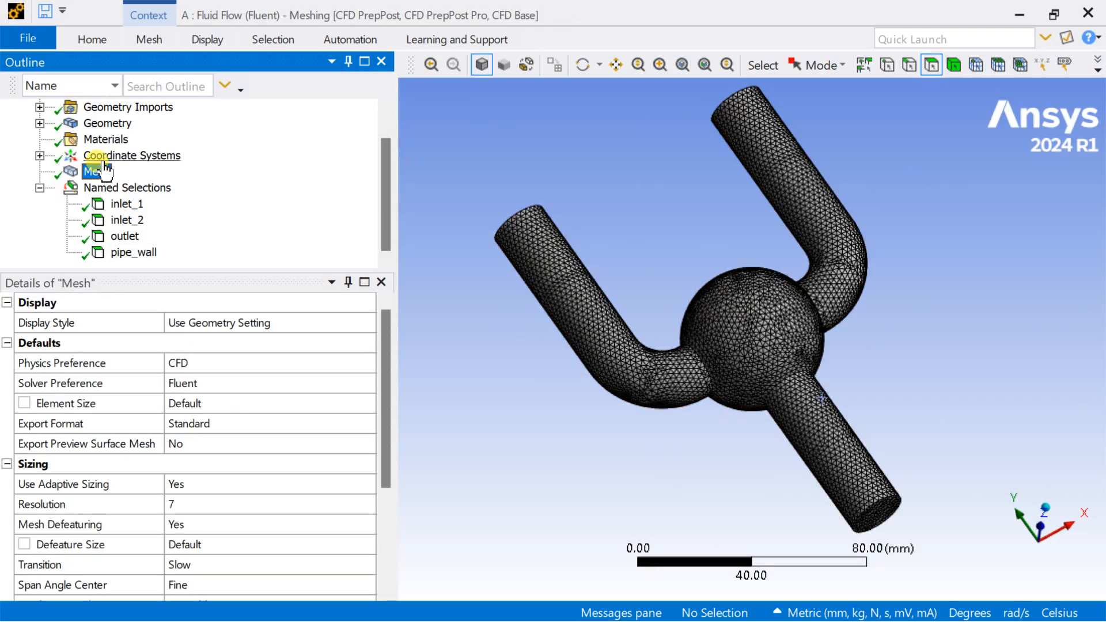
{"action": "right_click", "coordinate": [93, 170]}
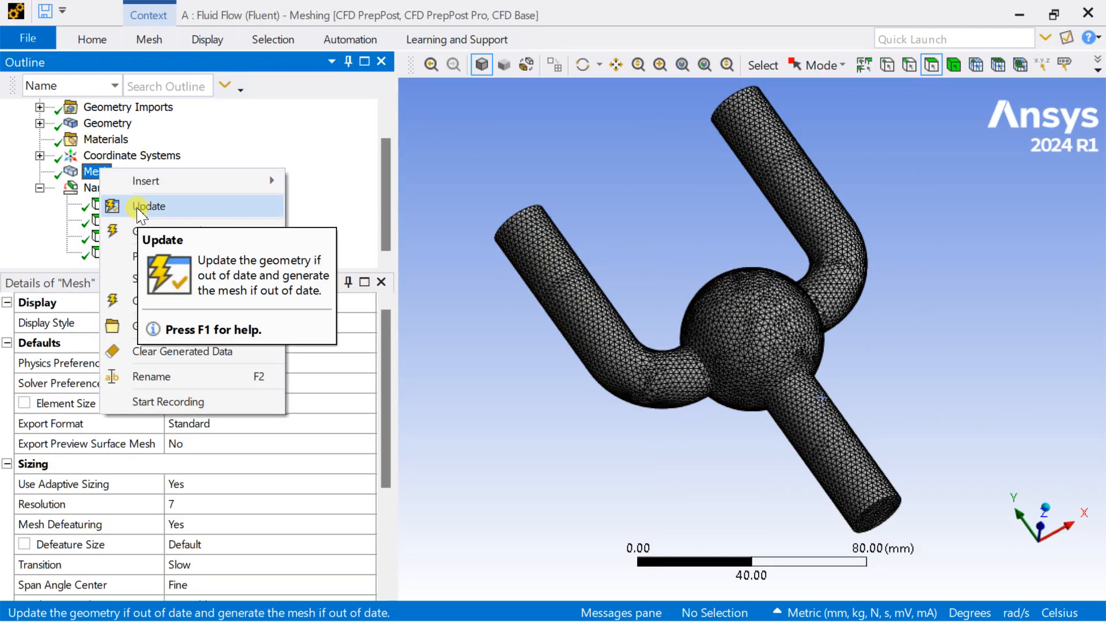
{"action": "left_click", "coordinate": [148, 188]}
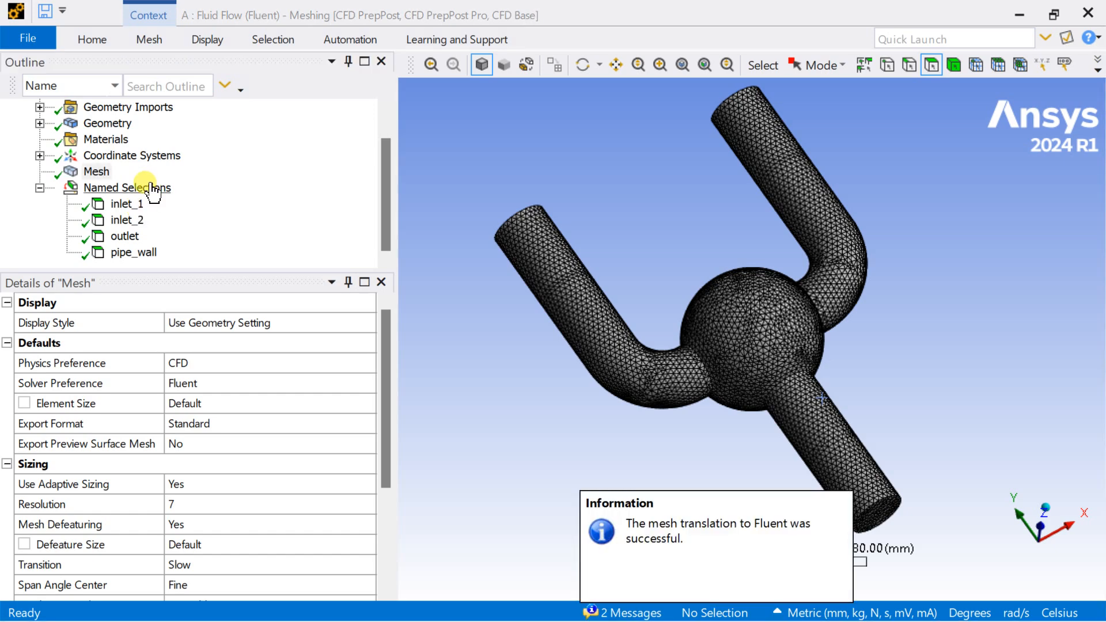
{"action": "mouse_move", "coordinate": [163, 196]}
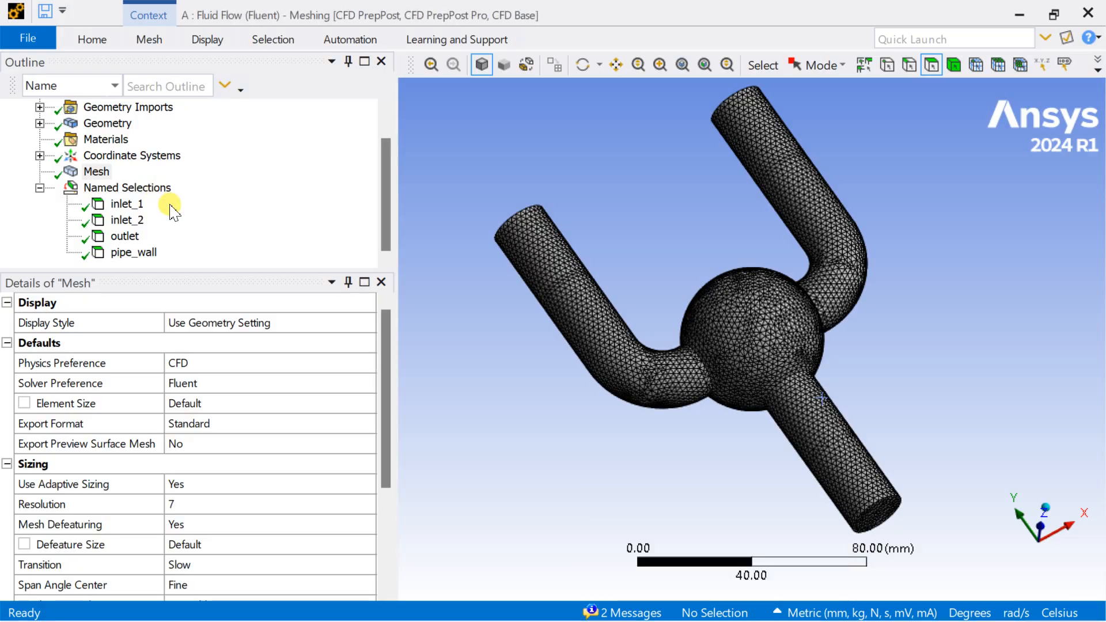
{"action": "mouse_move", "coordinate": [925, 116]}
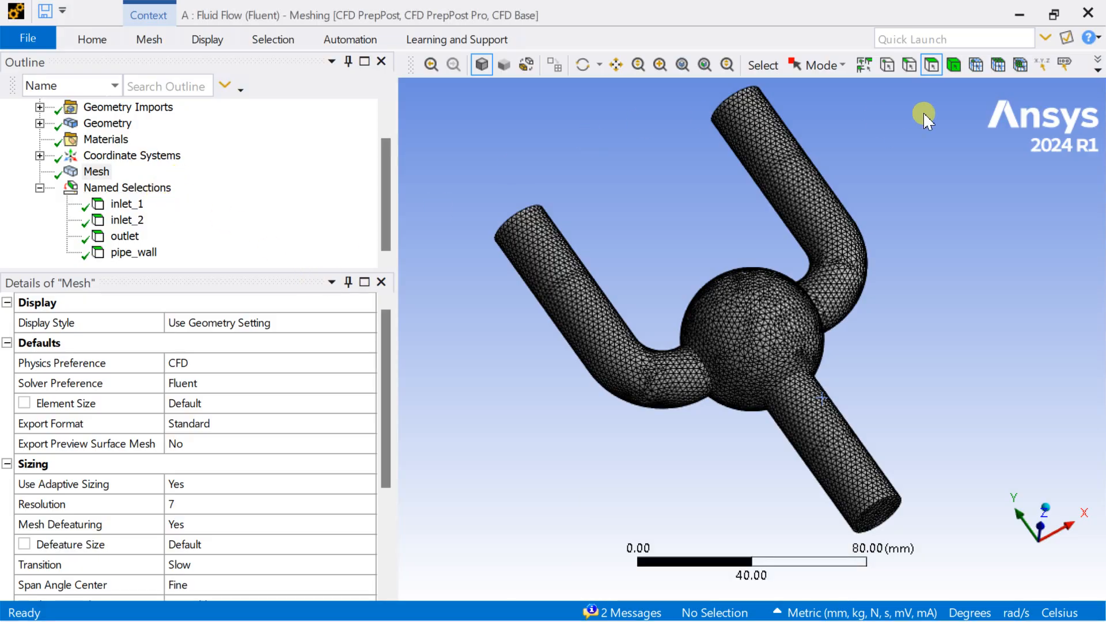
{"action": "mouse_move", "coordinate": [897, 146]}
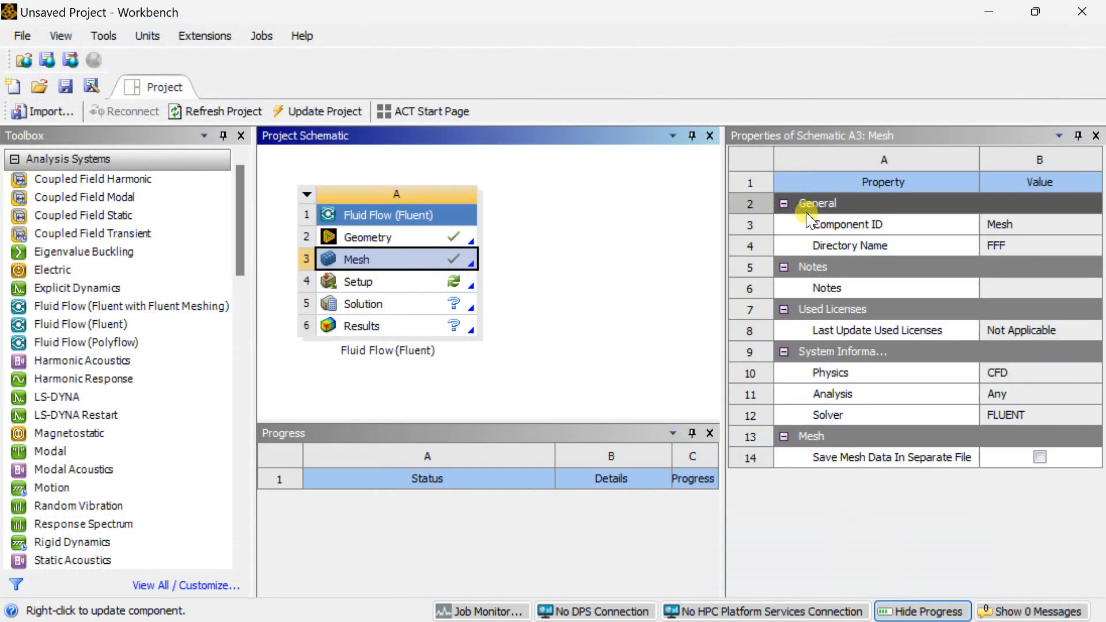
Start Fluent Setup from the schematic with 2 solver processes
{"action": "left_click", "coordinate": [357, 281]}
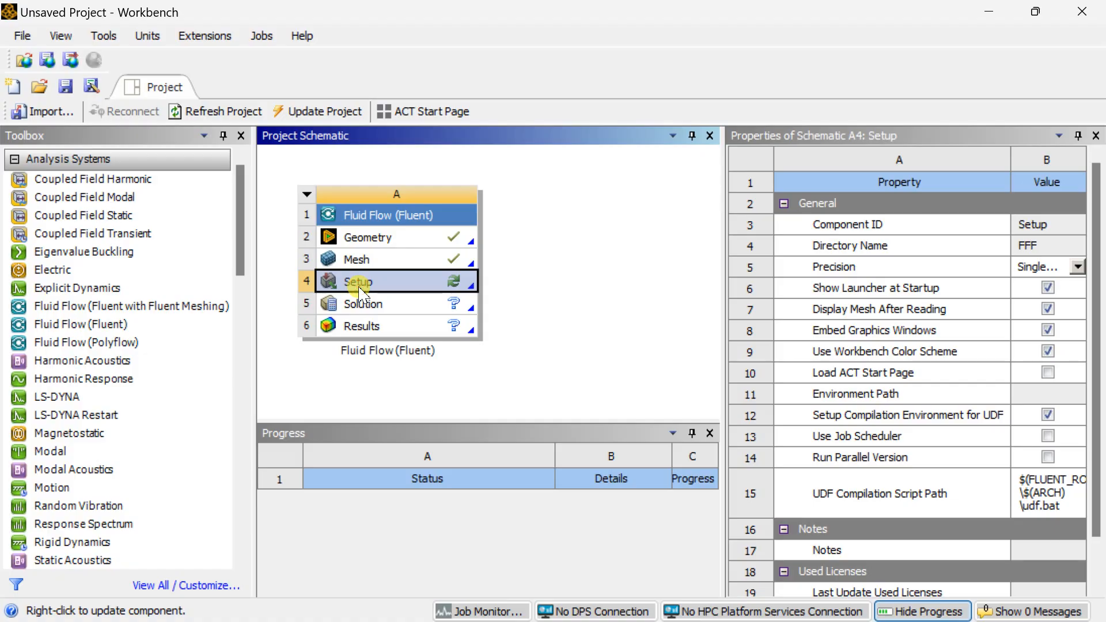
{"action": "double_click", "coordinate": [358, 281]}
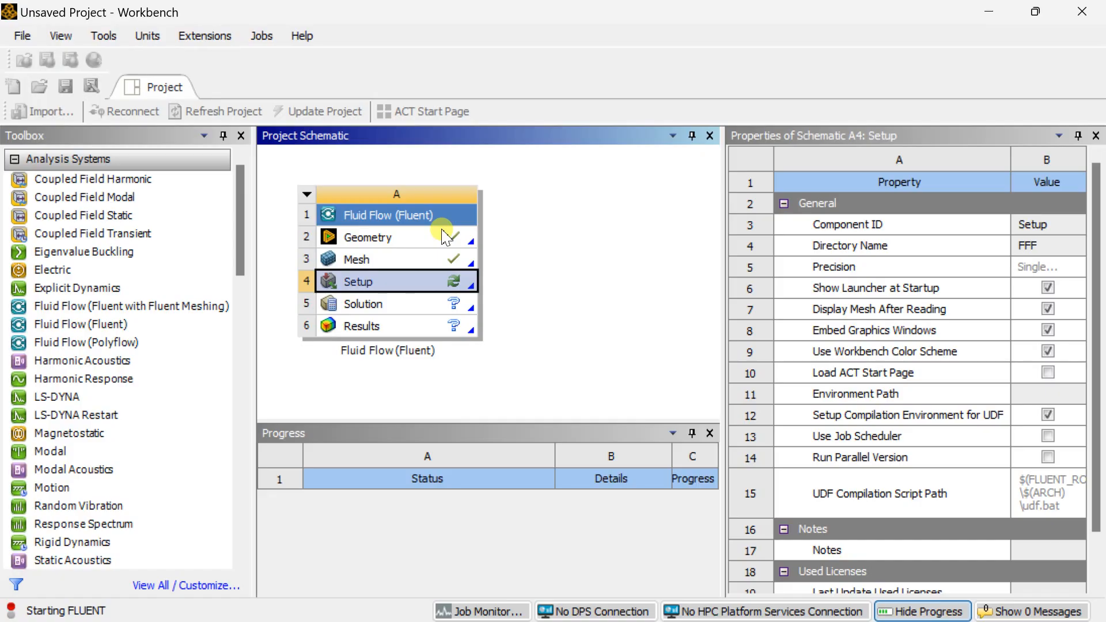
{"action": "double_click", "coordinate": [359, 281]}
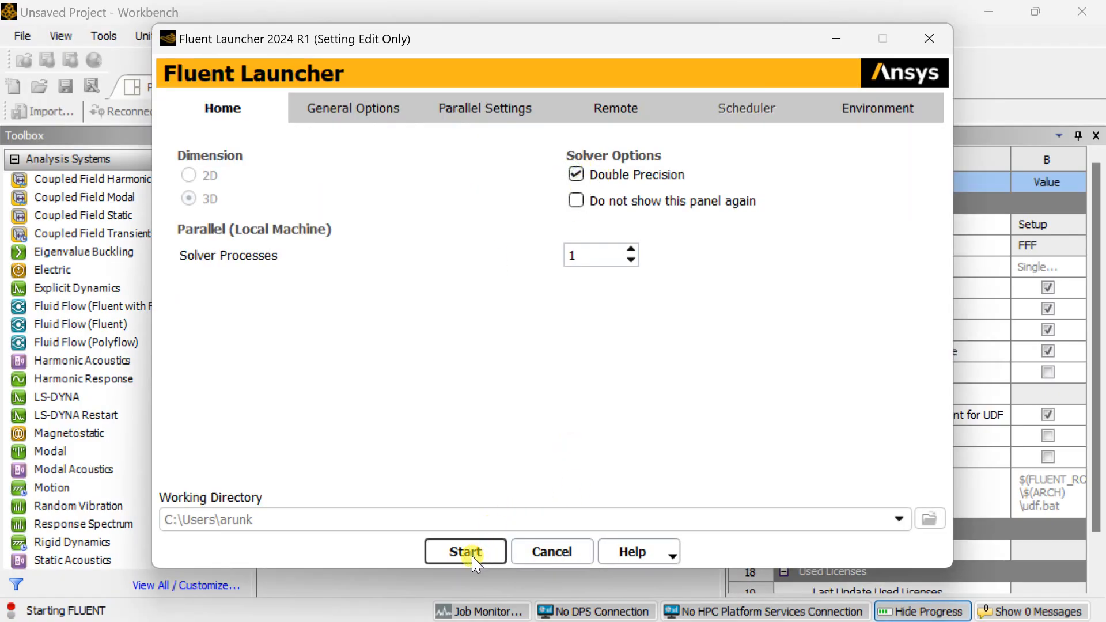
{"action": "left_click", "coordinate": [630, 249]}
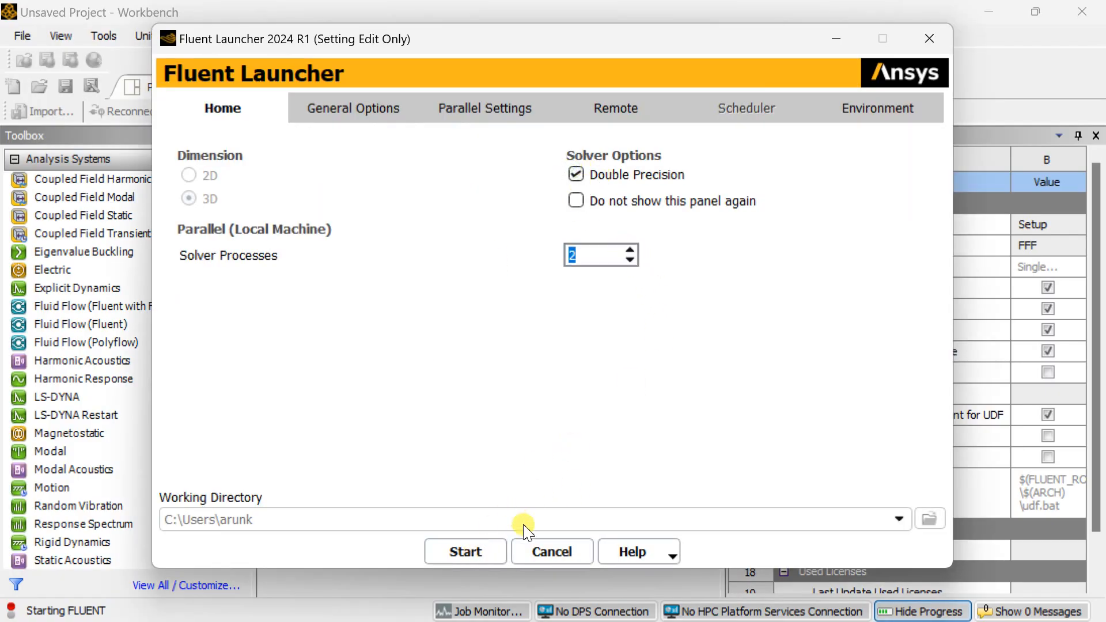
{"action": "left_click", "coordinate": [464, 552]}
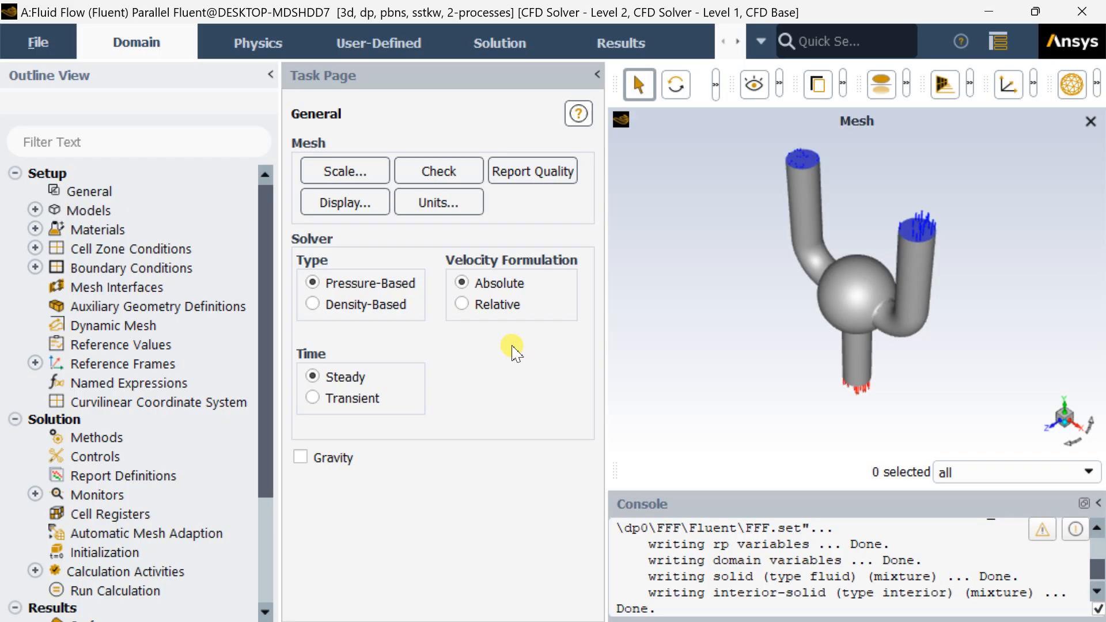
{"action": "mouse_move", "coordinate": [332, 466]}
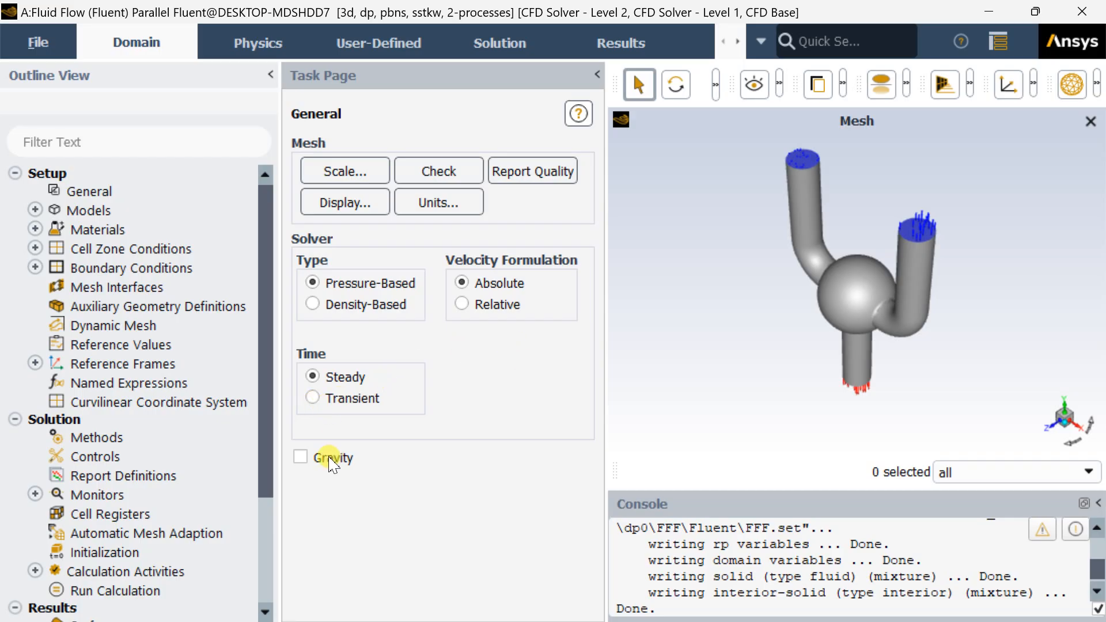
Enable gravity at -9.81 m/s² in Y, then go to the Models list
{"action": "left_click", "coordinate": [300, 458]}
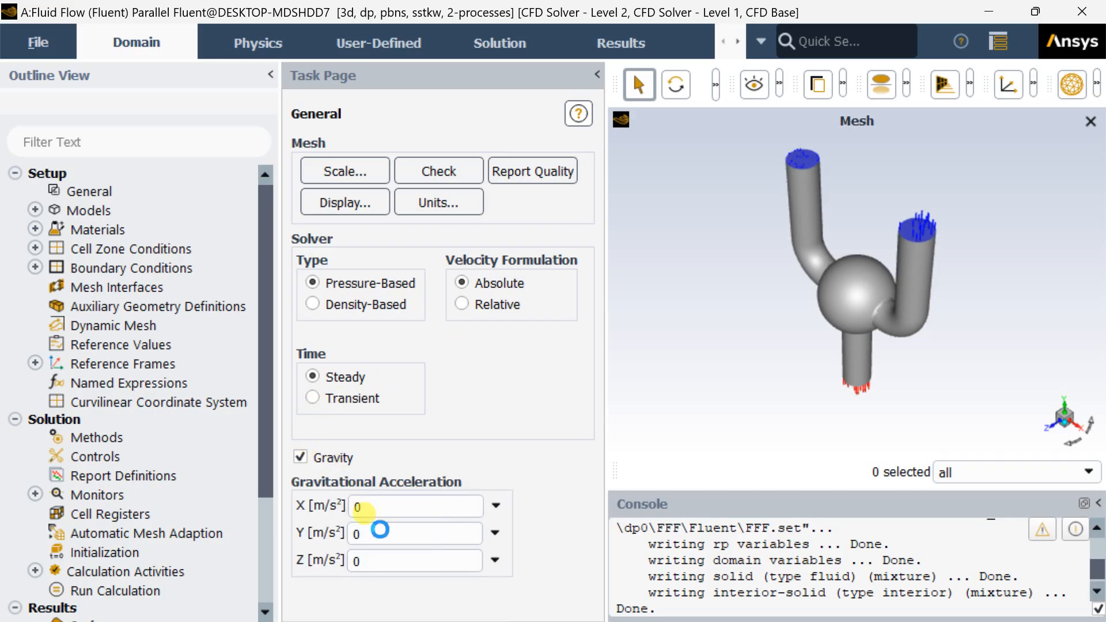
{"action": "left_click", "coordinate": [415, 533]}
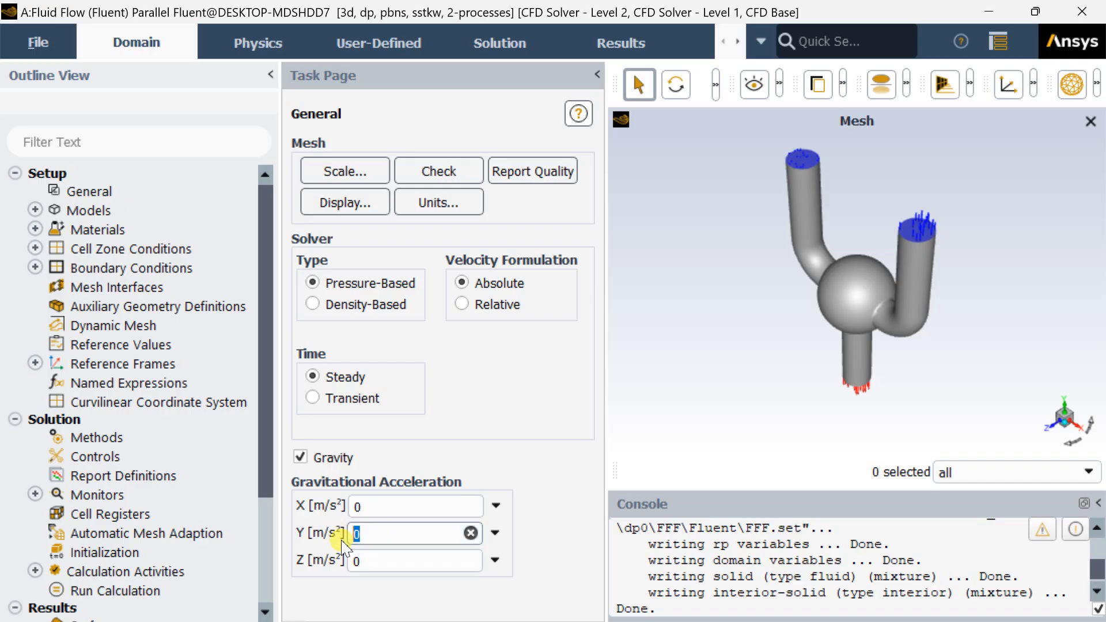
{"action": "type", "text": "-9.81"}
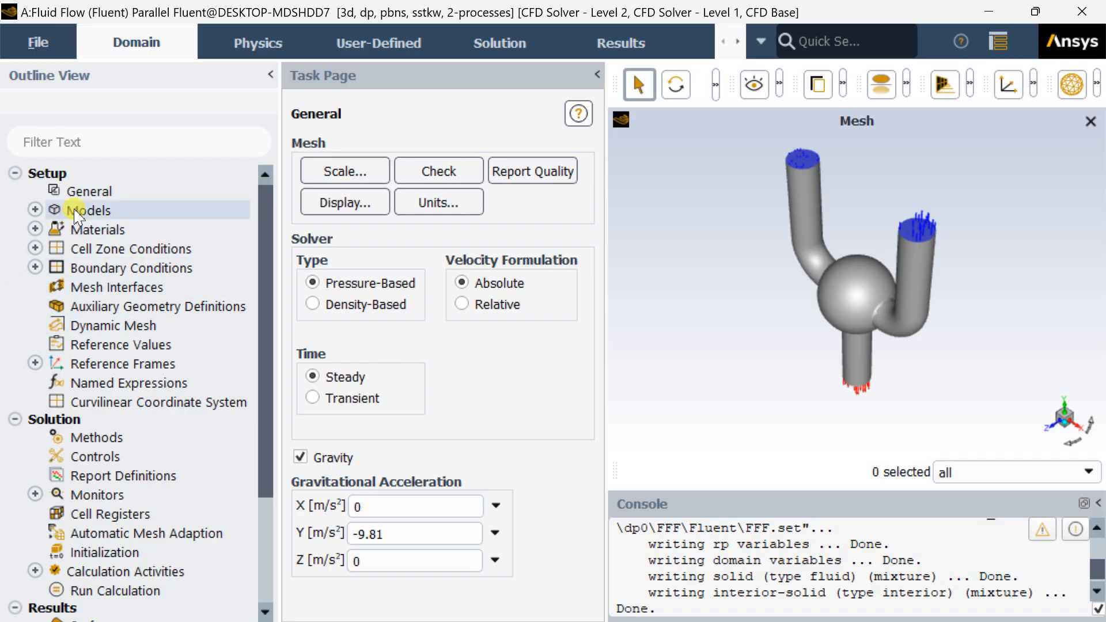
{"action": "left_click", "coordinate": [92, 209]}
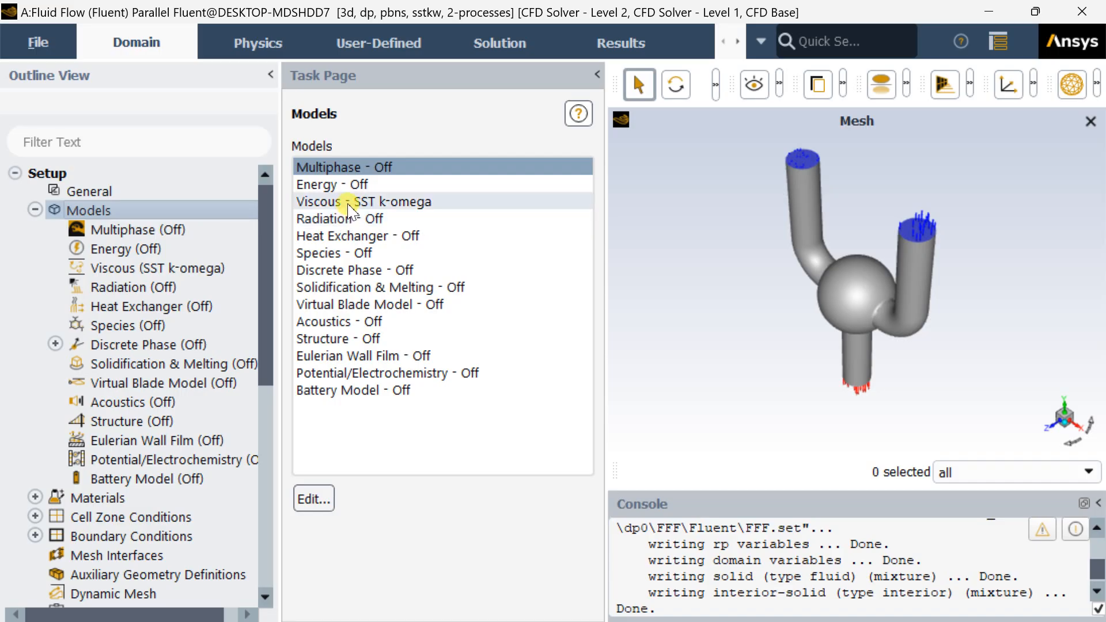
Change the viscous model from SST k-omega to Laminar
{"action": "left_click", "coordinate": [363, 202]}
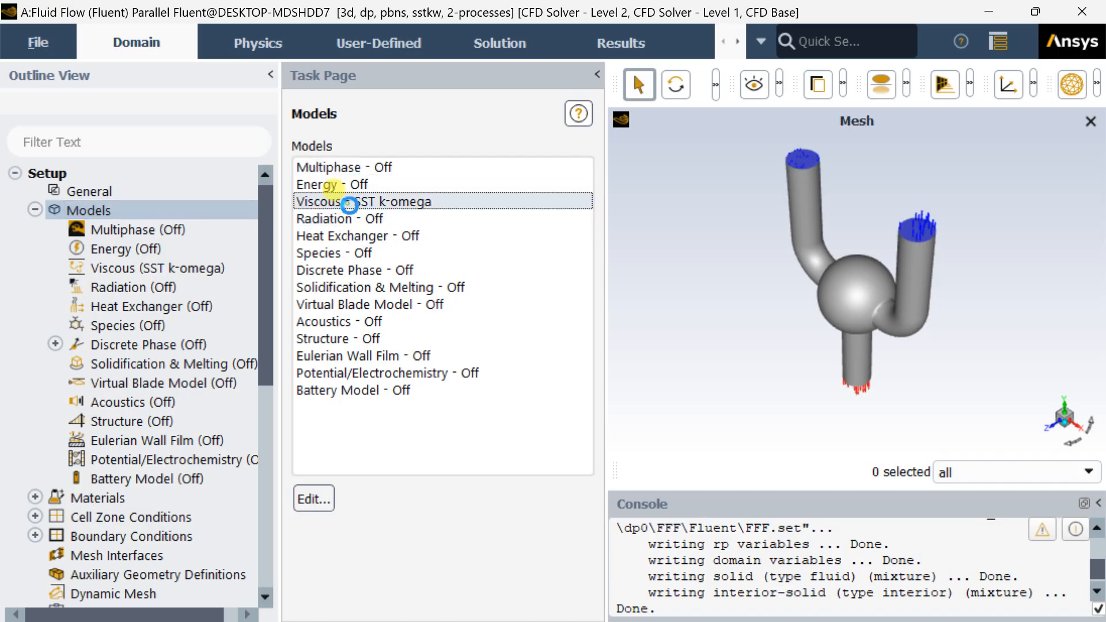
{"action": "double_click", "coordinate": [366, 200]}
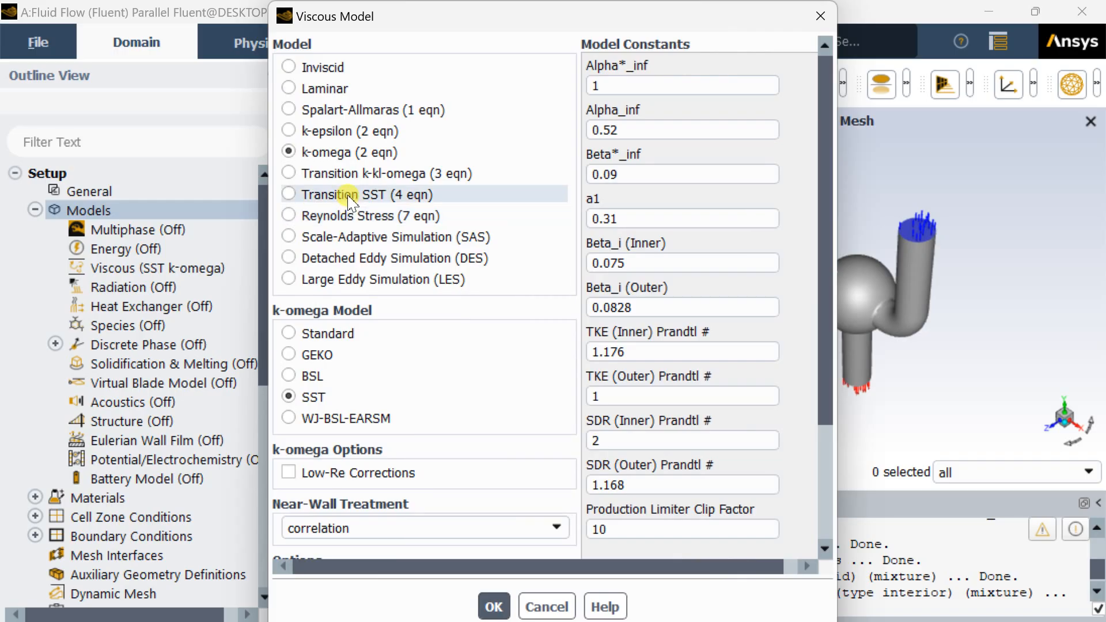
{"action": "mouse_move", "coordinate": [347, 152]}
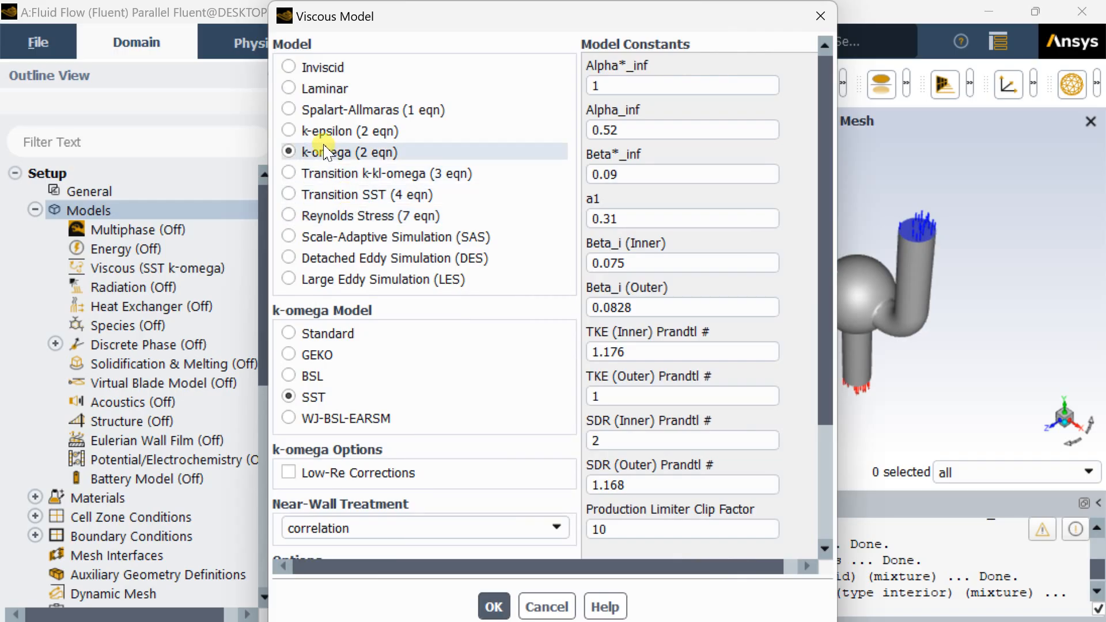
{"action": "mouse_move", "coordinate": [318, 130]}
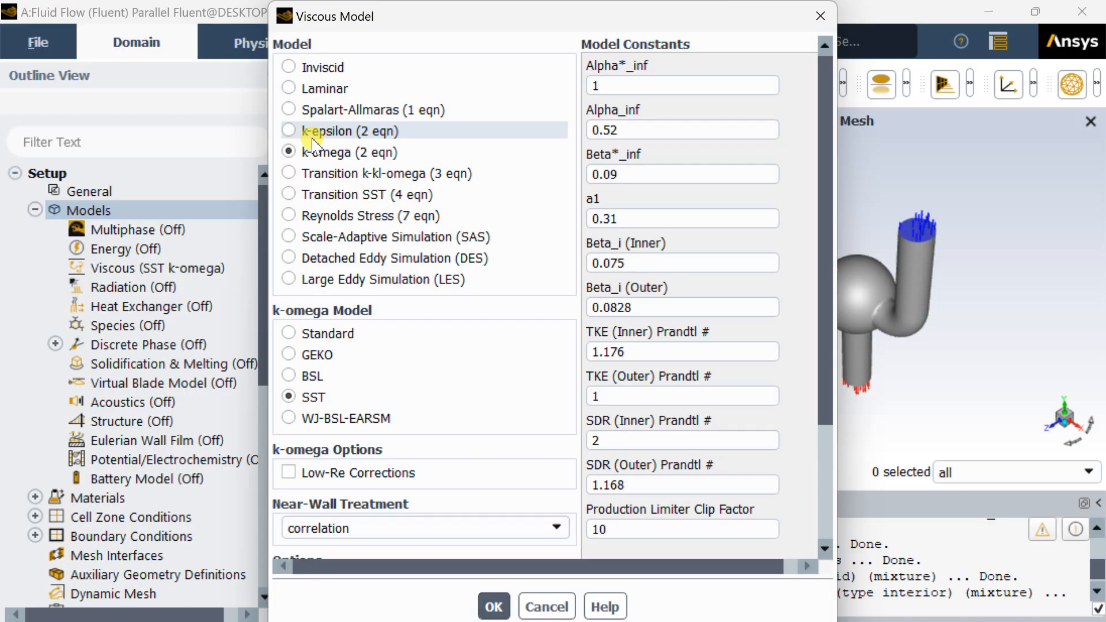
{"action": "left_click", "coordinate": [289, 89]}
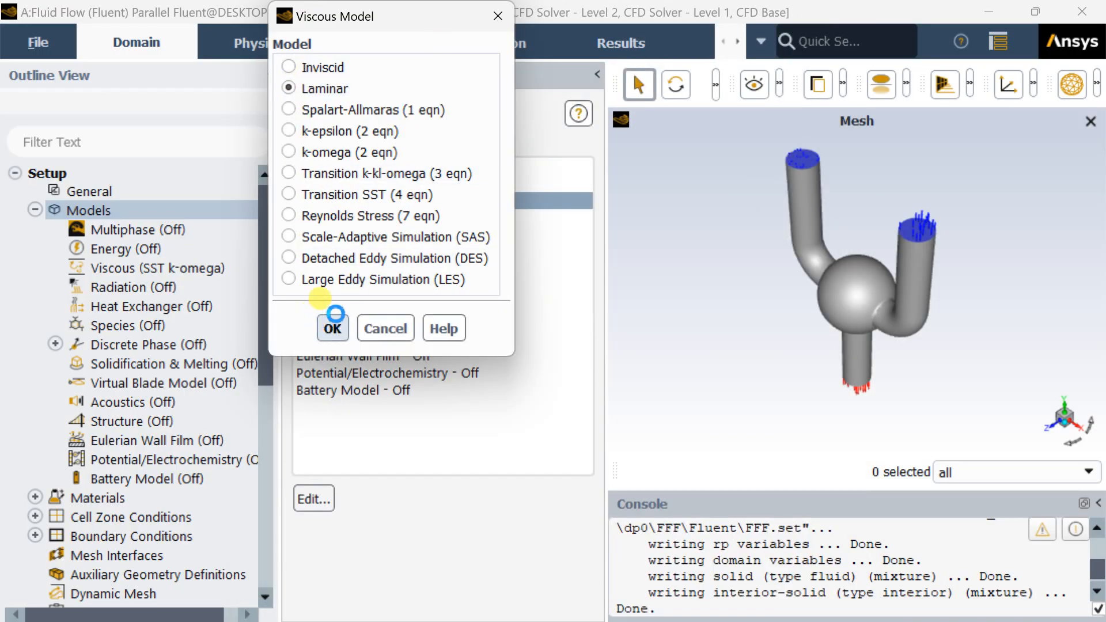
{"action": "left_click", "coordinate": [332, 327]}
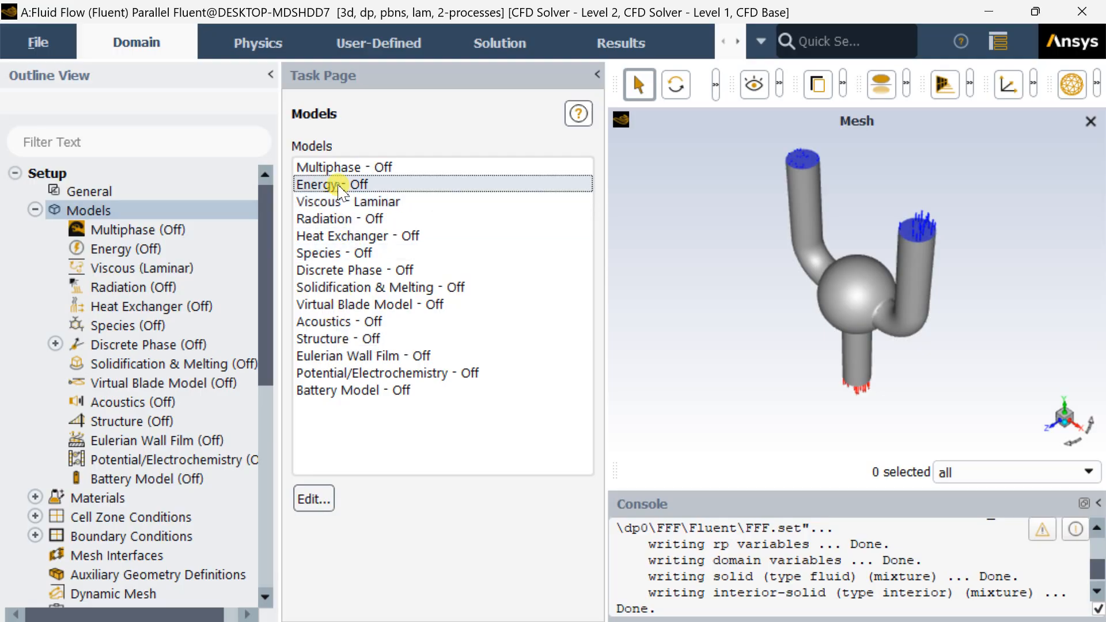
Switch the energy equation on and collapse the Models group
{"action": "double_click", "coordinate": [330, 184]}
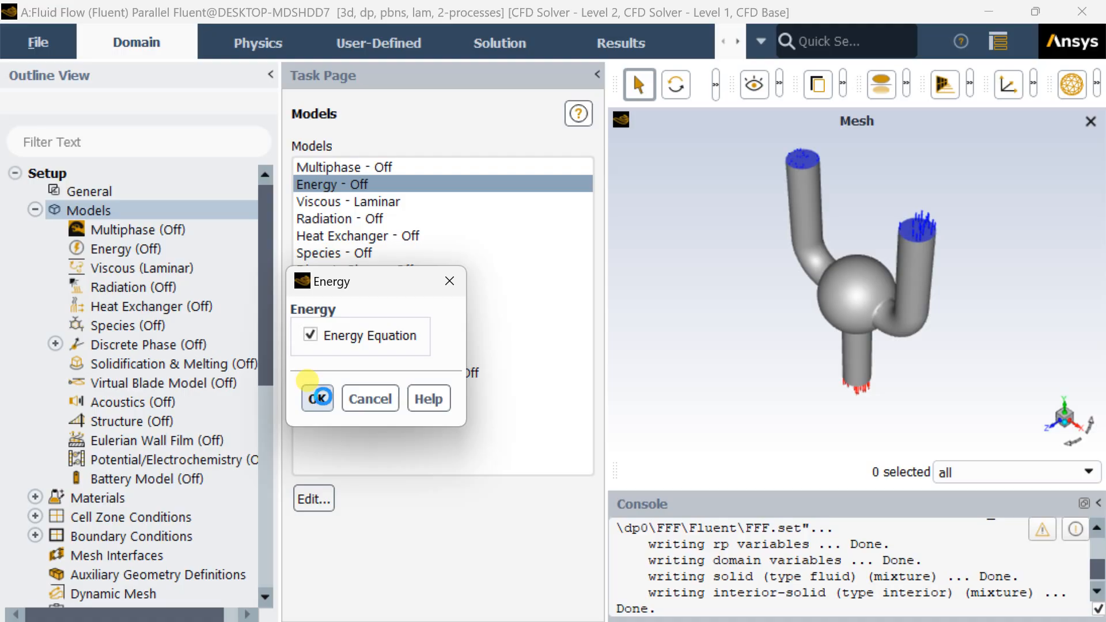
{"action": "left_click", "coordinate": [317, 397]}
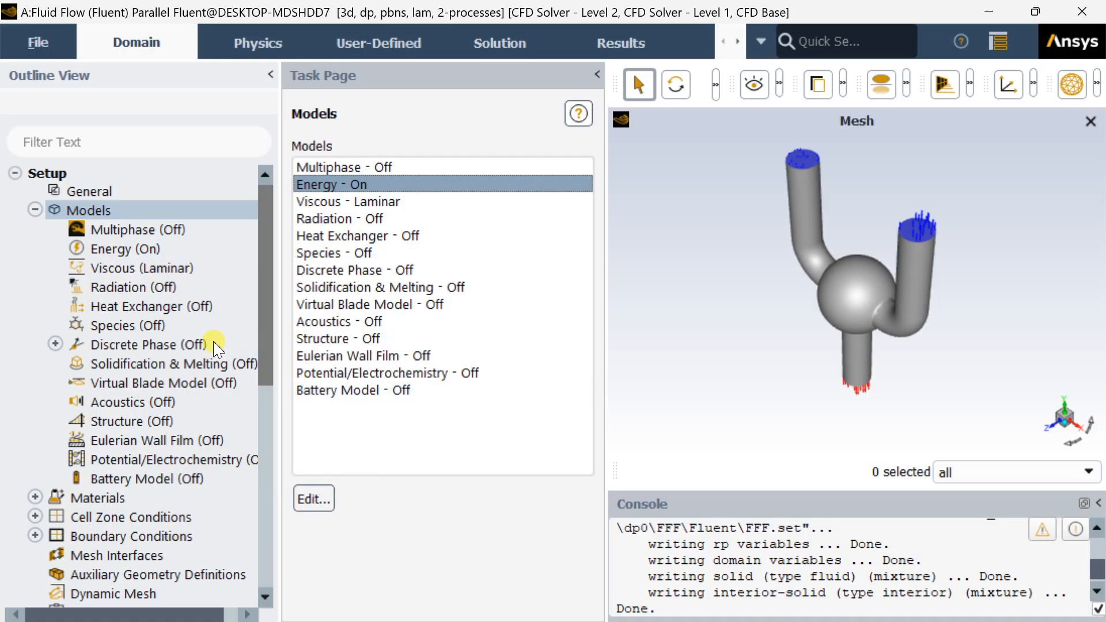
{"action": "left_click", "coordinate": [35, 210]}
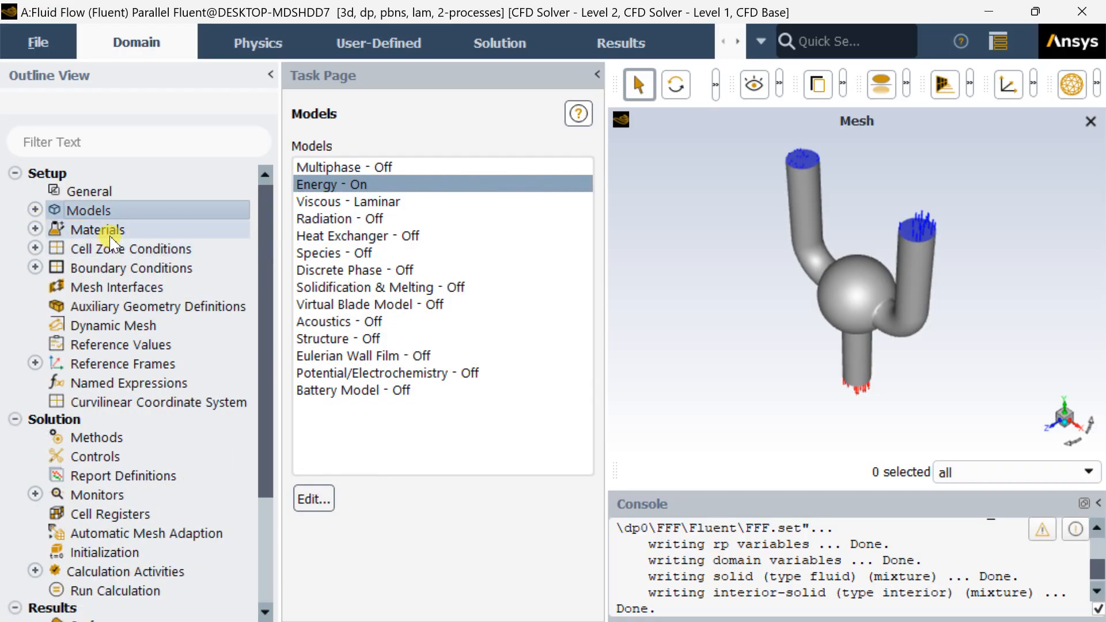
Copy water-liquid from the Fluent database into the case materials alongside air
{"action": "left_click", "coordinate": [100, 230]}
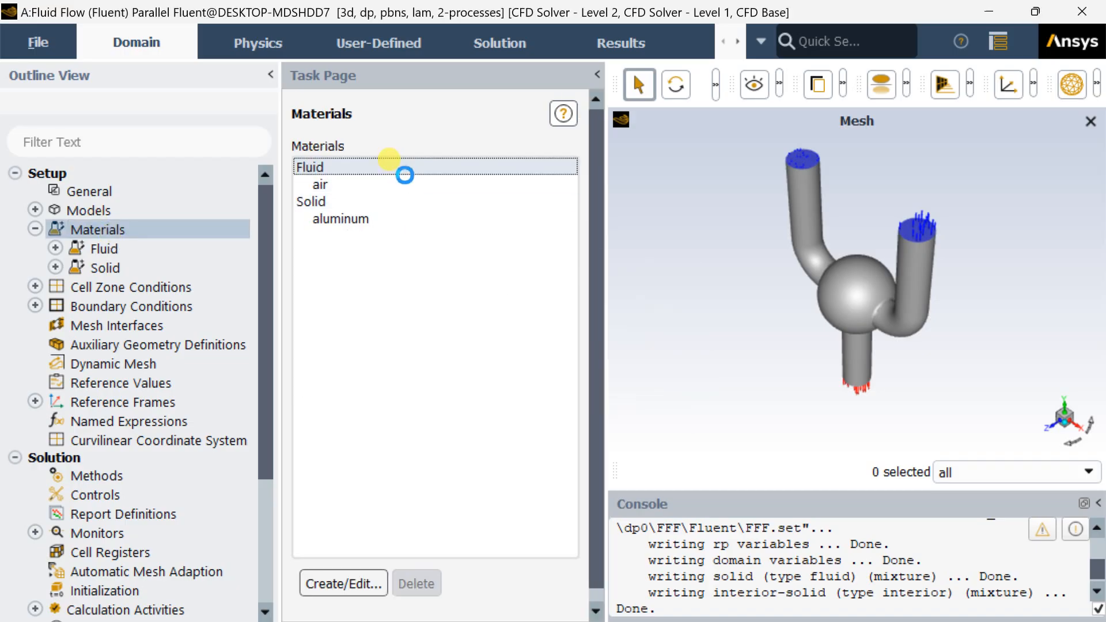
{"action": "left_click", "coordinate": [343, 583]}
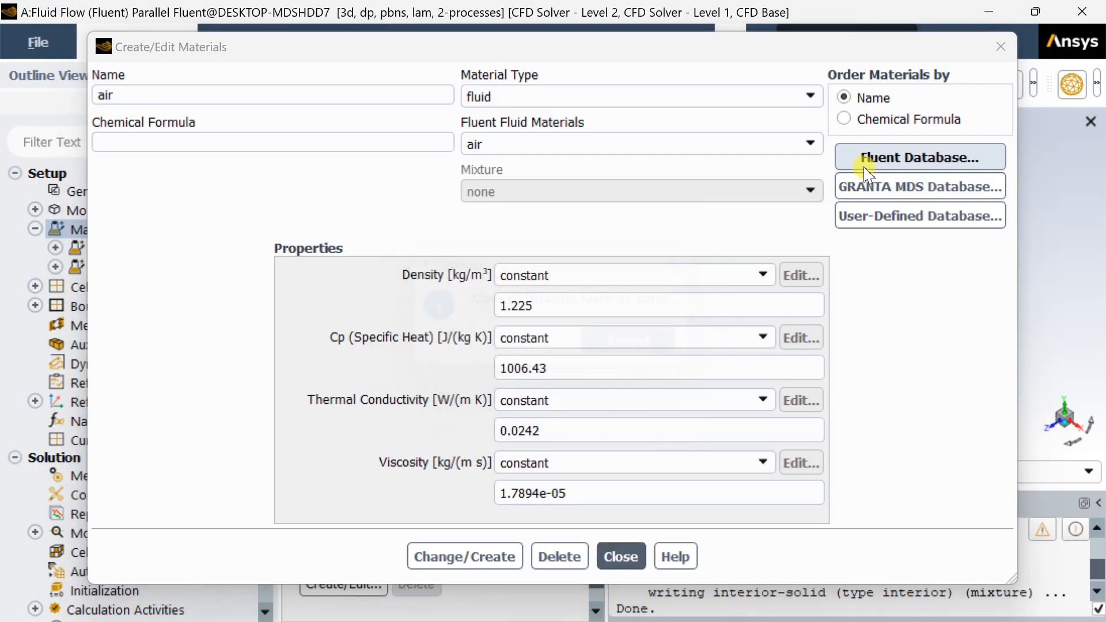
{"action": "left_click", "coordinate": [919, 156]}
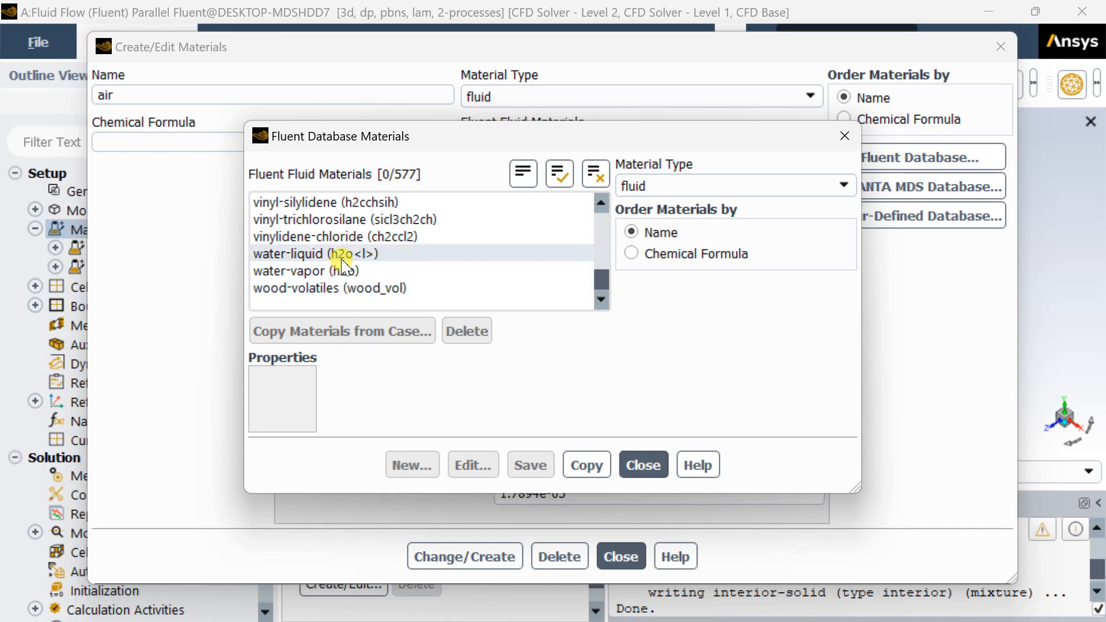
{"action": "left_click", "coordinate": [314, 253]}
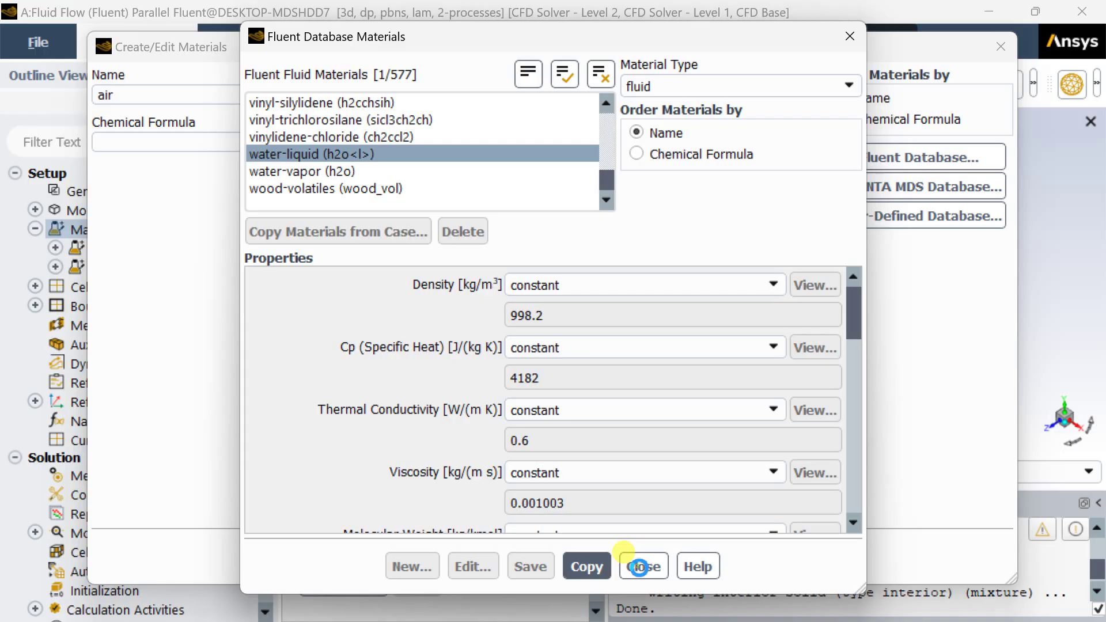
{"action": "left_click", "coordinate": [642, 565]}
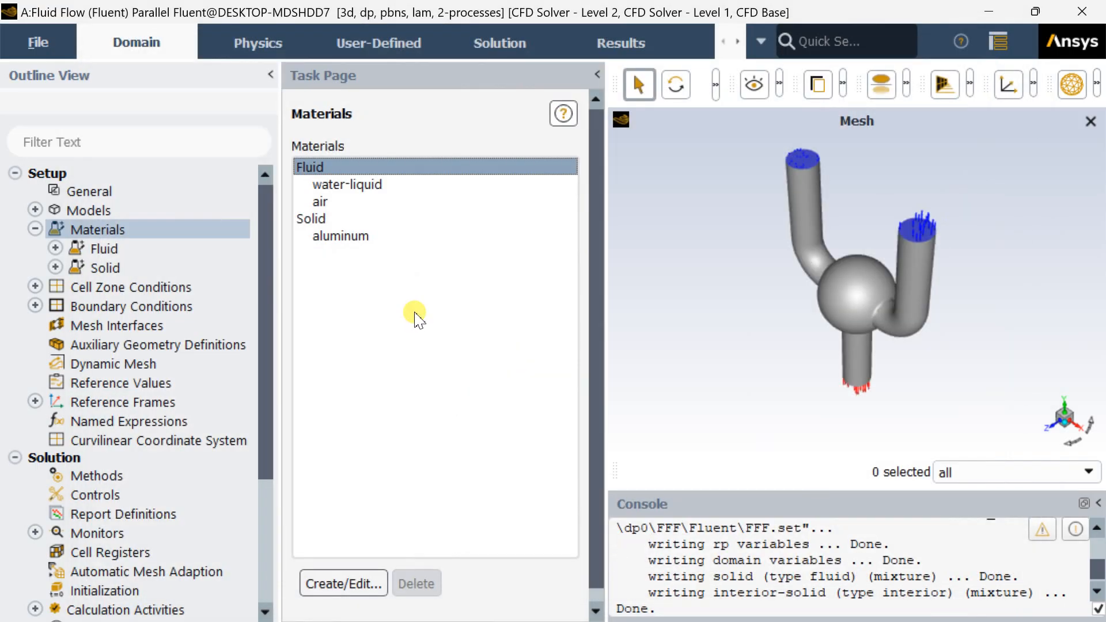
{"action": "left_click", "coordinate": [131, 287]}
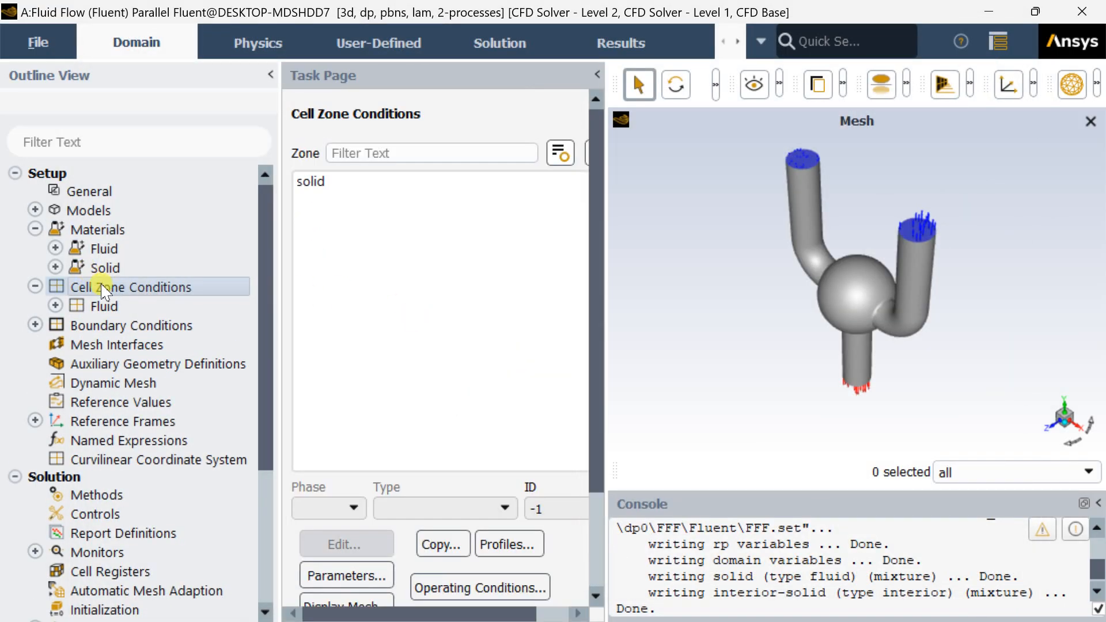
Assign water-liquid instead of air as the material of the solid cell zone
{"action": "left_click", "coordinate": [310, 181]}
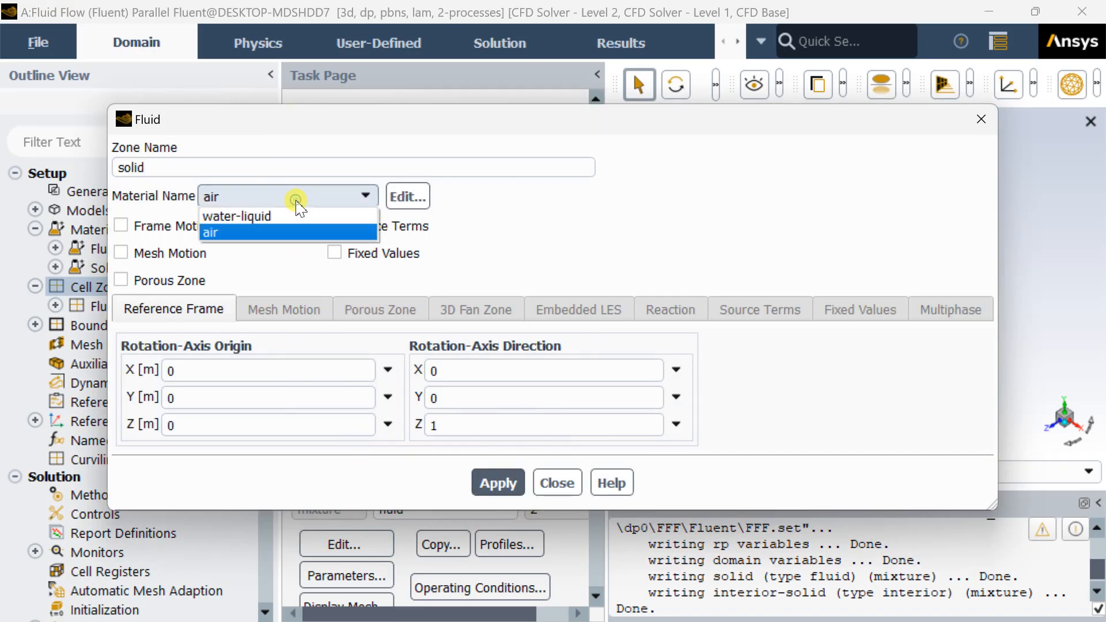
{"action": "left_click", "coordinate": [236, 215]}
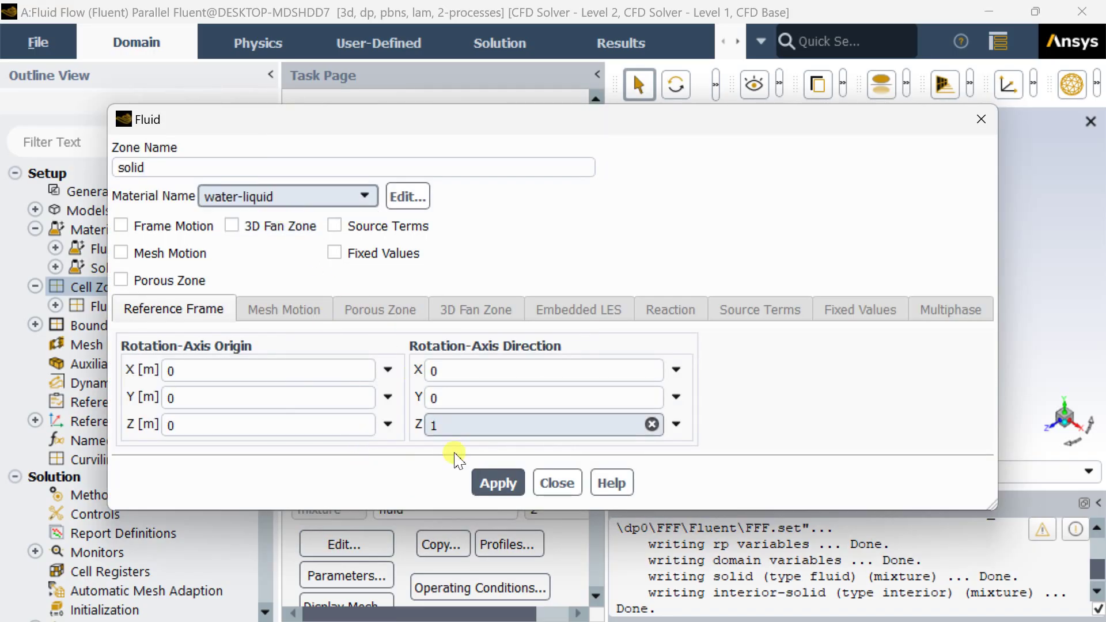
{"action": "left_click", "coordinate": [497, 483]}
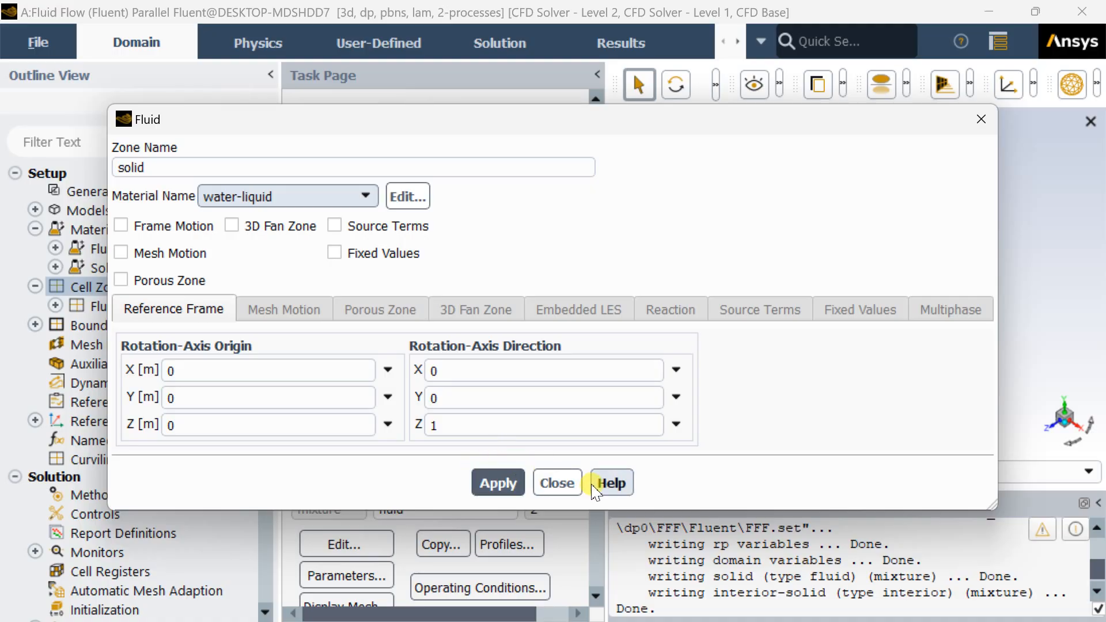
{"action": "left_click", "coordinate": [556, 483]}
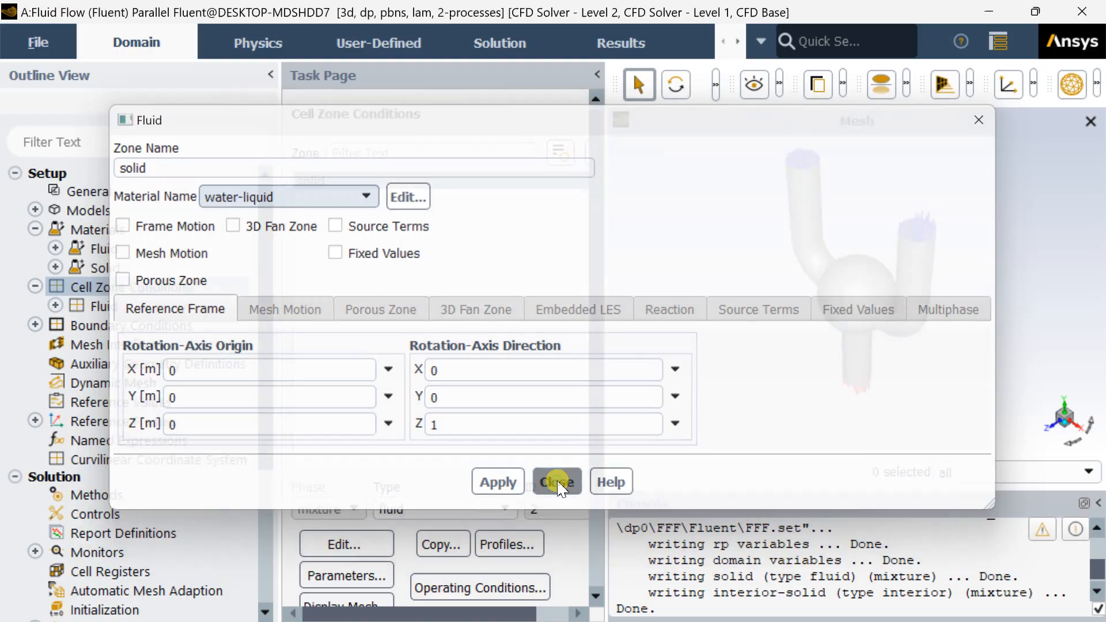
{"action": "left_click", "coordinate": [557, 481]}
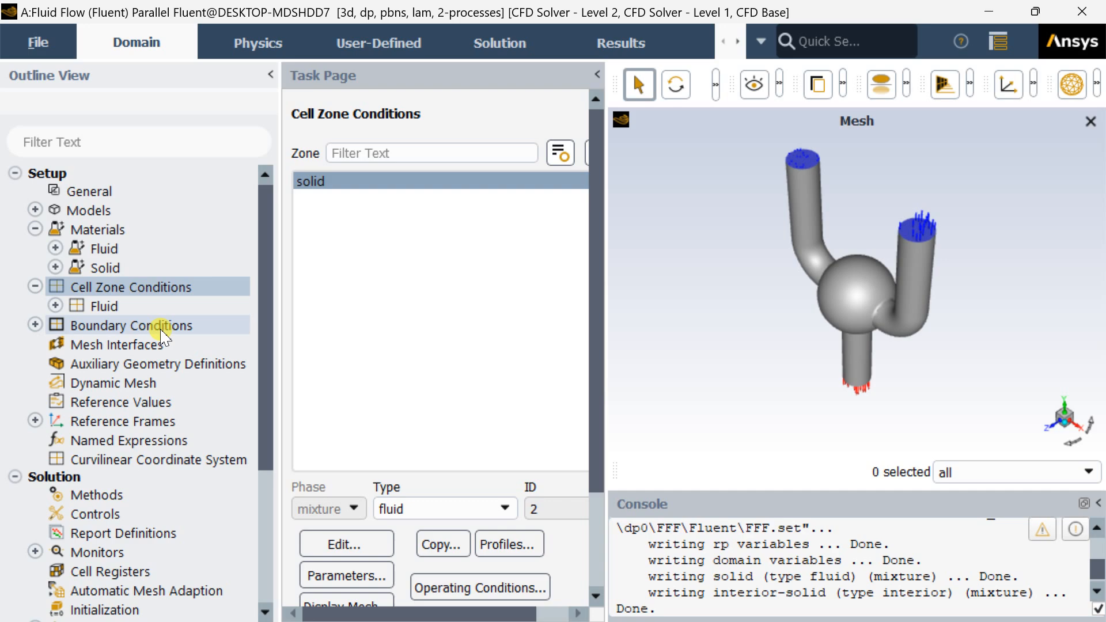
Group the boundary zones by zone type
{"action": "left_click", "coordinate": [35, 324]}
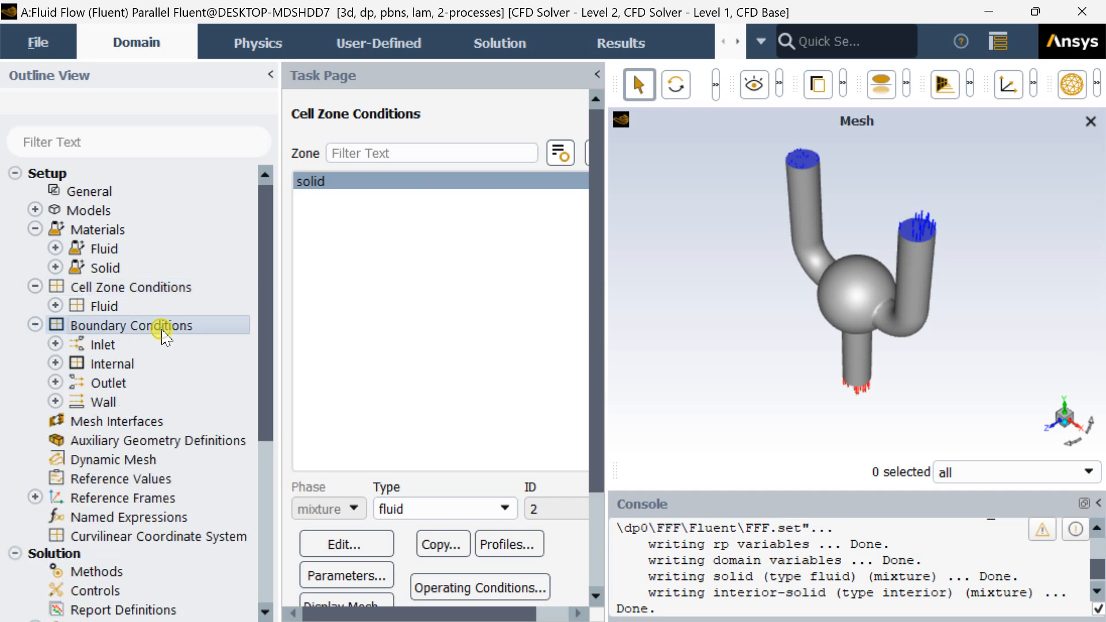
{"action": "left_click", "coordinate": [131, 325]}
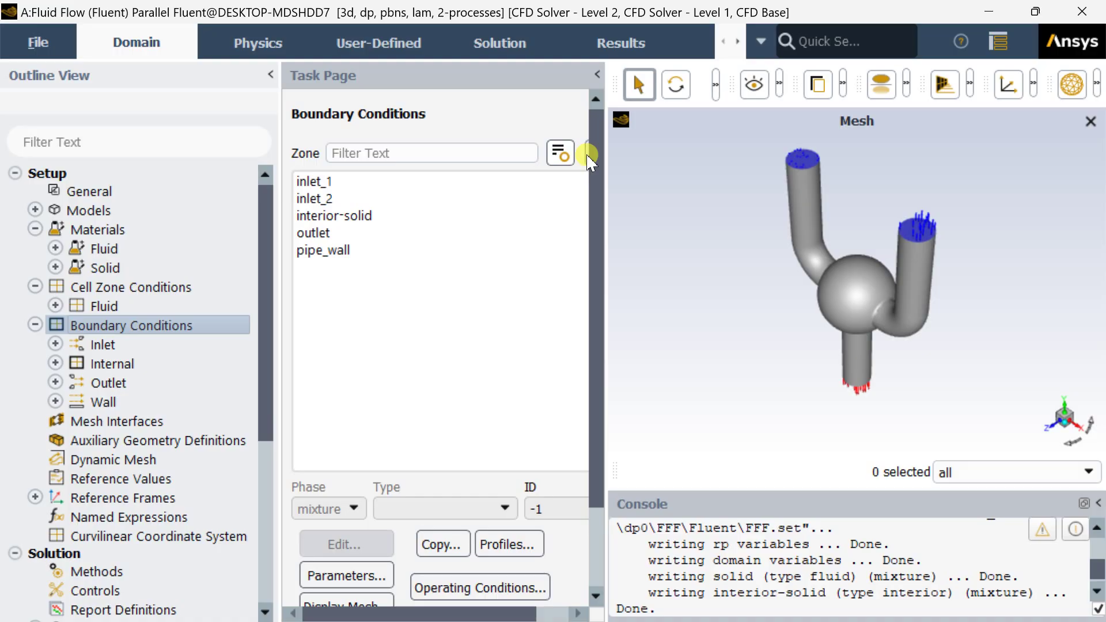
{"action": "left_click", "coordinate": [560, 152]}
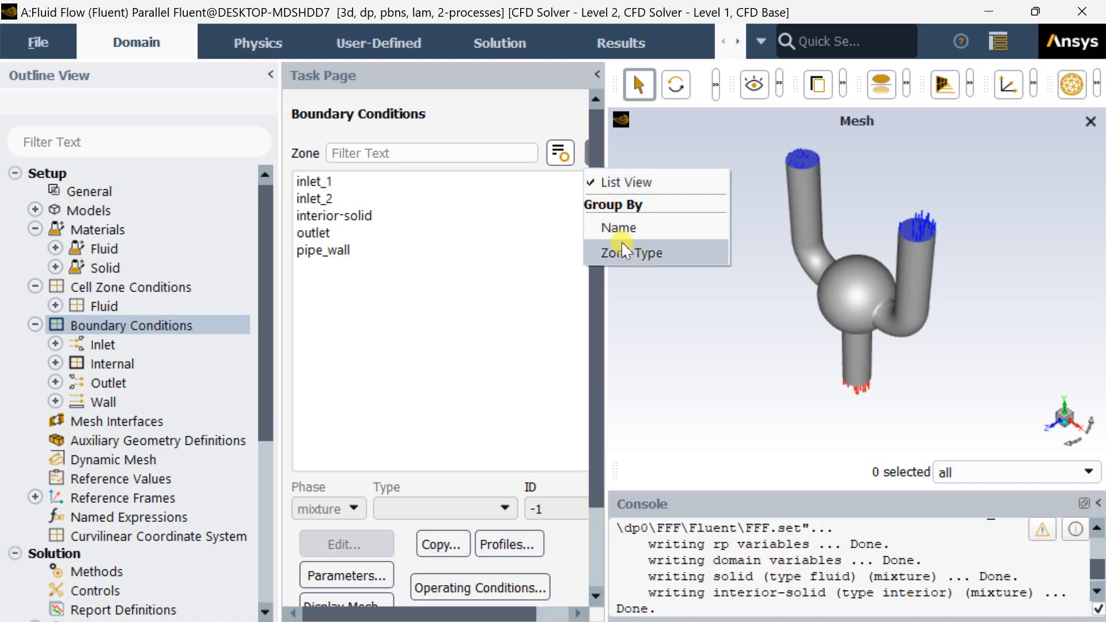
{"action": "left_click", "coordinate": [632, 253]}
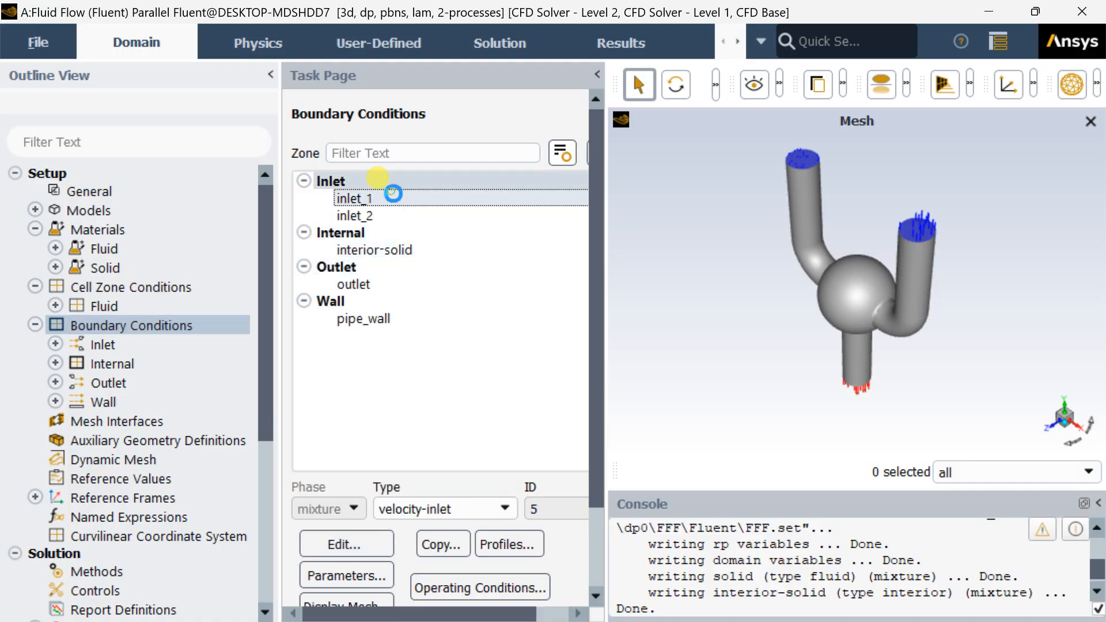
Set inlet_1 to a 0.001 m/s velocity inlet at 340 K temperature
{"action": "left_click", "coordinate": [353, 198]}
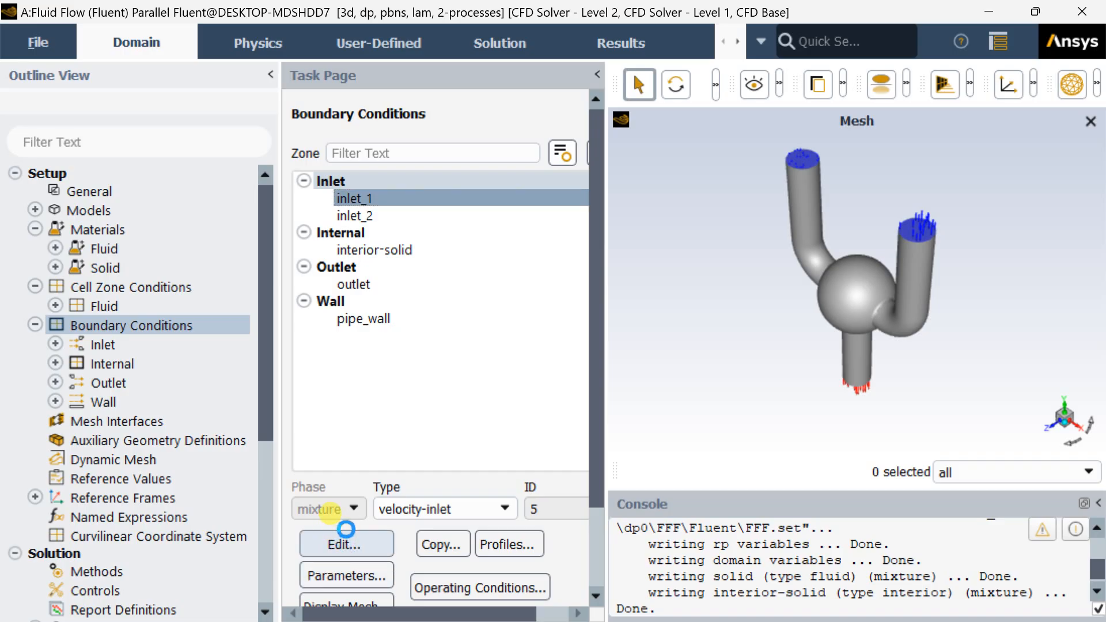
{"action": "mouse_move", "coordinate": [384, 492]}
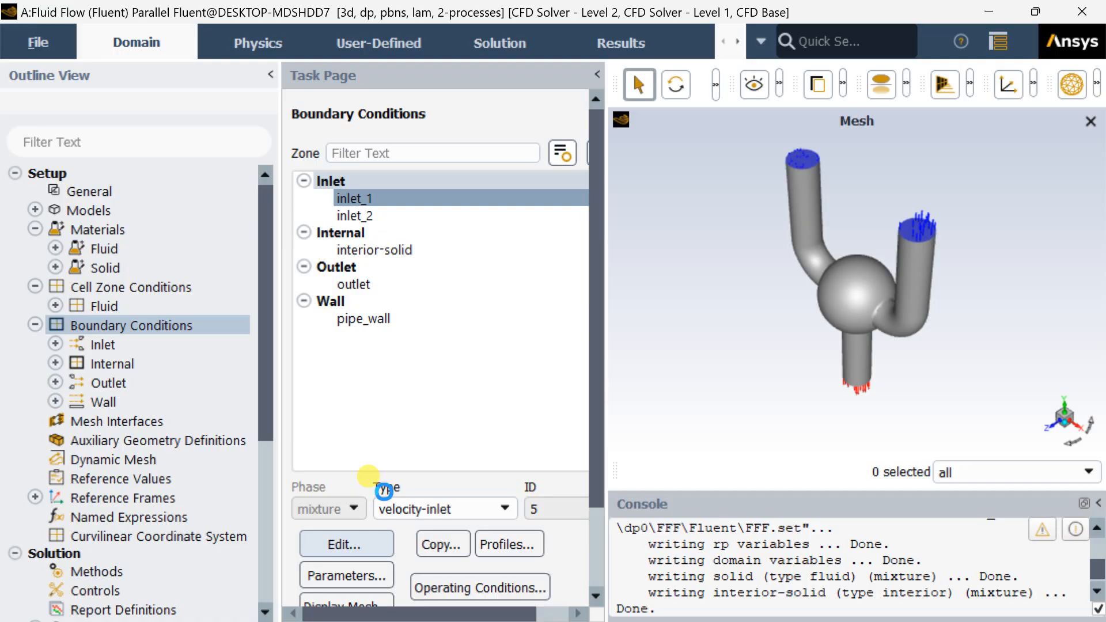
{"action": "left_click", "coordinate": [345, 544]}
{"action": "type", "text": "0.001"}
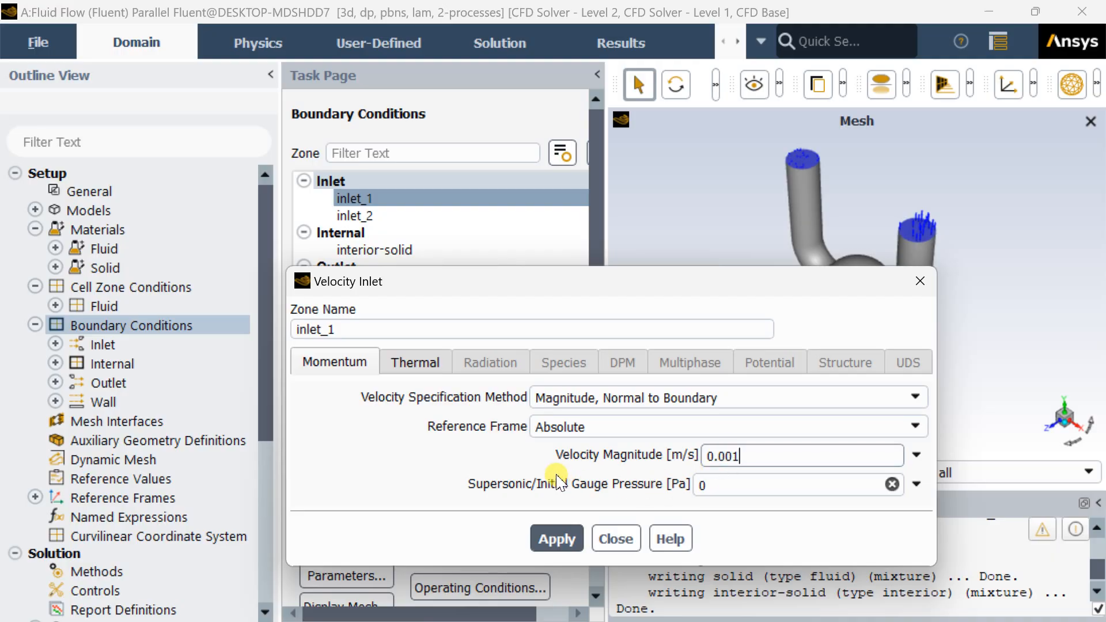
{"action": "mouse_move", "coordinate": [432, 370]}
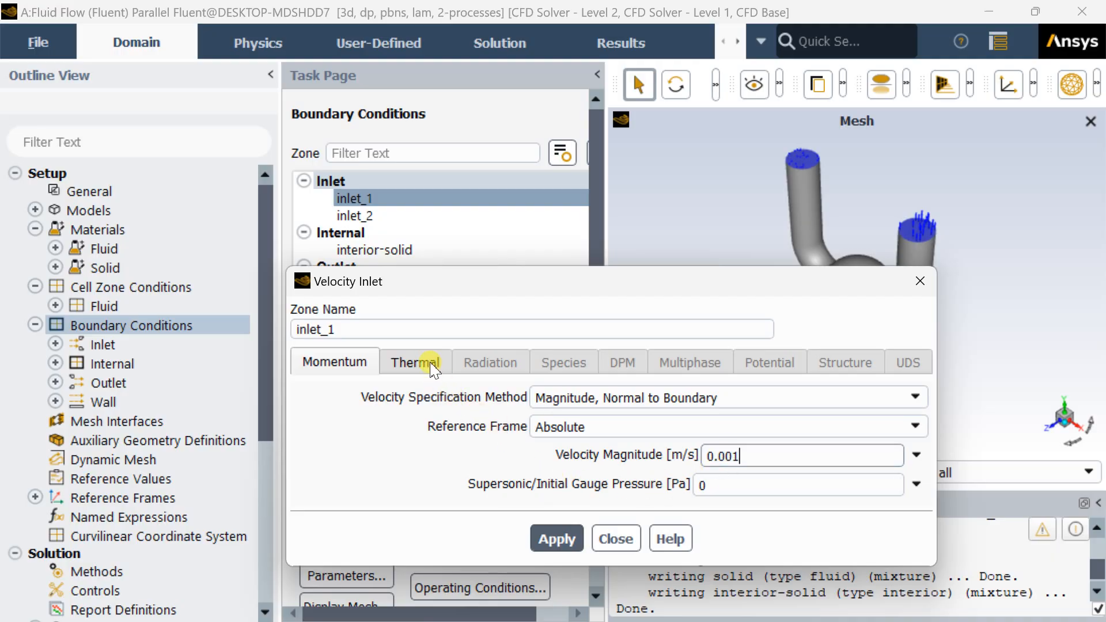
{"action": "left_click", "coordinate": [414, 362]}
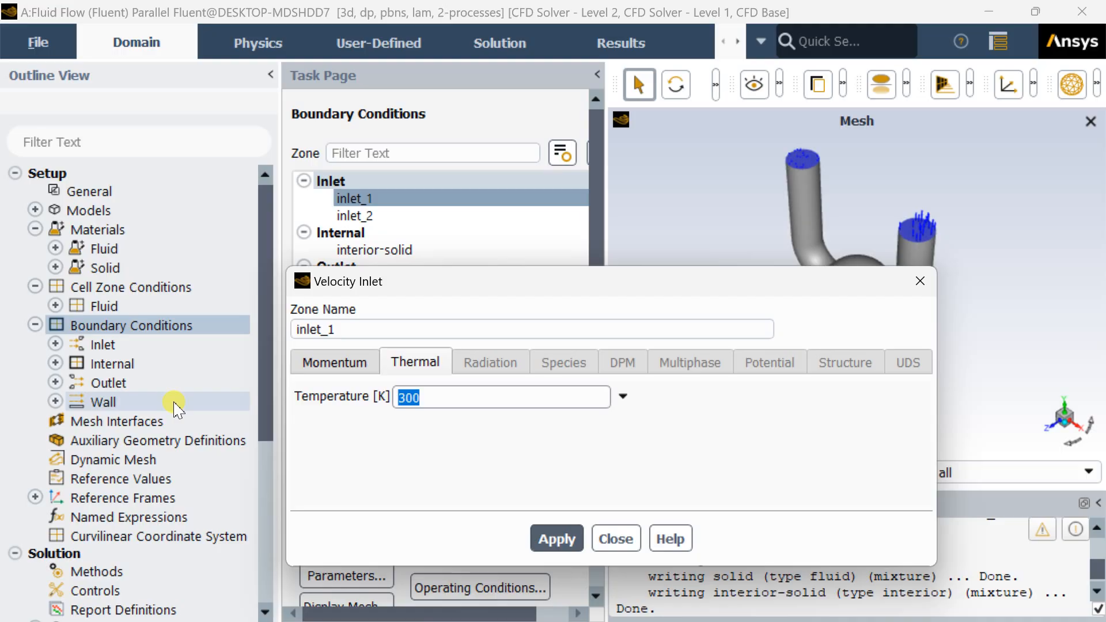
{"action": "type", "text": "3"}
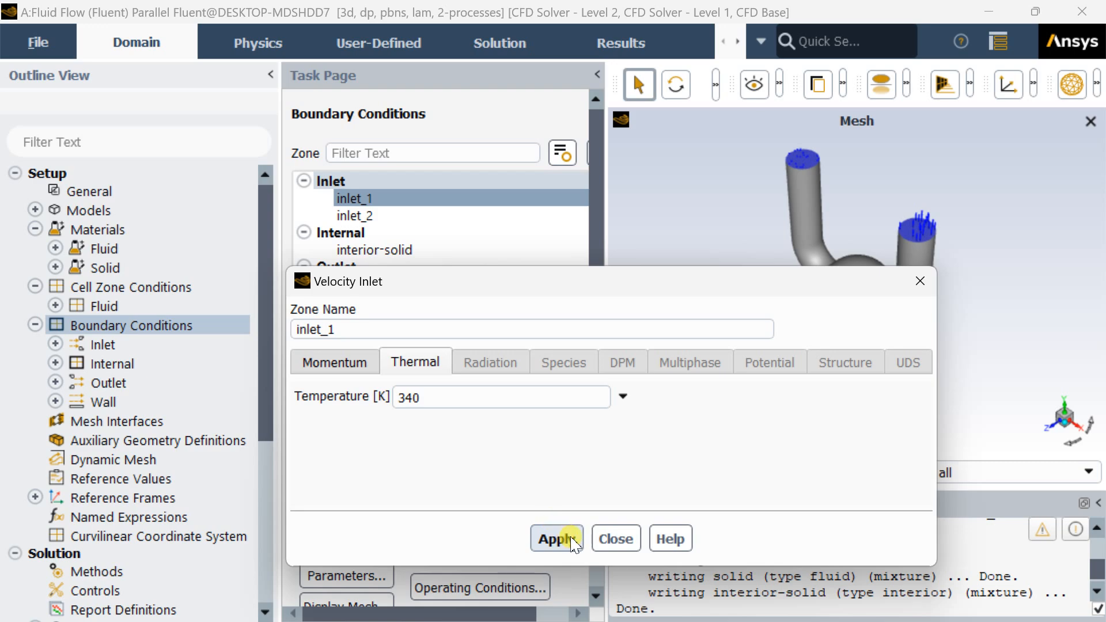
{"action": "mouse_move", "coordinate": [615, 538]}
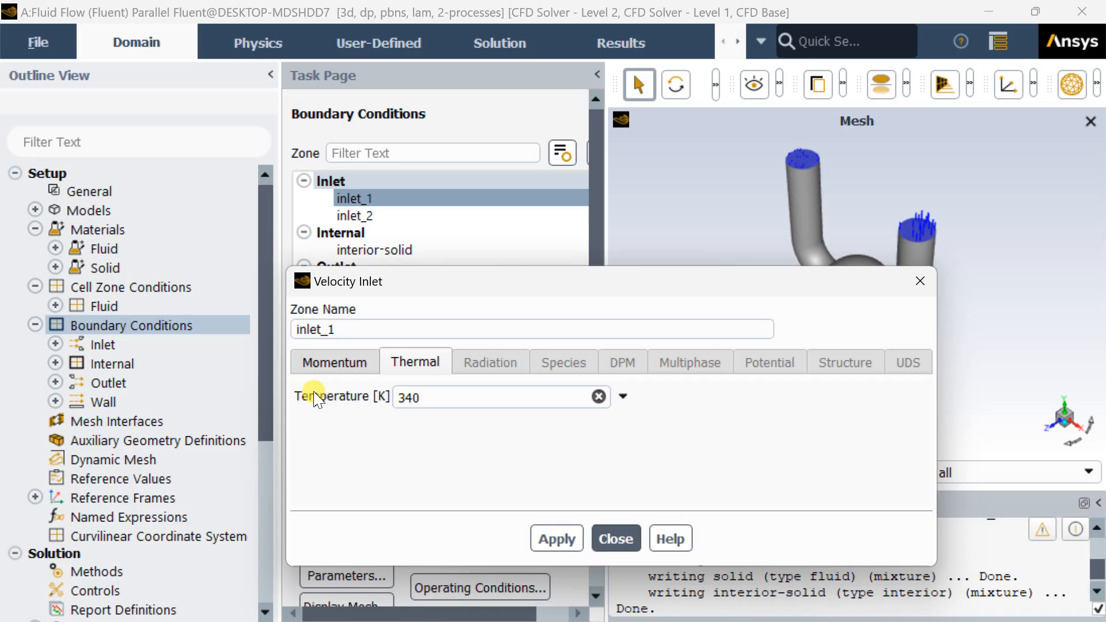
{"action": "left_click", "coordinate": [334, 361]}
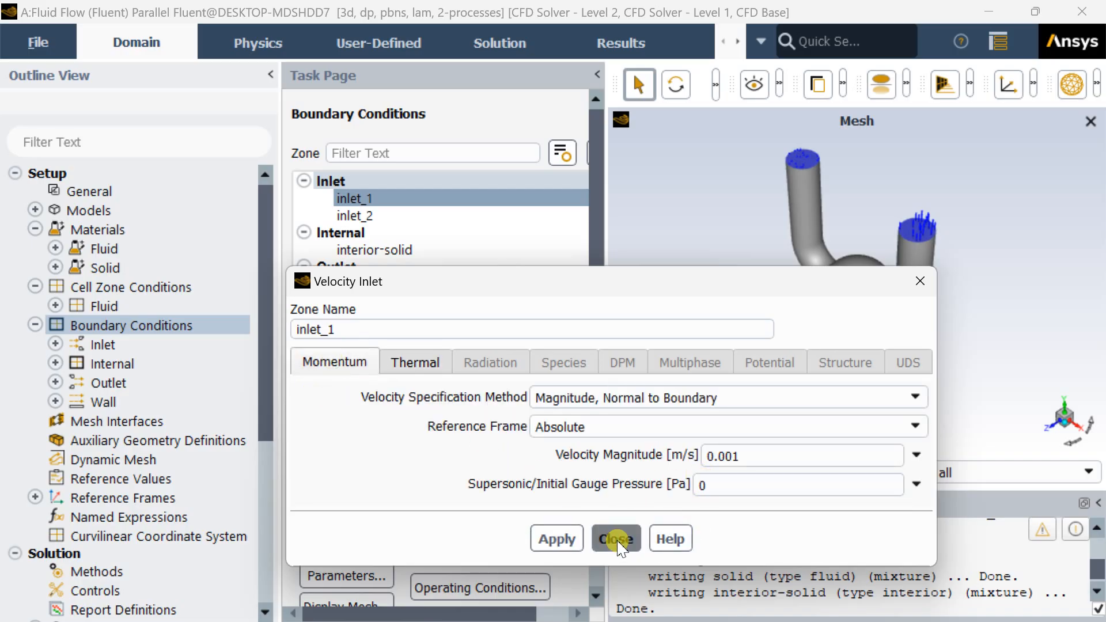
Set inlet_2's velocity magnitude to 0.001 m/s, keeping its temperature at 300 K
{"action": "left_click", "coordinate": [614, 538]}
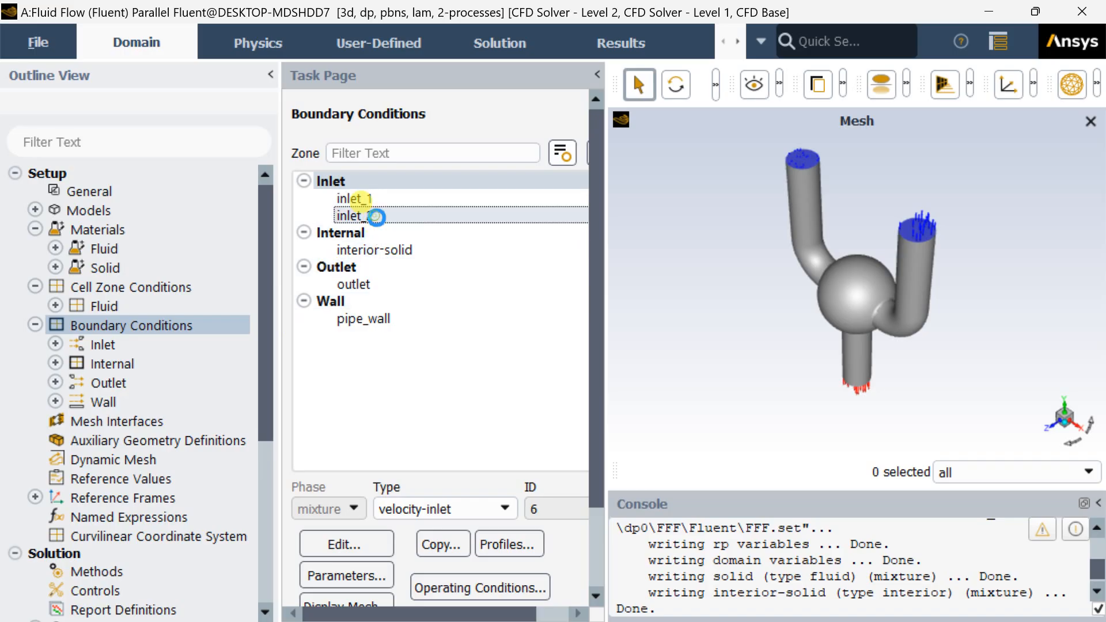
{"action": "double_click", "coordinate": [355, 216]}
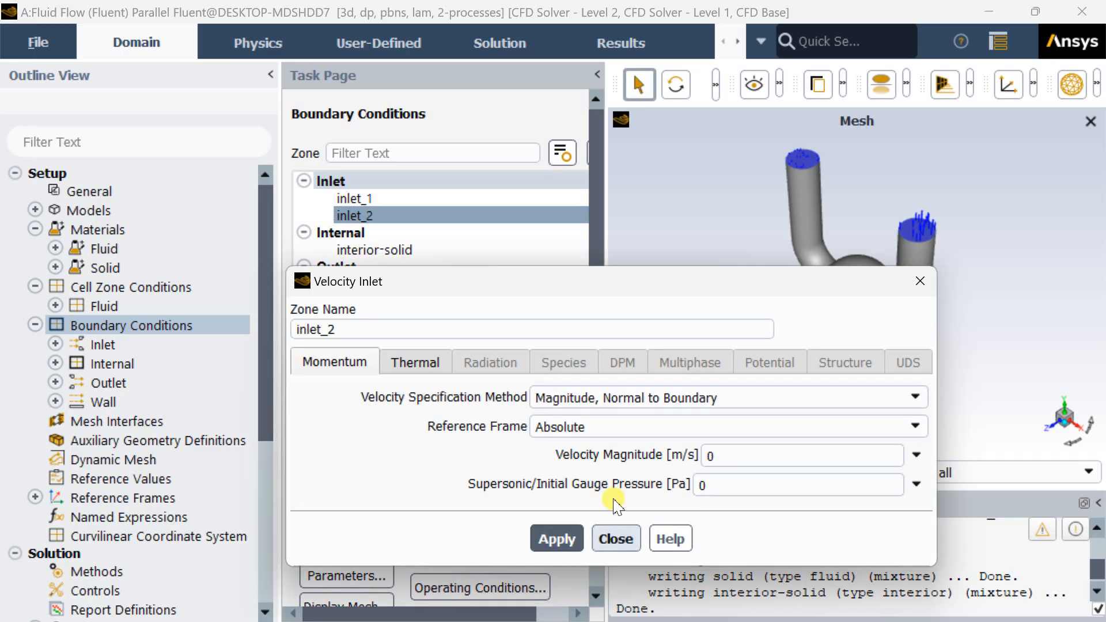
{"action": "left_click", "coordinate": [800, 455]}
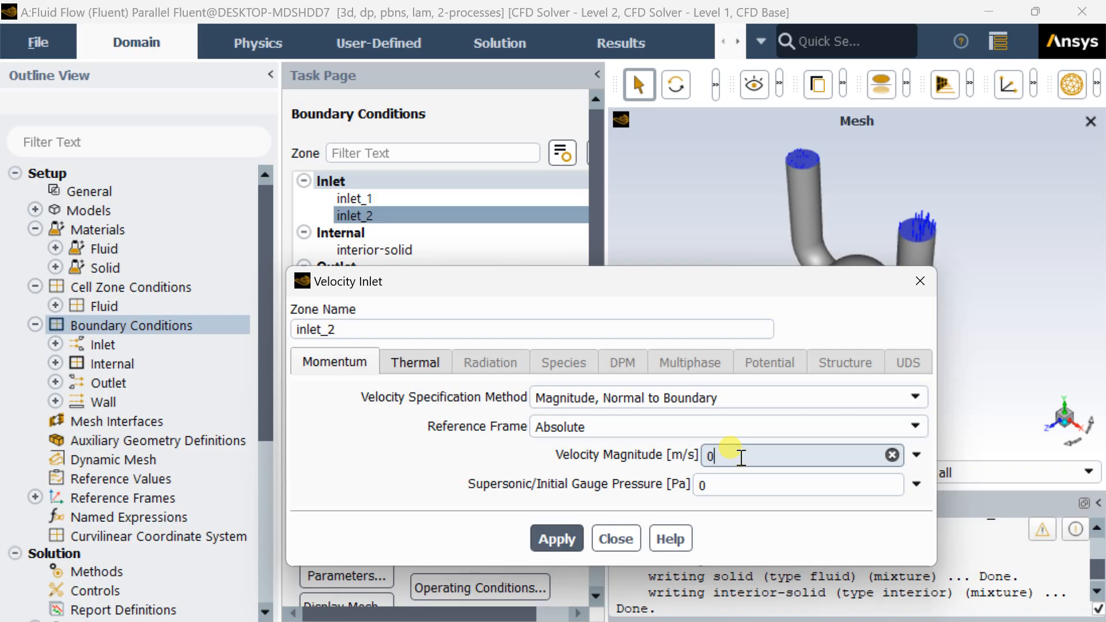
{"action": "type", "text": ".001"}
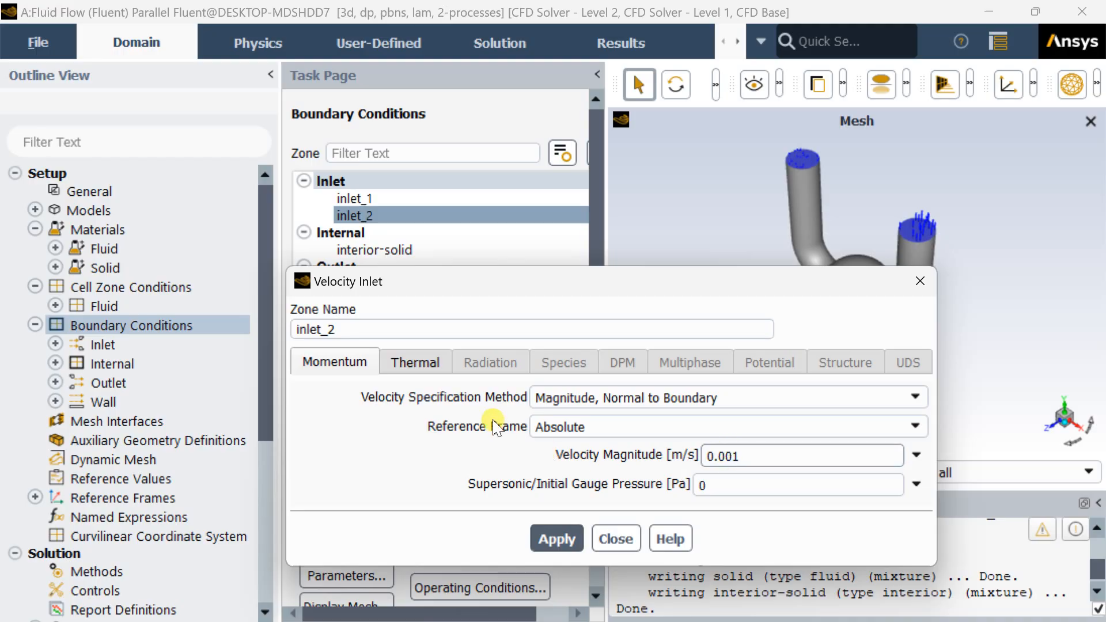
{"action": "left_click", "coordinate": [414, 361]}
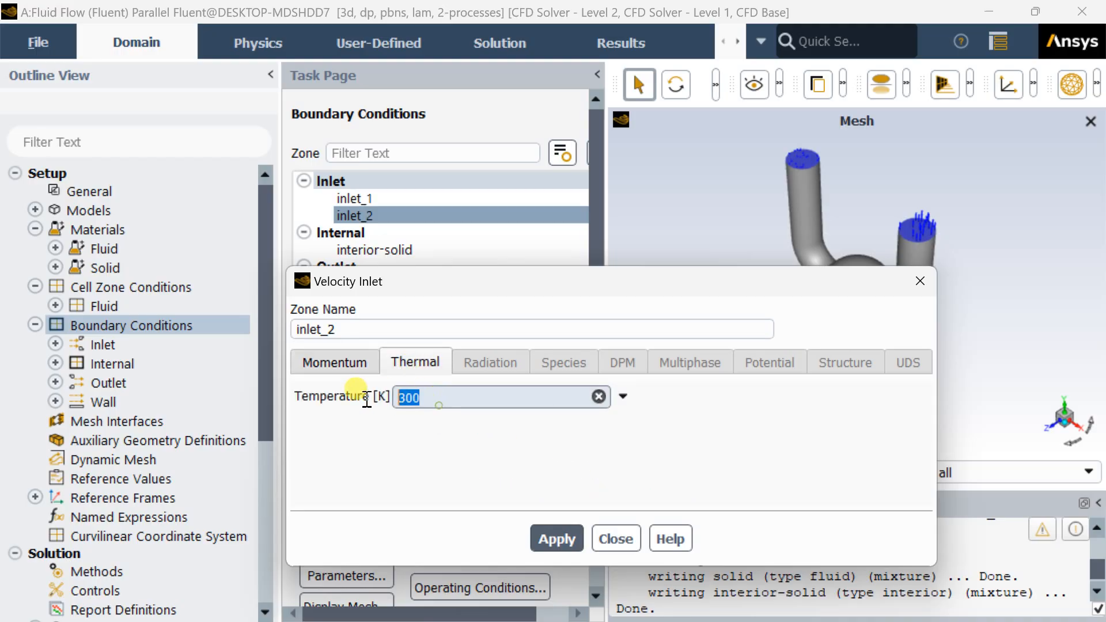
{"action": "left_click", "coordinate": [334, 362]}
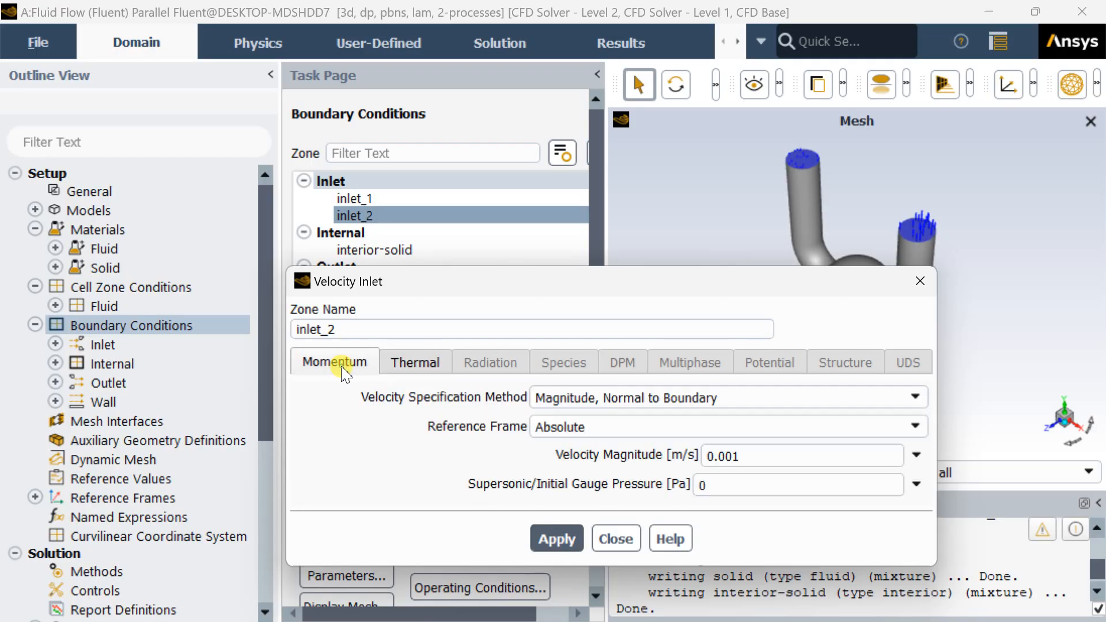
{"action": "mouse_move", "coordinate": [614, 398]}
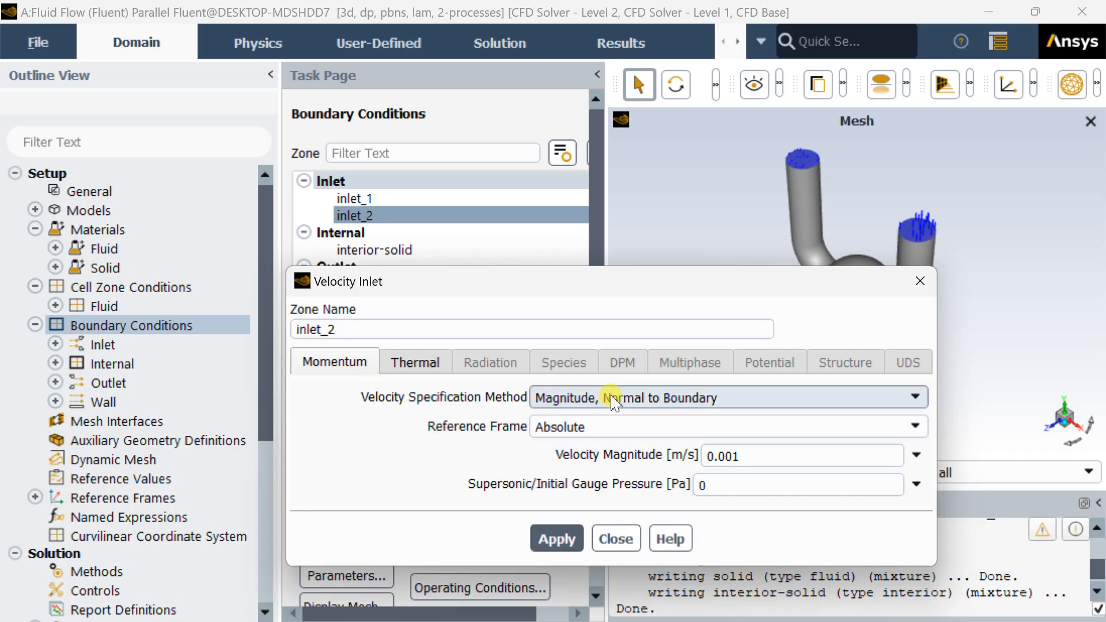
{"action": "mouse_move", "coordinate": [578, 558]}
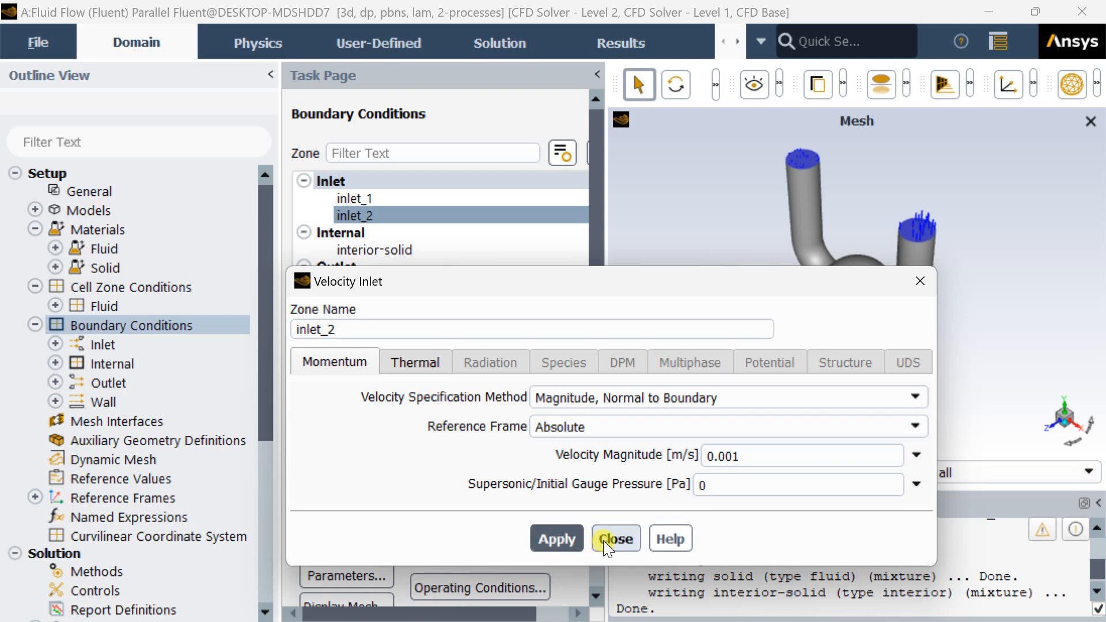
{"action": "left_click", "coordinate": [615, 538]}
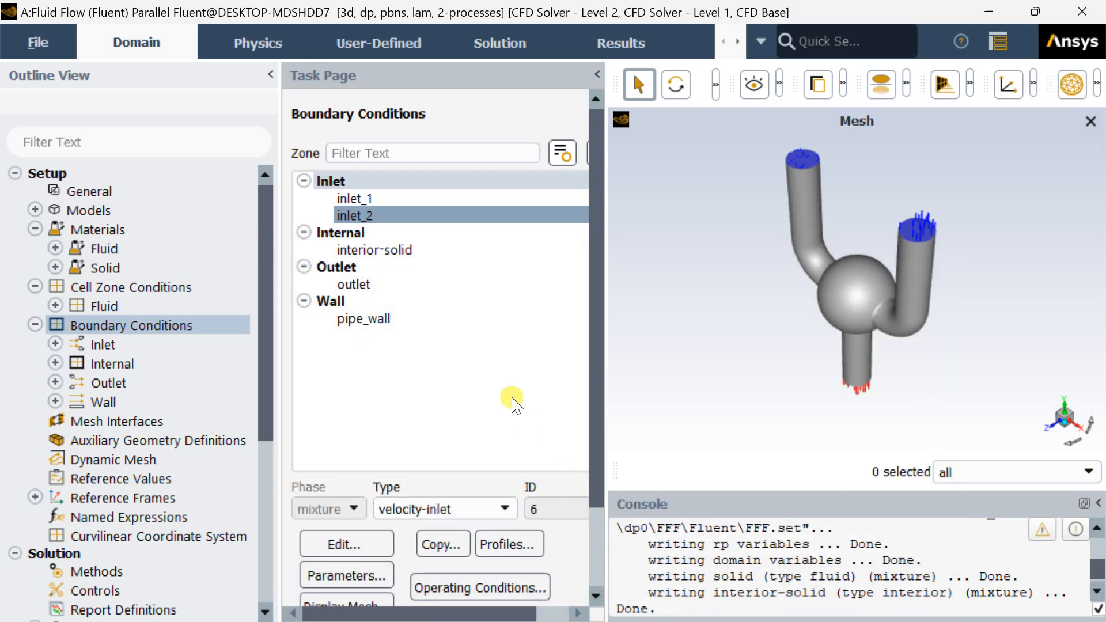
{"action": "left_click", "coordinate": [352, 283]}
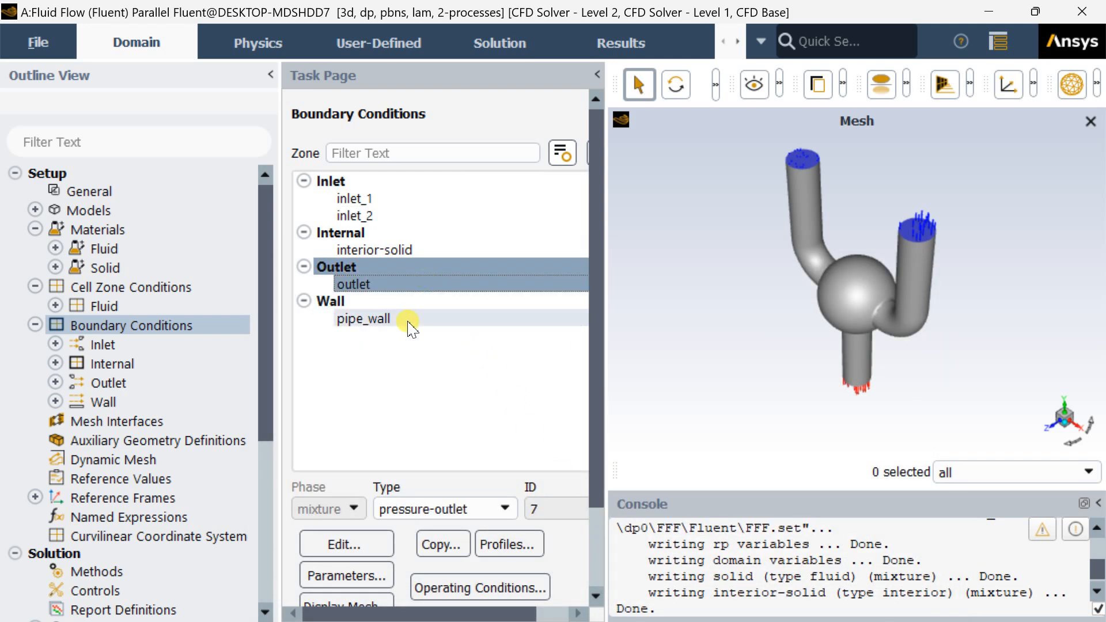
{"action": "left_click", "coordinate": [363, 318]}
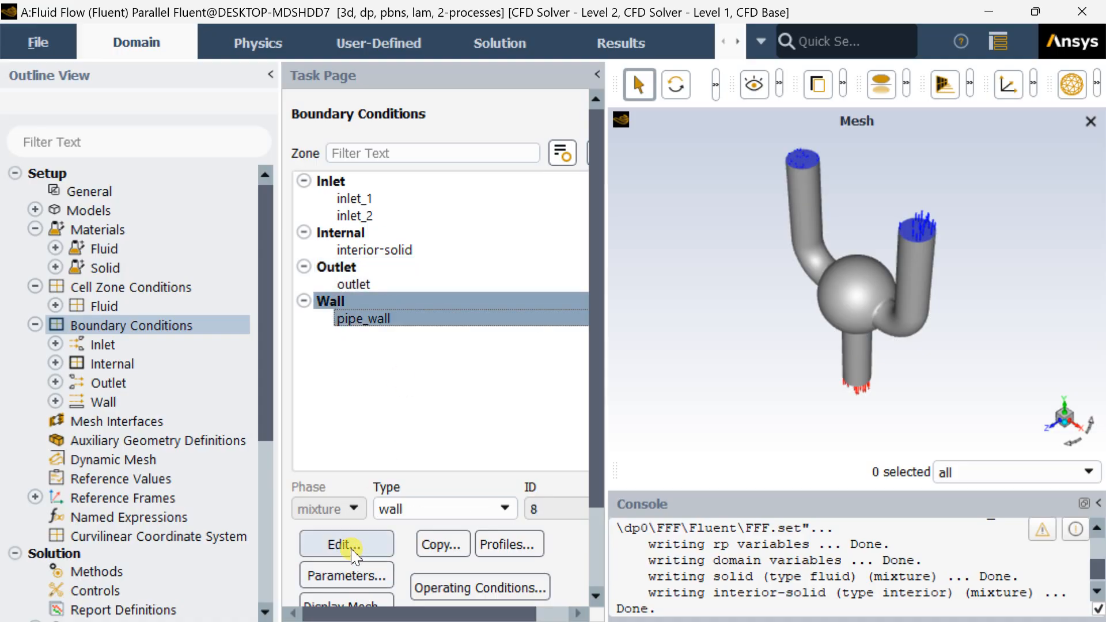
{"action": "left_click", "coordinate": [345, 543]}
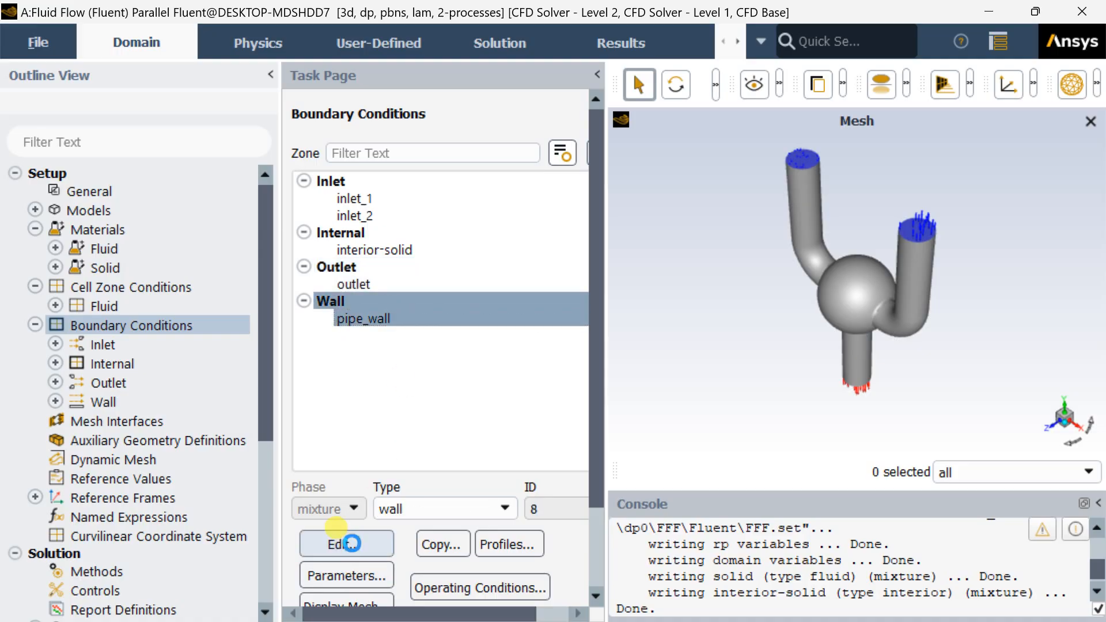
{"action": "left_click", "coordinate": [345, 543]}
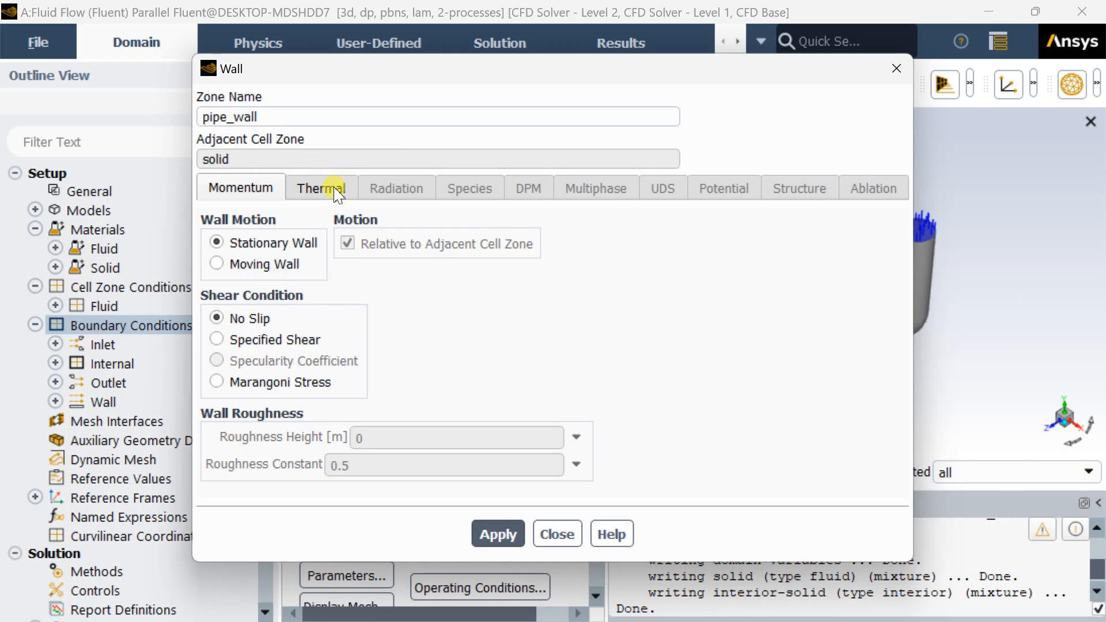
{"action": "left_click", "coordinate": [320, 188]}
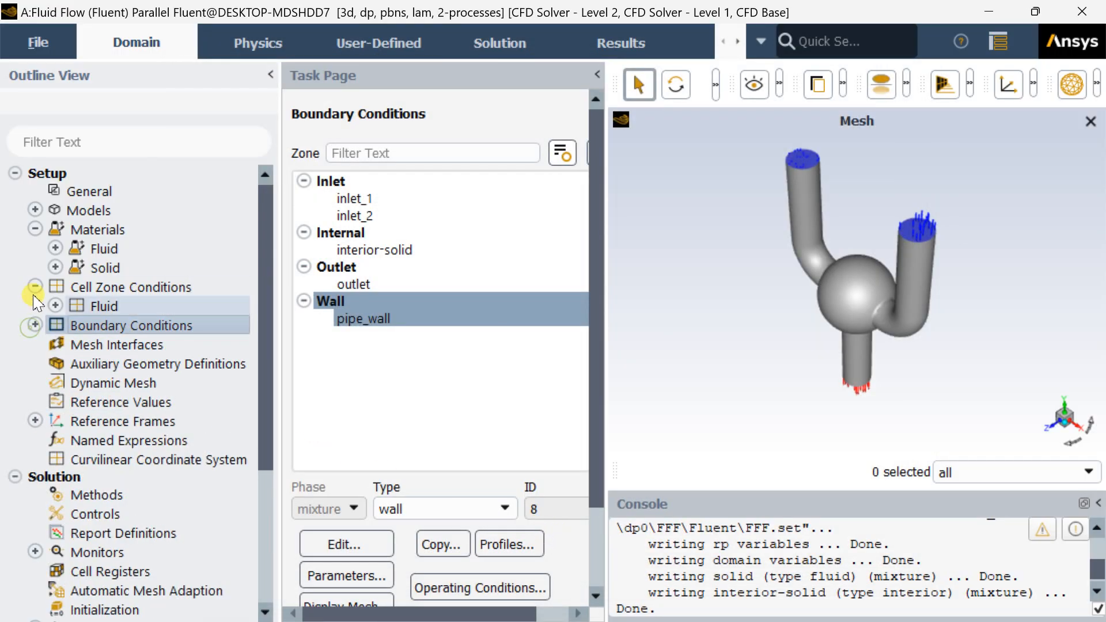
{"action": "left_click", "coordinate": [33, 287]}
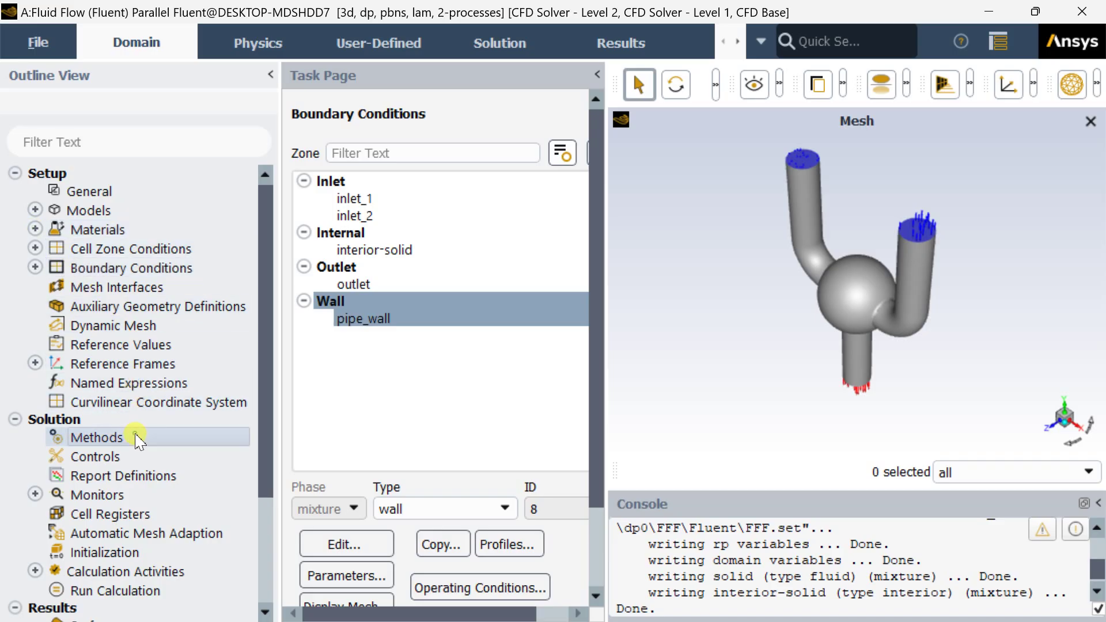
Use the SIMPLEC coupling scheme with Green-Gauss Cell Based gradients in Solution Methods
{"action": "left_click", "coordinate": [97, 437]}
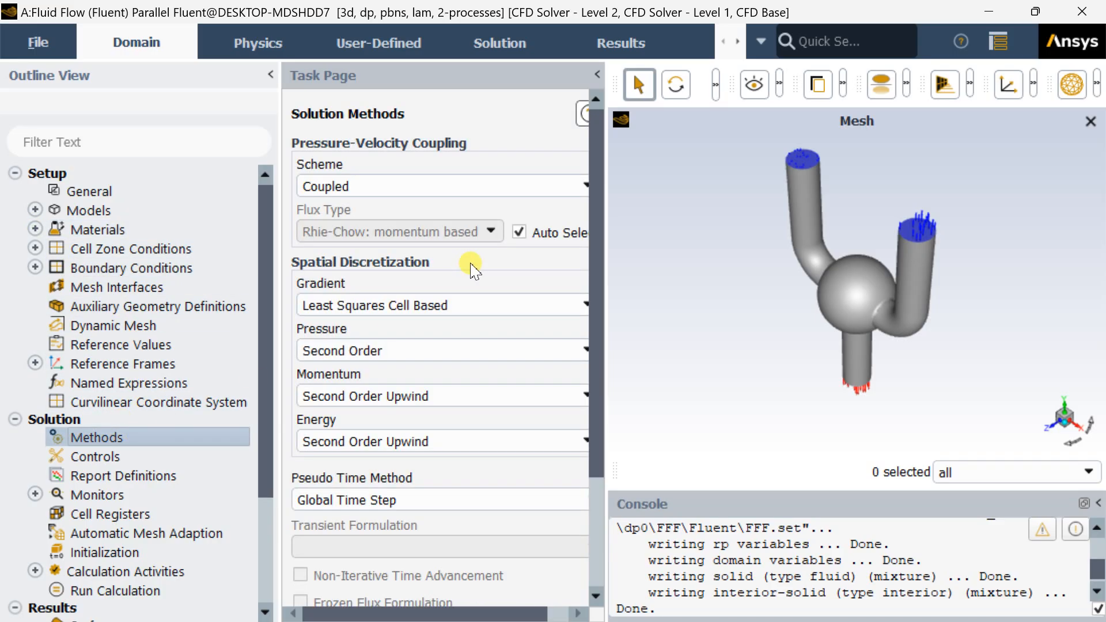
{"action": "left_click", "coordinate": [584, 186]}
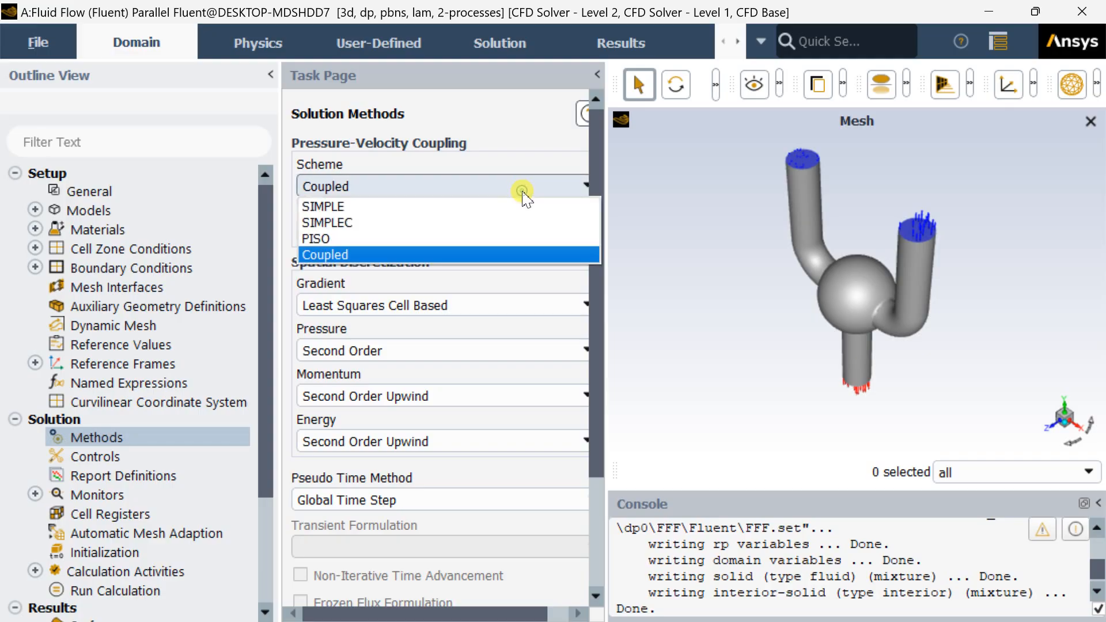
{"action": "mouse_move", "coordinate": [464, 206]}
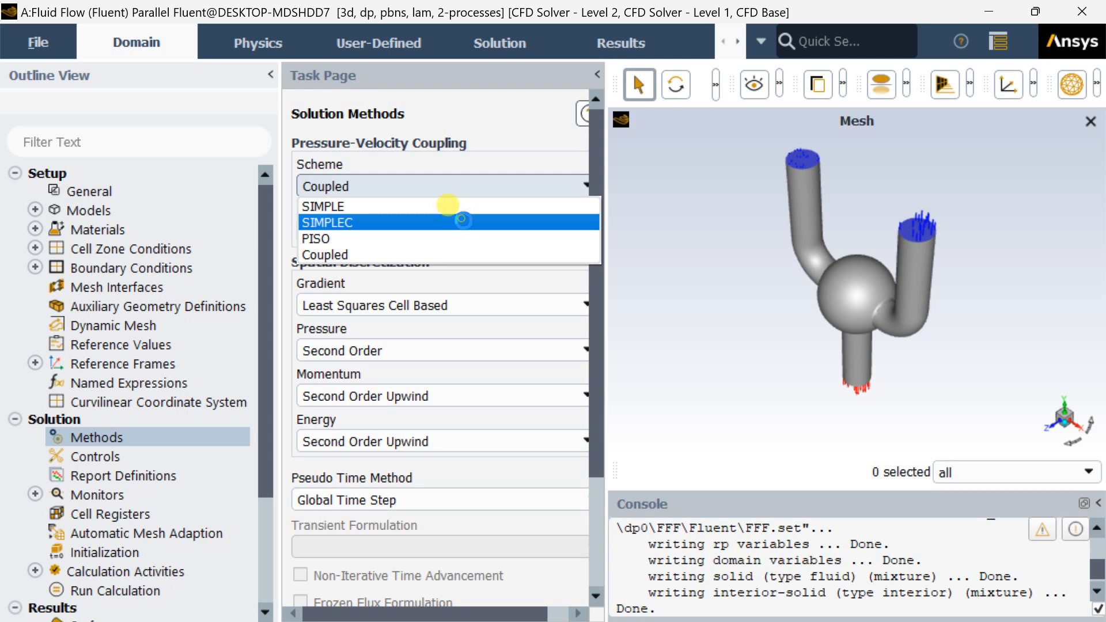
{"action": "left_click", "coordinate": [326, 222]}
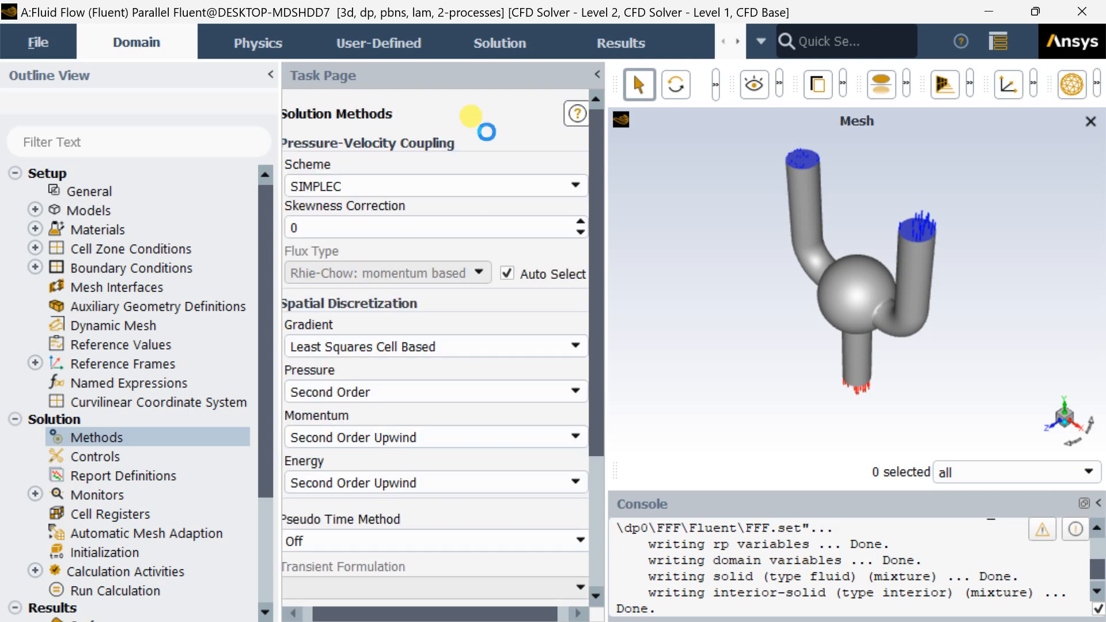
{"action": "left_click", "coordinate": [575, 345]}
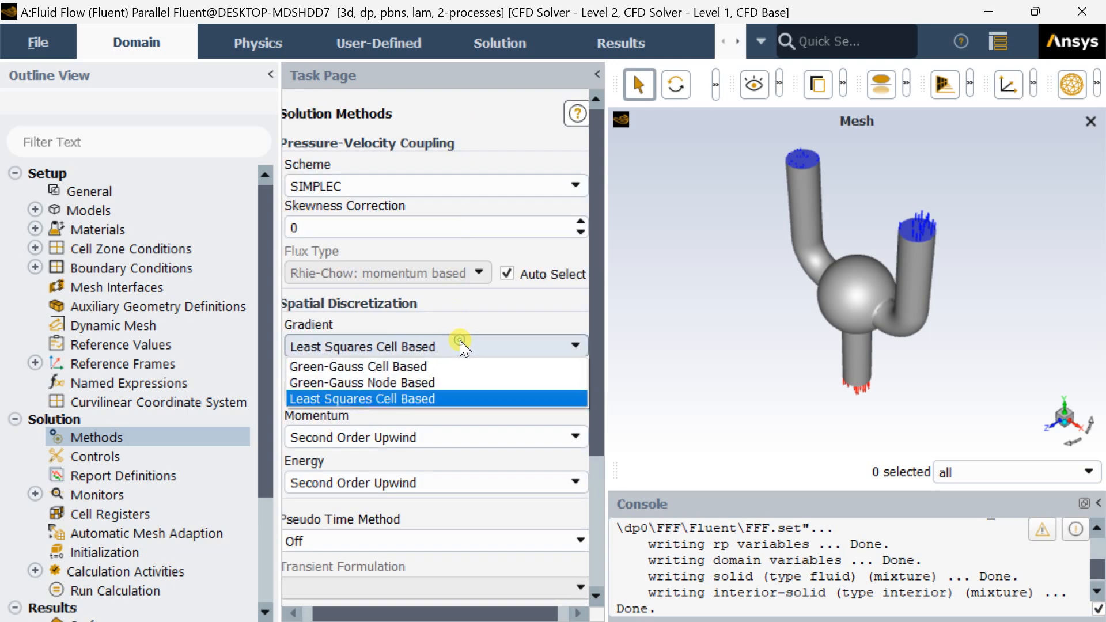
{"action": "left_click", "coordinate": [358, 366]}
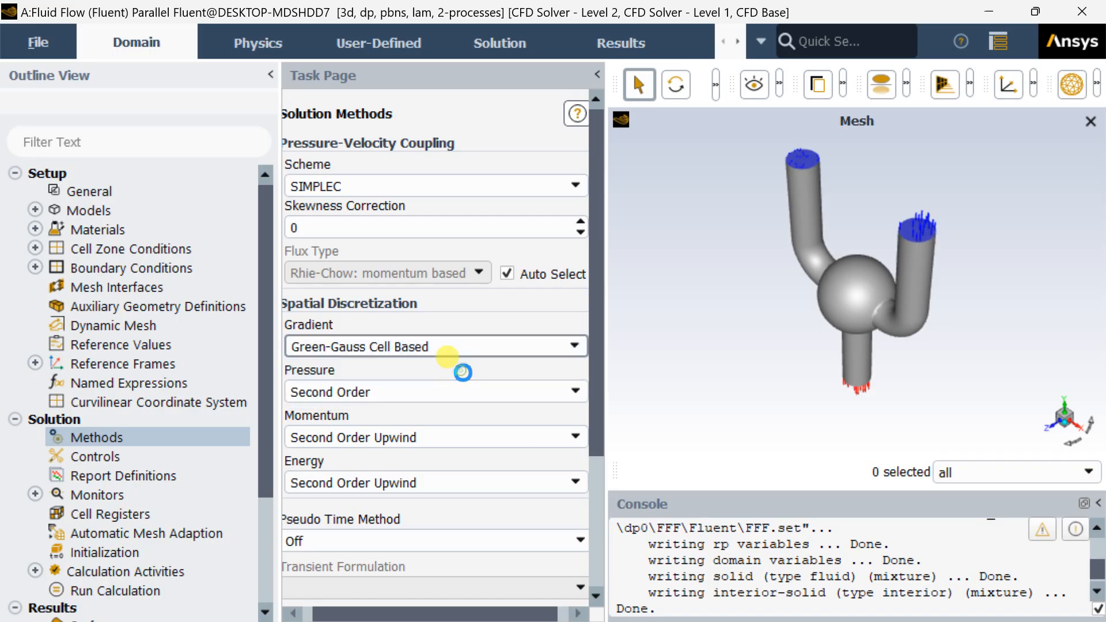
{"action": "mouse_move", "coordinate": [466, 392]}
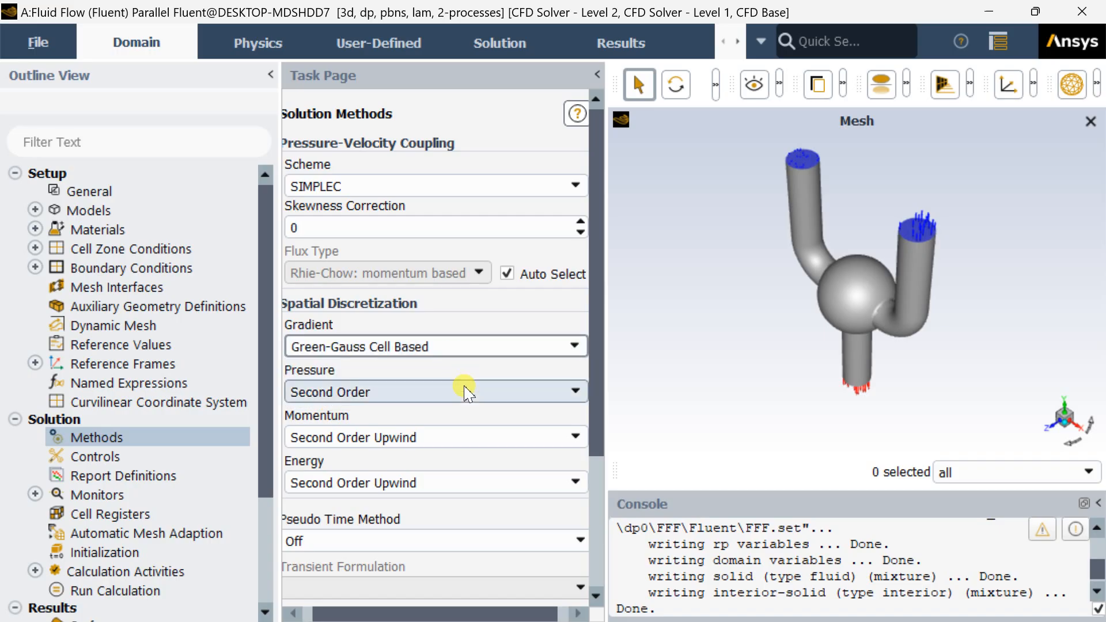
{"action": "mouse_move", "coordinate": [465, 447]}
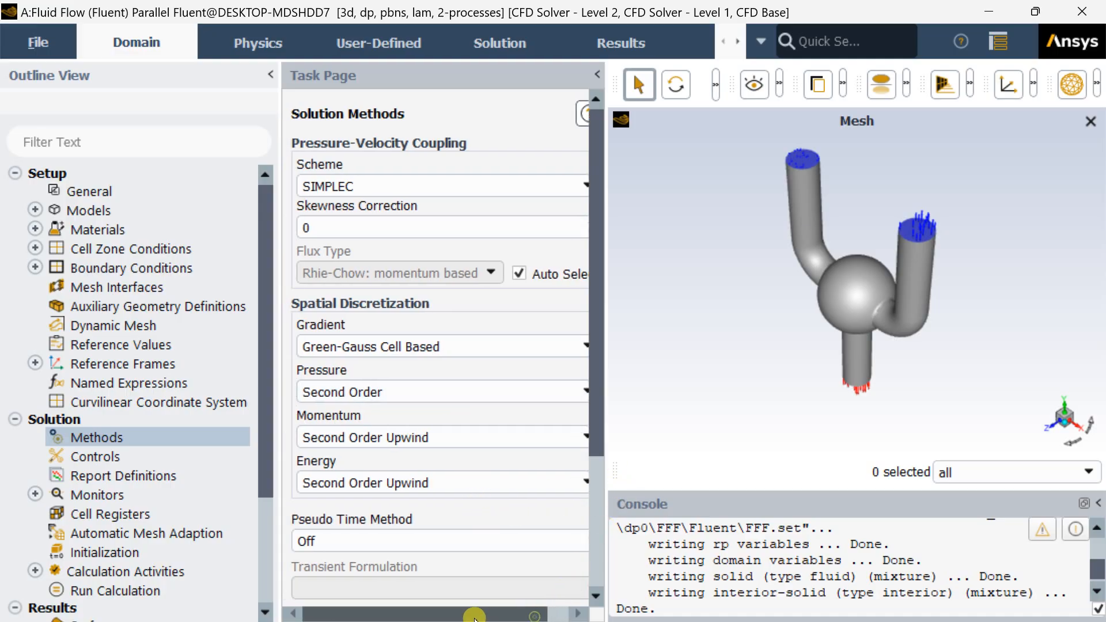
{"action": "scroll", "scroll_direction": "down", "scroll_amount": 3}
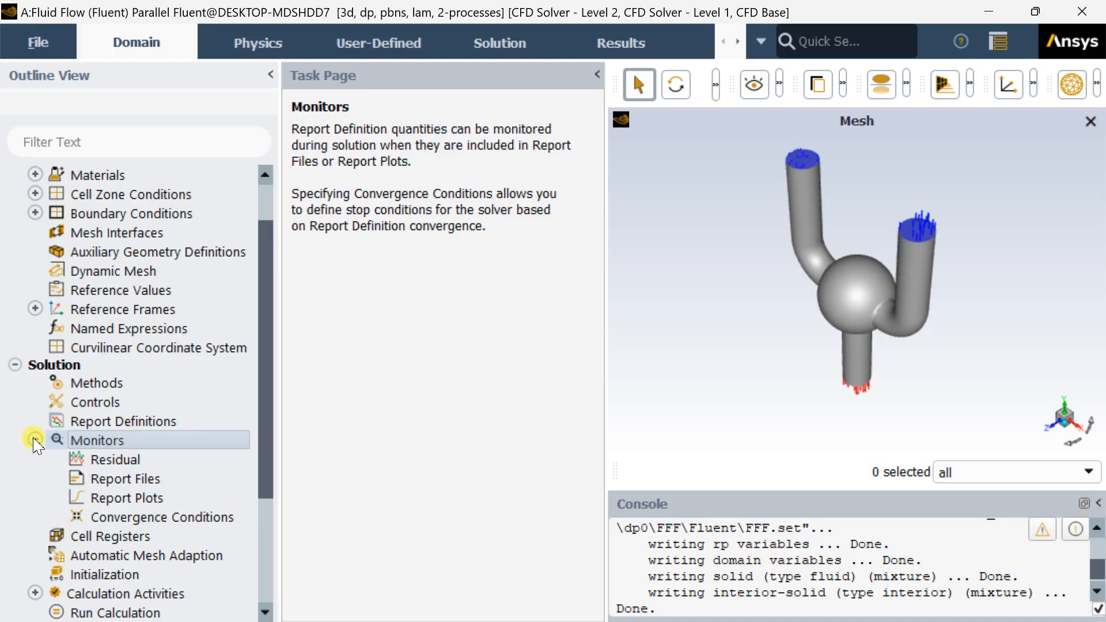
Set the absolute criteria of continuity, x/y/z-velocity and energy residuals to 1e-06
{"action": "double_click", "coordinate": [115, 459]}
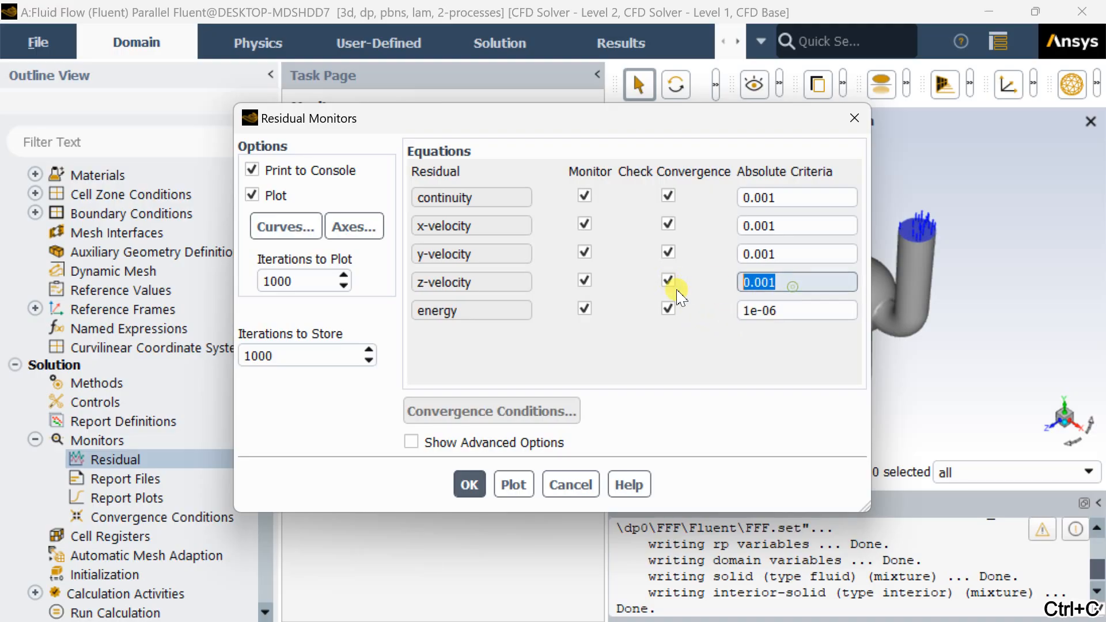
{"action": "type", "text": "1e-06"}
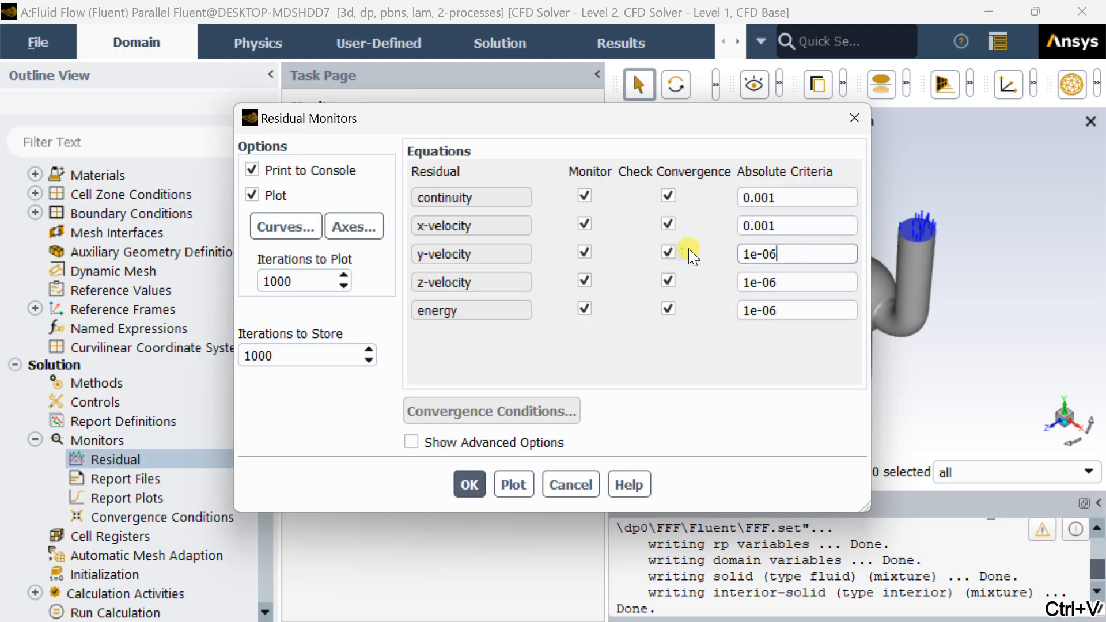
{"action": "left_click", "coordinate": [796, 197]}
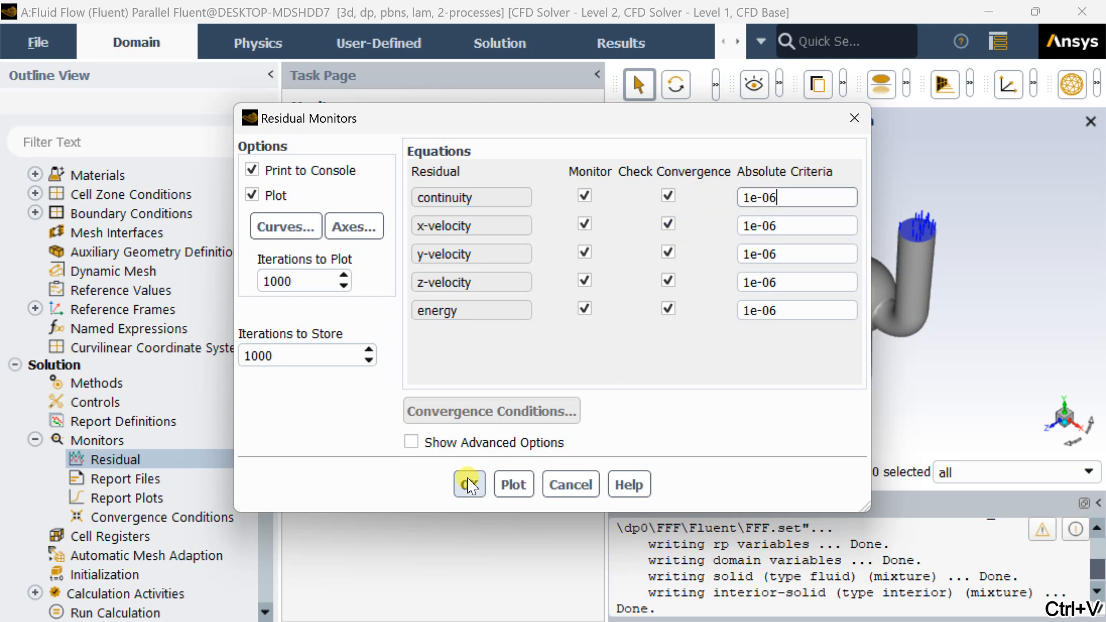
{"action": "left_click", "coordinate": [468, 484]}
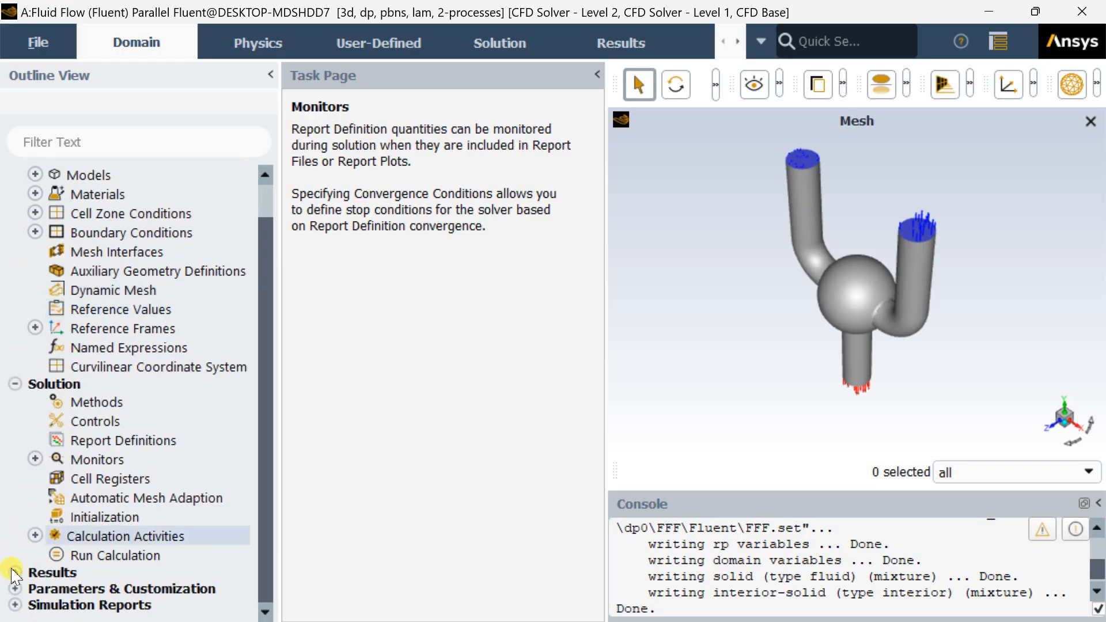
{"action": "mouse_move", "coordinate": [113, 528]}
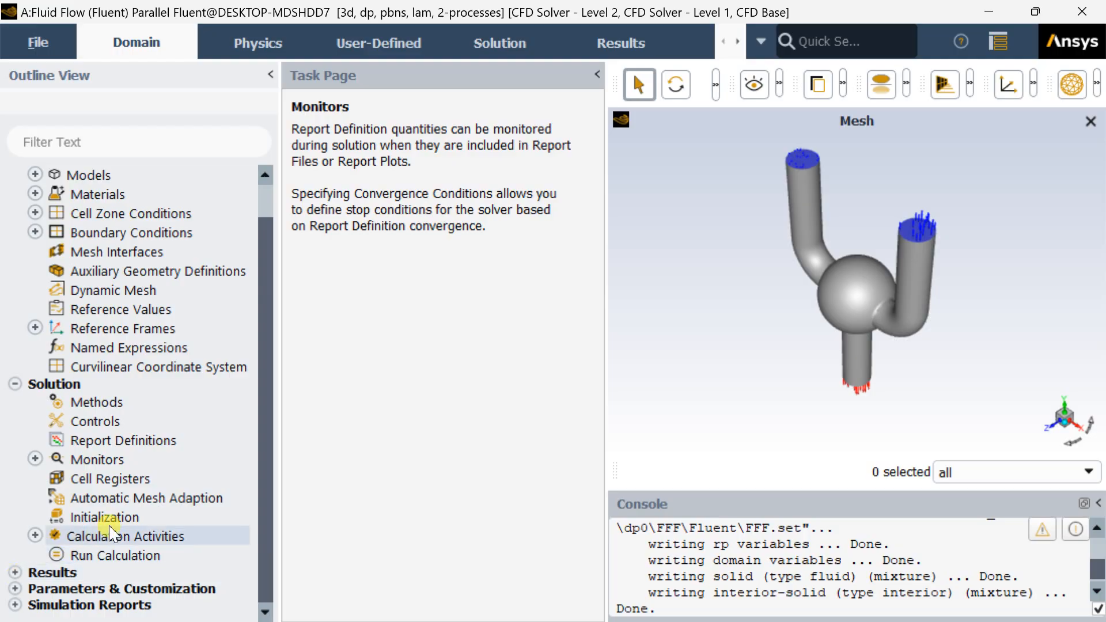
Initialize the flow field with hybrid initialization
{"action": "left_click", "coordinate": [113, 516]}
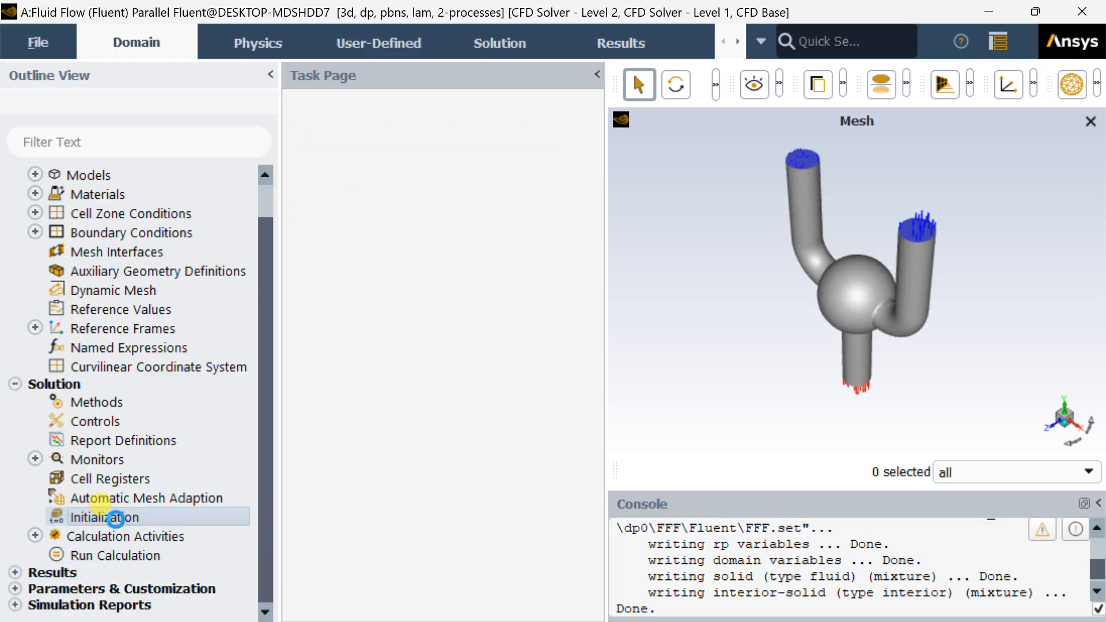
{"action": "left_click", "coordinate": [114, 517]}
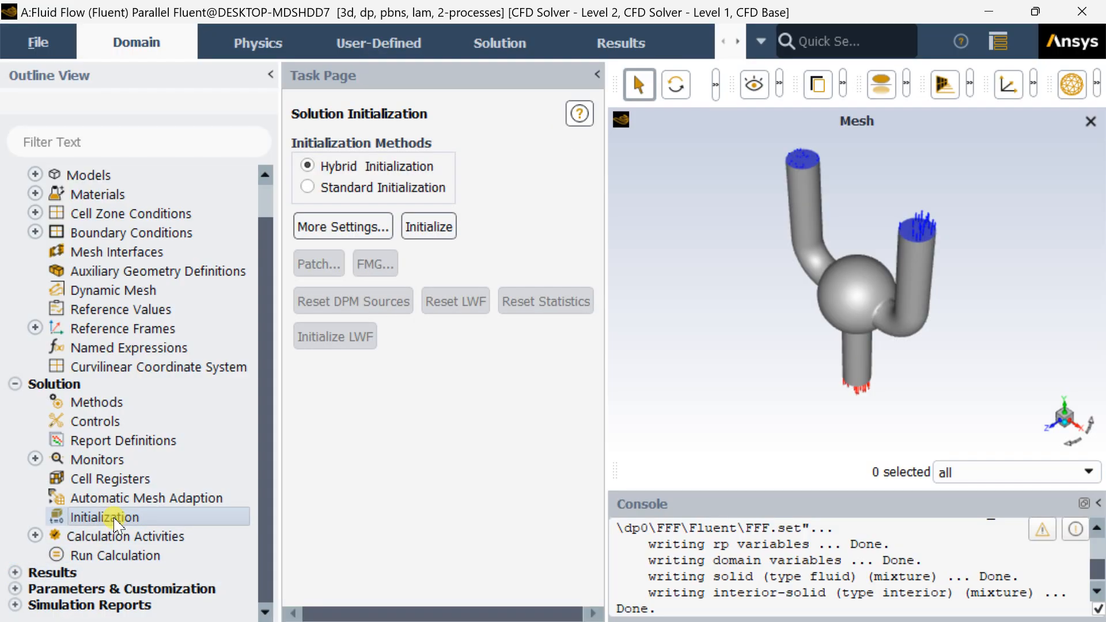
{"action": "left_click", "coordinate": [427, 227]}
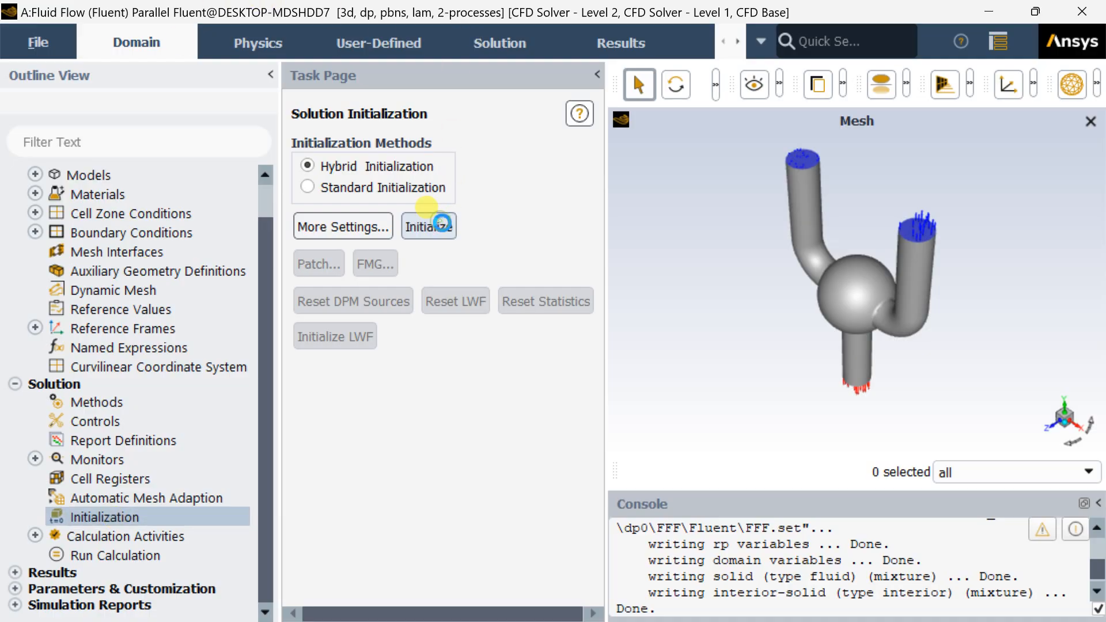
{"action": "left_click", "coordinate": [428, 226]}
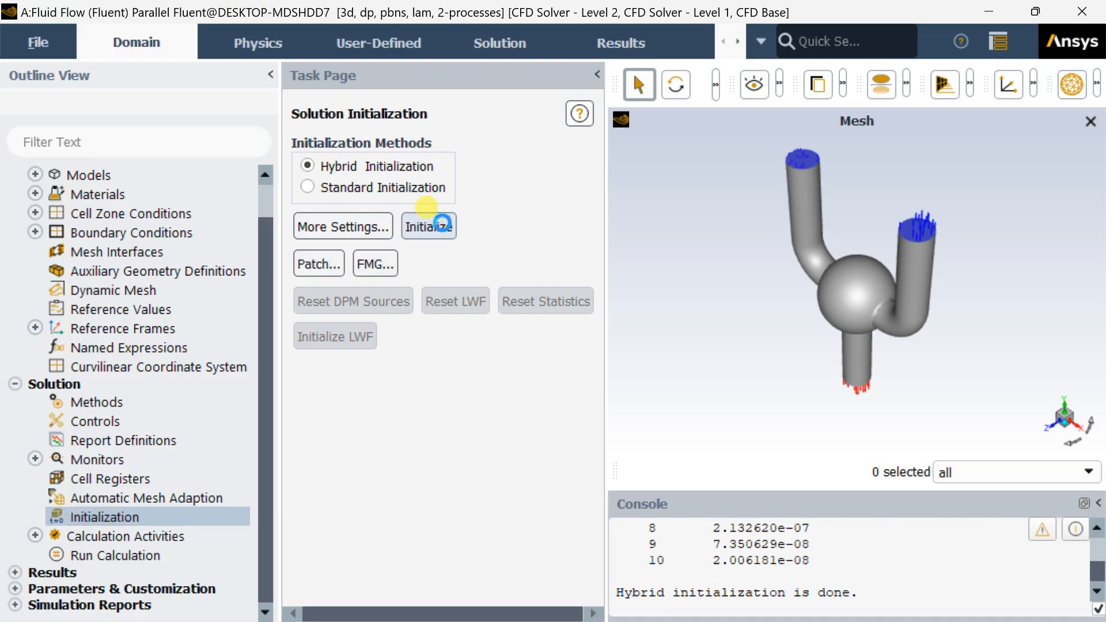
{"action": "mouse_move", "coordinate": [139, 459]}
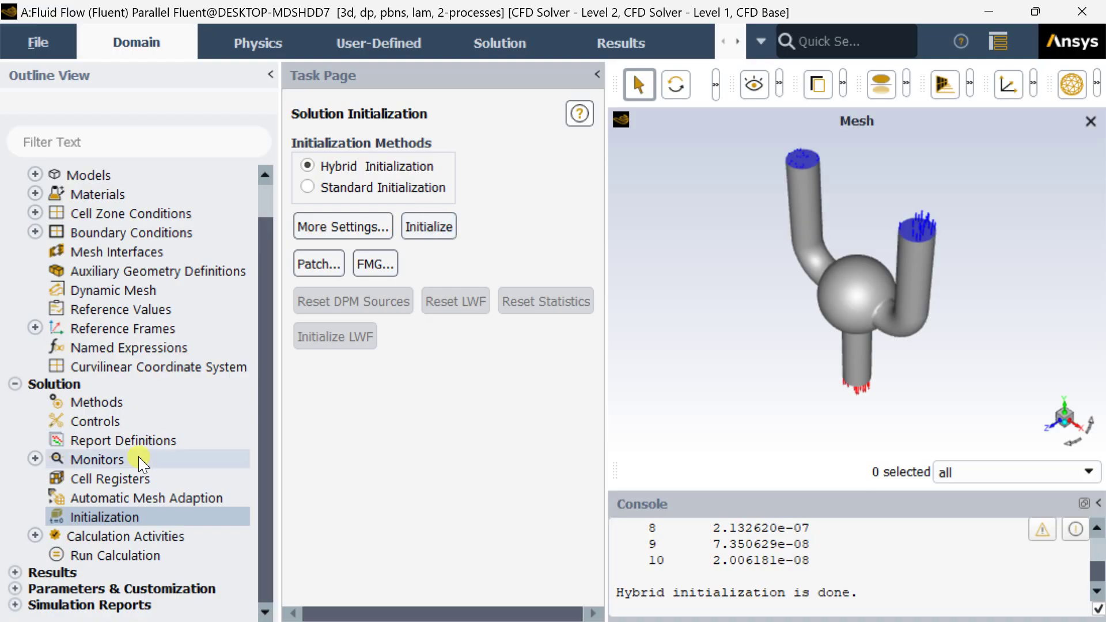
{"action": "mouse_move", "coordinate": [77, 551]}
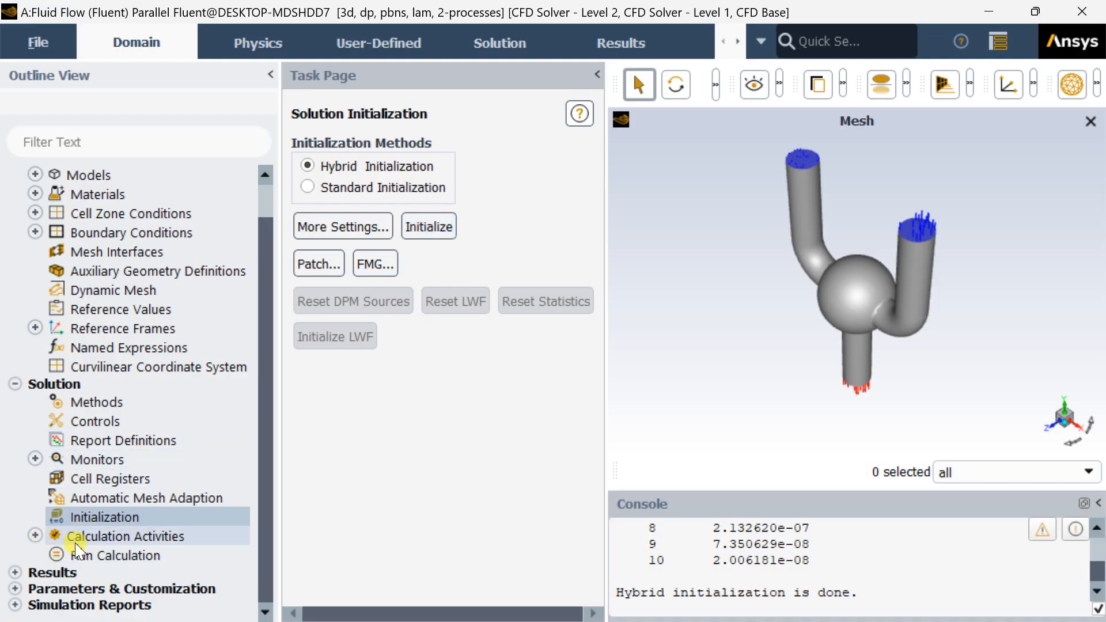
{"action": "left_click", "coordinate": [134, 555]}
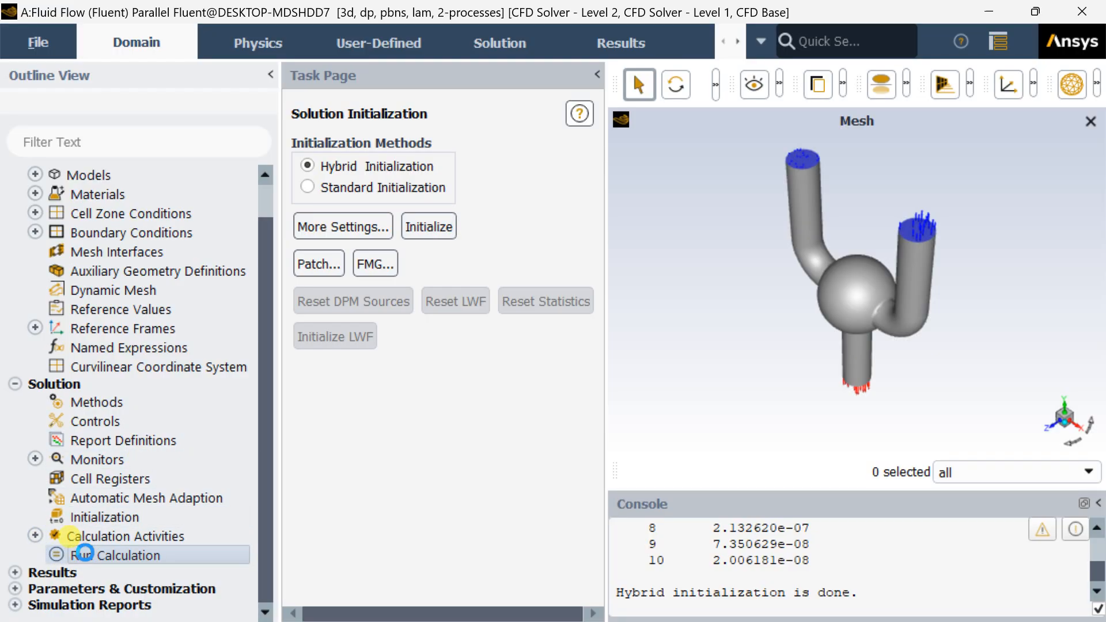
Run 1000 iterations, then close Fluent so Workbench marks Solution complete
{"action": "left_click", "coordinate": [121, 555]}
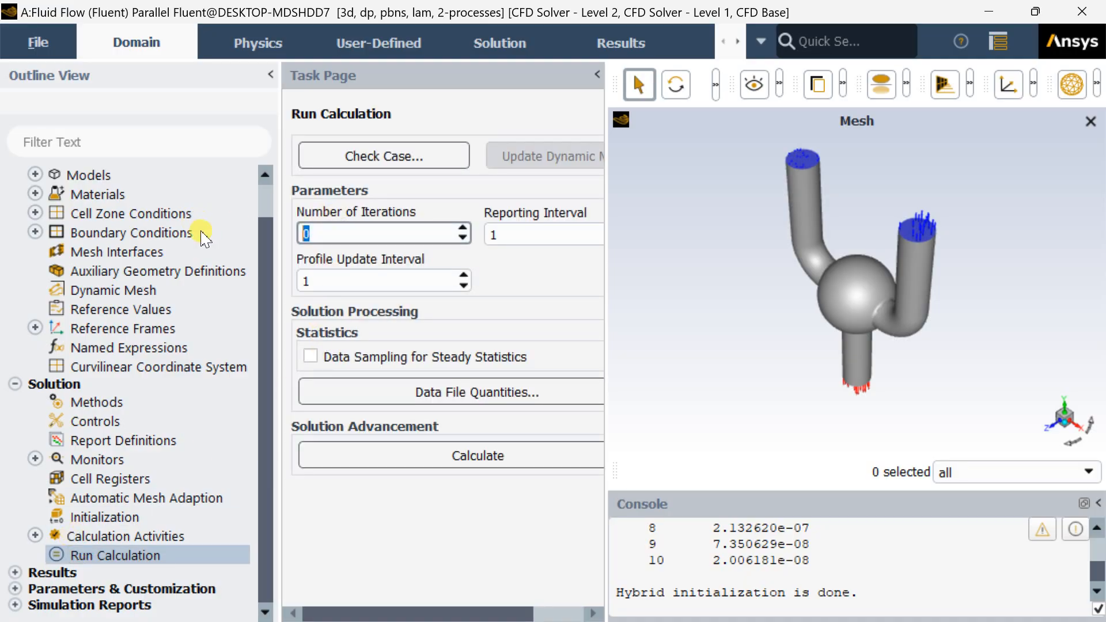
{"action": "type", "text": "1000"}
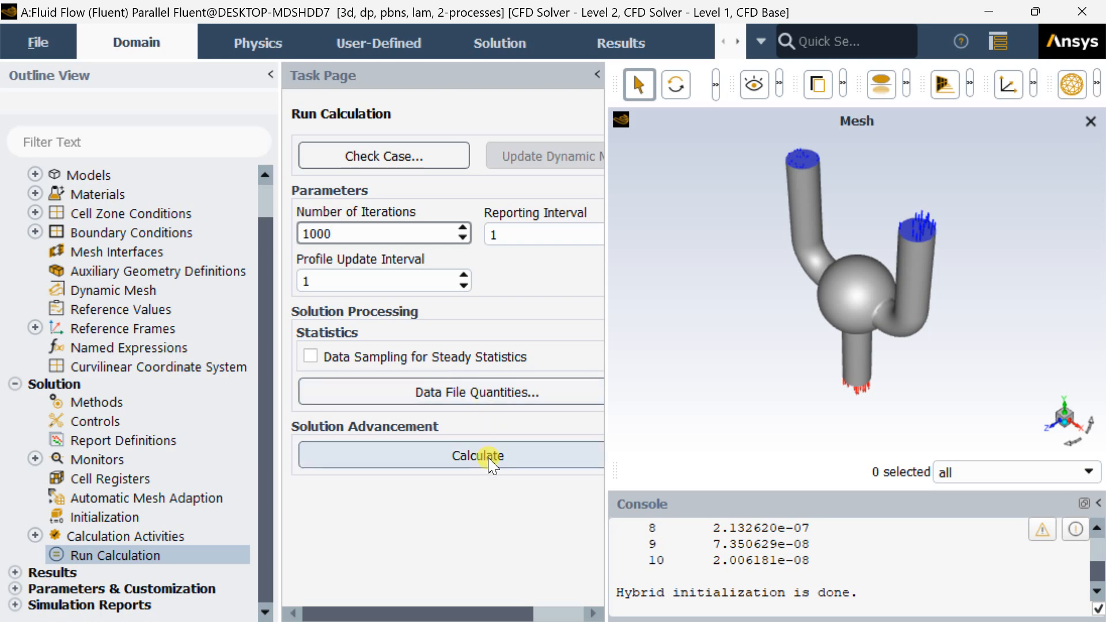
{"action": "left_click", "coordinate": [476, 455]}
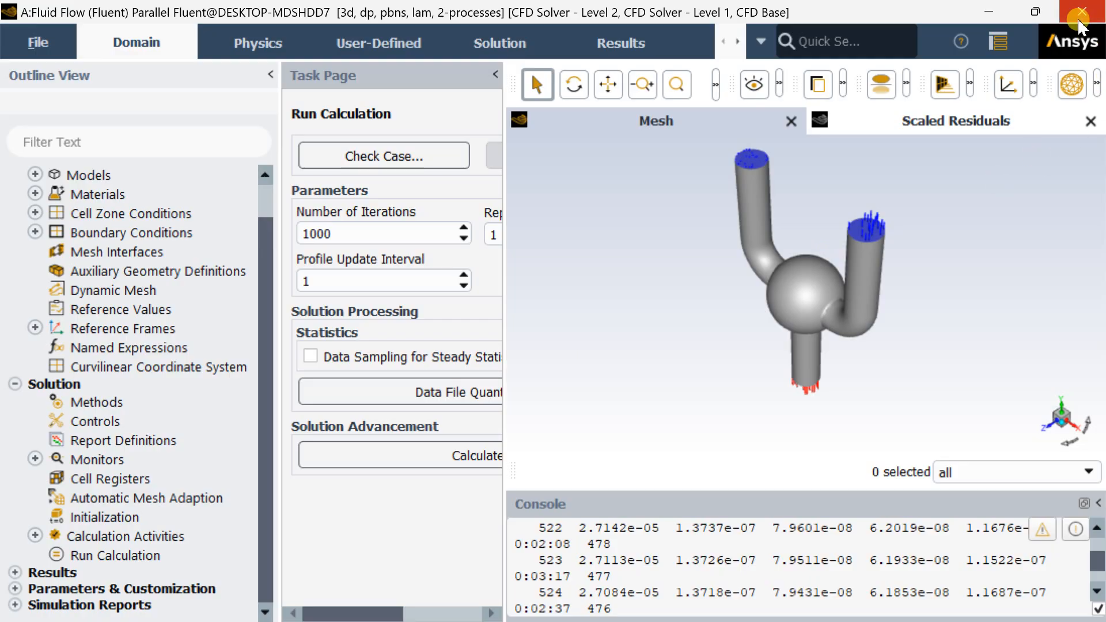
{"action": "left_click", "coordinate": [1086, 12]}
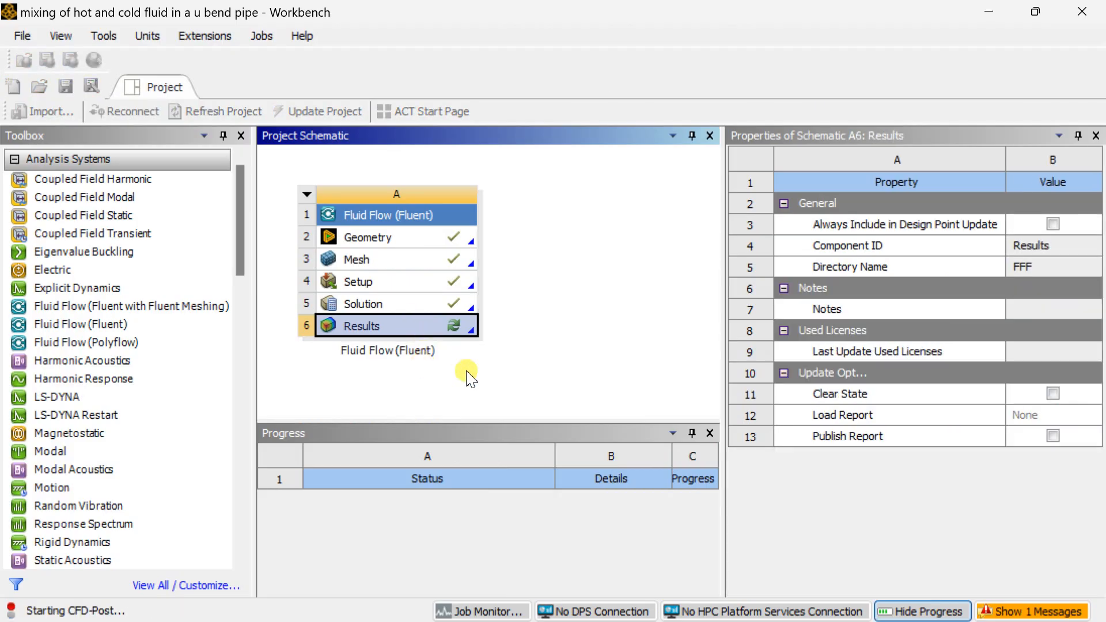
{"action": "mouse_move", "coordinate": [603, 392]}
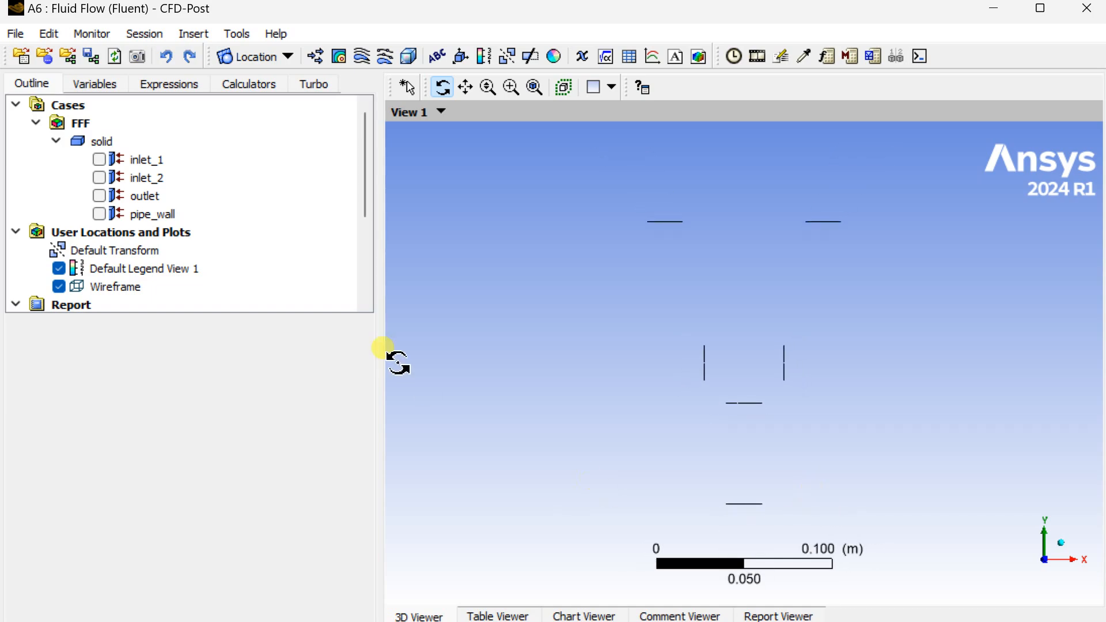
{"action": "mouse_move", "coordinate": [284, 62]}
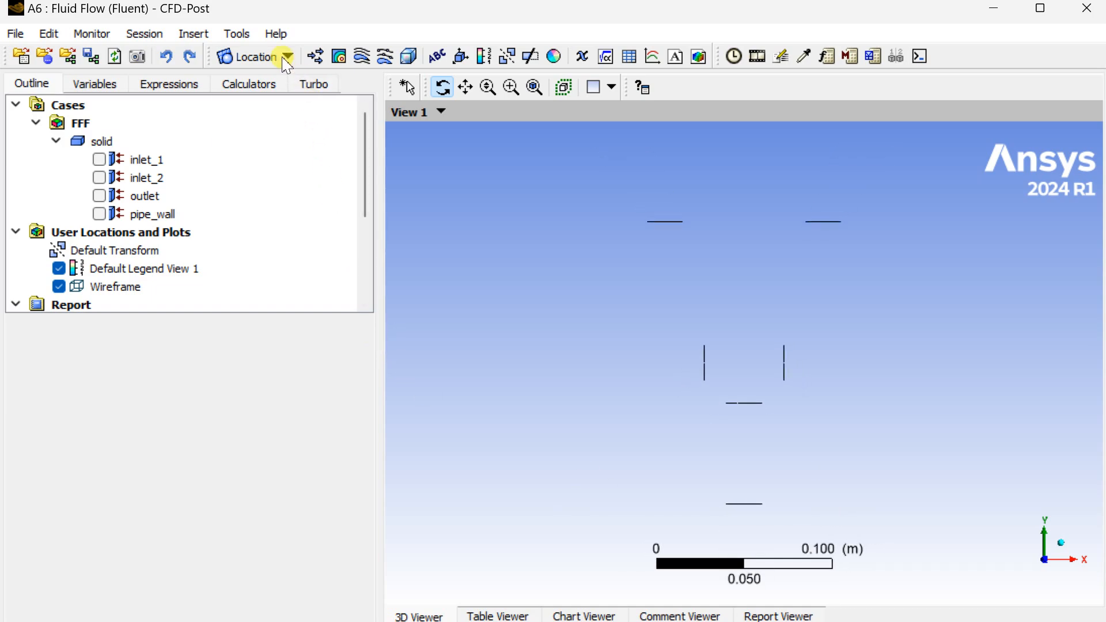
Insert location Plane 1 on the XY plane at Z = 0 m
{"action": "left_click", "coordinate": [285, 56]}
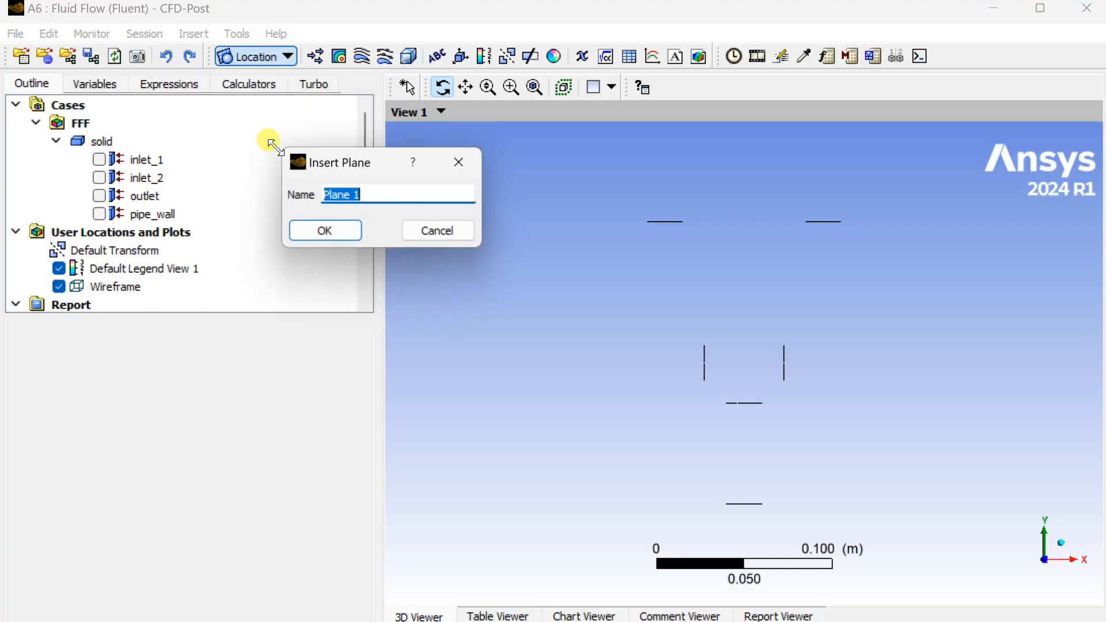
{"action": "left_click", "coordinate": [324, 230]}
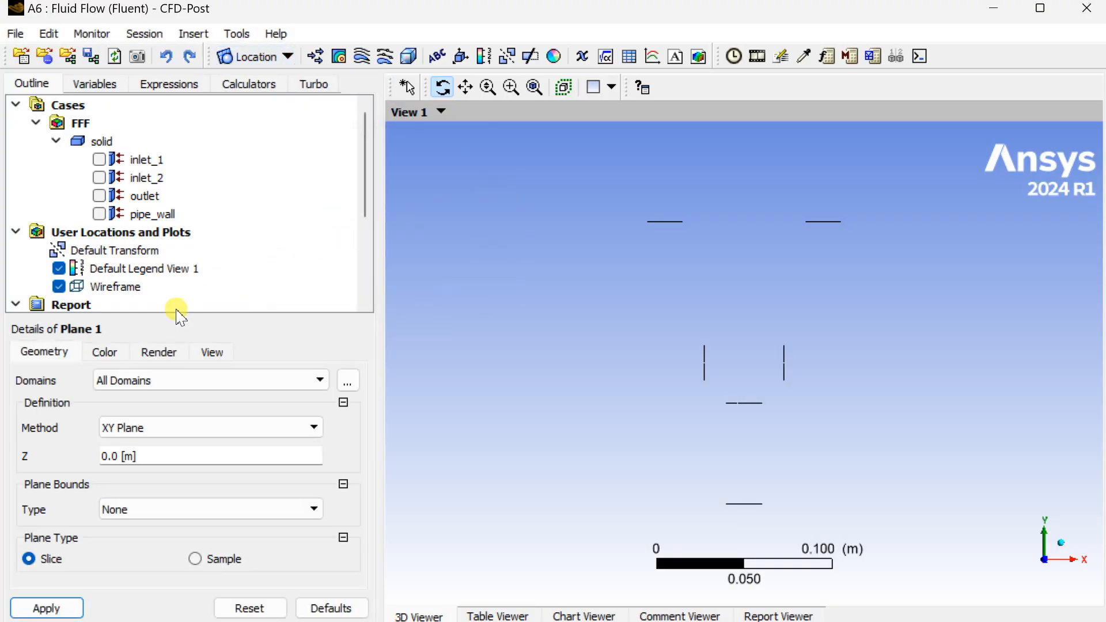
{"action": "mouse_move", "coordinate": [76, 539]}
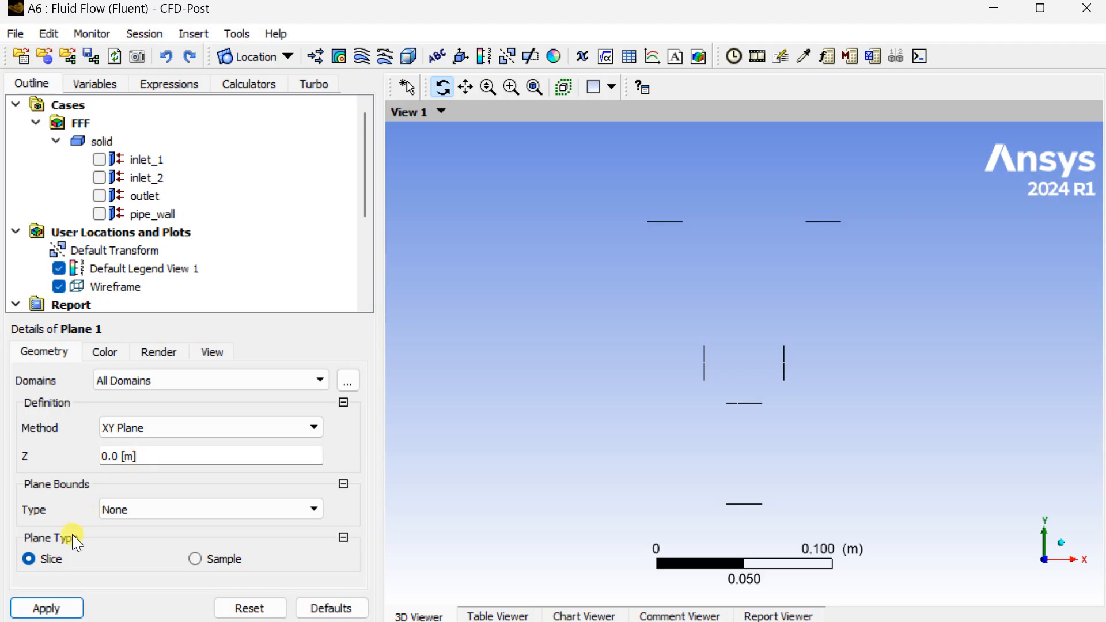
{"action": "left_click", "coordinate": [46, 608]}
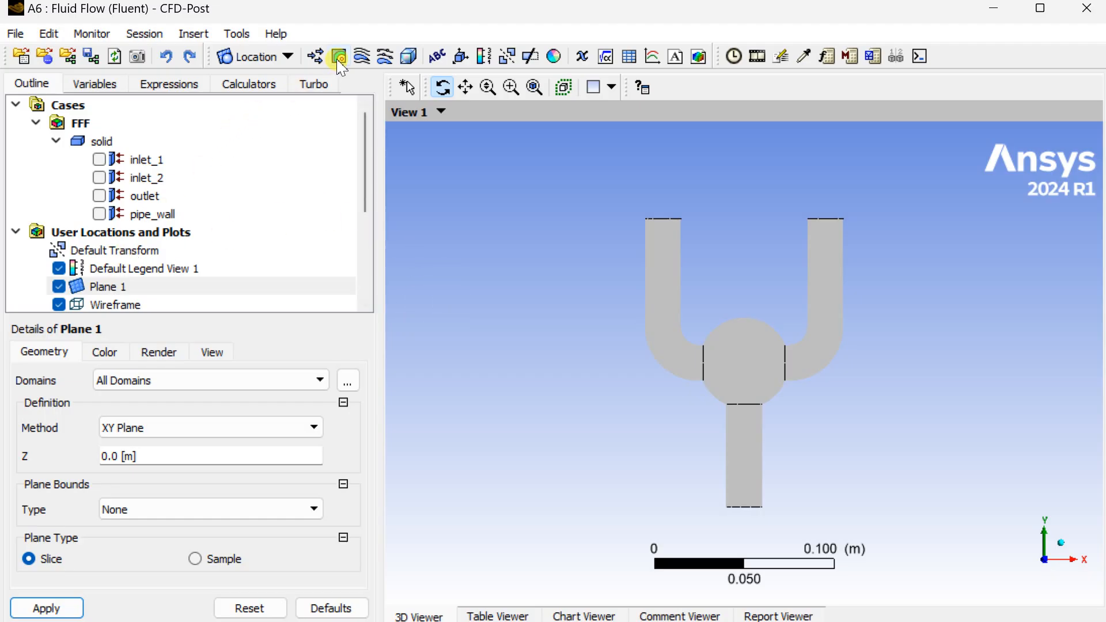
Create a temperature contour on Plane 1 with local range and 100 contour levels
{"action": "left_click", "coordinate": [338, 56]}
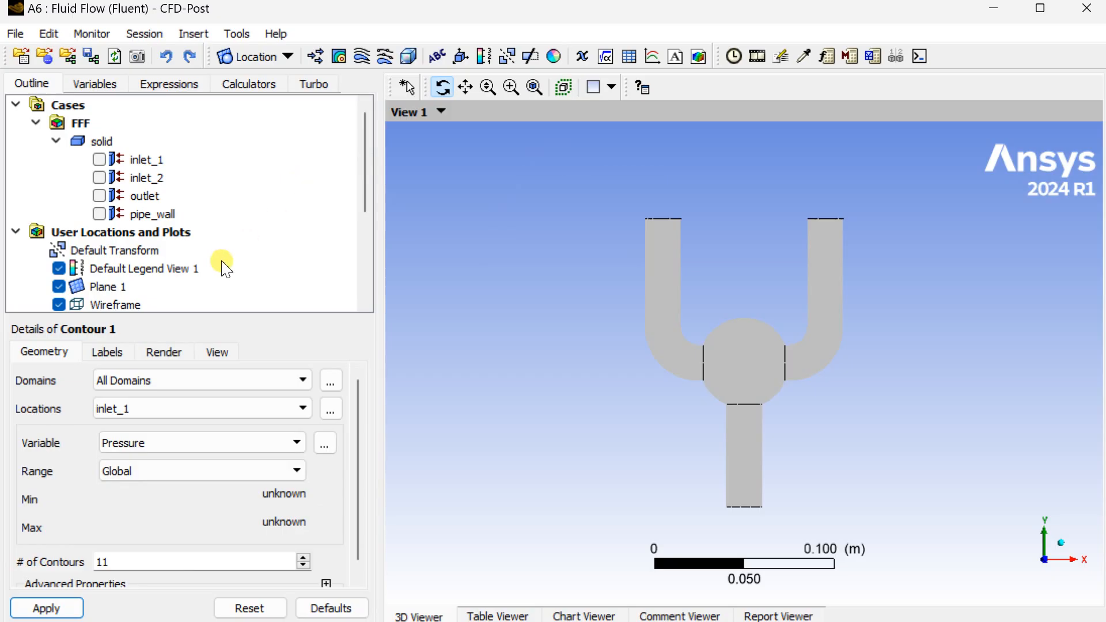
{"action": "left_click", "coordinate": [197, 407]}
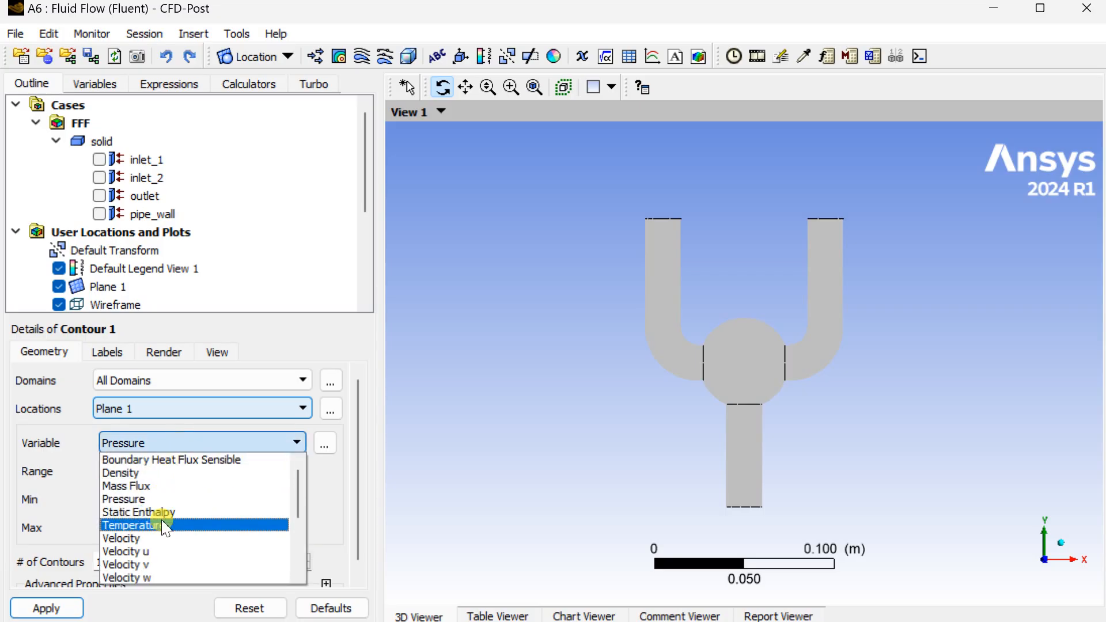
{"action": "left_click", "coordinate": [130, 525]}
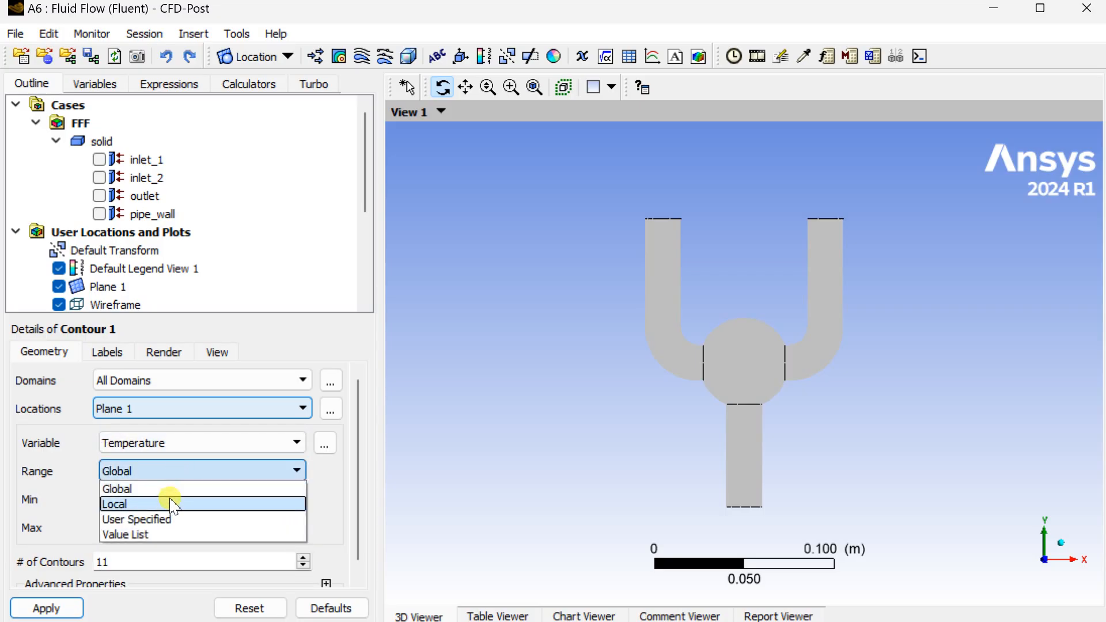
{"action": "left_click", "coordinate": [114, 504]}
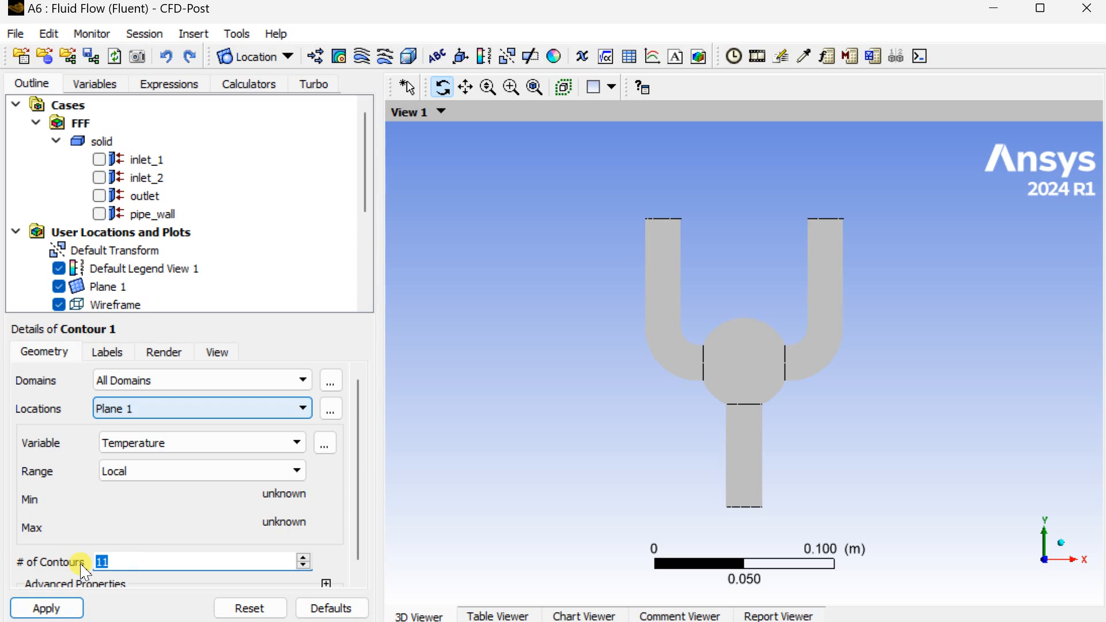
{"action": "type", "text": "100"}
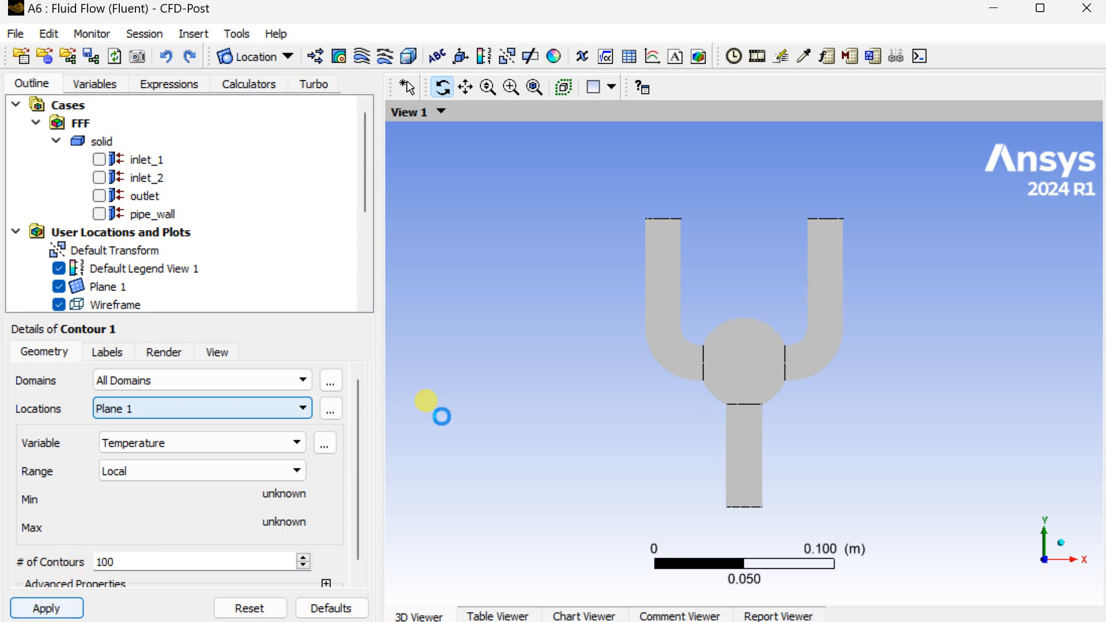
{"action": "left_click", "coordinate": [46, 608]}
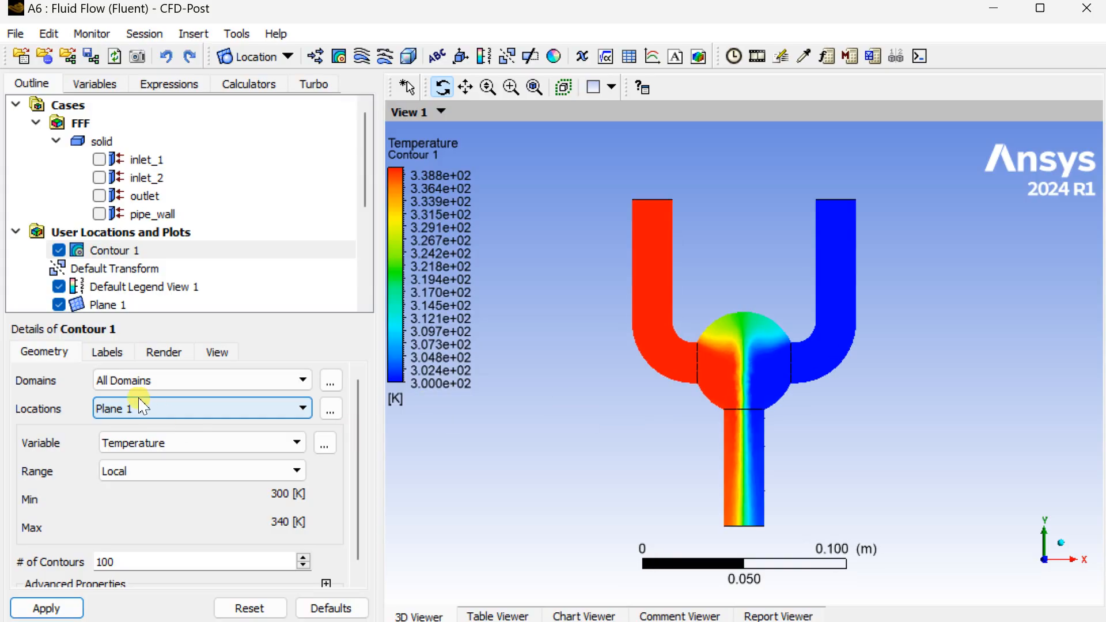
Set Default Legend View 1 to fixed decimal number format instead of scientific
{"action": "left_click", "coordinate": [143, 287]}
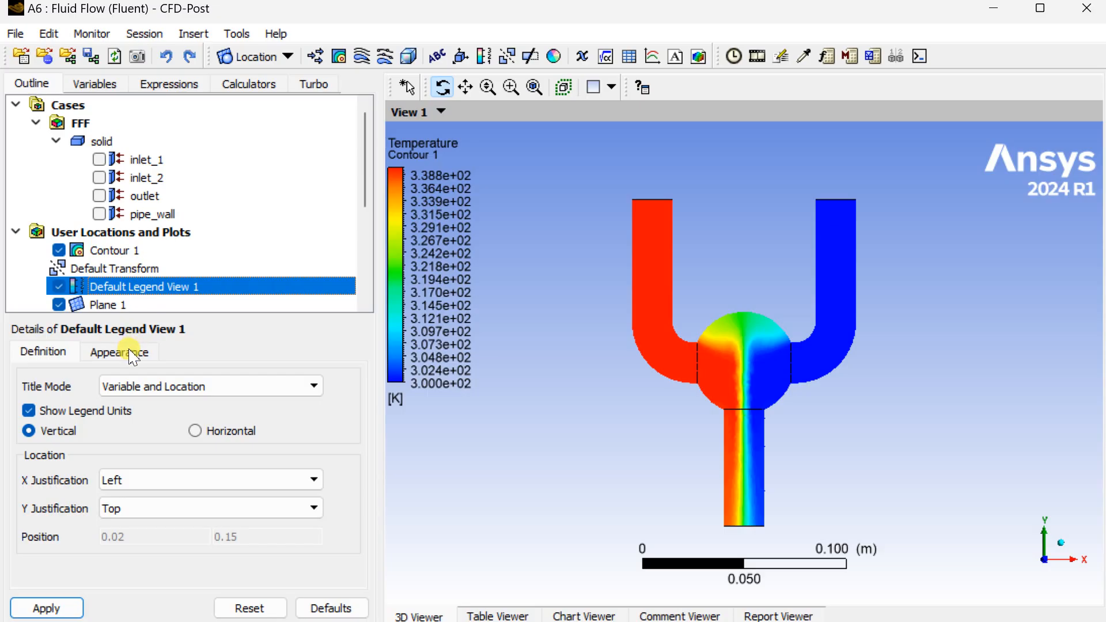
{"action": "left_click", "coordinate": [118, 351]}
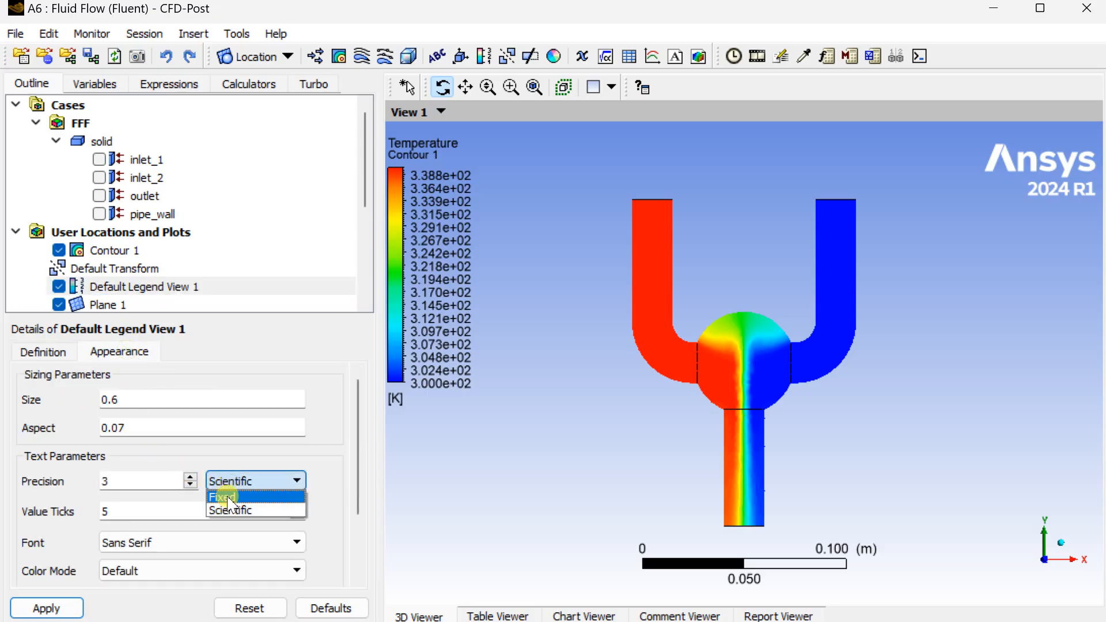
{"action": "left_click", "coordinate": [222, 497]}
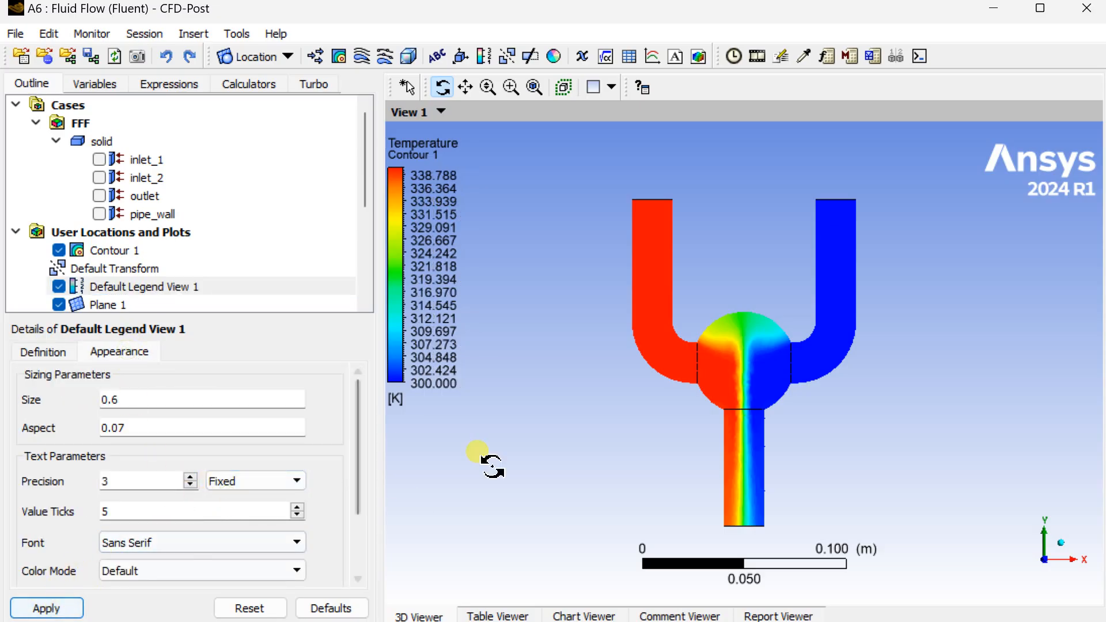
{"action": "mouse_move", "coordinate": [527, 441]}
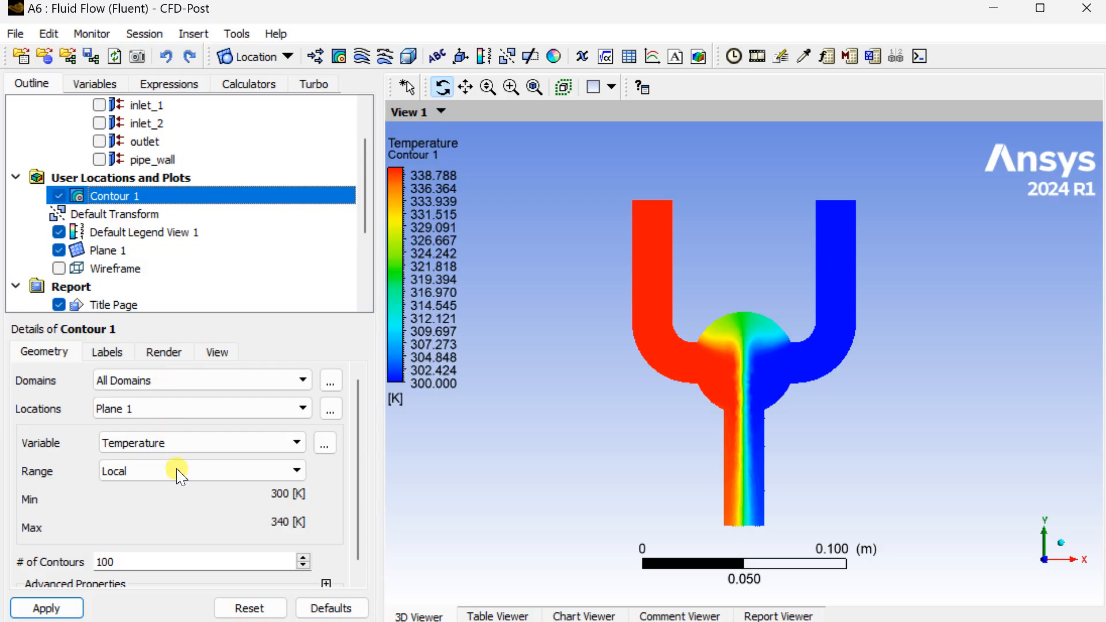
Colour the Plane 1 contour by velocity and save a picture of the view
{"action": "left_click", "coordinate": [296, 442]}
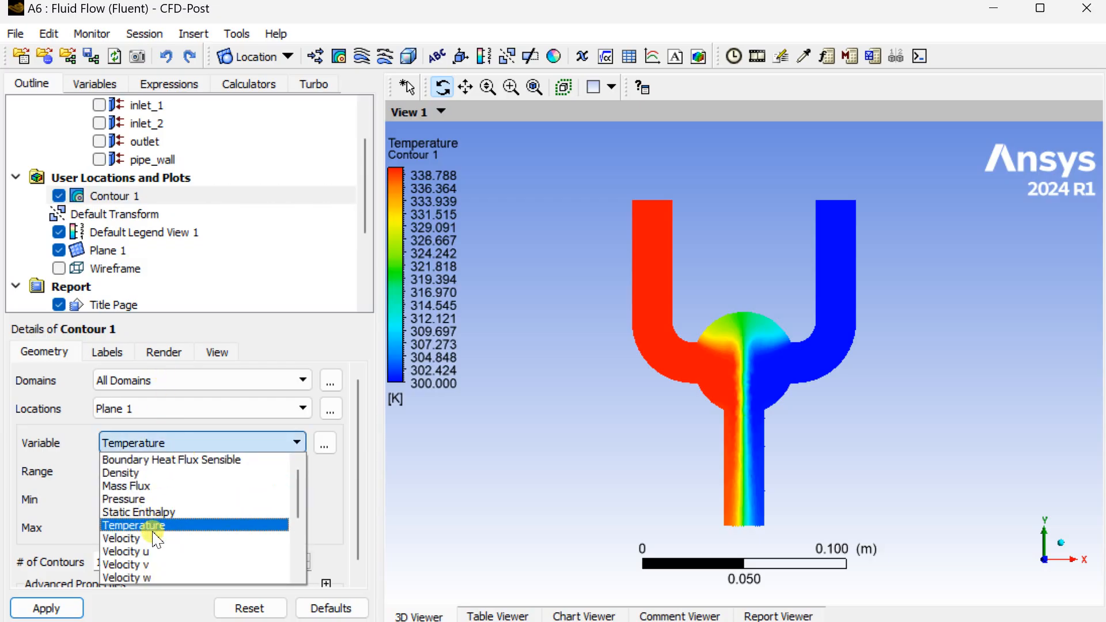
{"action": "left_click", "coordinate": [121, 538]}
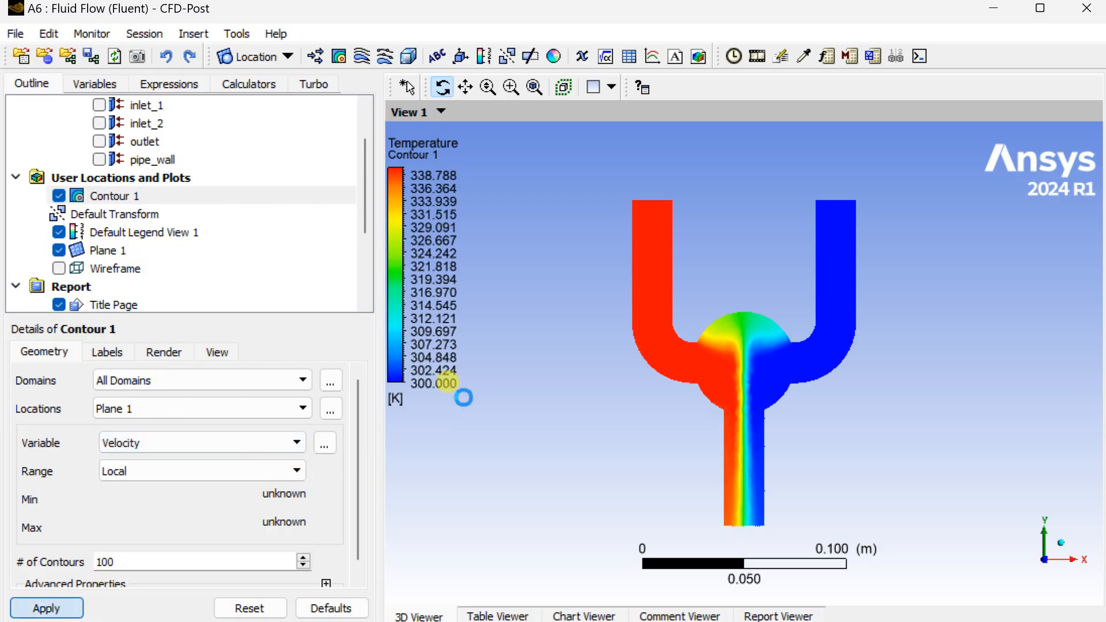
{"action": "left_click", "coordinate": [46, 608]}
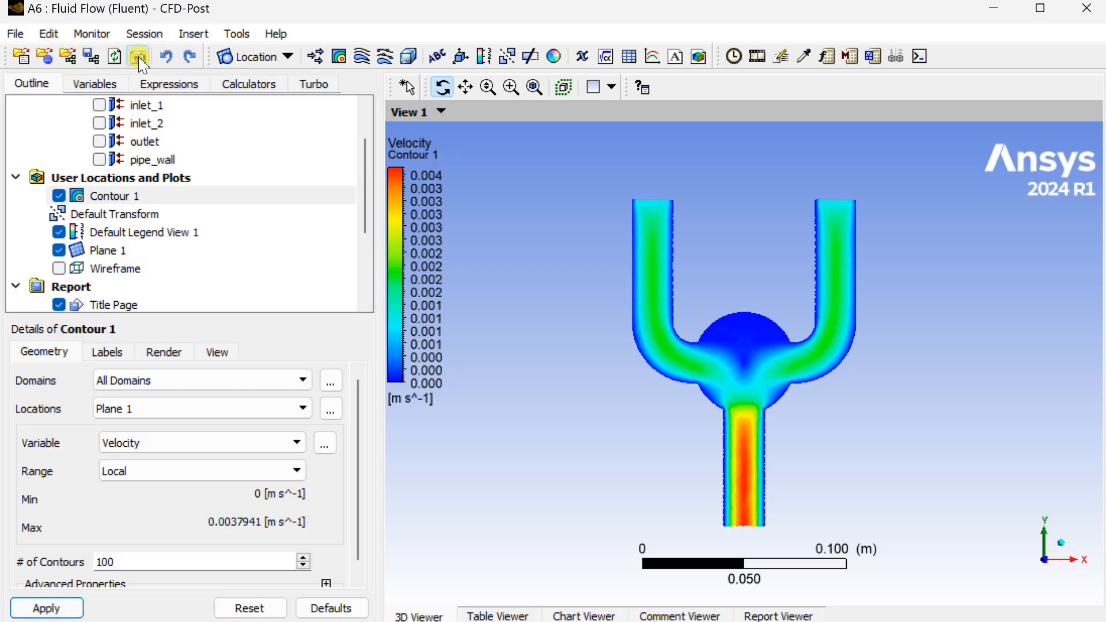
{"action": "left_click", "coordinate": [137, 56]}
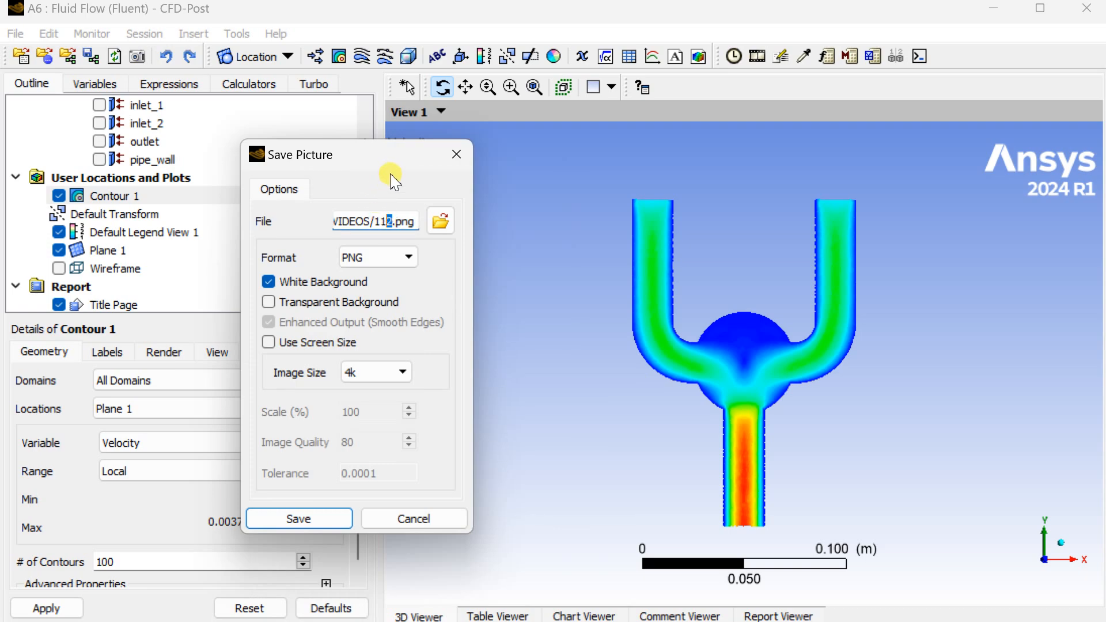
{"action": "left_click", "coordinate": [298, 517]}
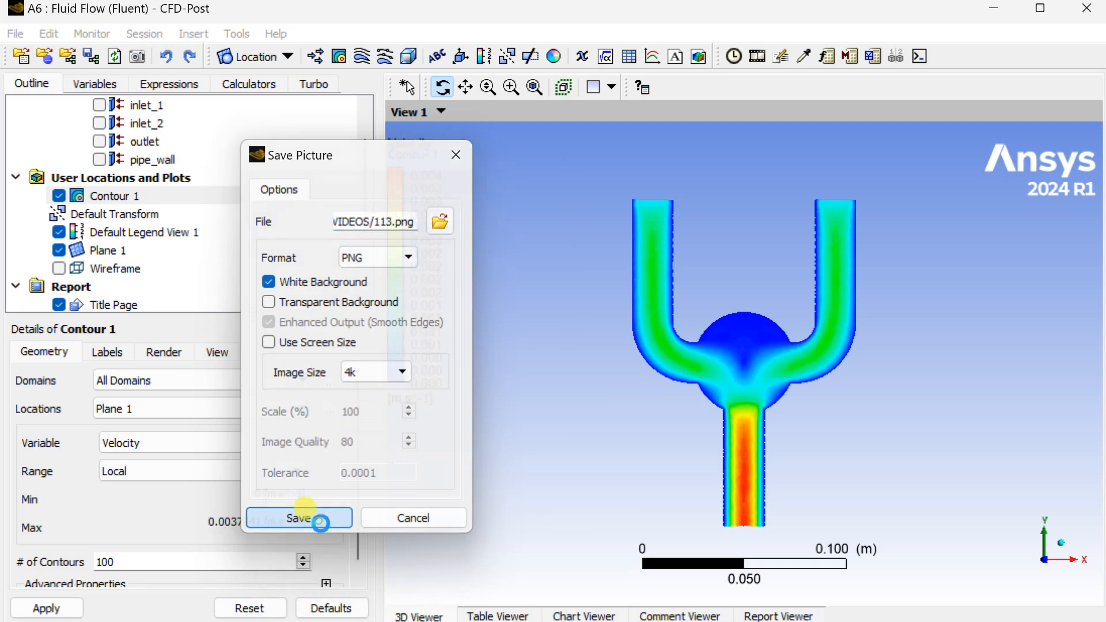
{"action": "left_click", "coordinate": [300, 517]}
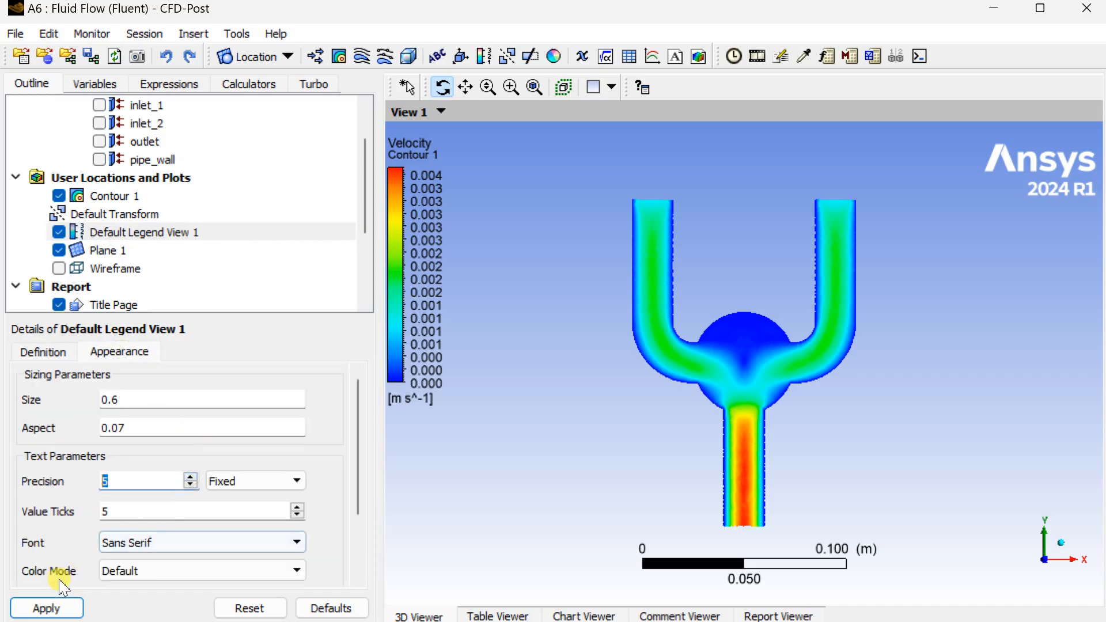
Show the legend with five decimal places and save another picture
{"action": "left_click", "coordinate": [46, 608]}
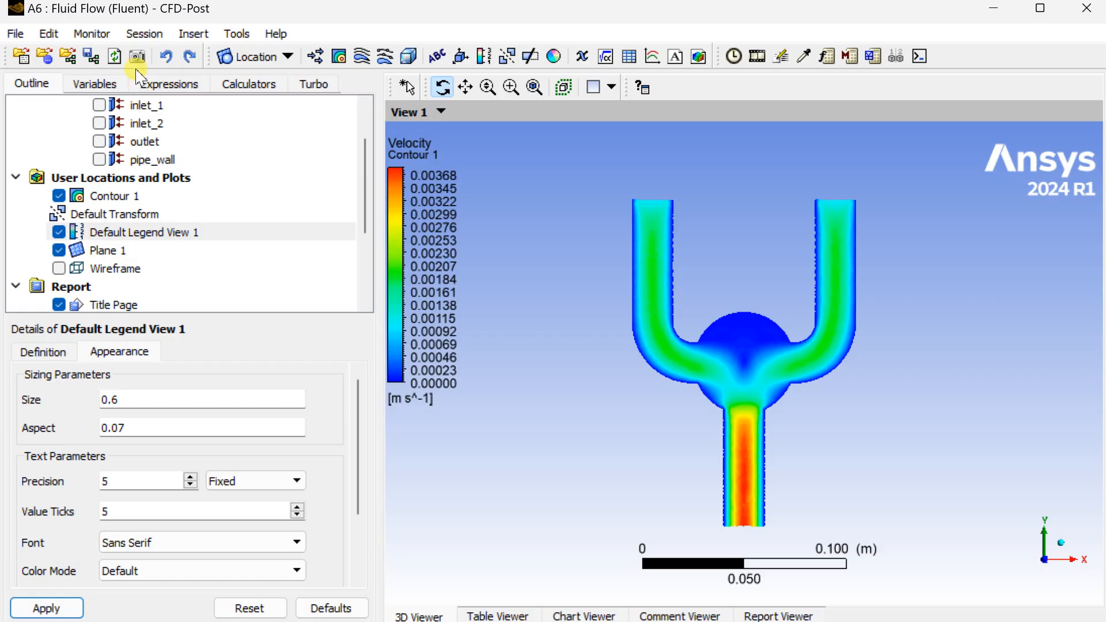
{"action": "left_click", "coordinate": [137, 56]}
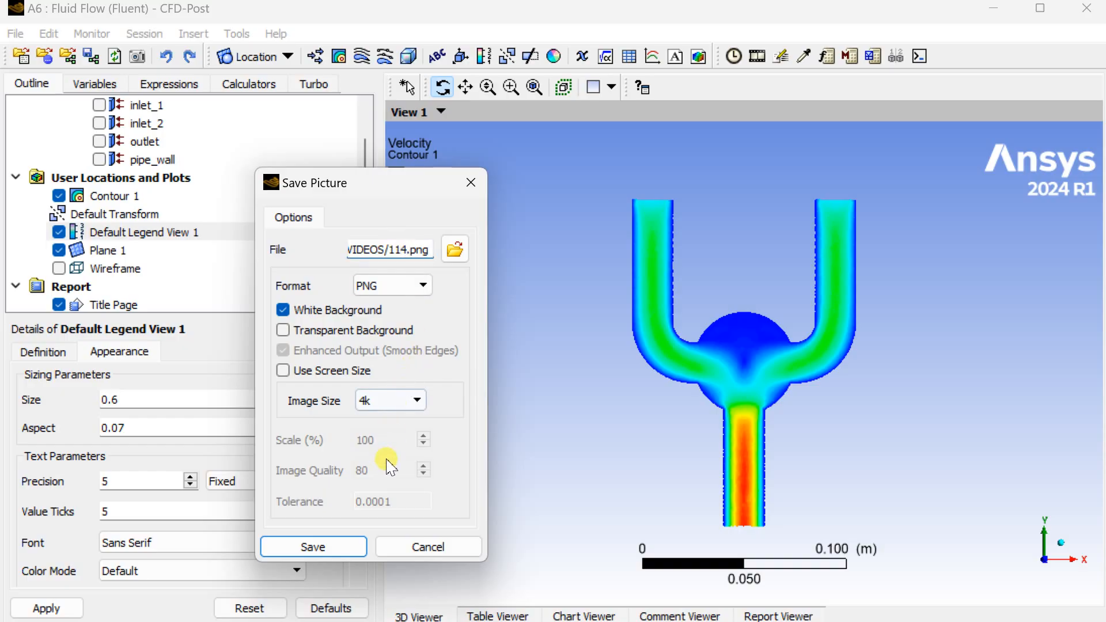
{"action": "left_click", "coordinate": [312, 546]}
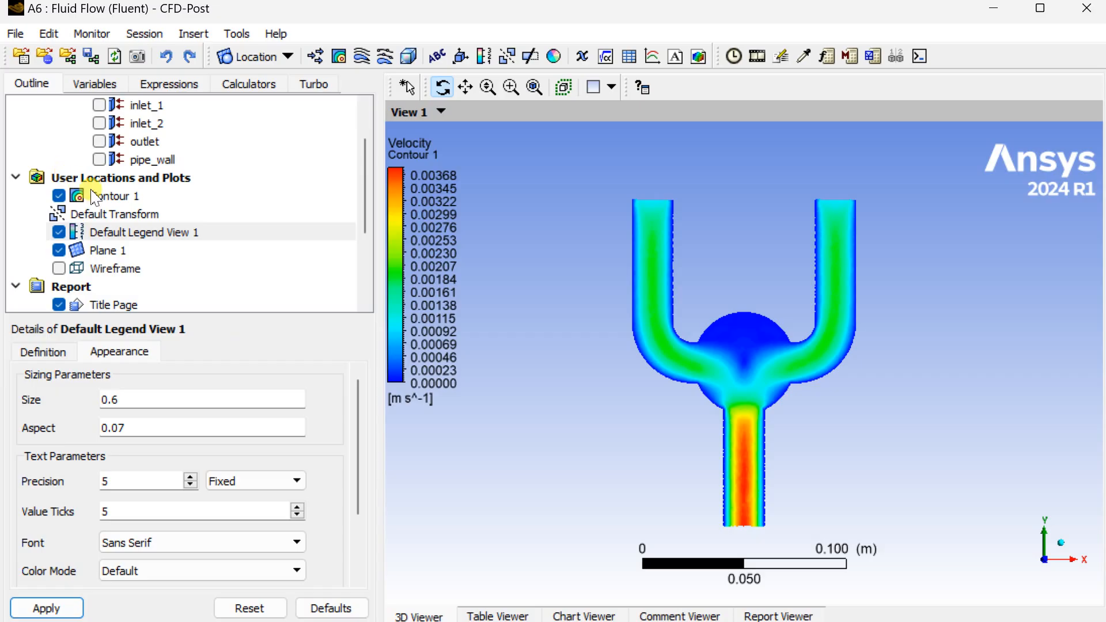
{"action": "mouse_move", "coordinate": [114, 250]}
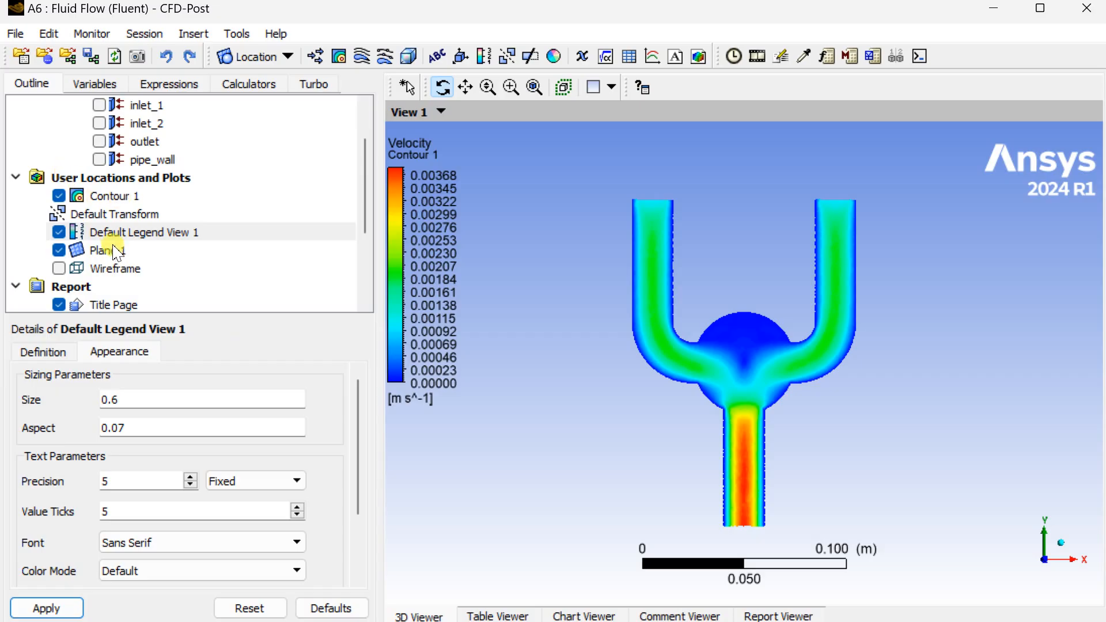
{"action": "mouse_move", "coordinate": [113, 195]}
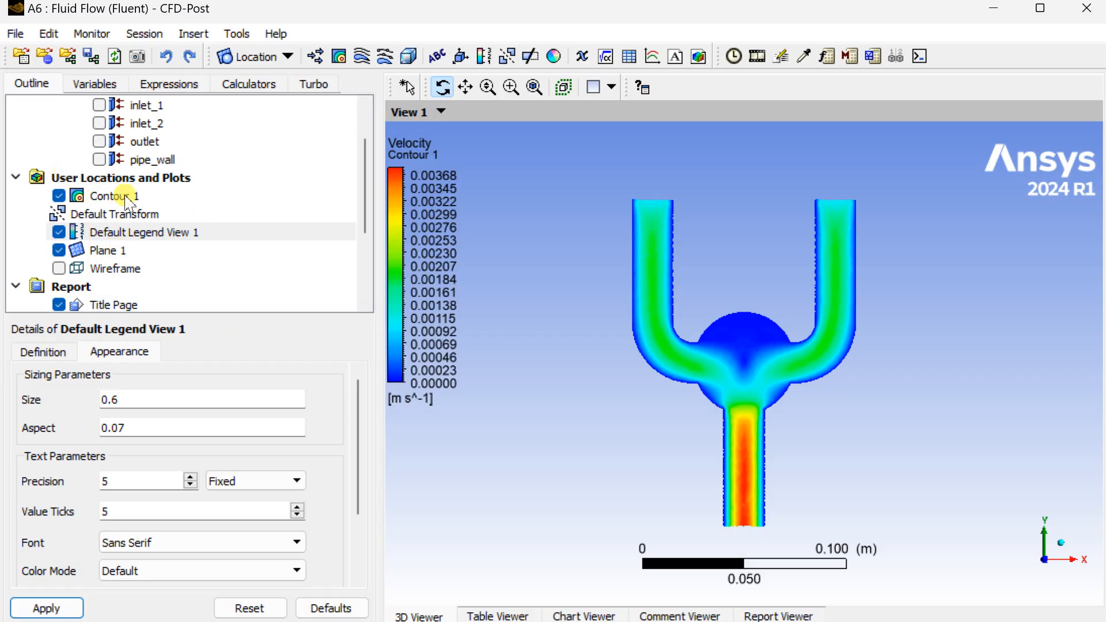
{"action": "left_click", "coordinate": [115, 196]}
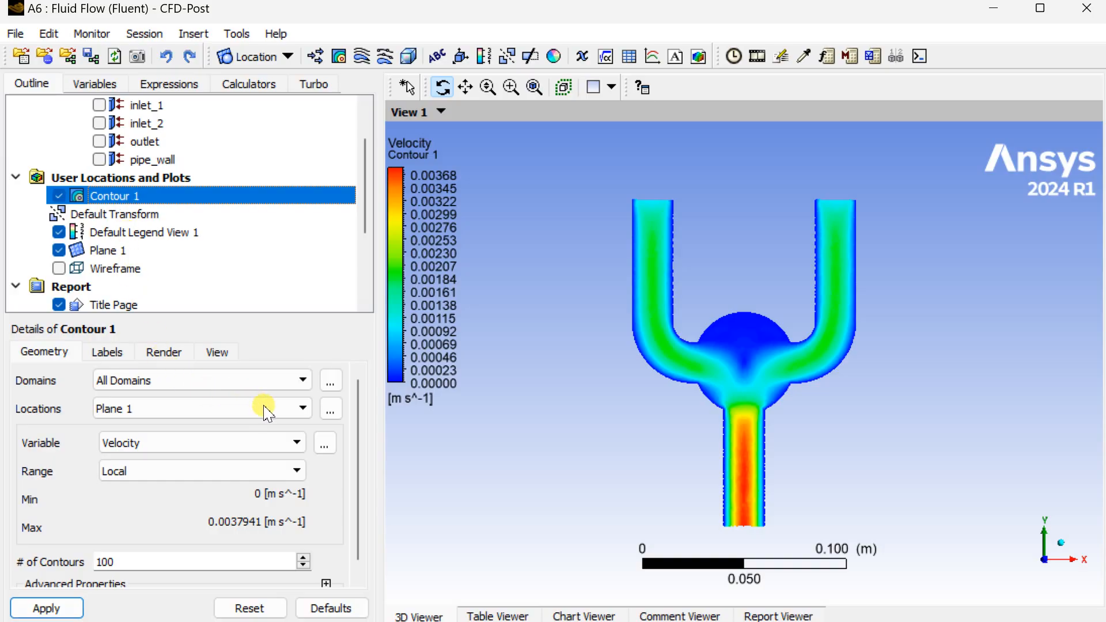
{"action": "mouse_move", "coordinate": [303, 412]}
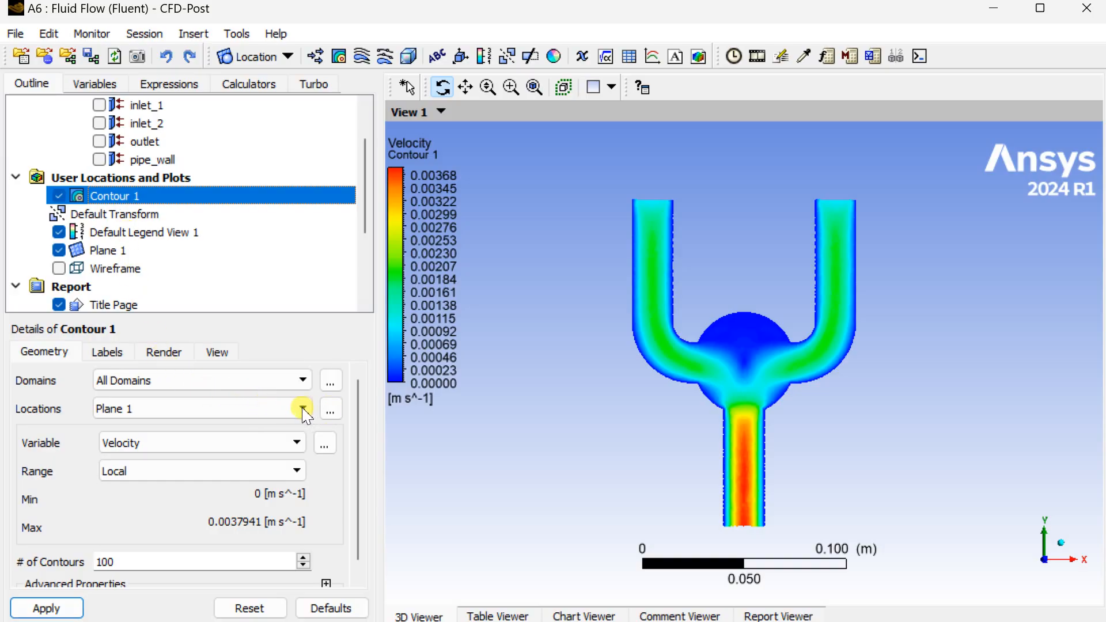
Move Contour 1 onto pipe_wall, colouring the wall by temperature in 3D
{"action": "left_click", "coordinate": [331, 408]}
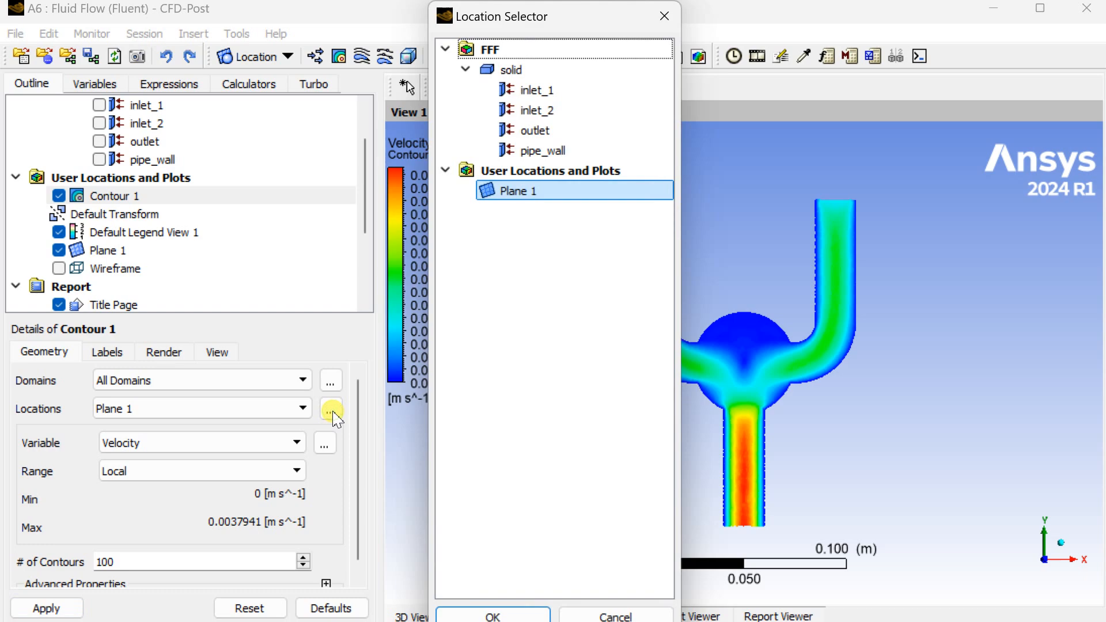
{"action": "left_click", "coordinate": [537, 90]}
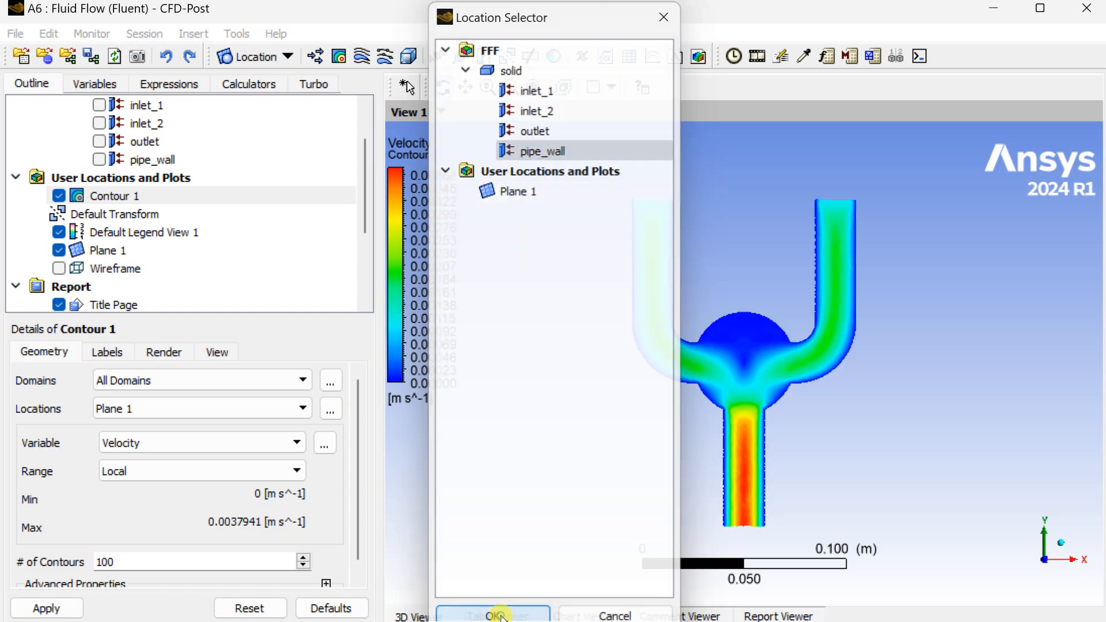
{"action": "left_click", "coordinate": [494, 615]}
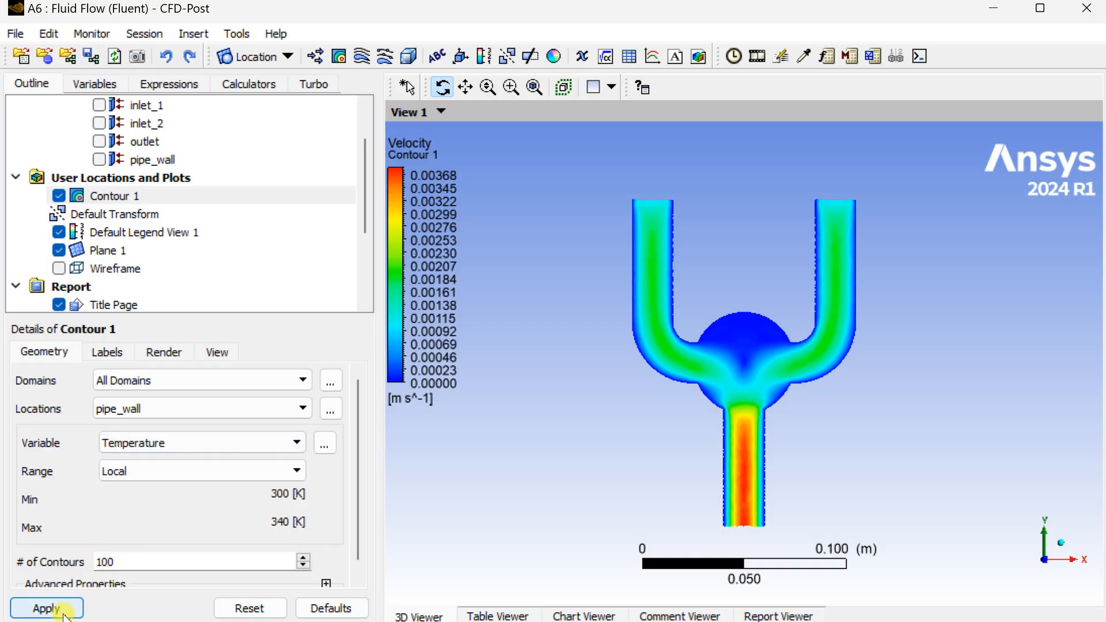
{"action": "left_click", "coordinate": [47, 608]}
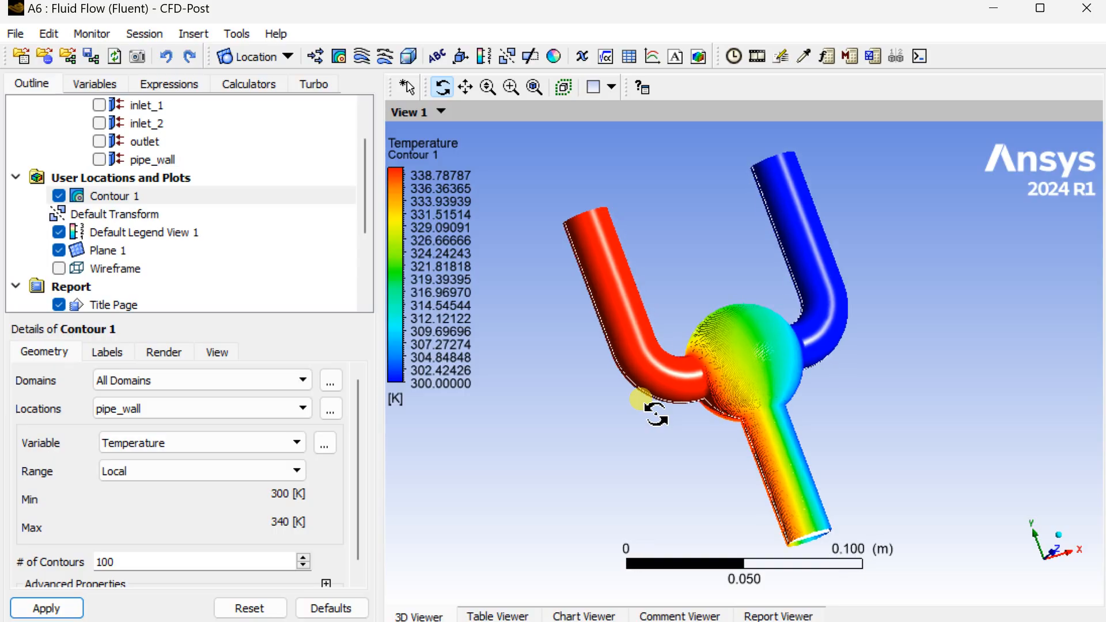
{"action": "mouse_move", "coordinate": [329, 254]}
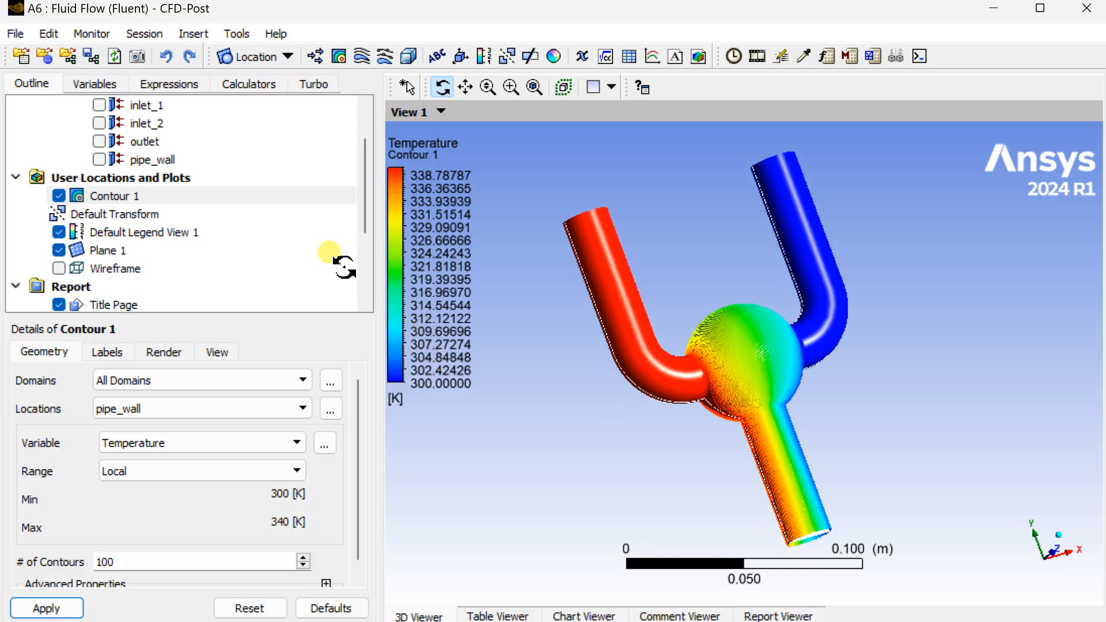
Turn off Show Contour Lines for a smooth wall surface
{"action": "left_click", "coordinate": [163, 352]}
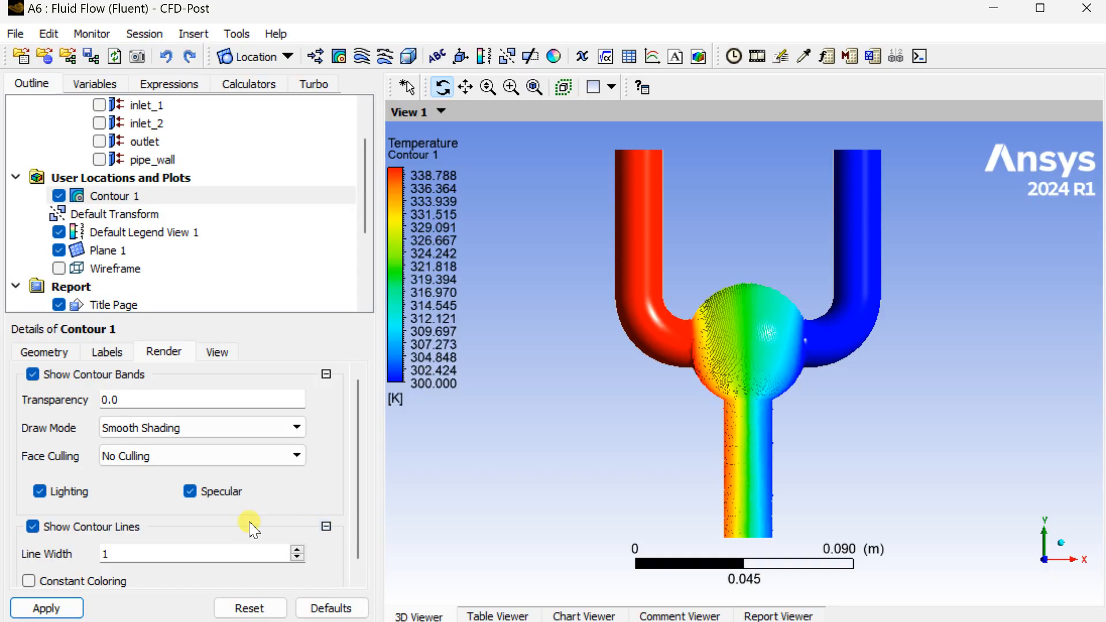
{"action": "left_click", "coordinate": [32, 526]}
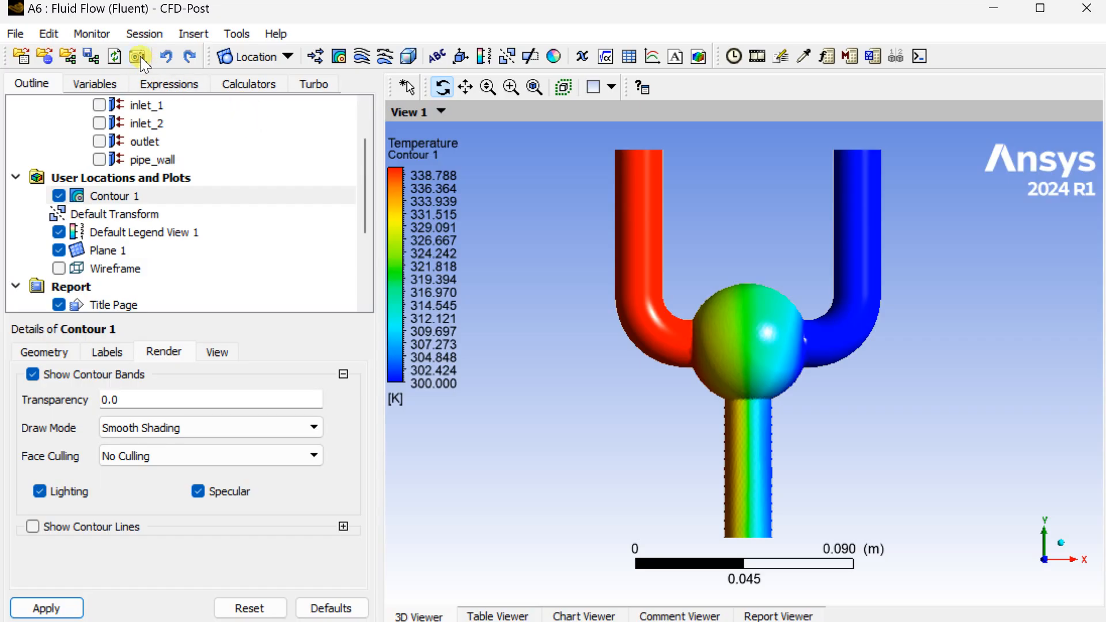
Save a PNG picture of the pipe-wall temperature contour
{"action": "left_click", "coordinate": [137, 55]}
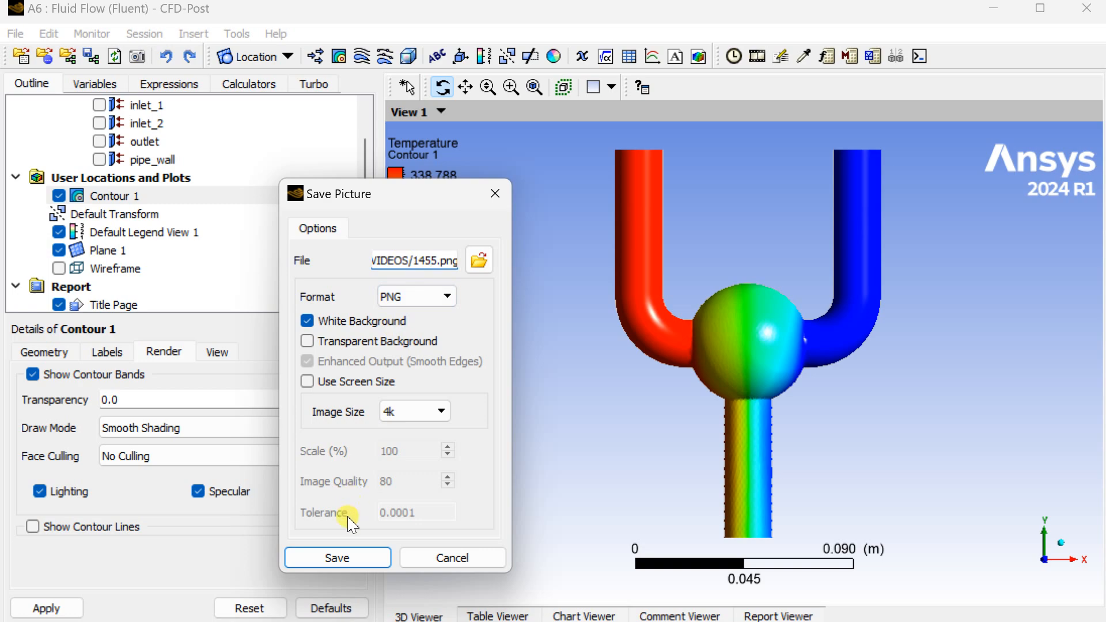
{"action": "left_click", "coordinate": [338, 557]}
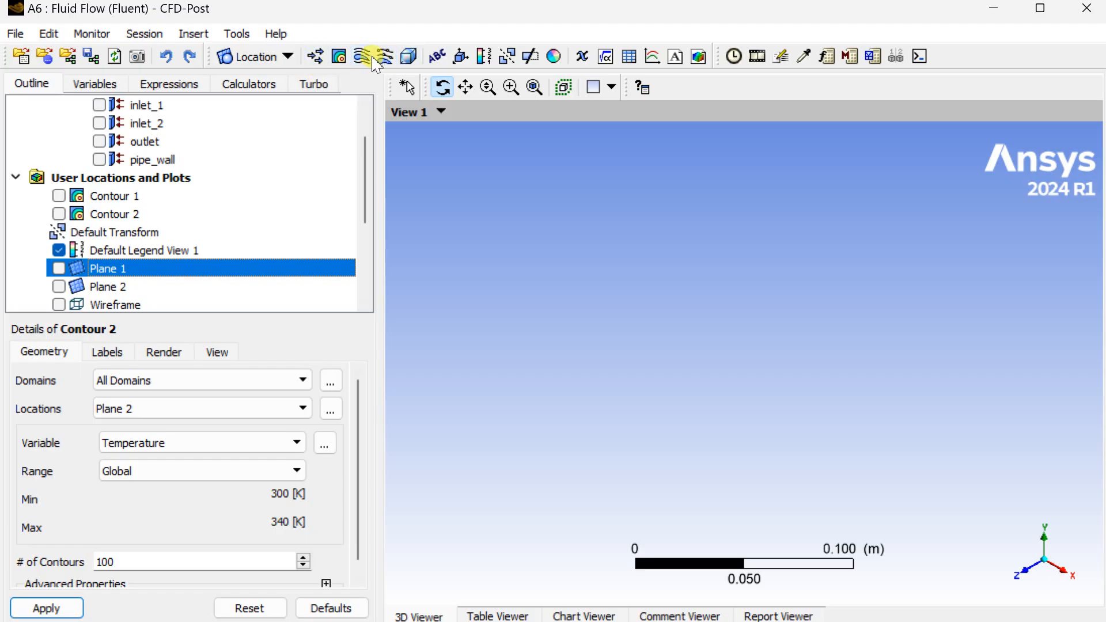
Create Streamline 1 seeded from inlet_1 and inlet_2 and generate it
{"action": "left_click", "coordinate": [377, 57]}
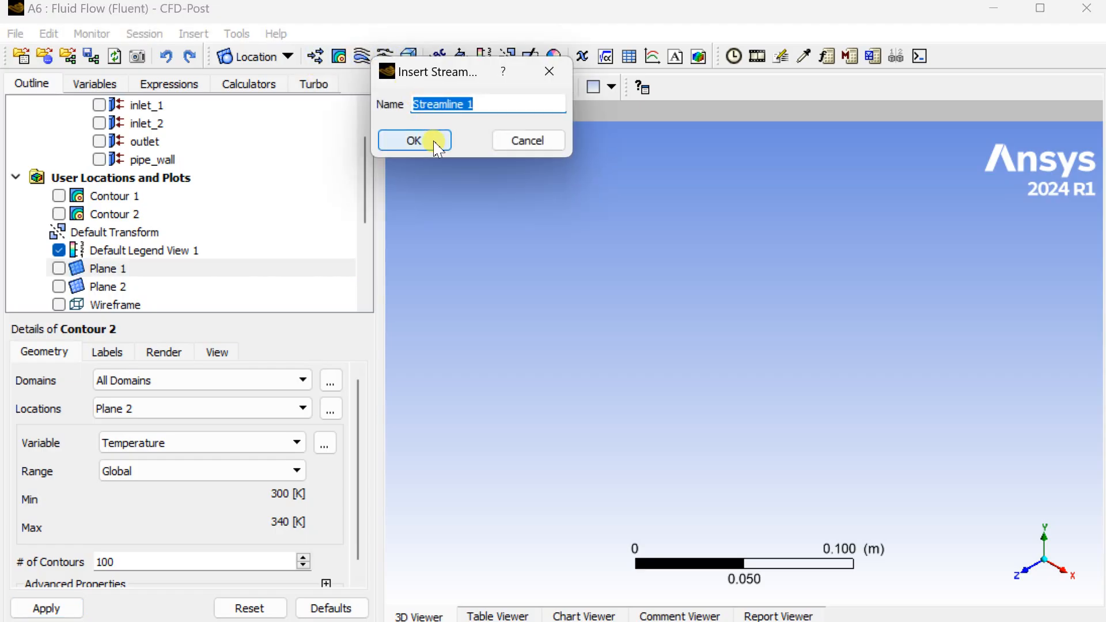
{"action": "left_click", "coordinate": [414, 140]}
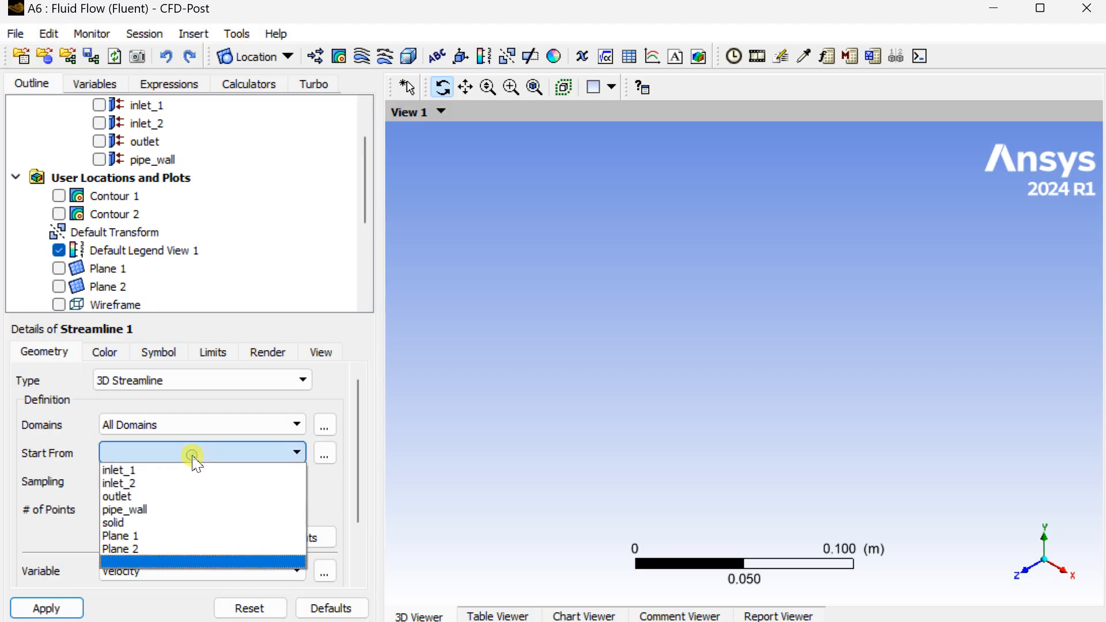
{"action": "left_click", "coordinate": [324, 453]}
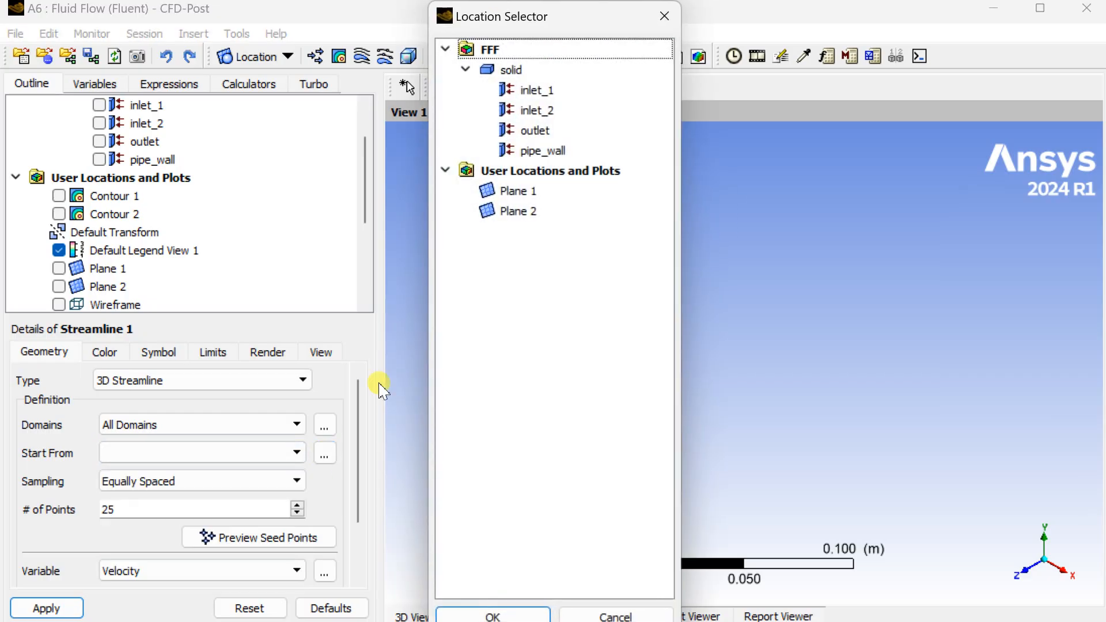
{"action": "left_click", "coordinate": [538, 111]}
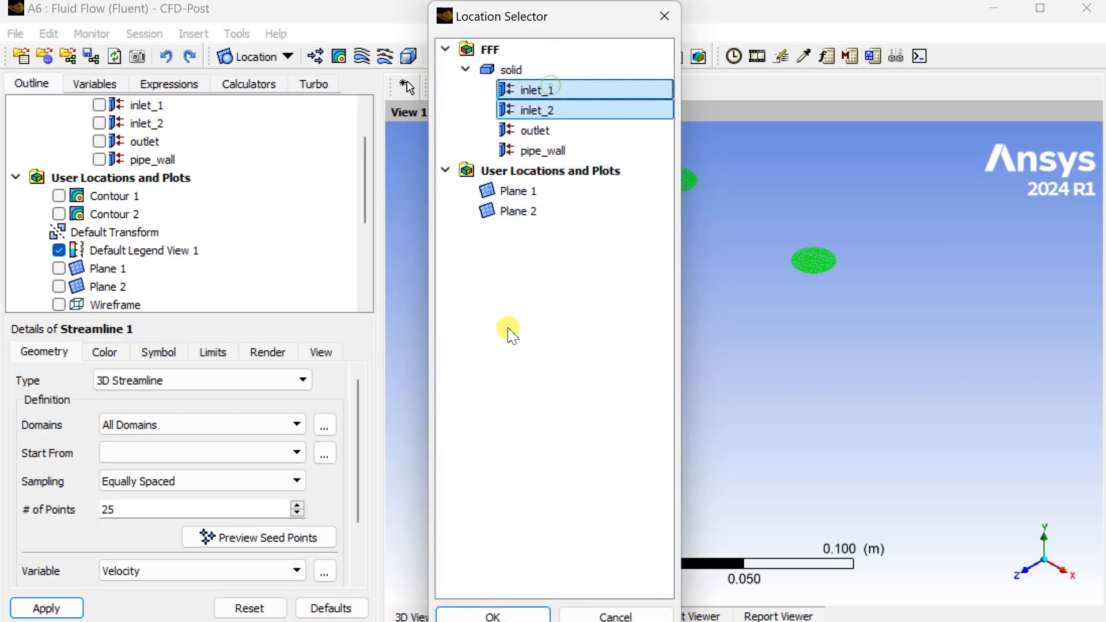
{"action": "left_click", "coordinate": [492, 617]}
{"action": "type", "text": "50"}
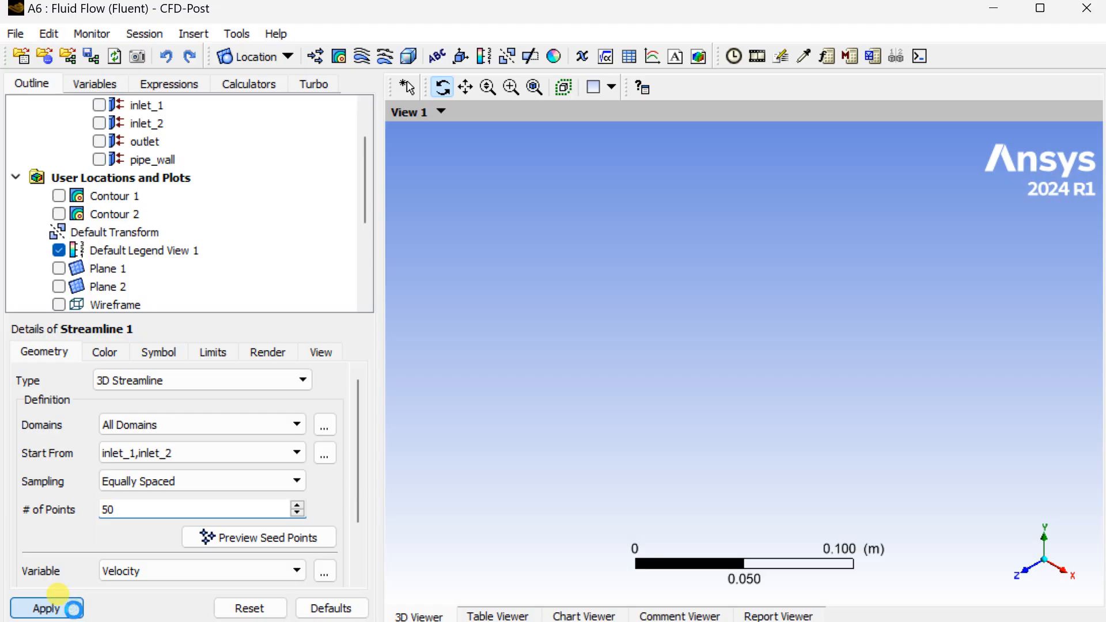
{"action": "left_click", "coordinate": [46, 608]}
{"action": "type", "text": "100"}
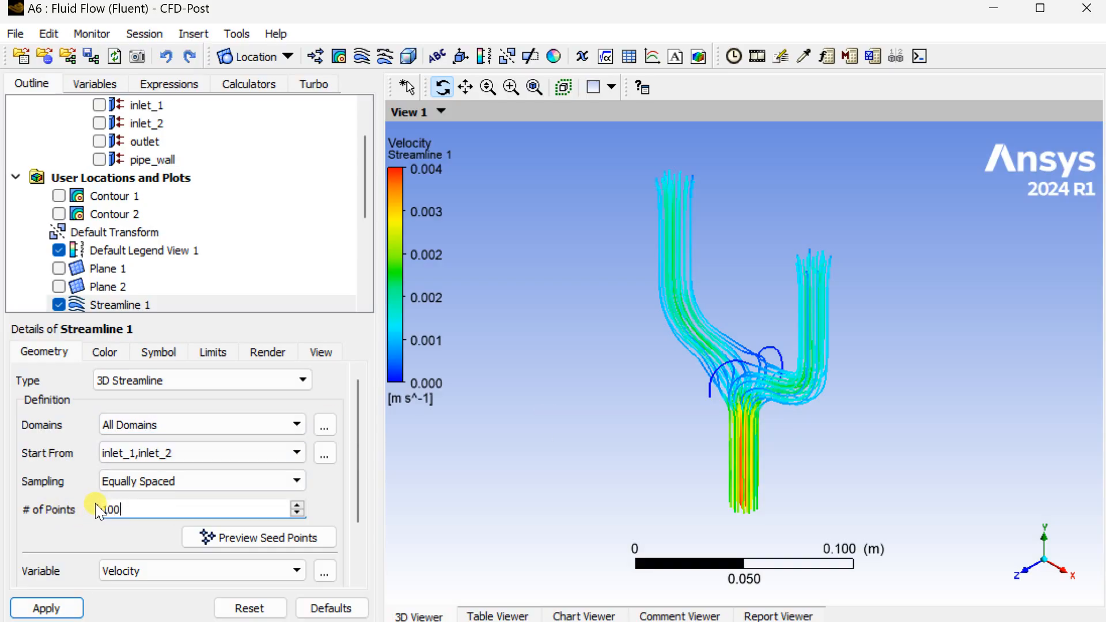
Regenerate the streamlines with 100 equally spaced seed points
{"action": "left_click", "coordinate": [46, 607]}
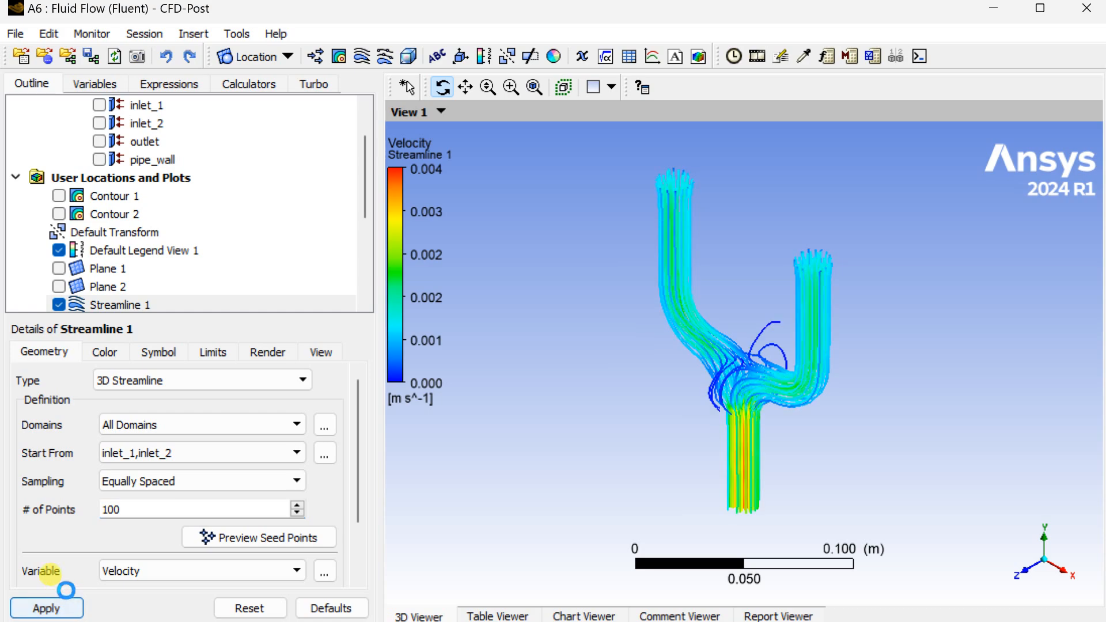
{"action": "mouse_move", "coordinate": [783, 455]}
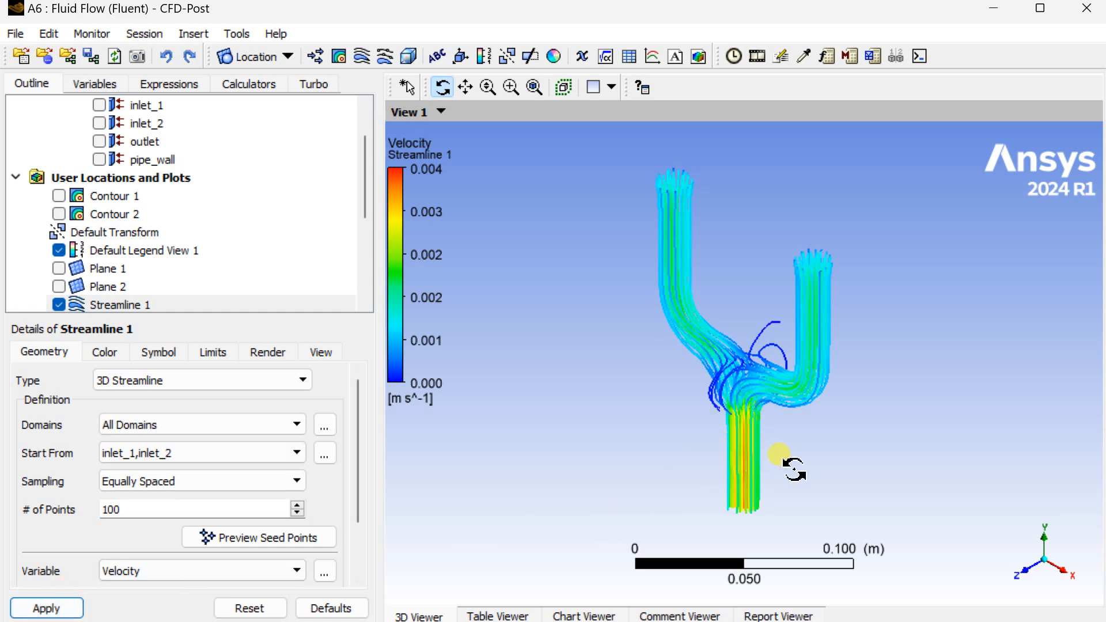
{"action": "mouse_move", "coordinate": [1037, 572]}
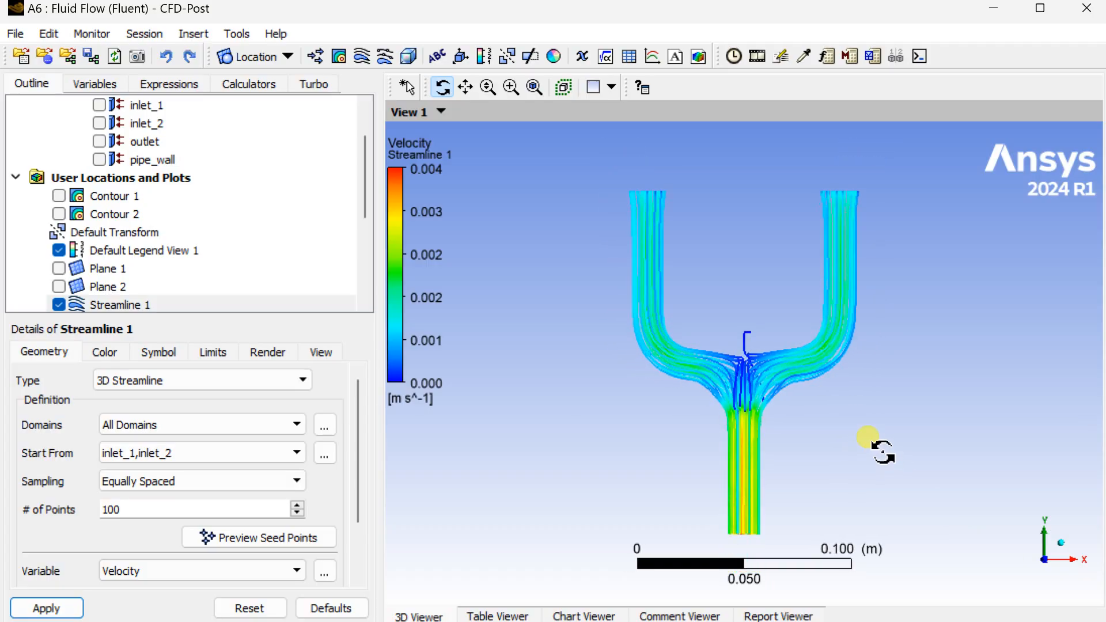
{"action": "left_click", "coordinate": [144, 250]}
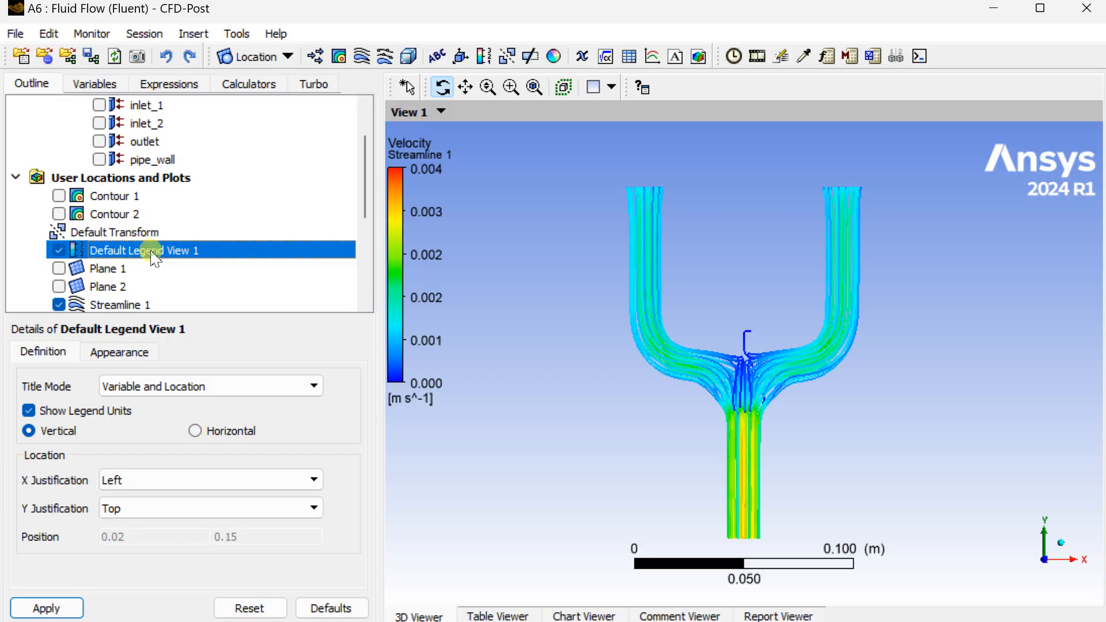
{"action": "mouse_move", "coordinate": [162, 326]}
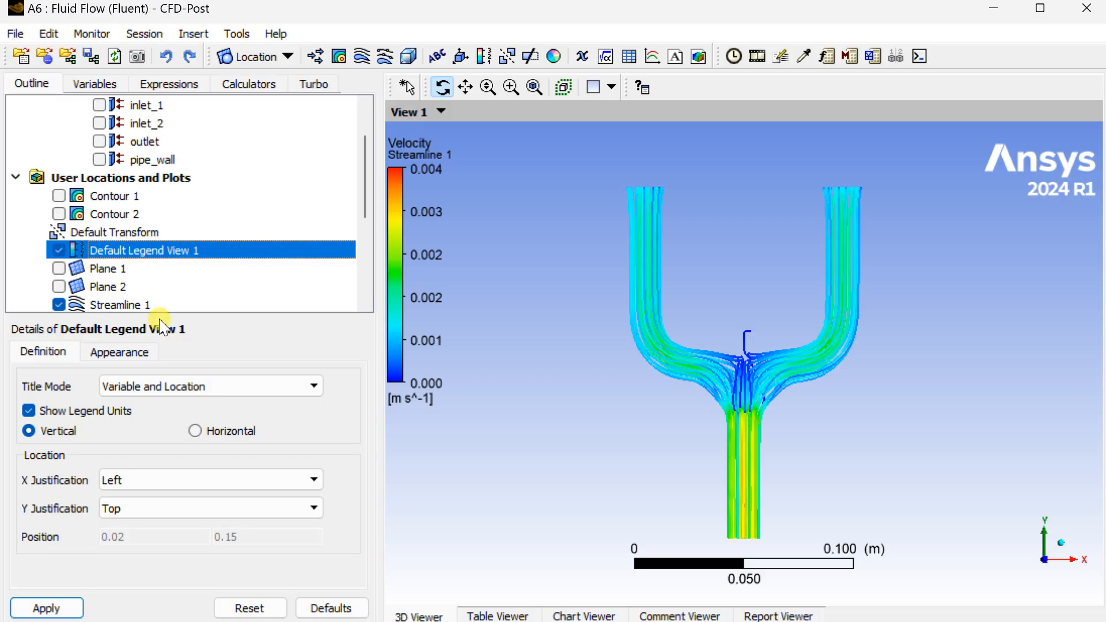
Give the velocity legend precision 5 and 10 value ticks
{"action": "left_click", "coordinate": [119, 352]}
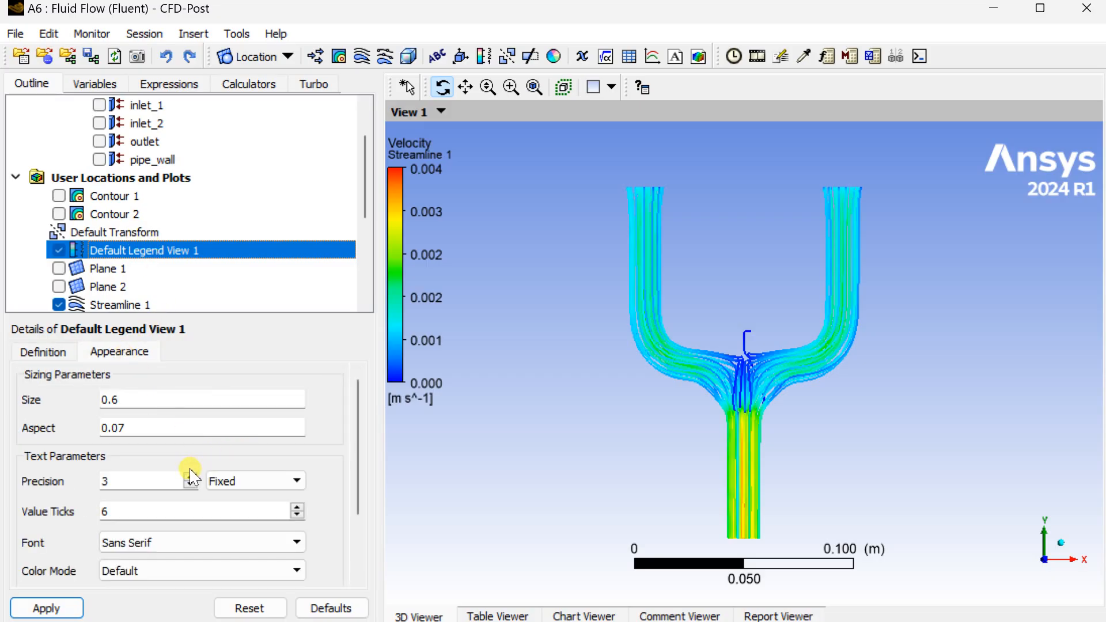
{"action": "mouse_move", "coordinate": [297, 512]}
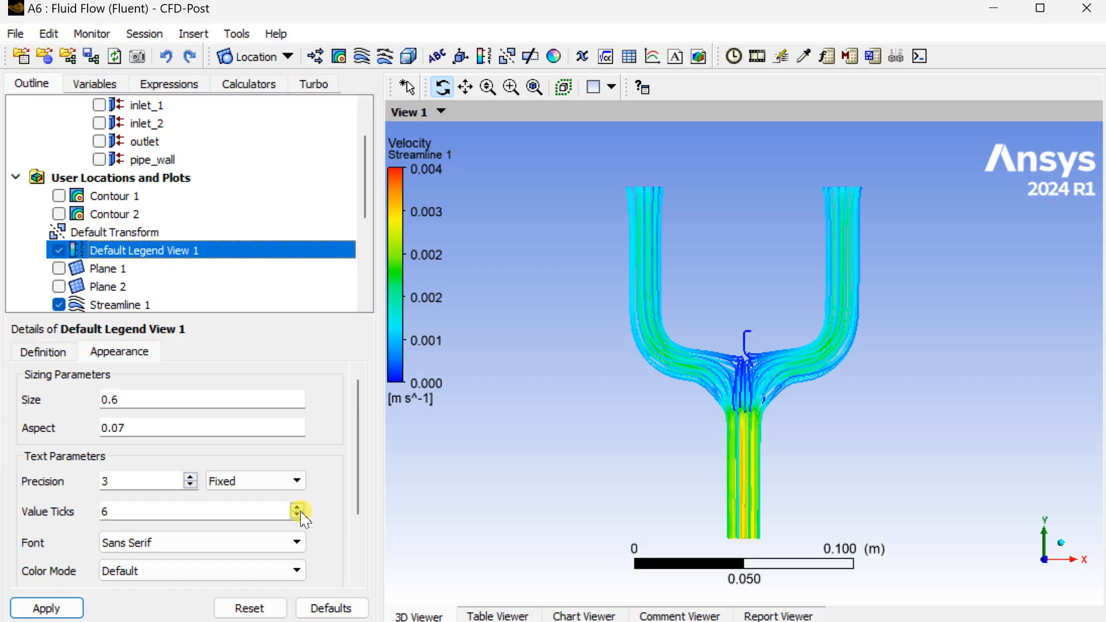
{"action": "left_click", "coordinate": [298, 508]}
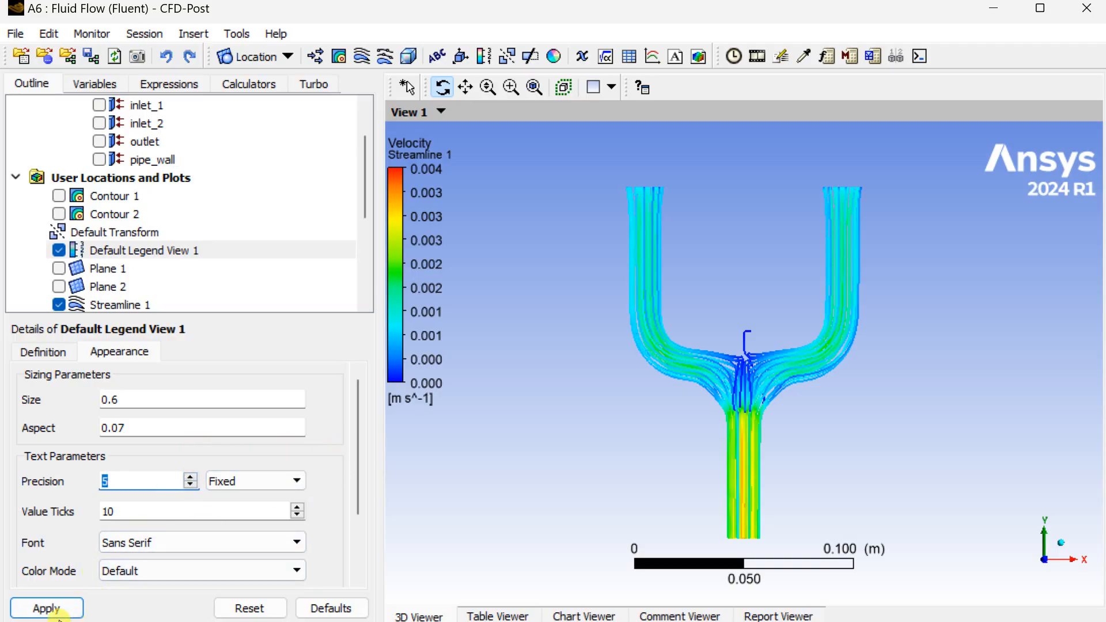
{"action": "left_click", "coordinate": [47, 608]}
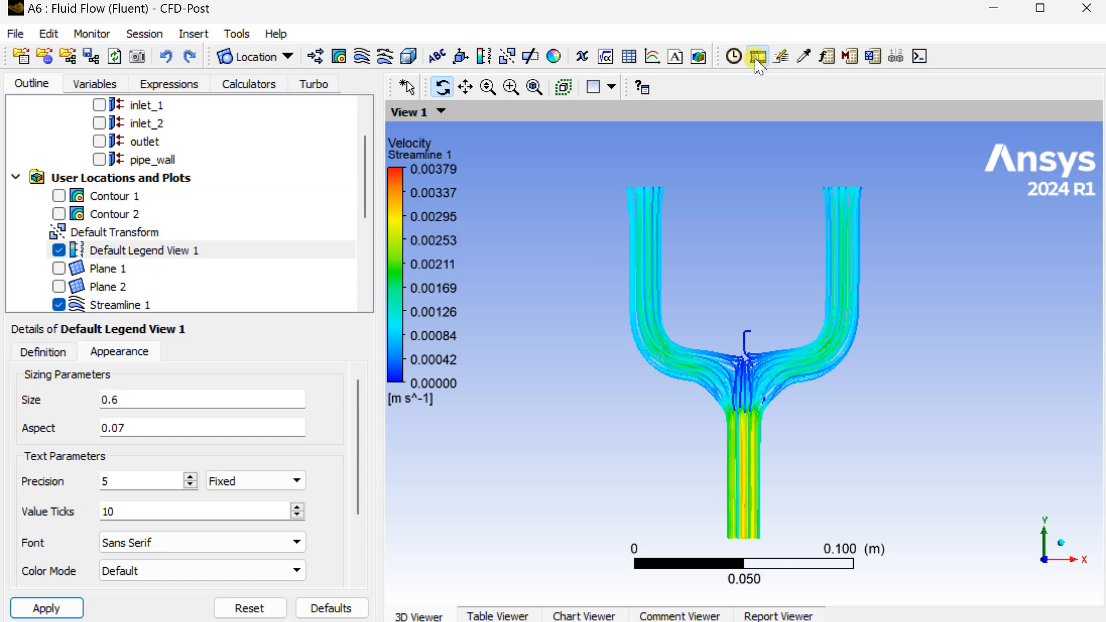
{"action": "left_click", "coordinate": [757, 56]}
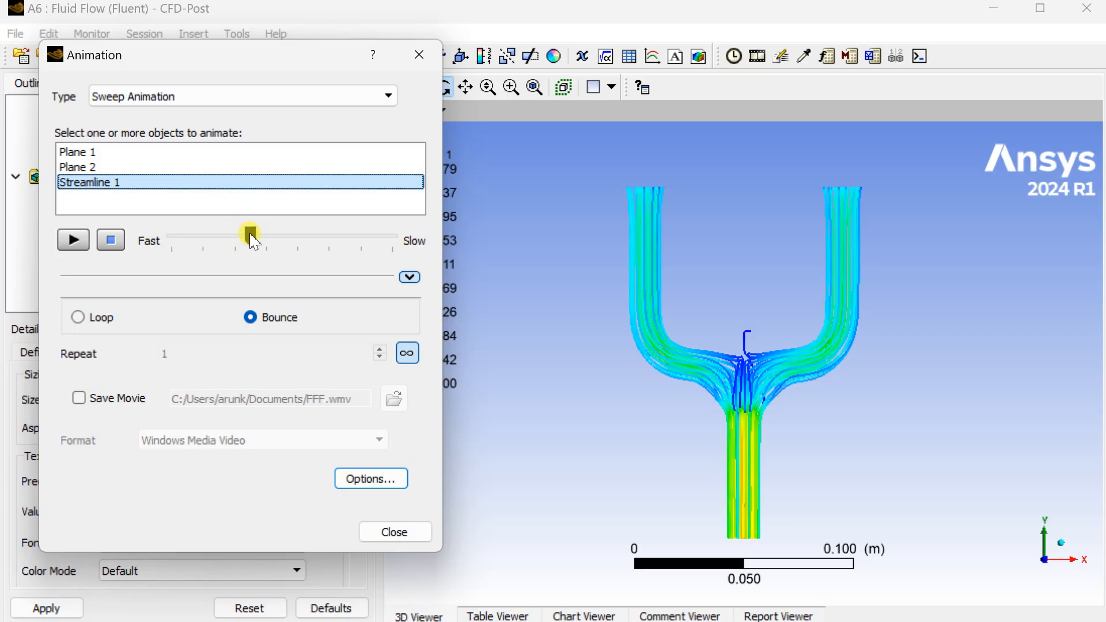
Drag the sweep speed to slowest and play the Streamline 1 animation
{"action": "left_click_drag", "start_coordinate": [250, 235], "coordinate": [289, 235]}
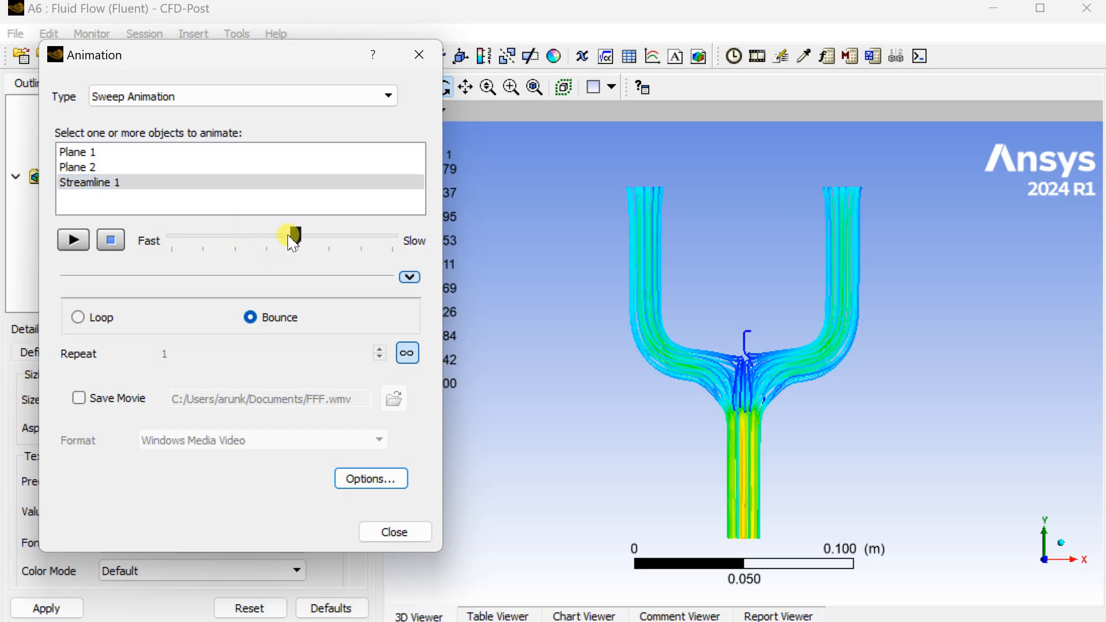
{"action": "left_click", "coordinate": [74, 240]}
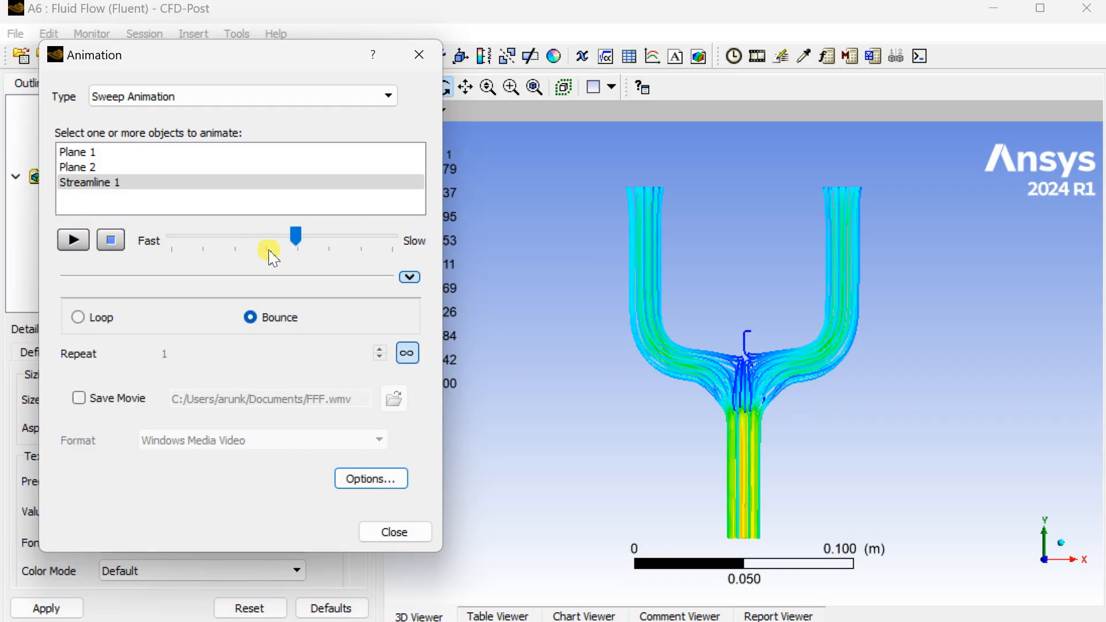
{"action": "left_click_drag", "start_coordinate": [296, 236], "coordinate": [392, 237]}
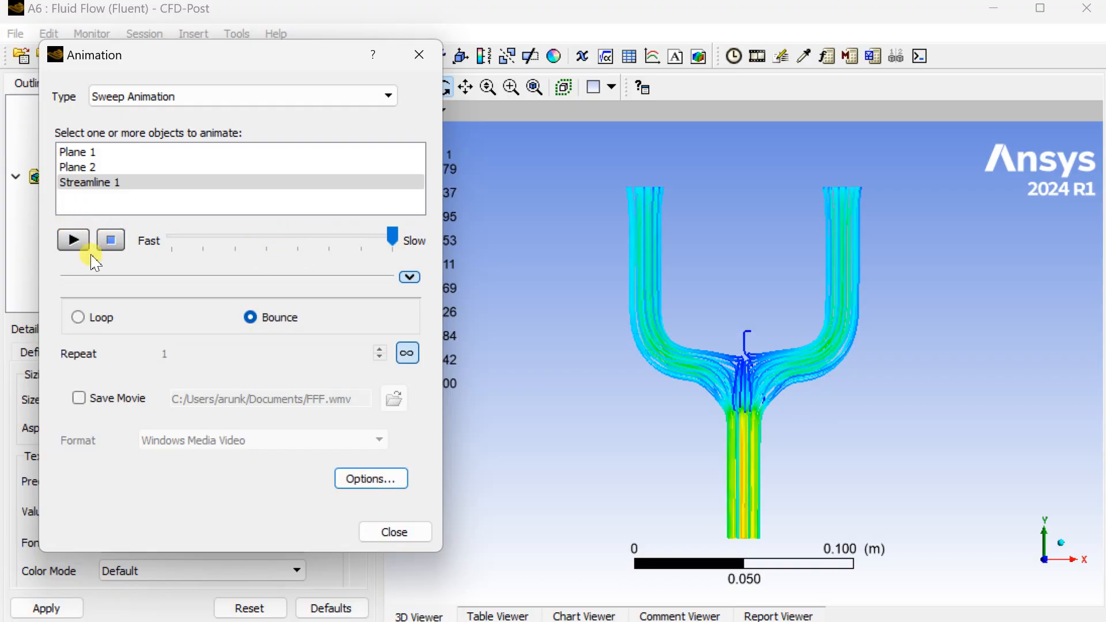
{"action": "left_click", "coordinate": [72, 240]}
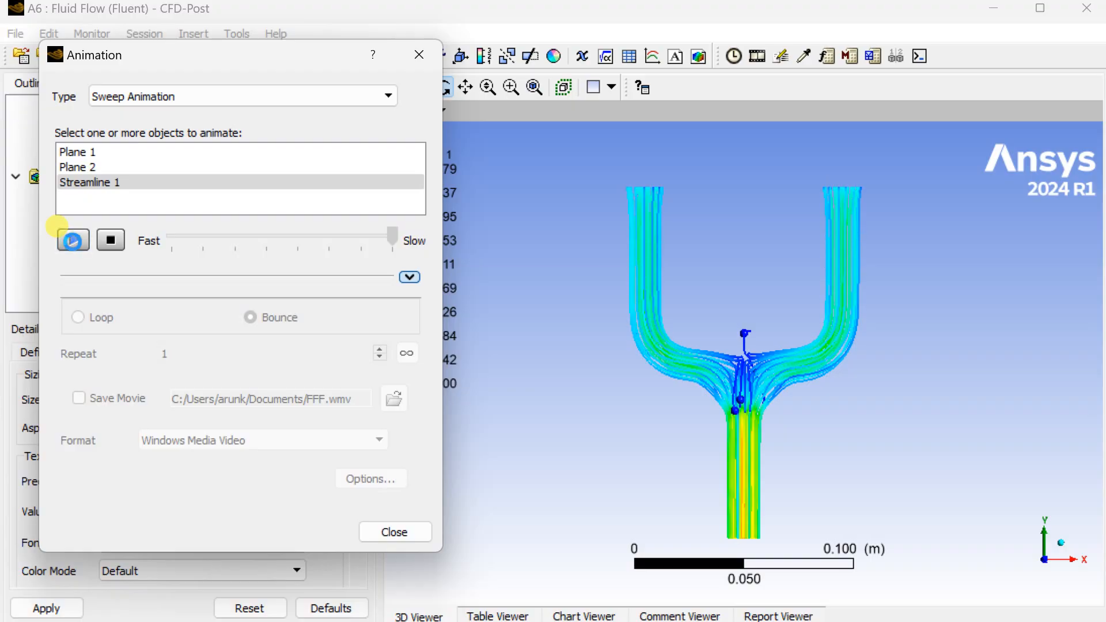
{"action": "mouse_move", "coordinate": [73, 239]}
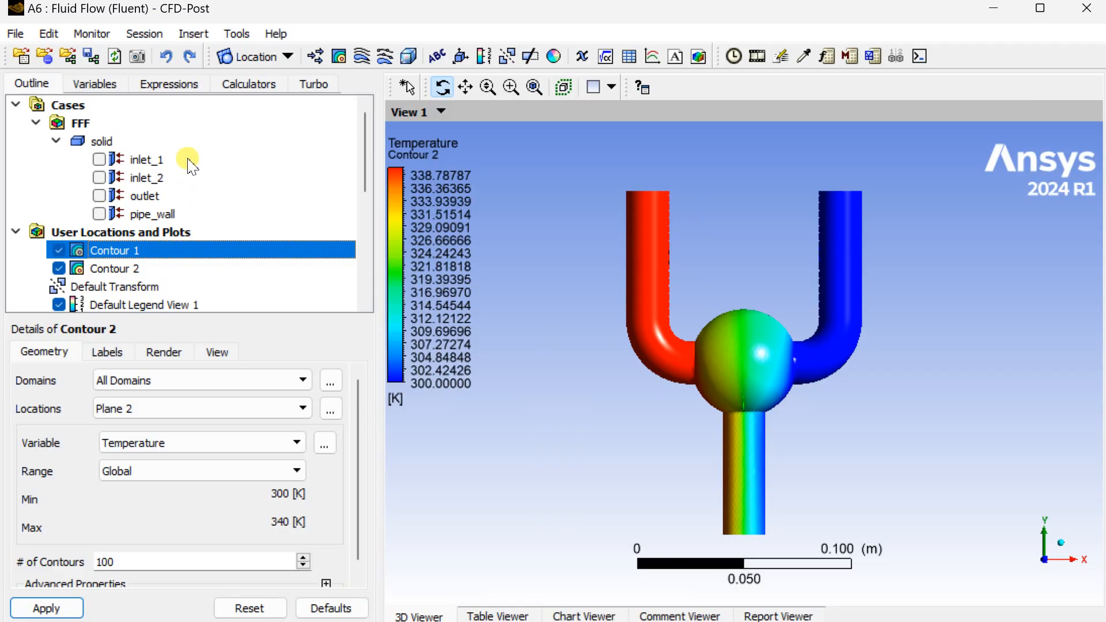
Compute areaAve of Temperature on inlet_1 (340 K) in the Function Calculator, then inlet_2
{"action": "left_click", "coordinate": [248, 83]}
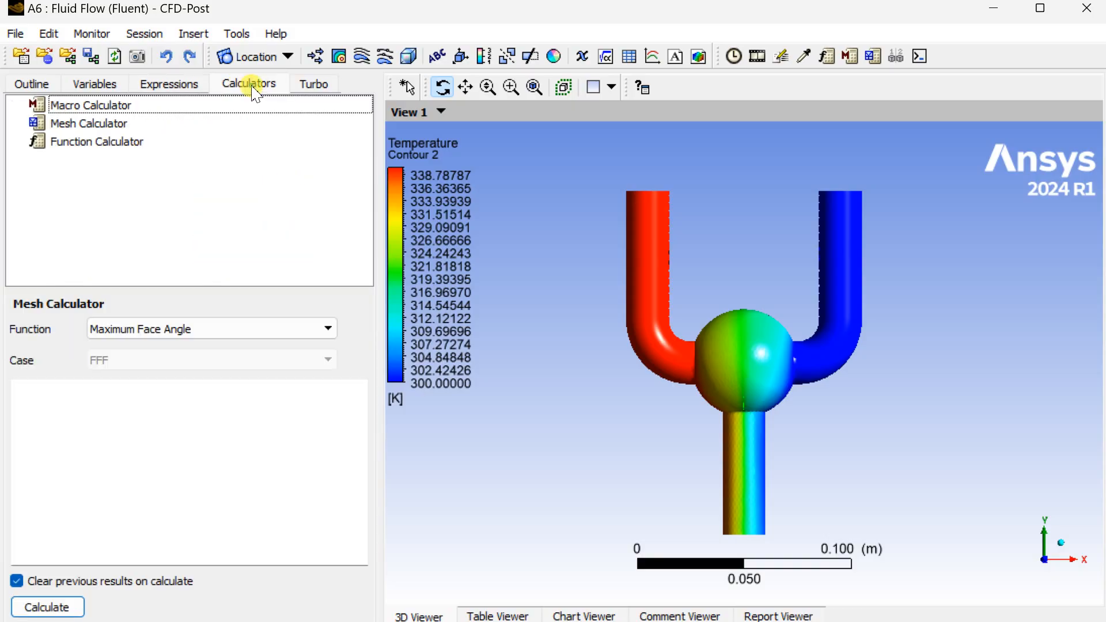
{"action": "mouse_move", "coordinate": [97, 156]}
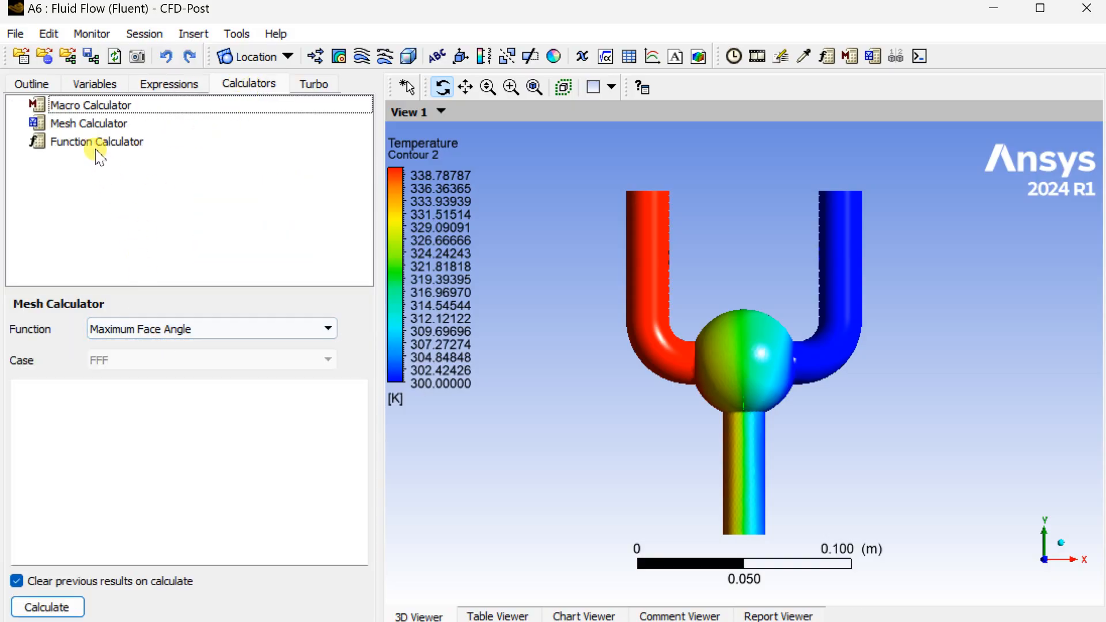
{"action": "left_click", "coordinate": [96, 141]}
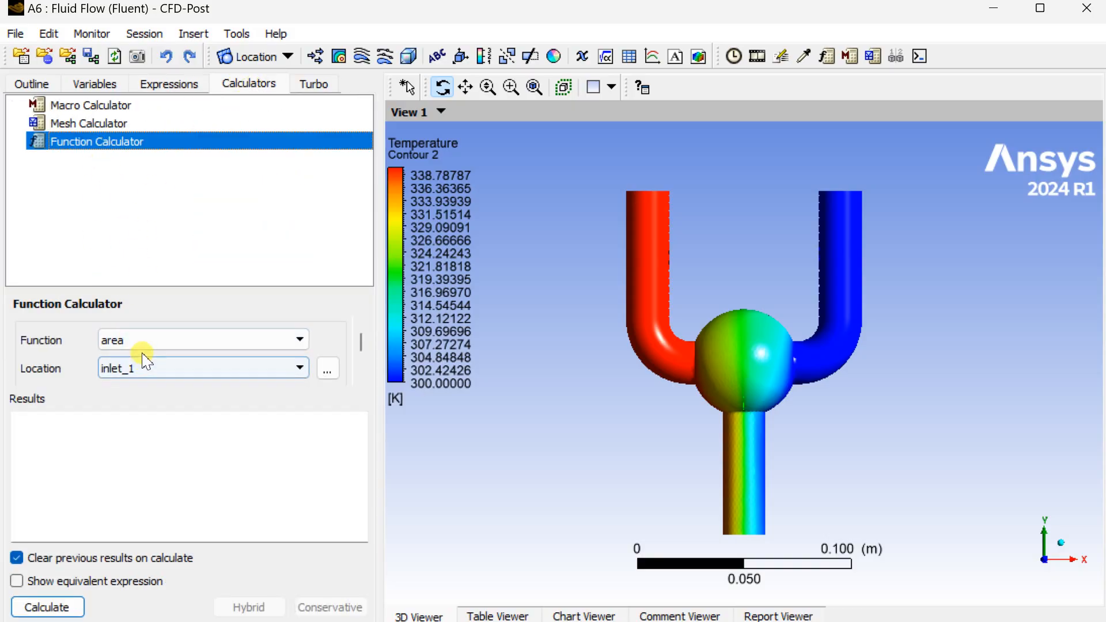
{"action": "left_click", "coordinate": [298, 338]}
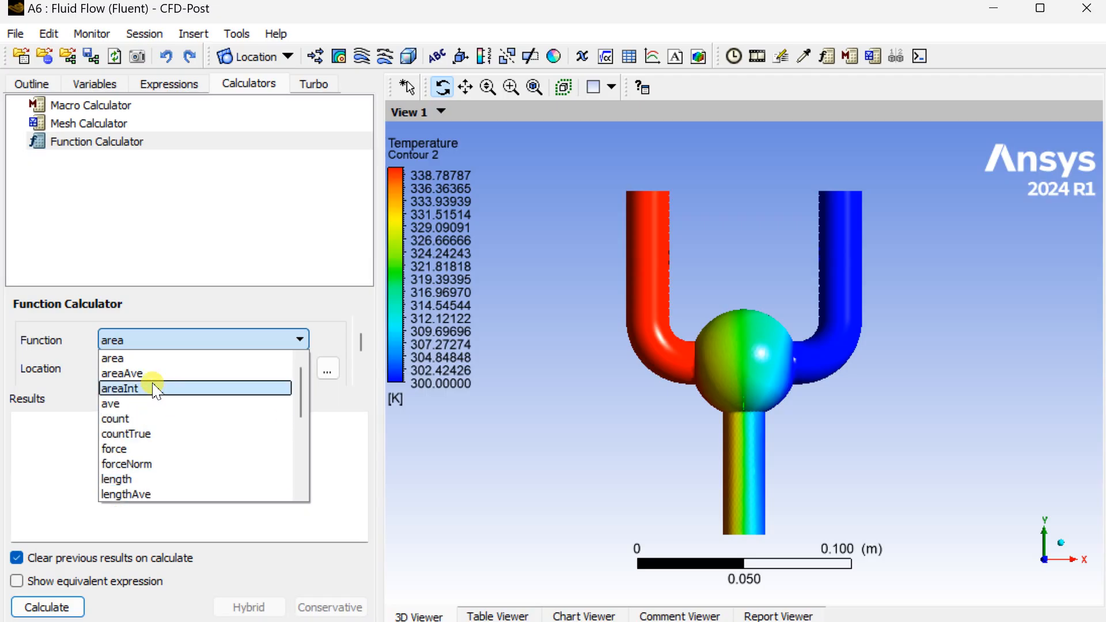
{"action": "left_click", "coordinate": [121, 374]}
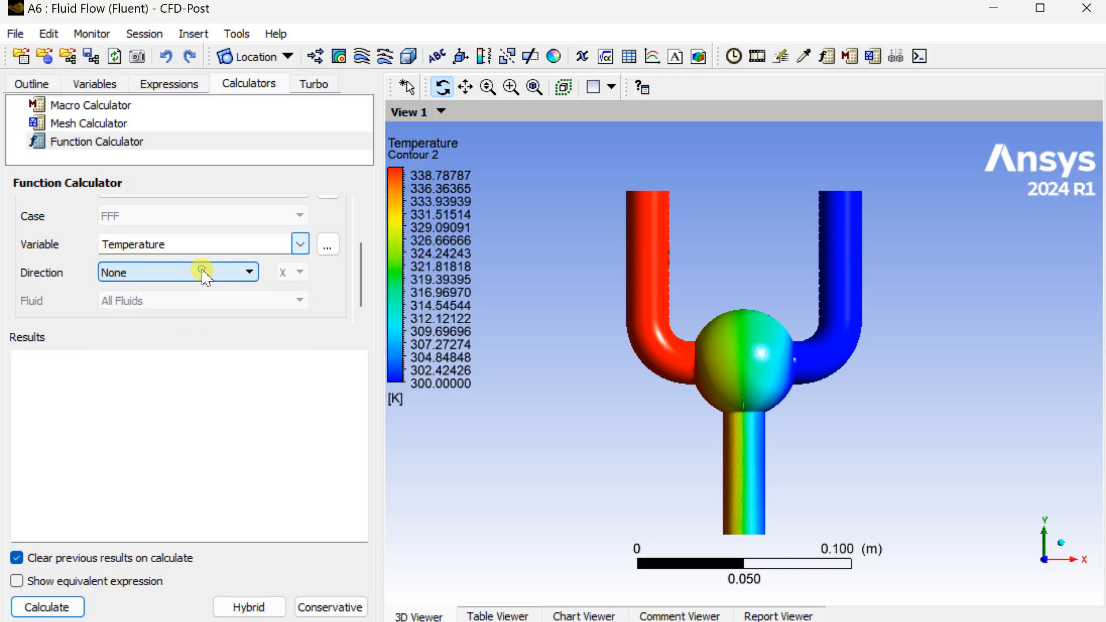
{"action": "left_click", "coordinate": [47, 607]}
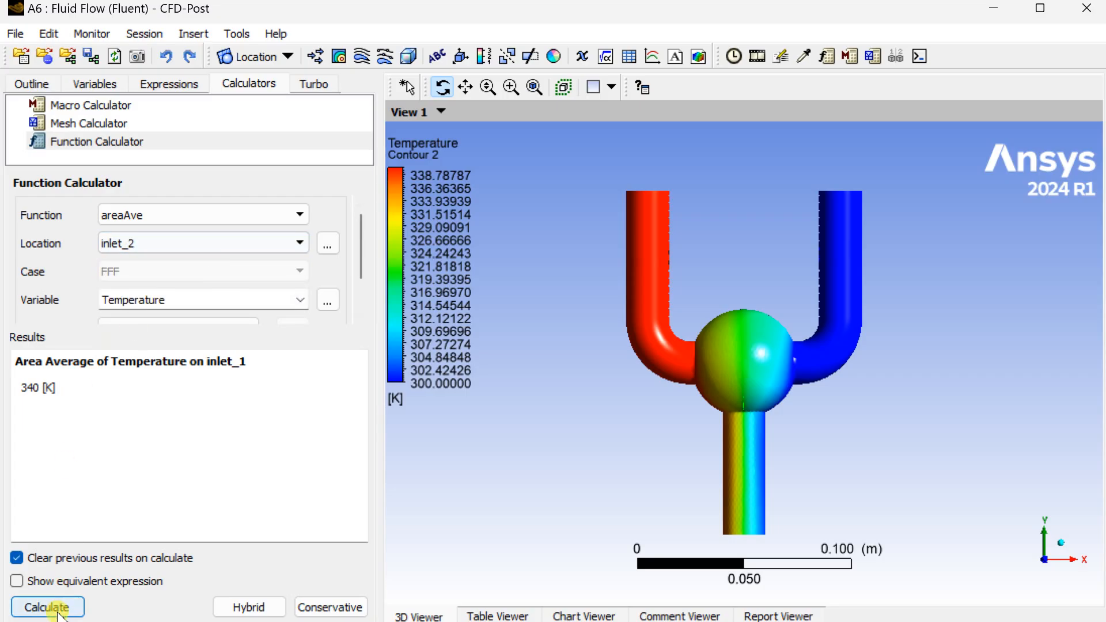
{"action": "left_click", "coordinate": [47, 607]}
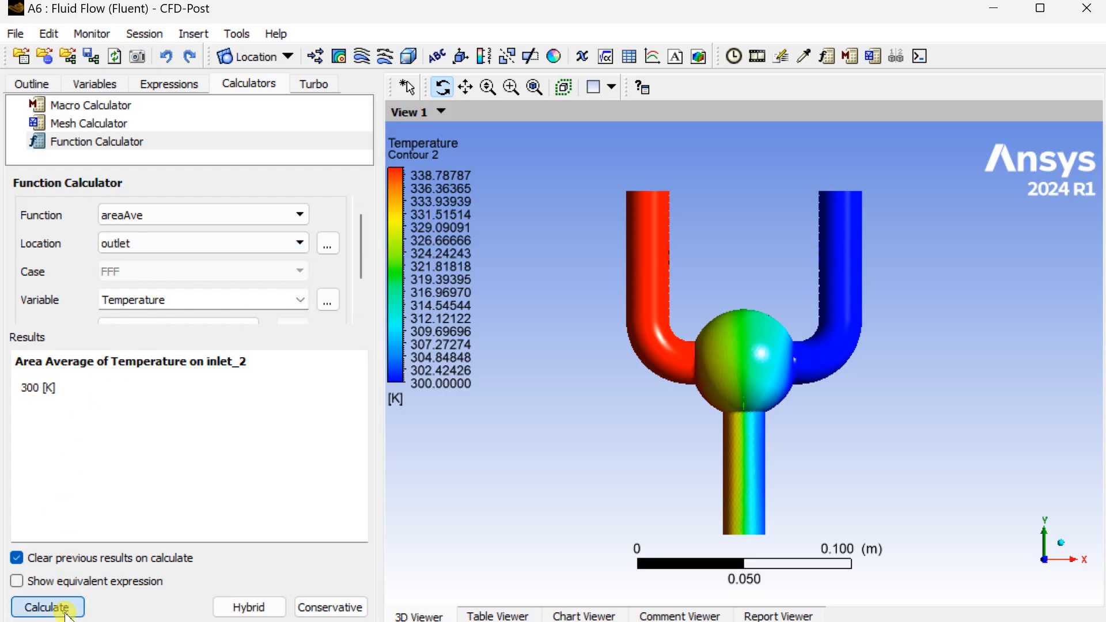
Calculate the outlet area-averaged temperature, 319.902 K, and select the result
{"action": "left_click", "coordinate": [47, 607]}
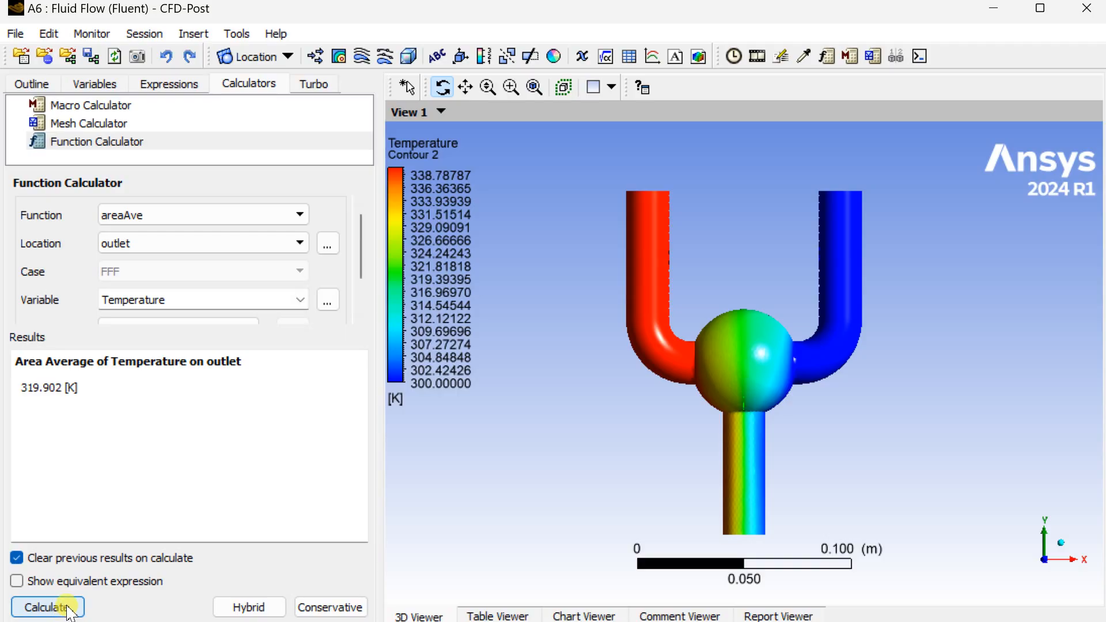
{"action": "mouse_move", "coordinate": [77, 591]}
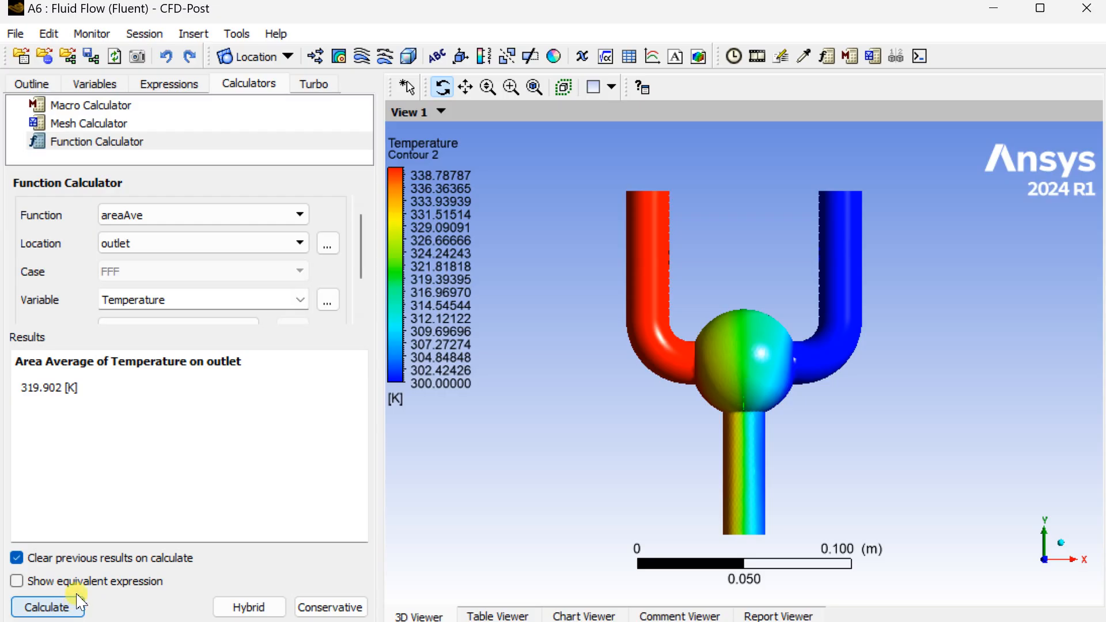
{"action": "mouse_move", "coordinate": [85, 587]}
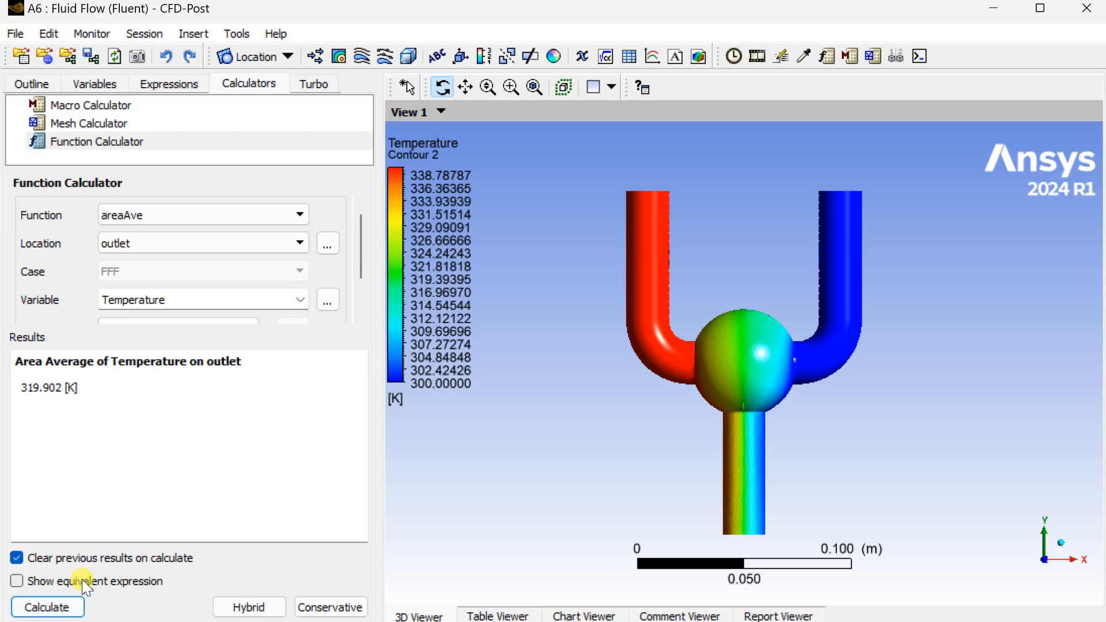
{"action": "mouse_move", "coordinate": [204, 414]}
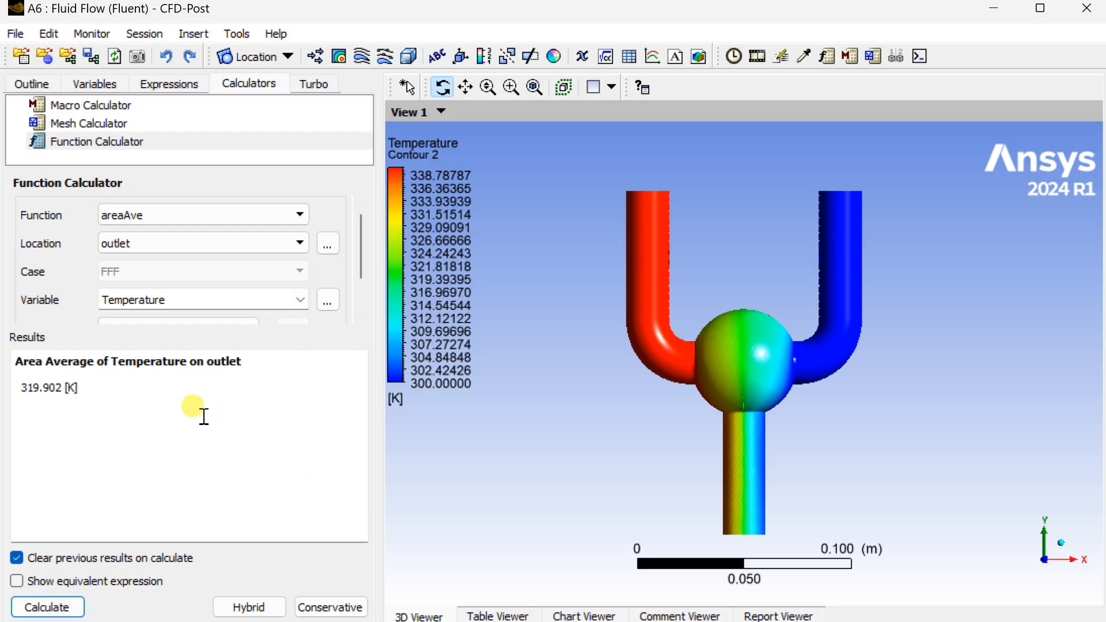
{"action": "double_click", "coordinate": [43, 387]}
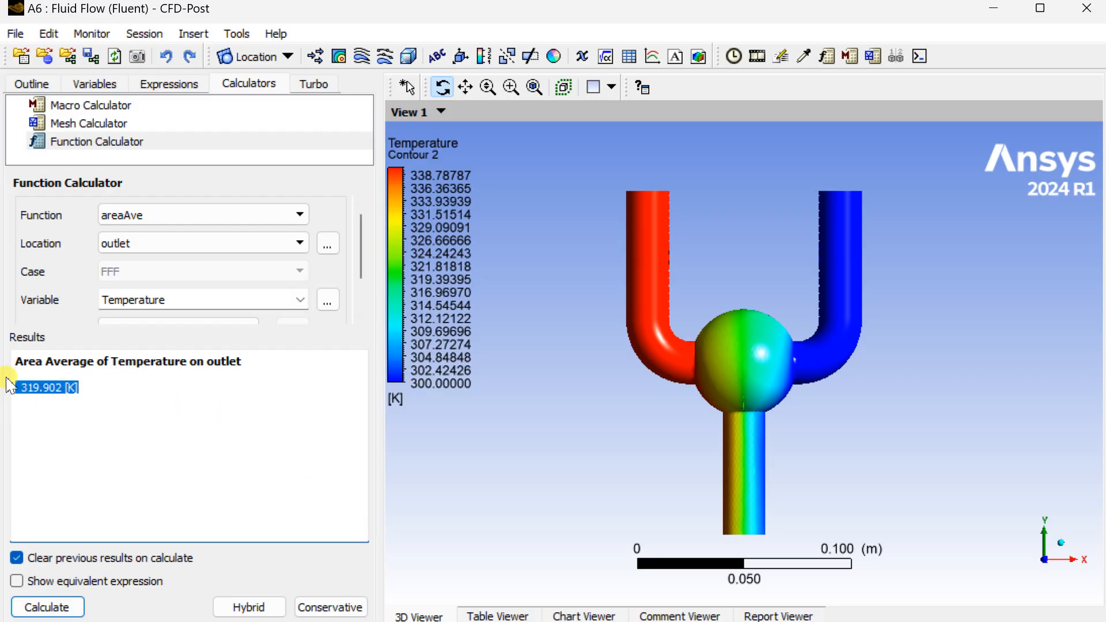
{"action": "mouse_move", "coordinate": [40, 406]}
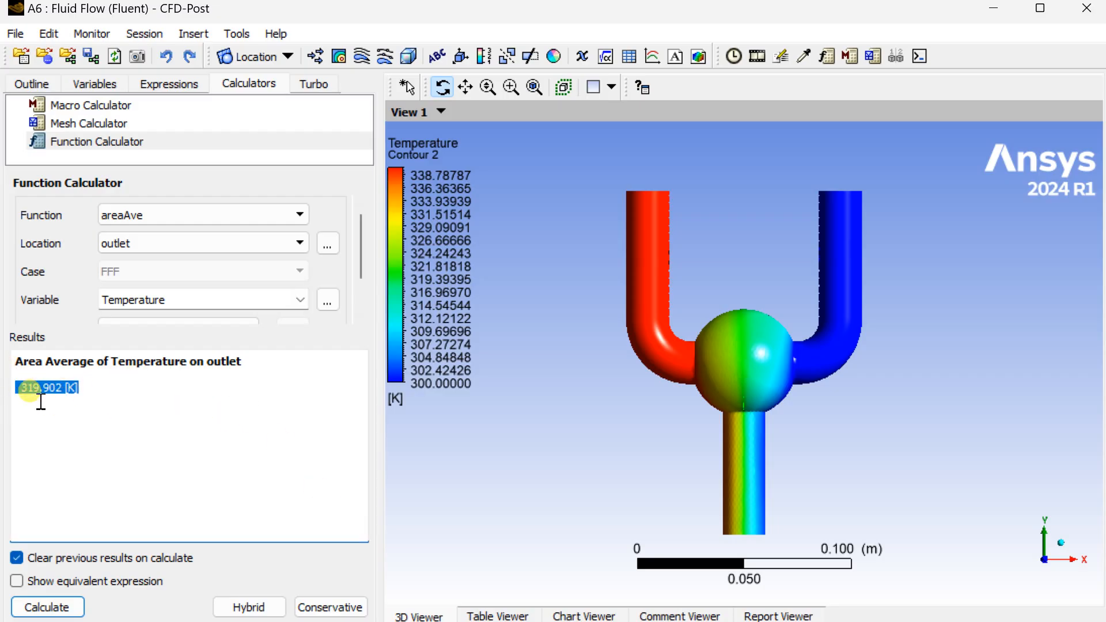